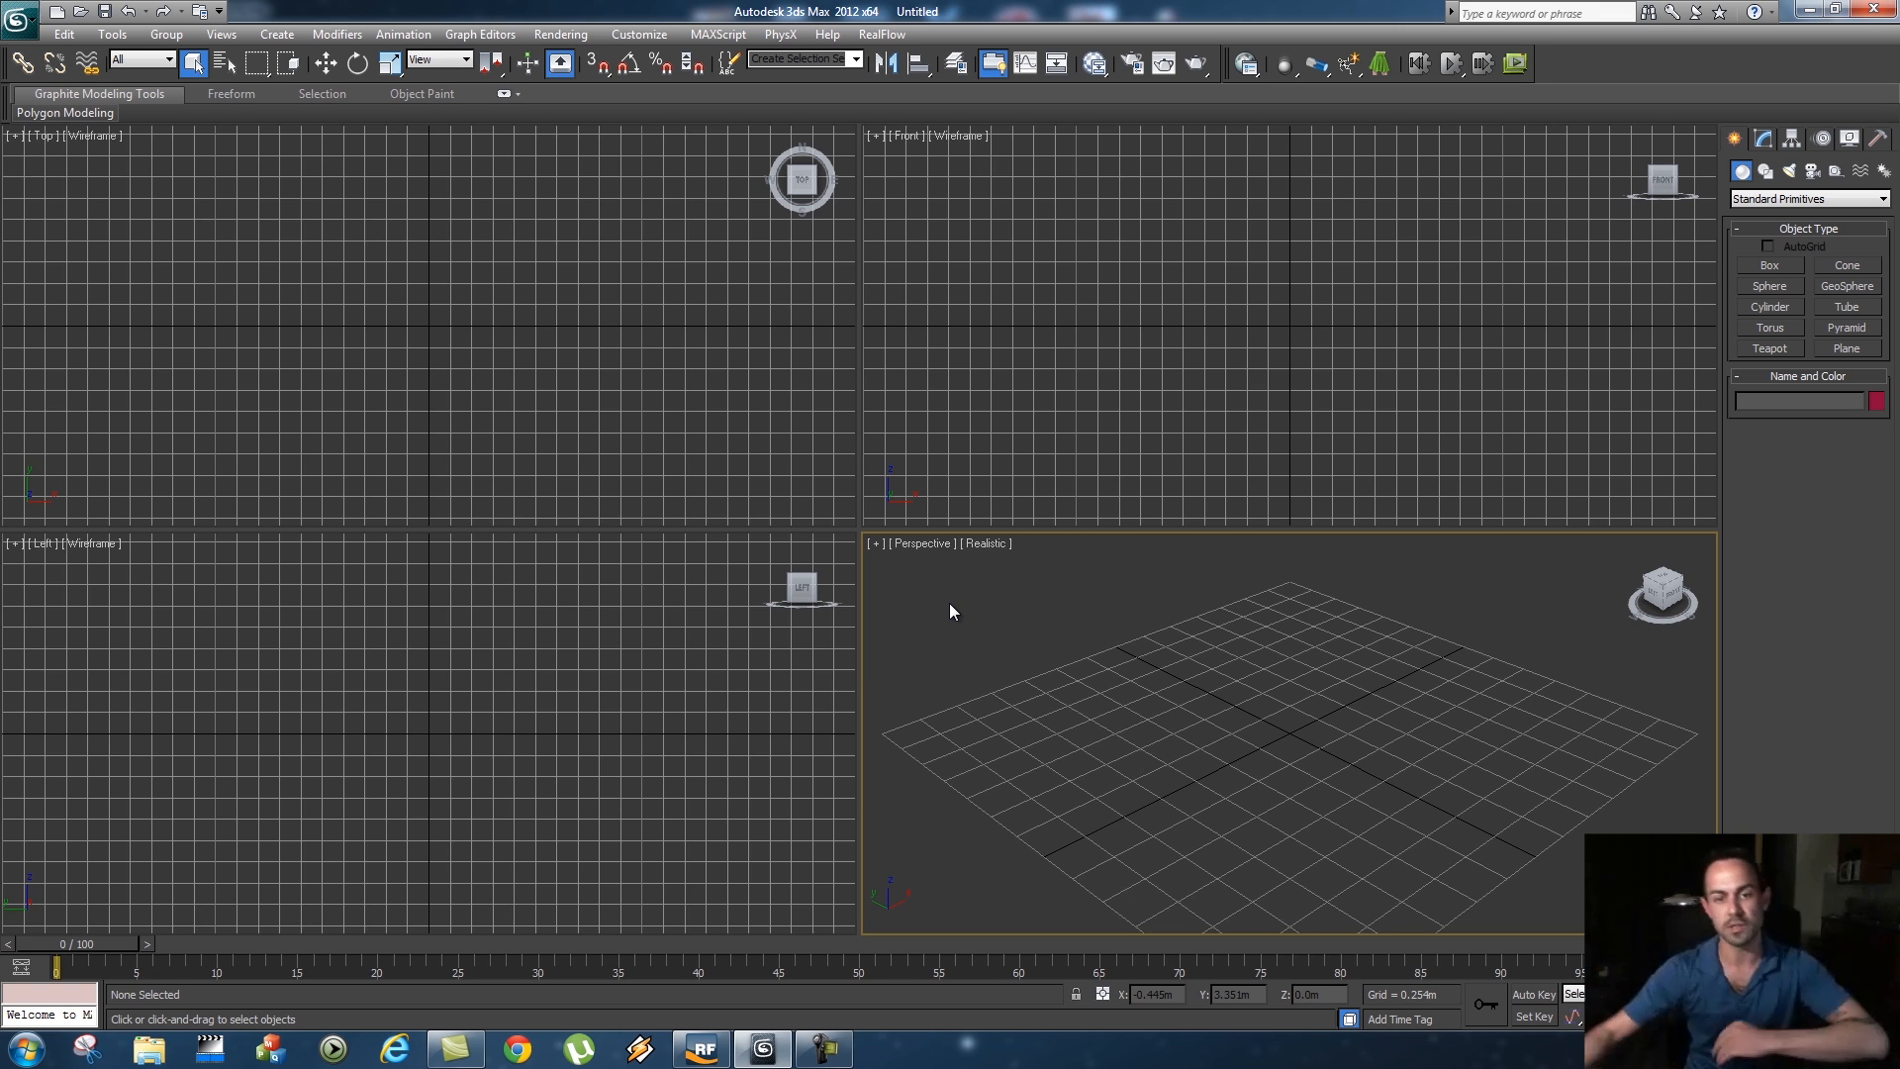
{"action": "mouse_move", "coordinate": [1021, 615]}
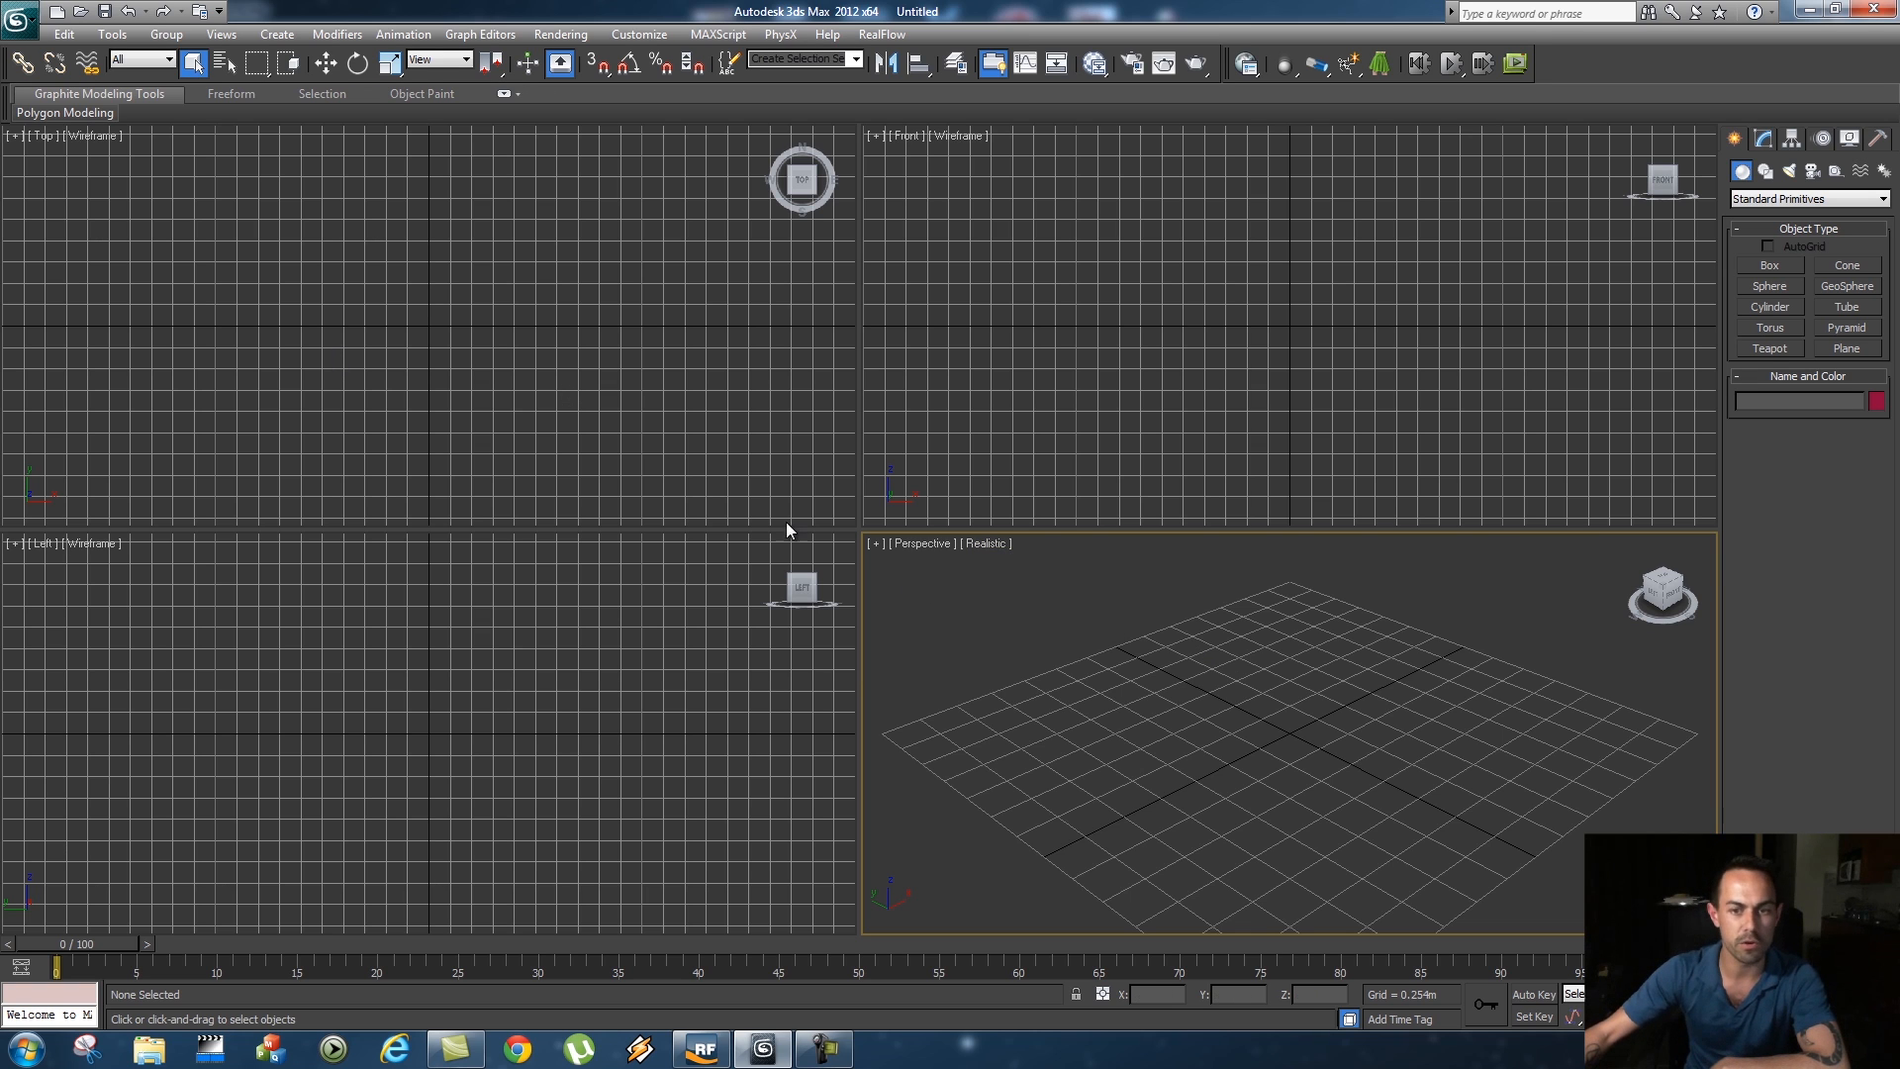
{"action": "mouse_move", "coordinate": [958, 554]}
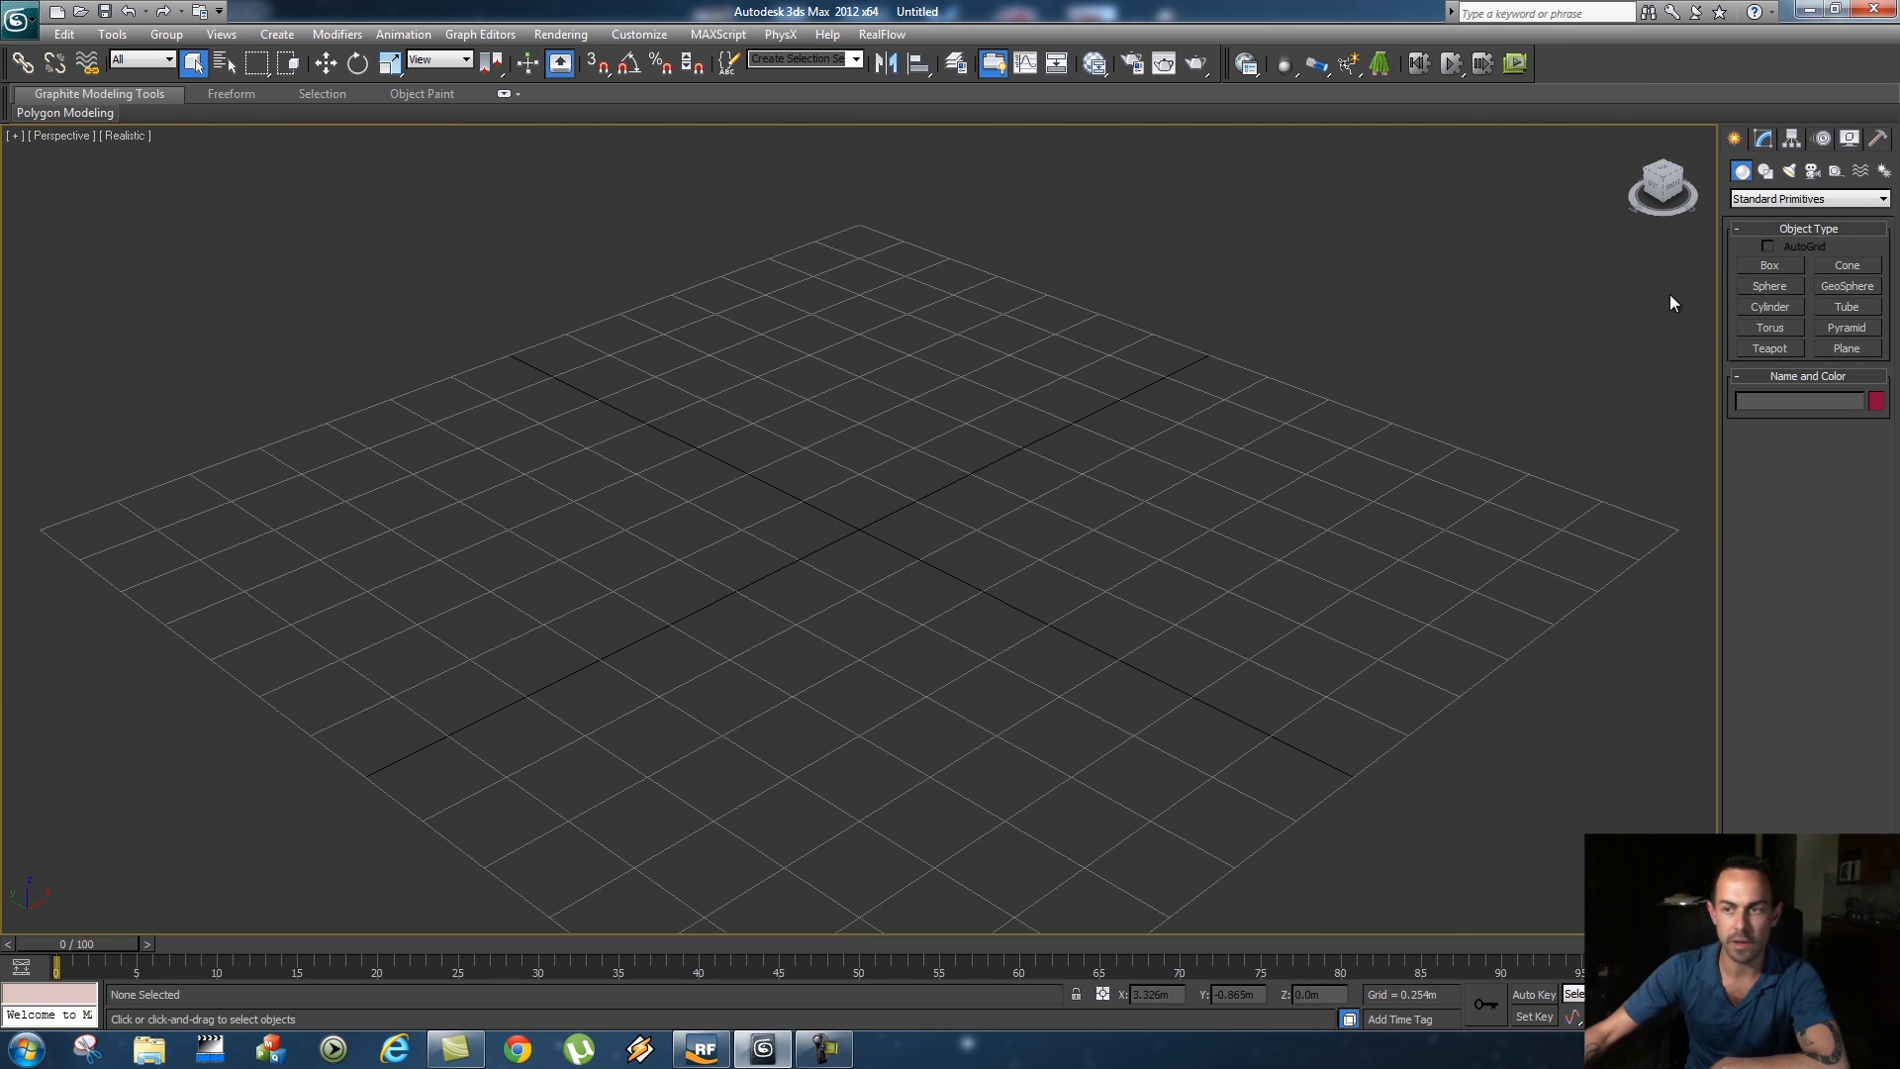
Create a Box primitive at the centre of the grid
{"action": "left_click", "coordinate": [1768, 264]}
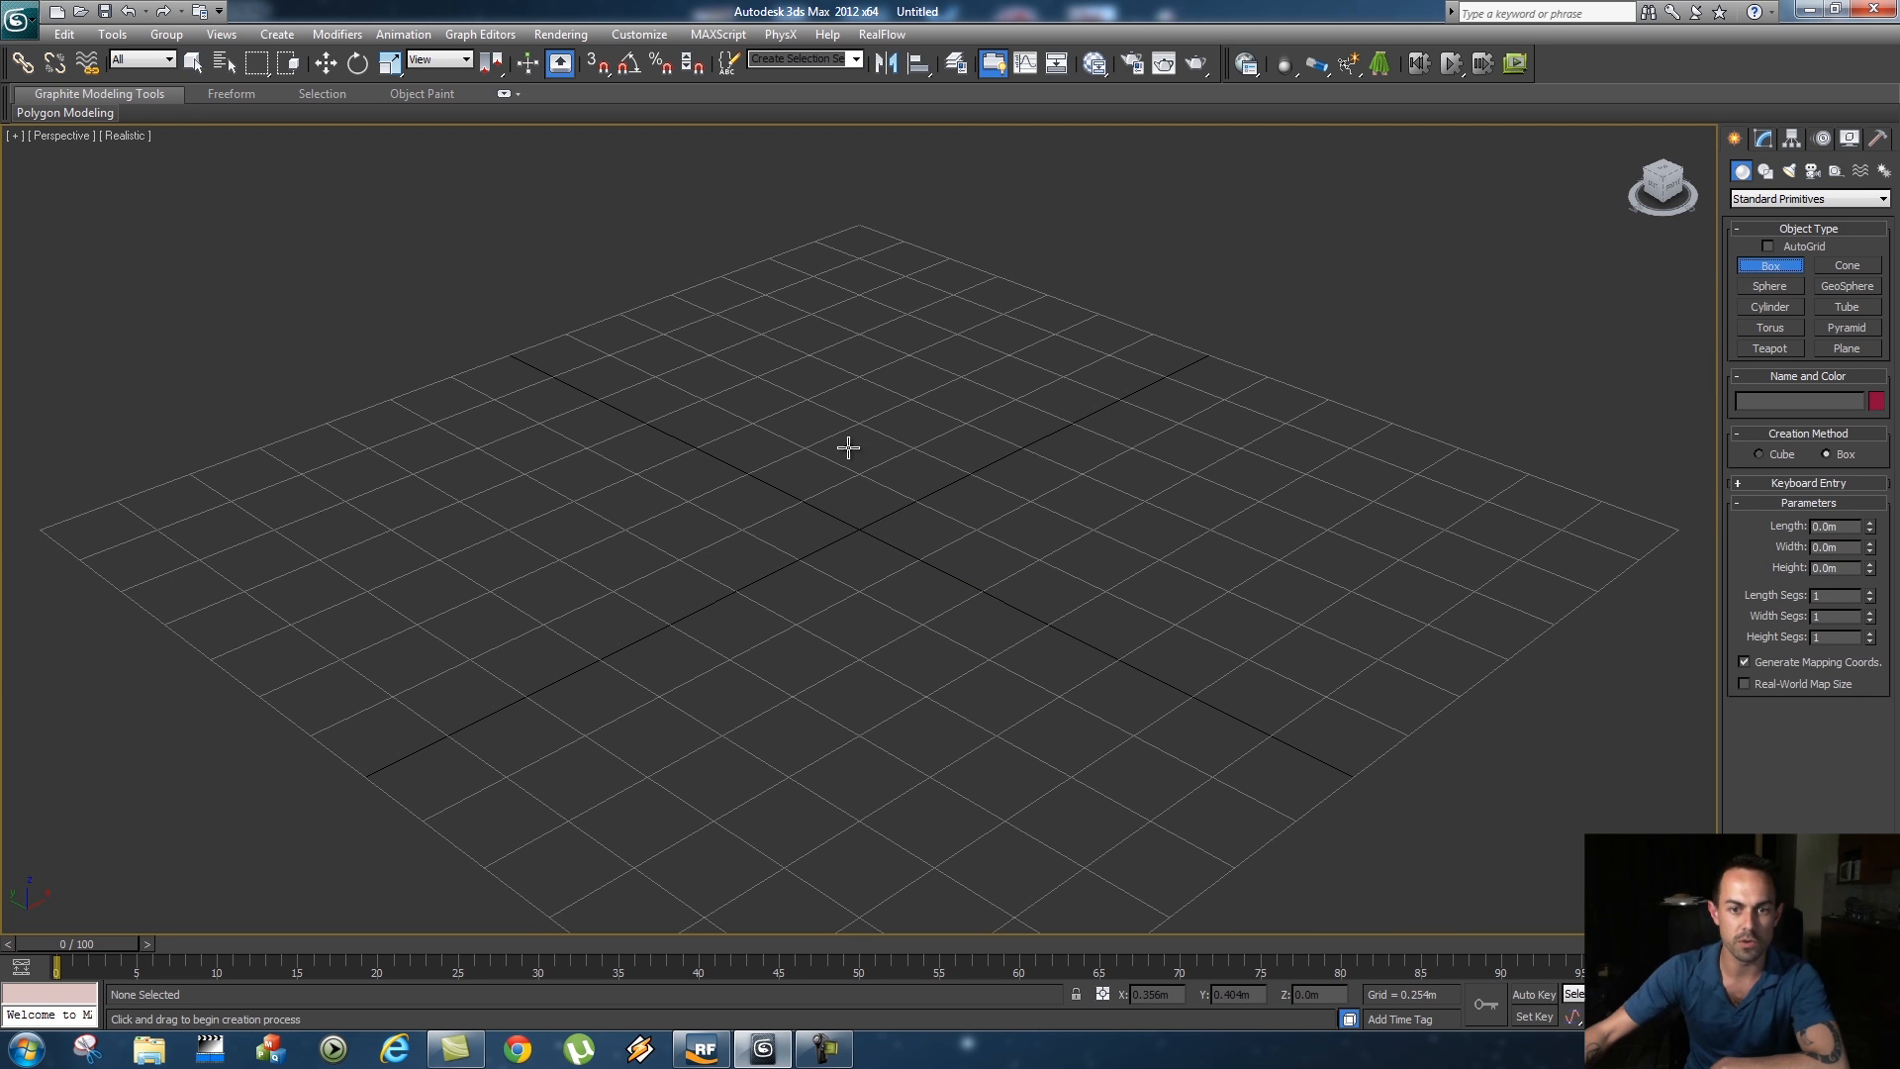
{"action": "left_click_drag", "start_coordinate": [849, 445], "coordinate": [970, 641]}
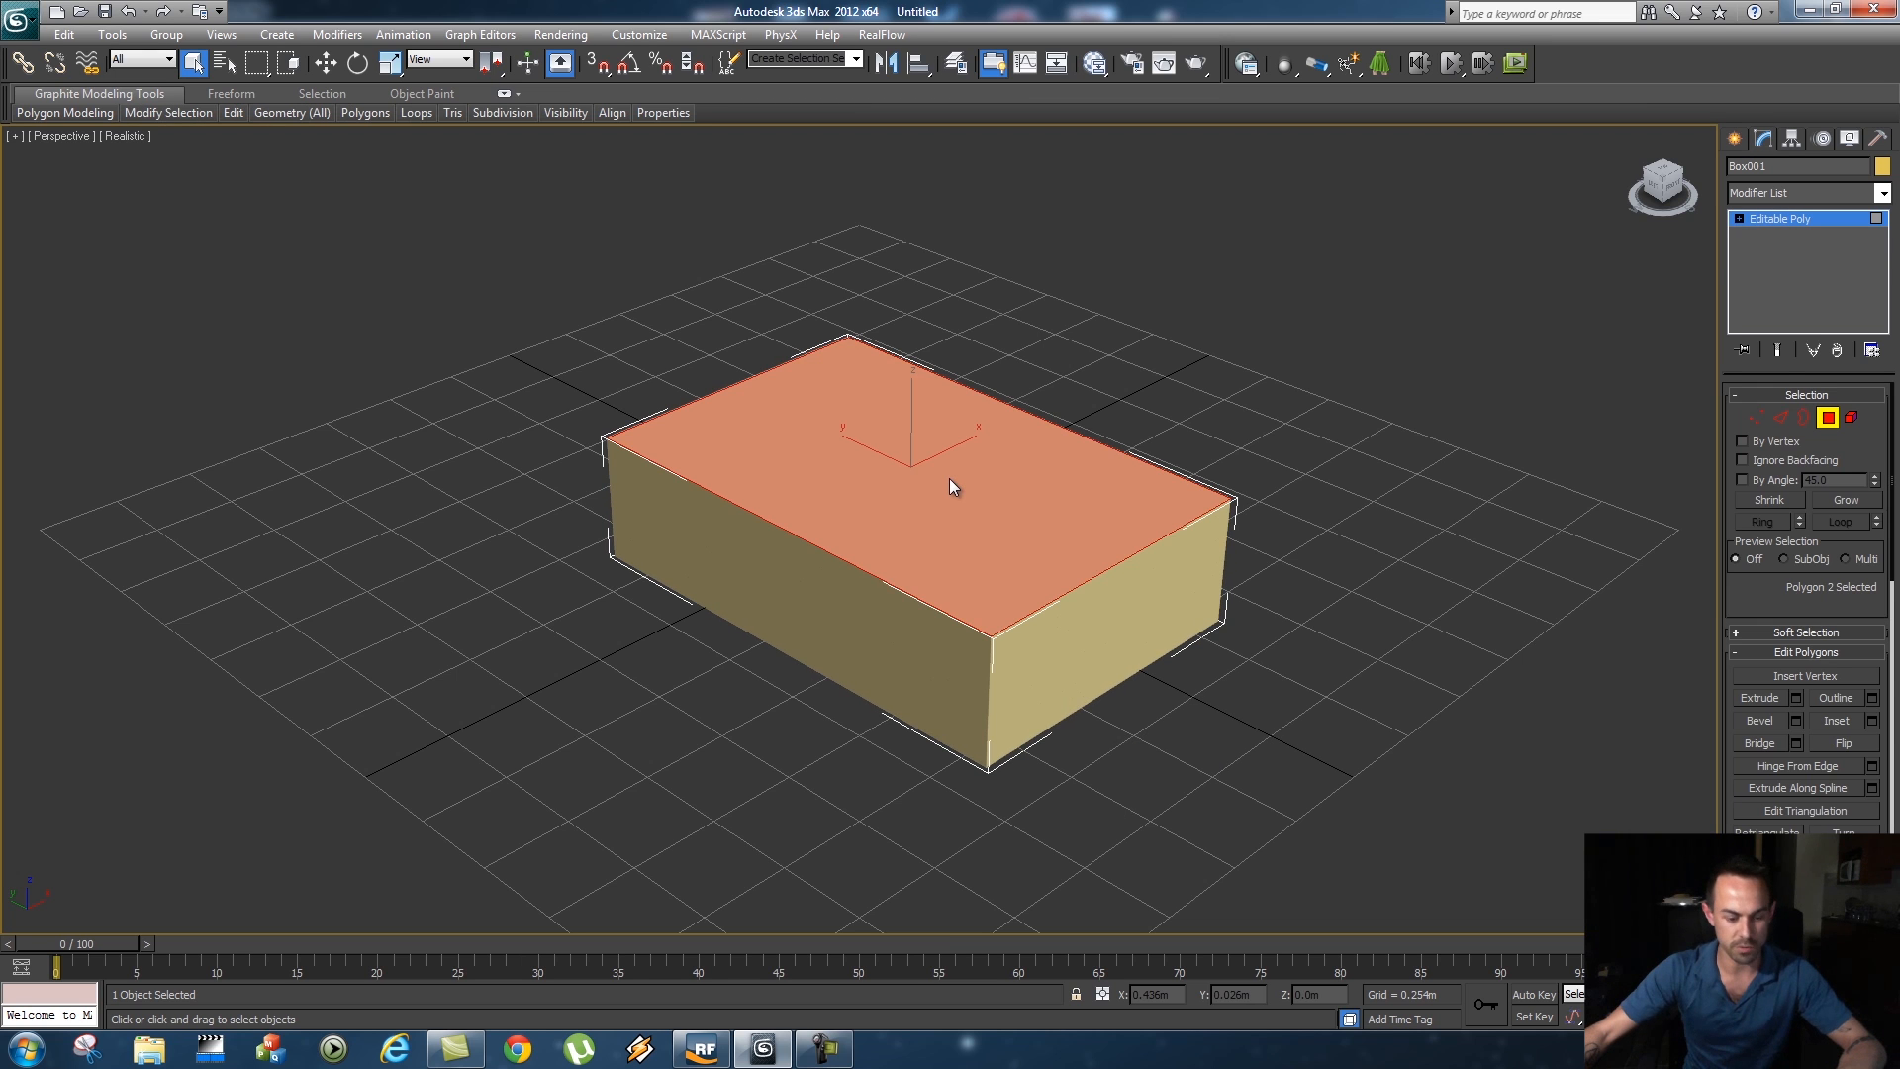
Inset and extrude the top polygon downward to hollow the box into an open tray
{"action": "right_click", "coordinate": [952, 487]}
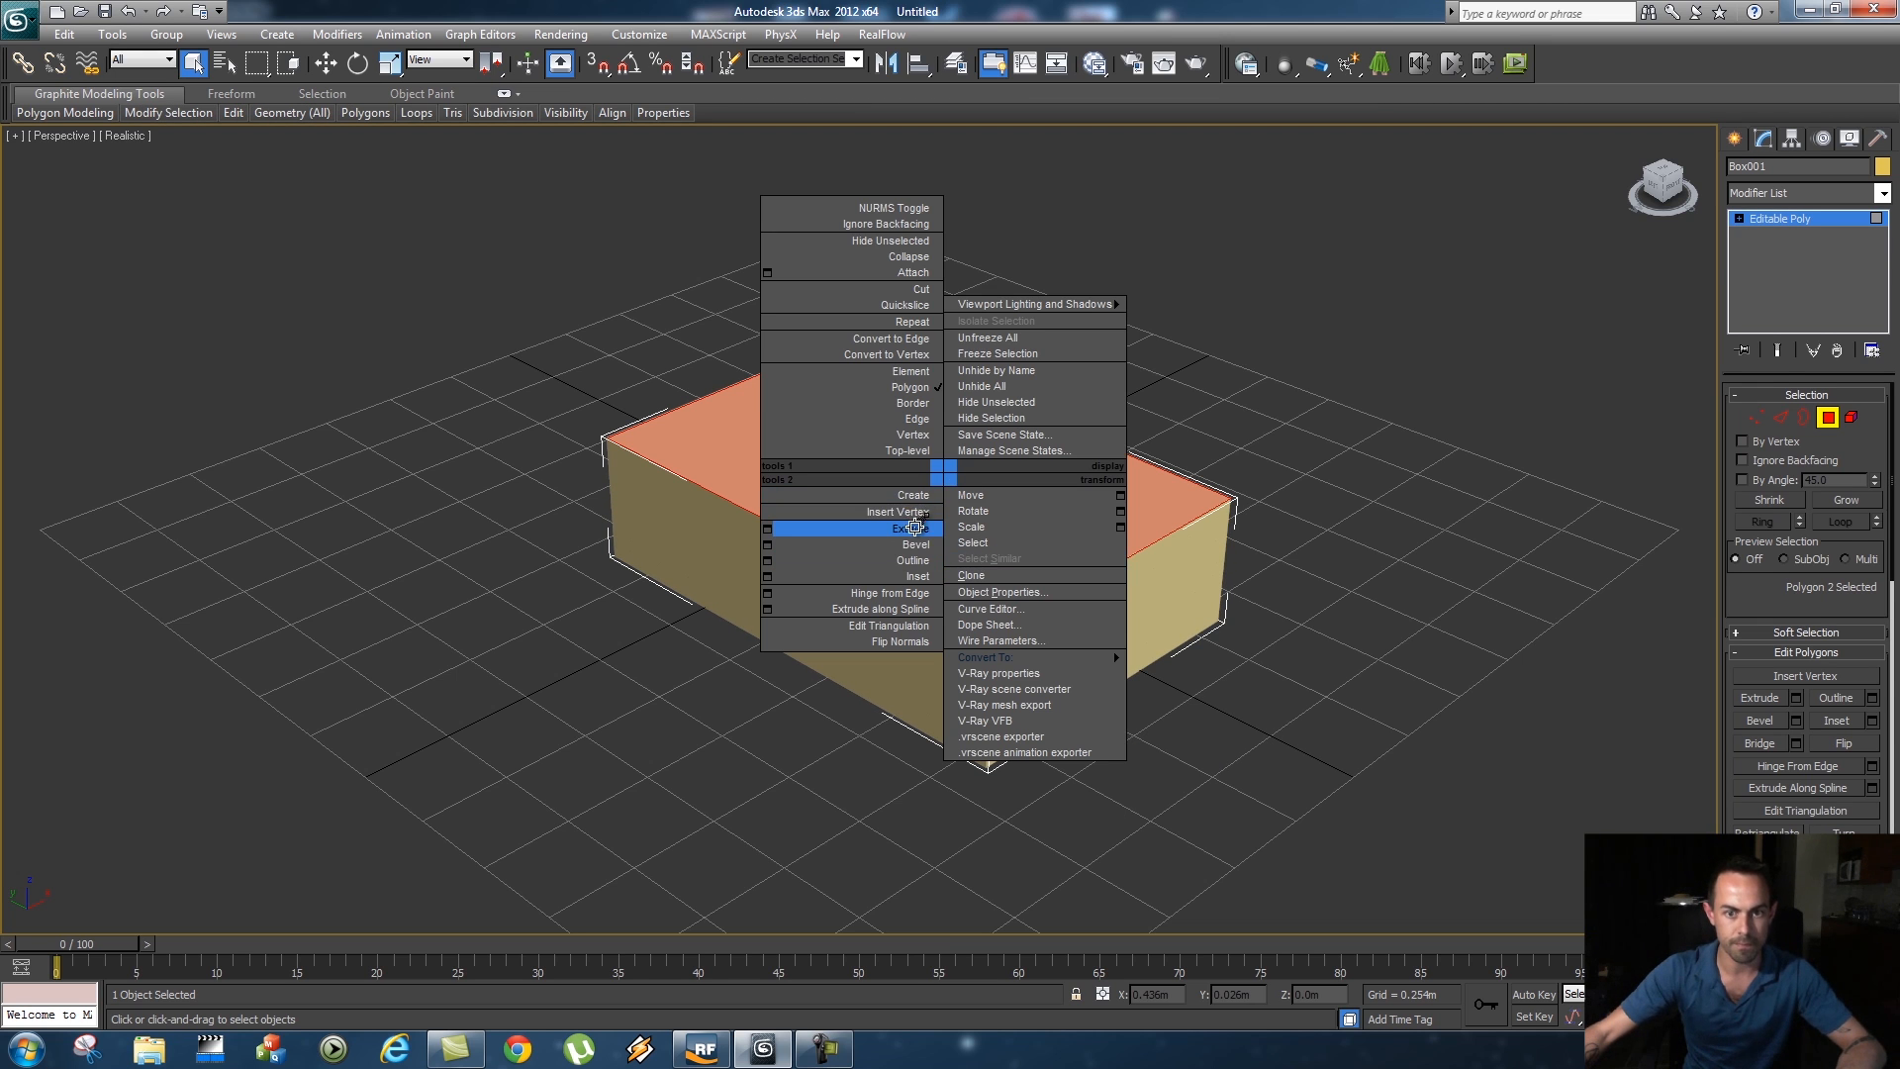
{"action": "left_click", "coordinate": [903, 529]}
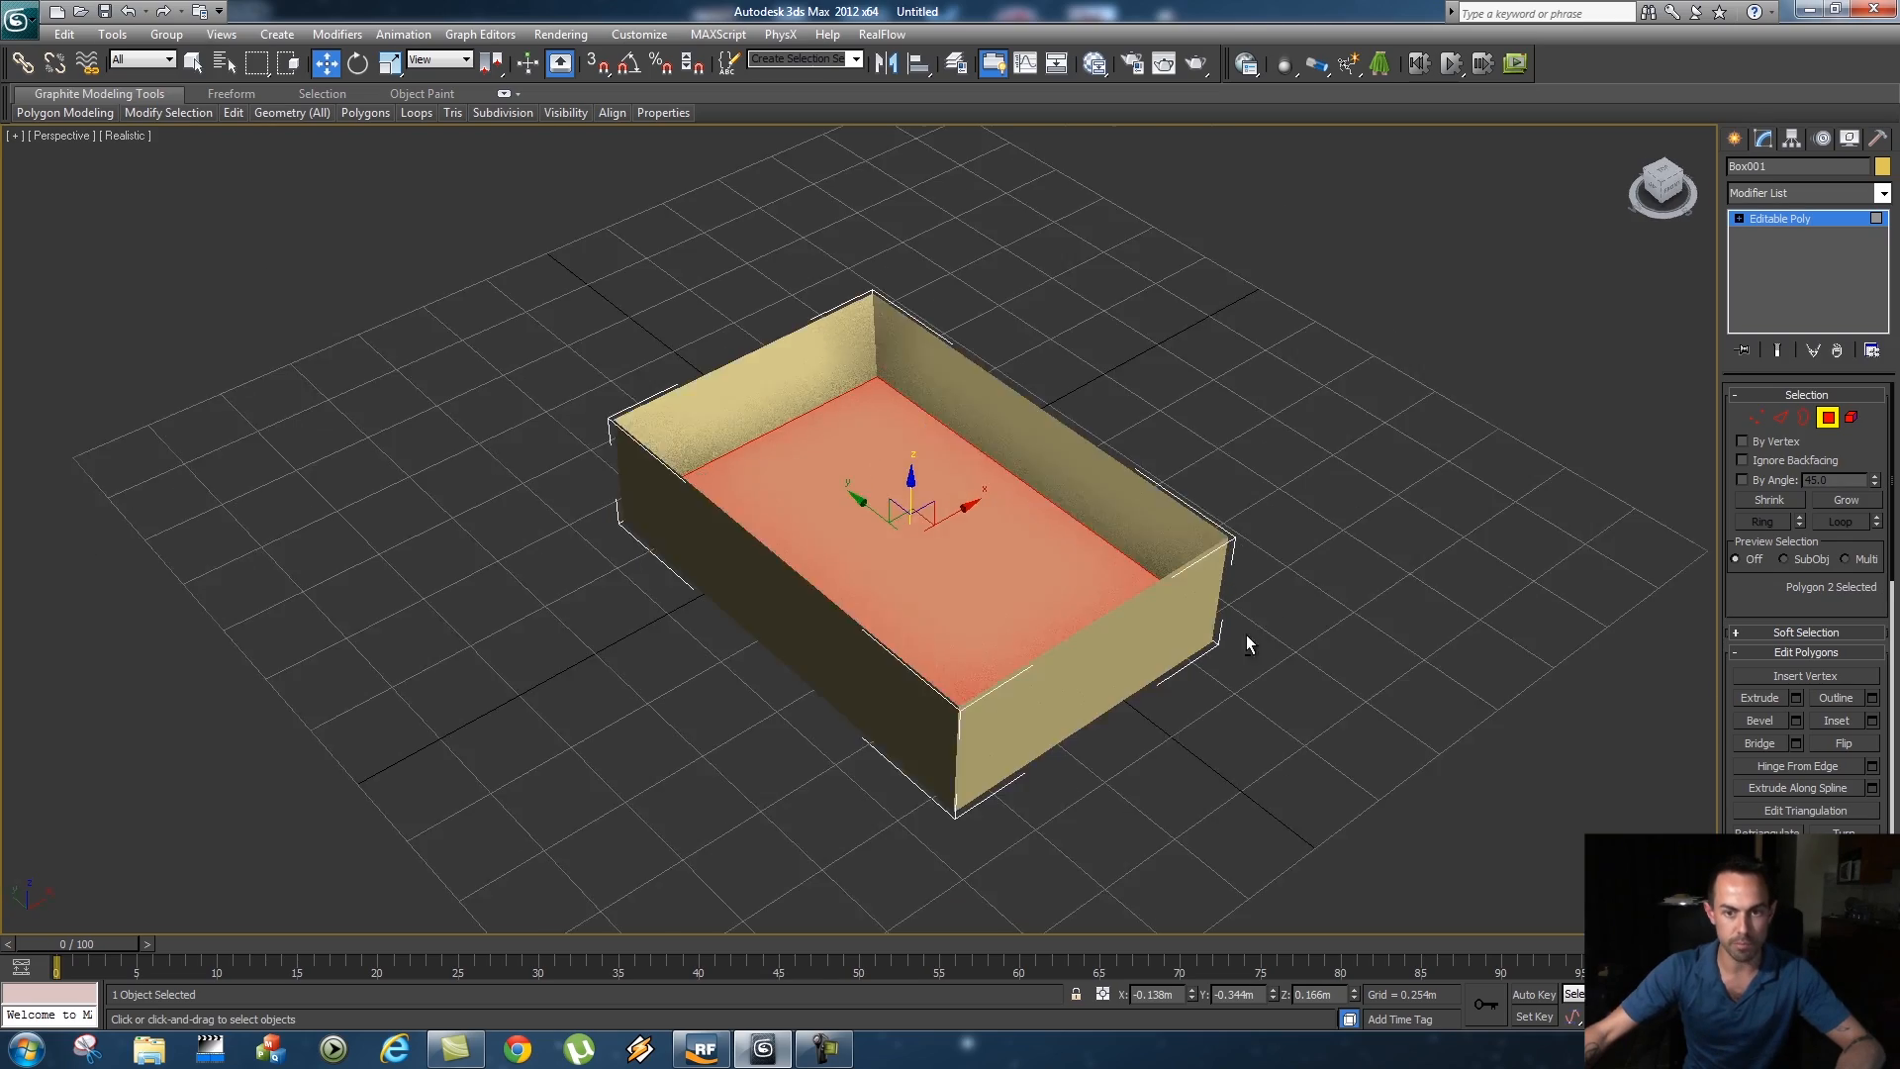
{"action": "left_click_drag", "start_coordinate": [1249, 641], "coordinate": [1140, 661]}
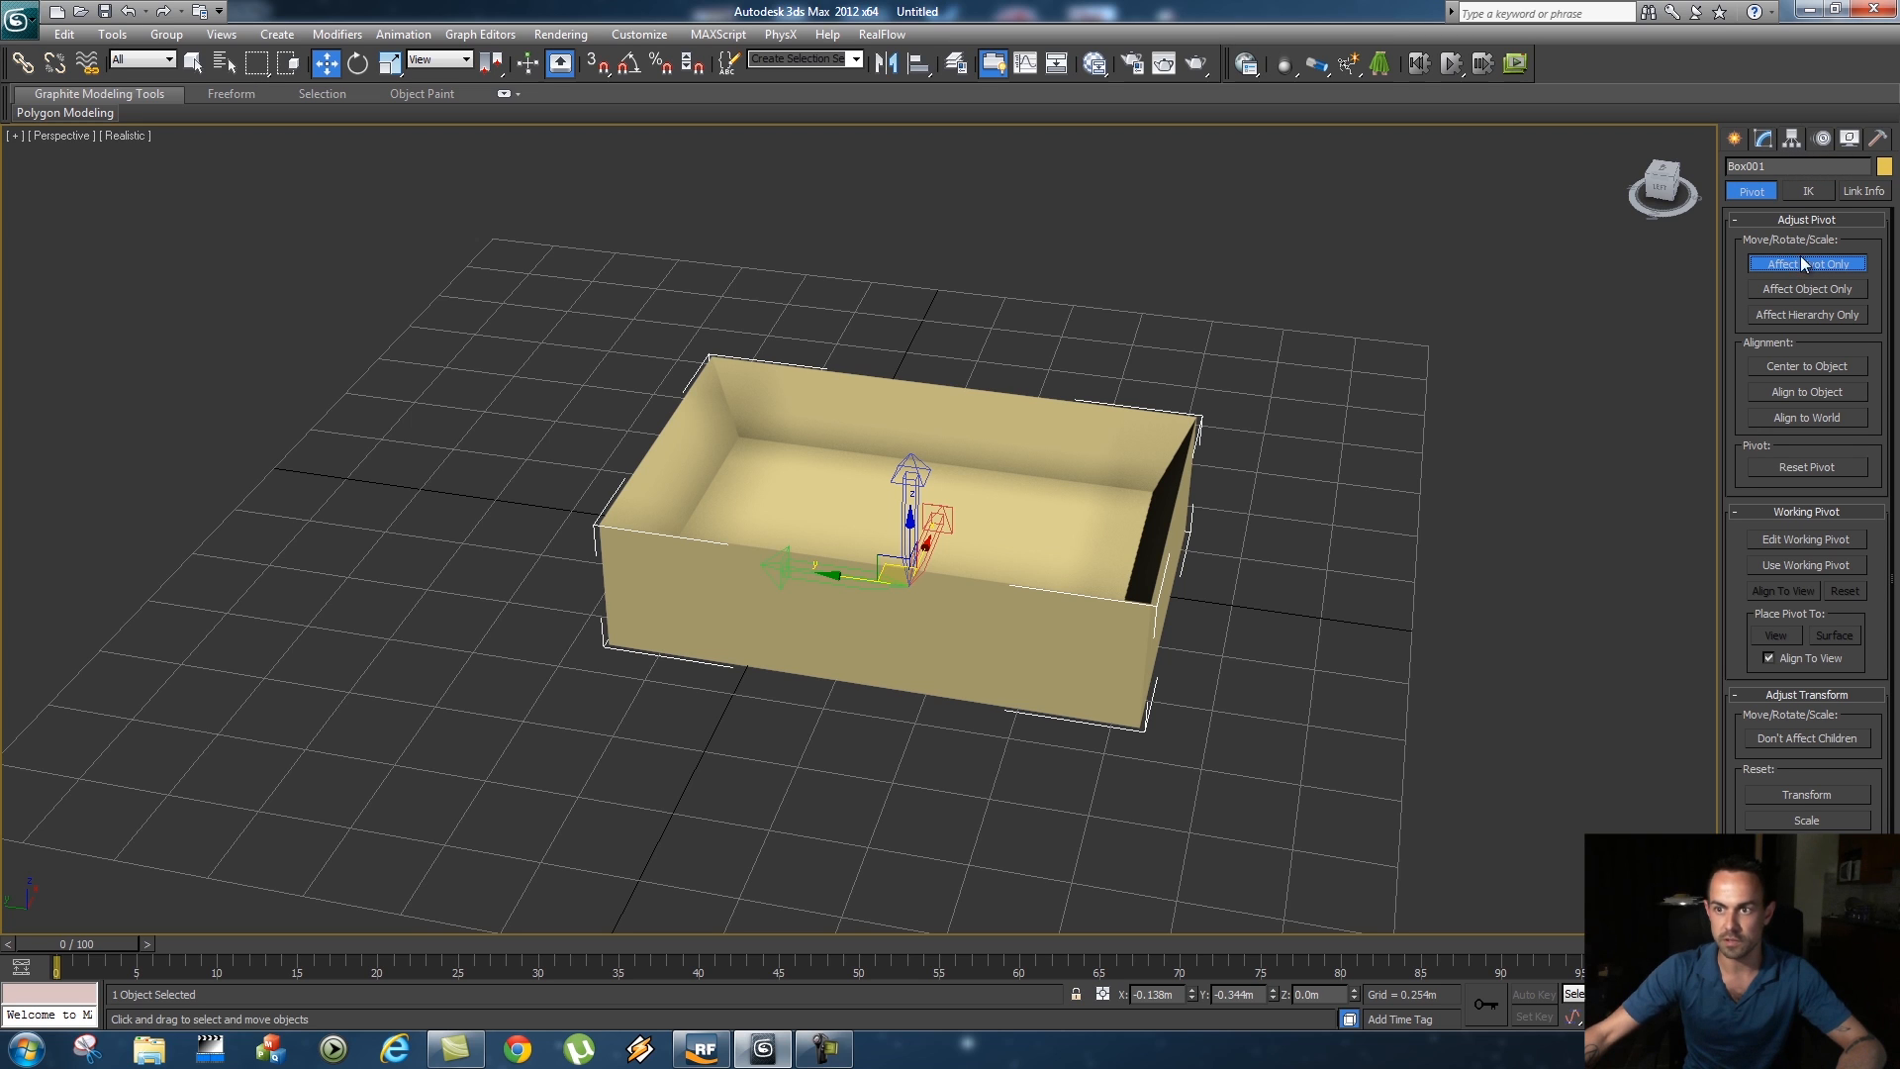
{"action": "mouse_move", "coordinate": [776, 603]}
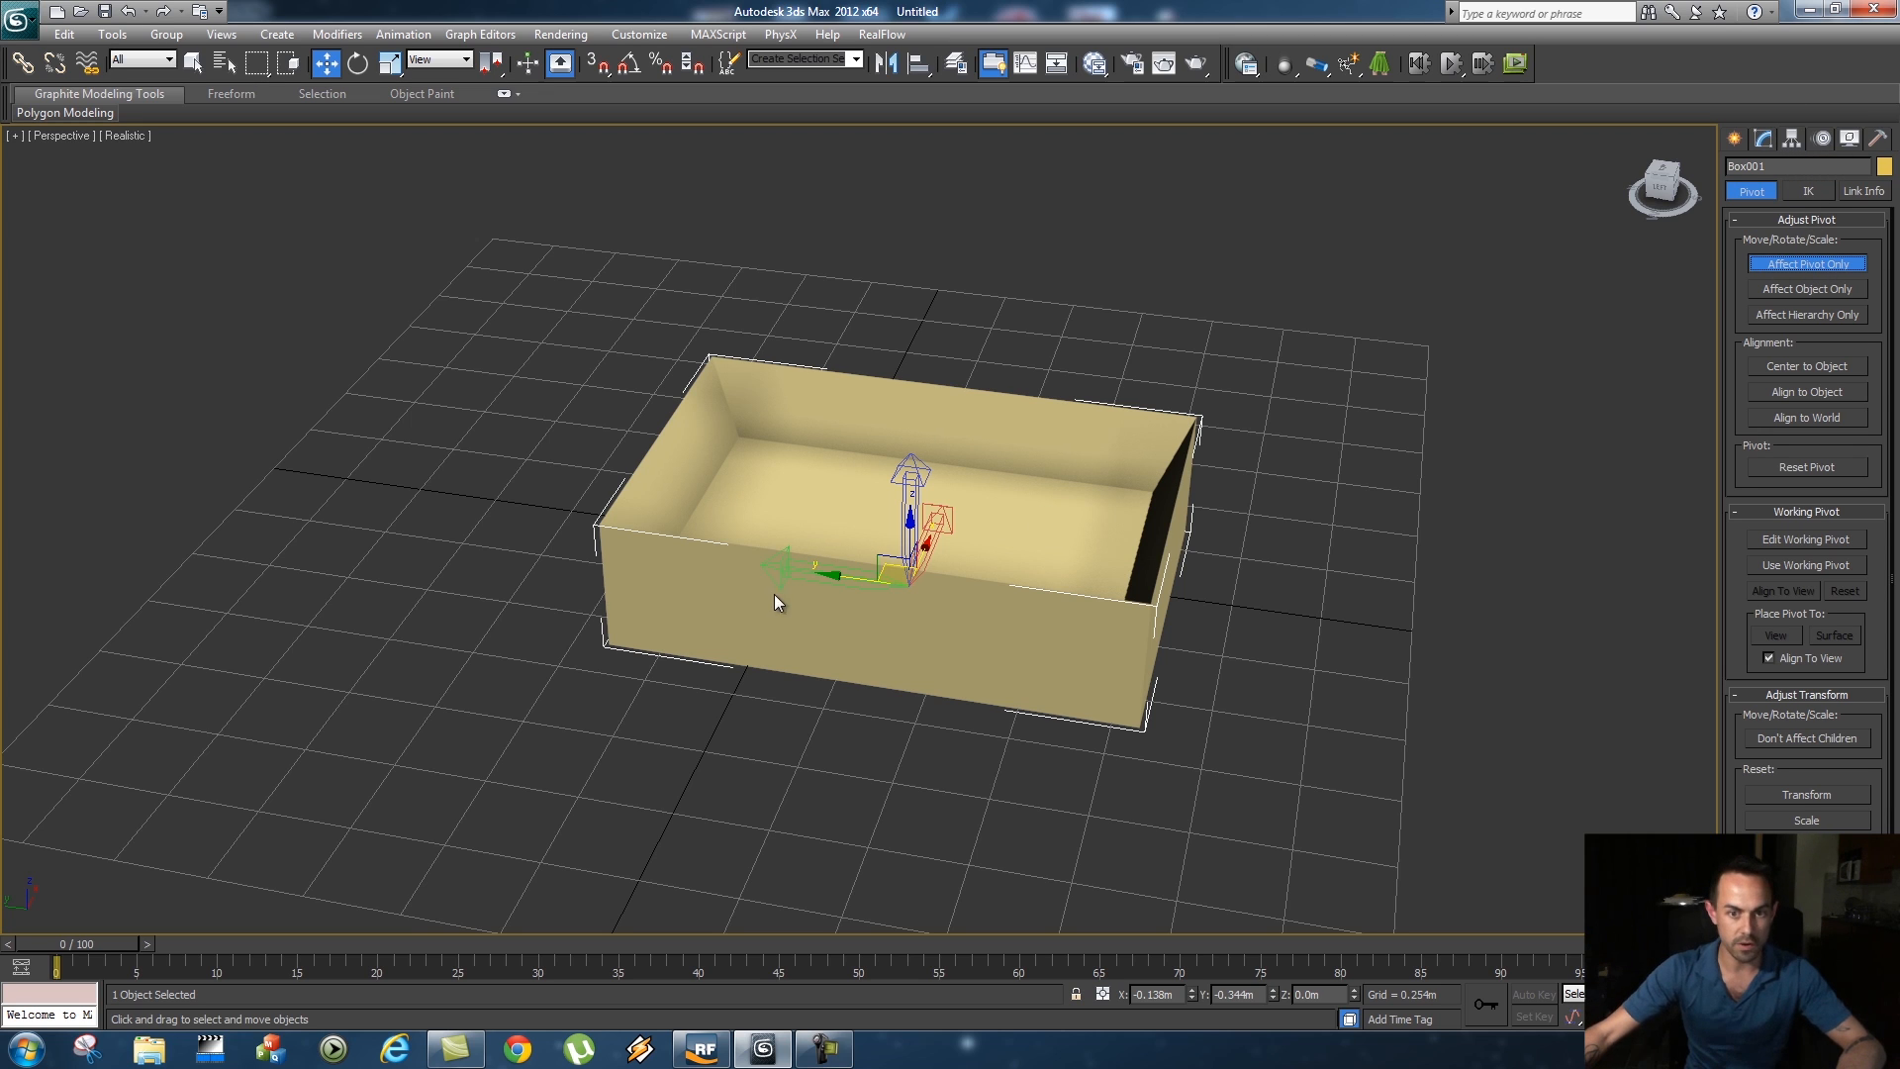
In the Left view, move the pivot to the box's bottom left edge, then return to Perspective
{"action": "left_click", "coordinate": [62, 136]}
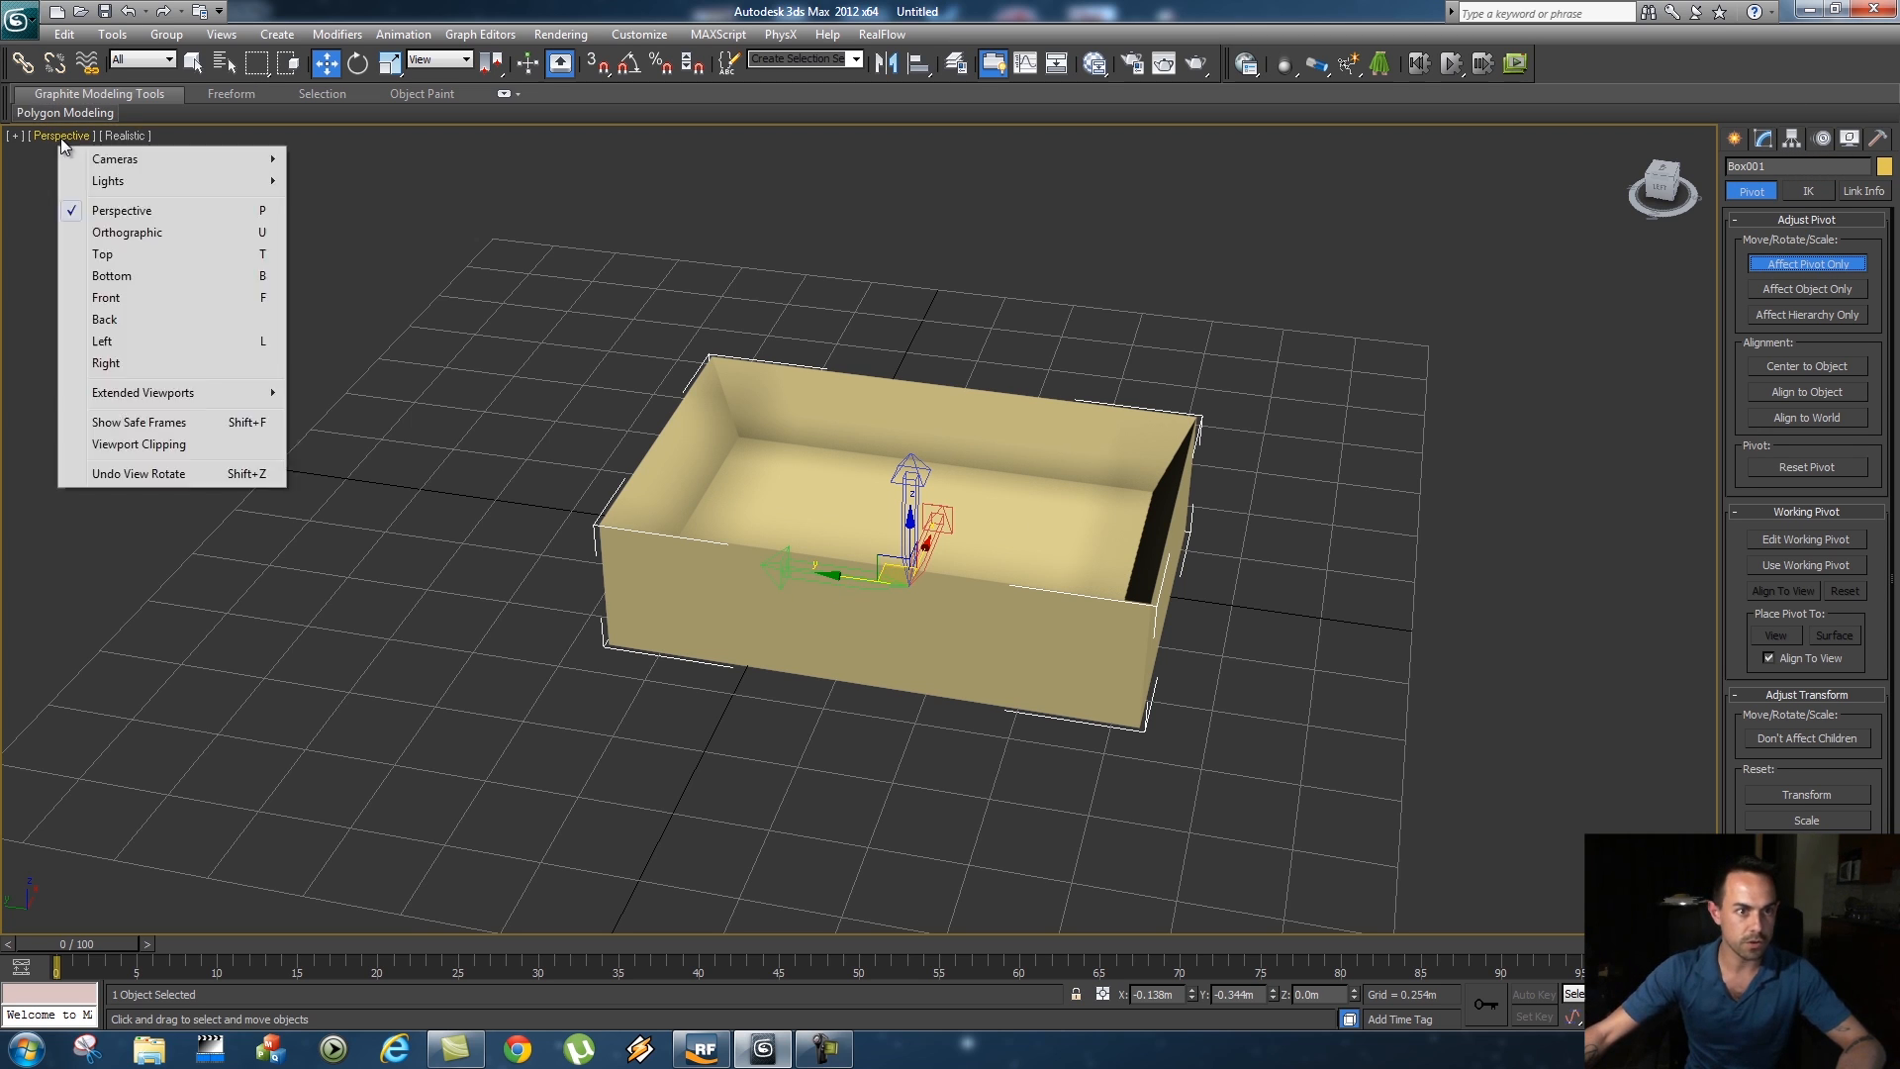
{"action": "left_click", "coordinate": [105, 341]}
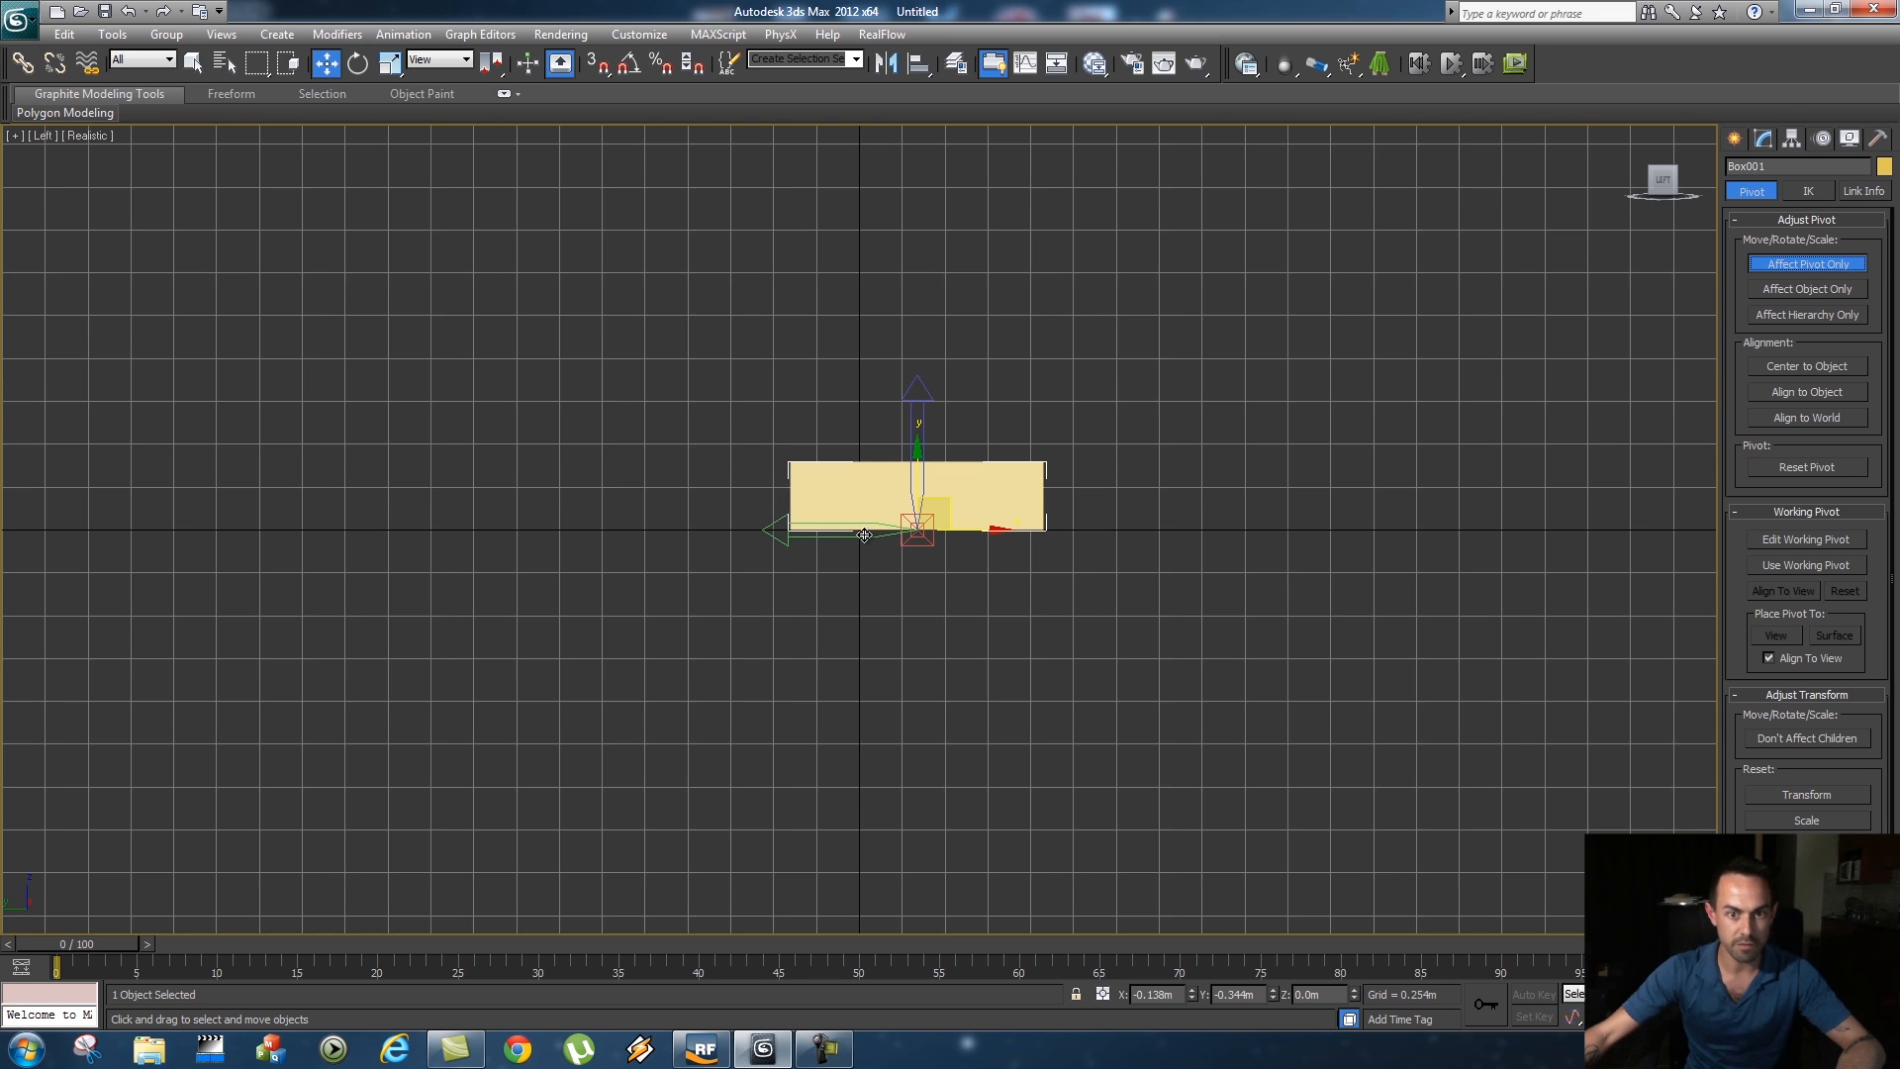
{"action": "left_click_drag", "start_coordinate": [914, 527], "coordinate": [812, 526]}
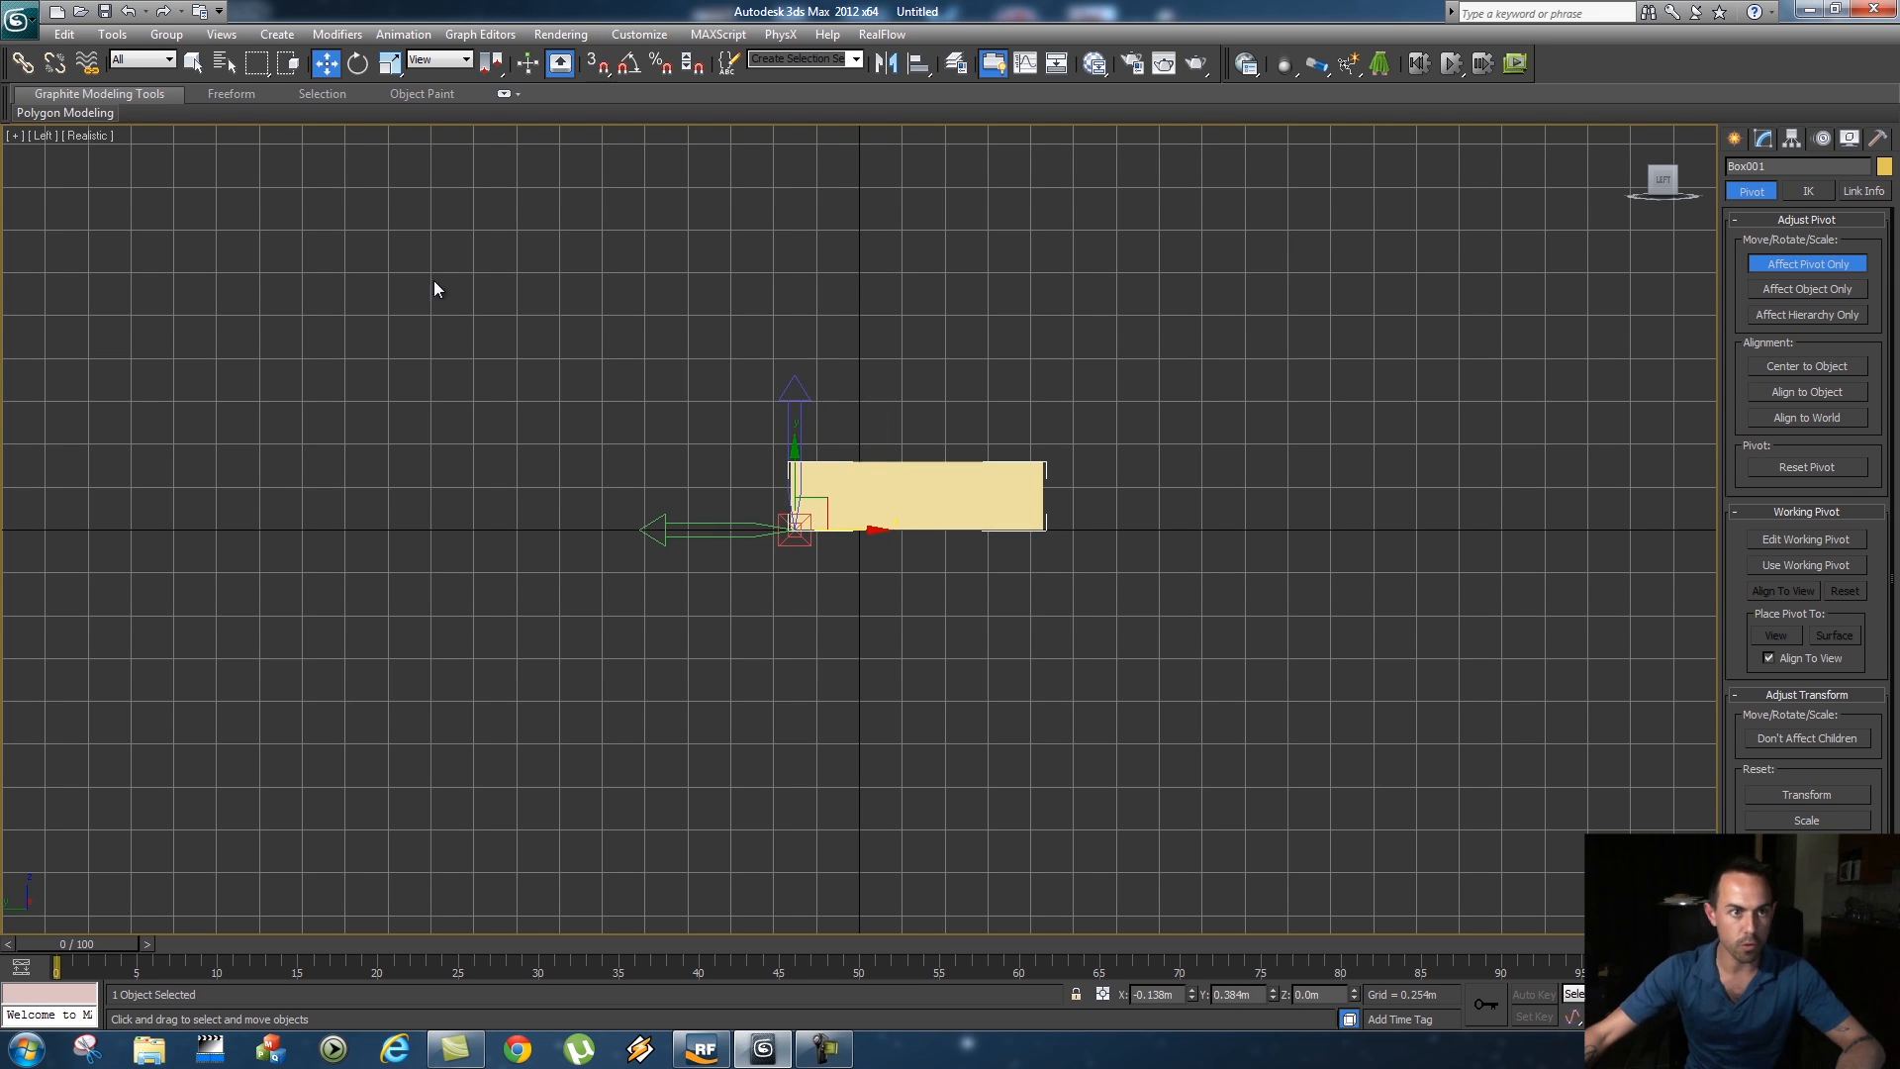
{"action": "left_click", "coordinate": [41, 135]}
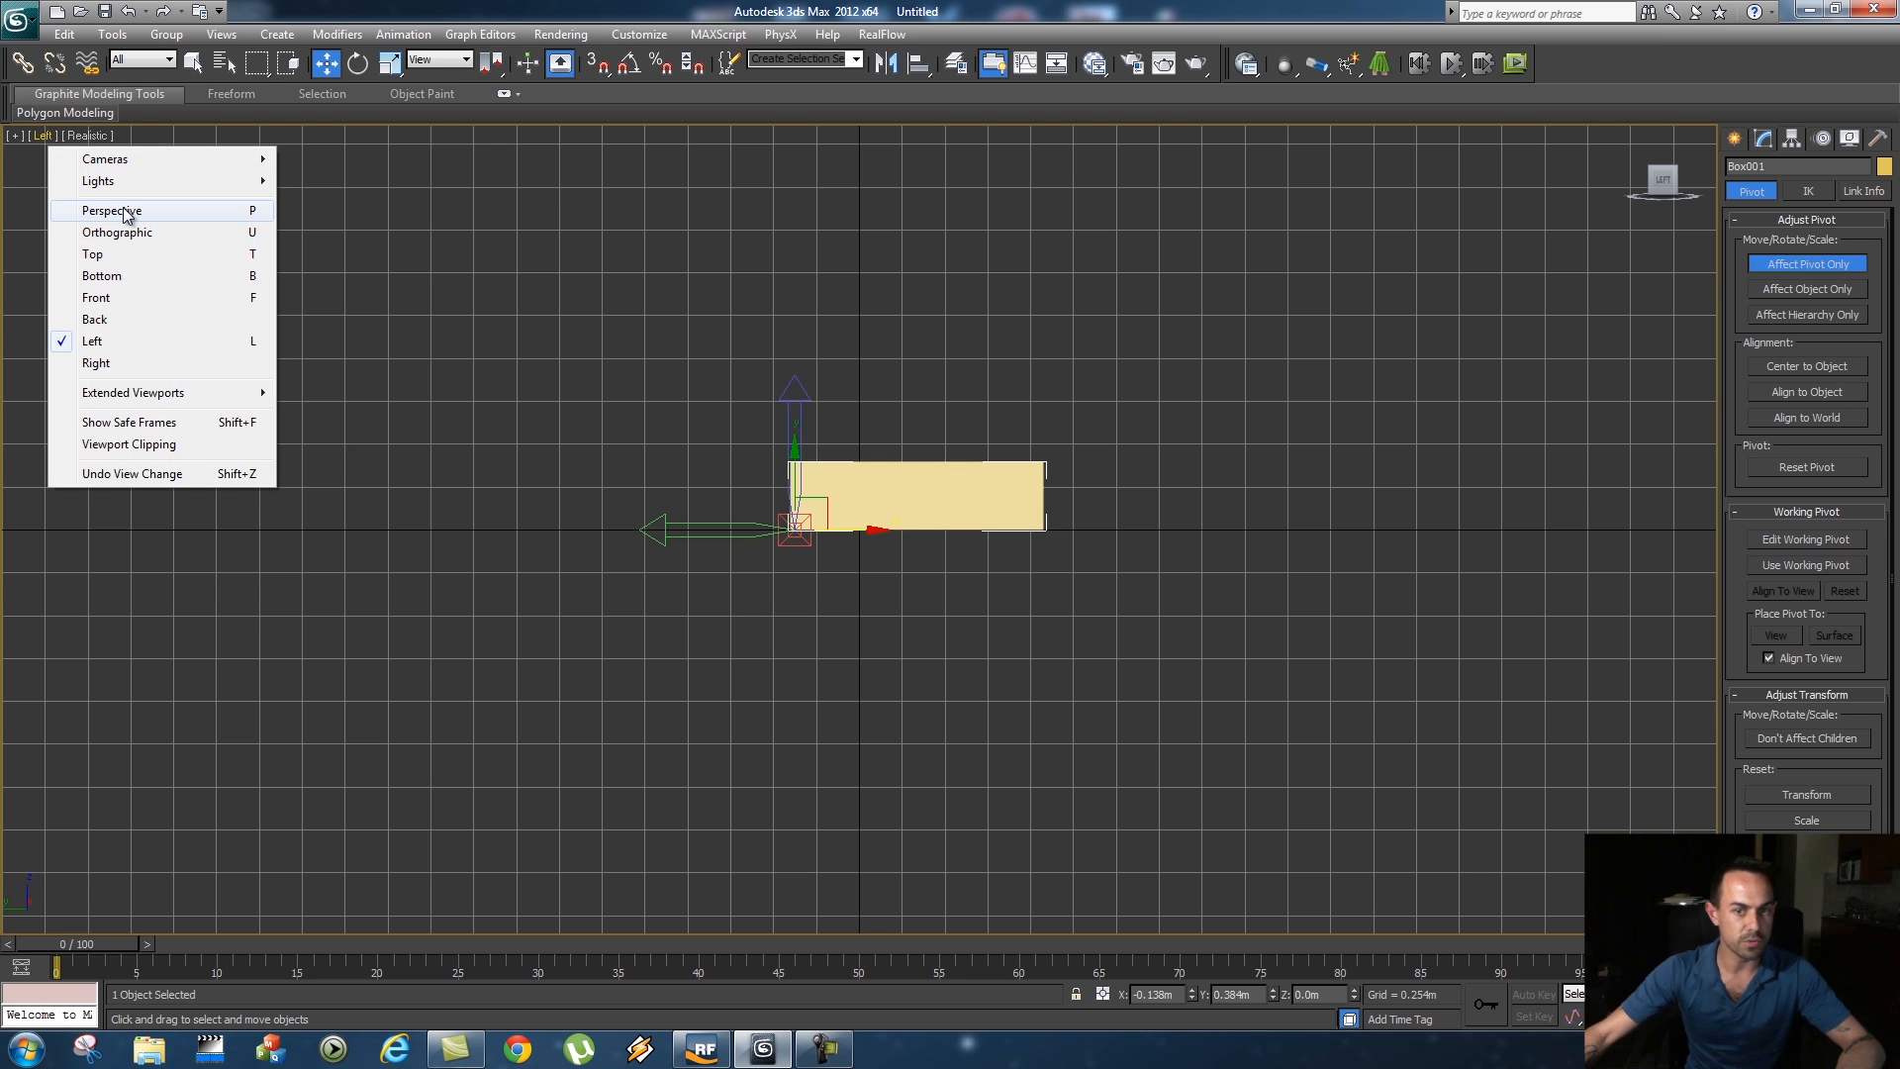
{"action": "left_click", "coordinate": [110, 209]}
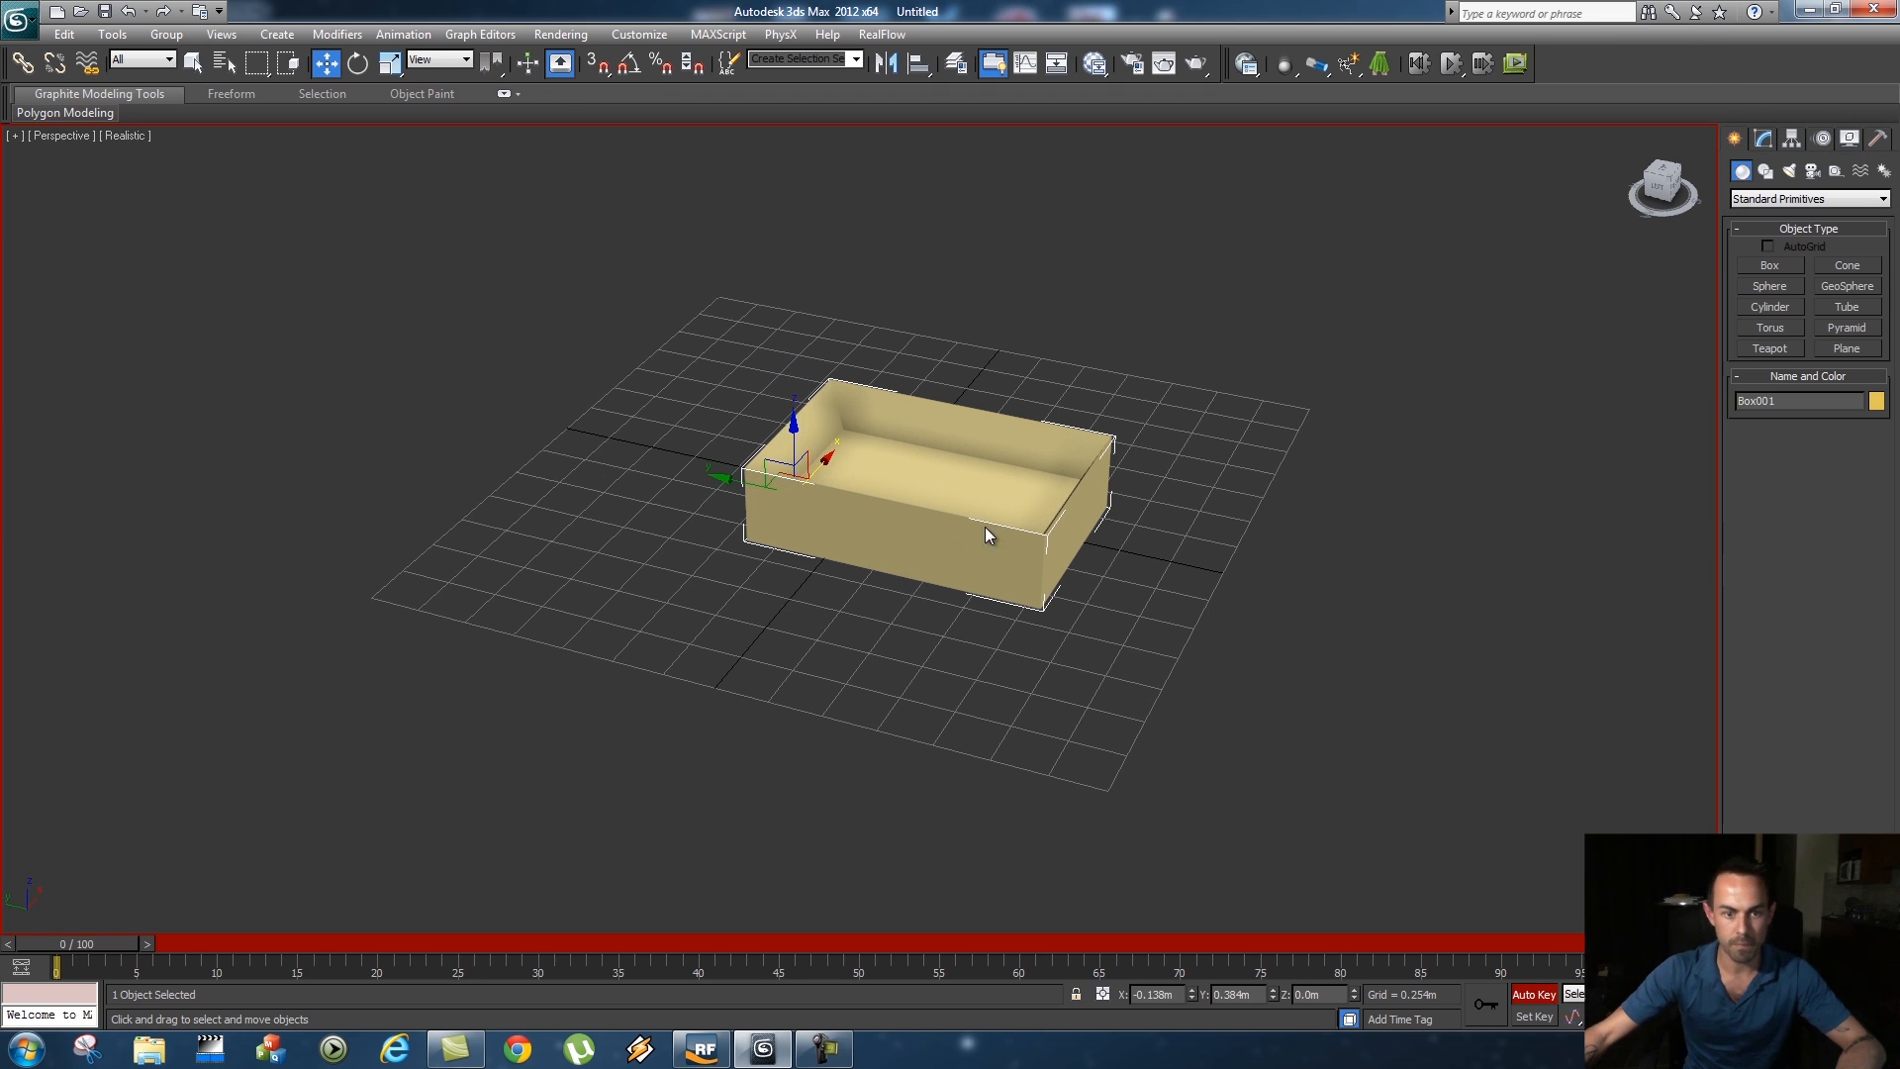
Around frame 51, rotate the box with Auto Key so it tips up onto its edge
{"action": "left_click_drag", "start_coordinate": [58, 963], "coordinate": [601, 963]}
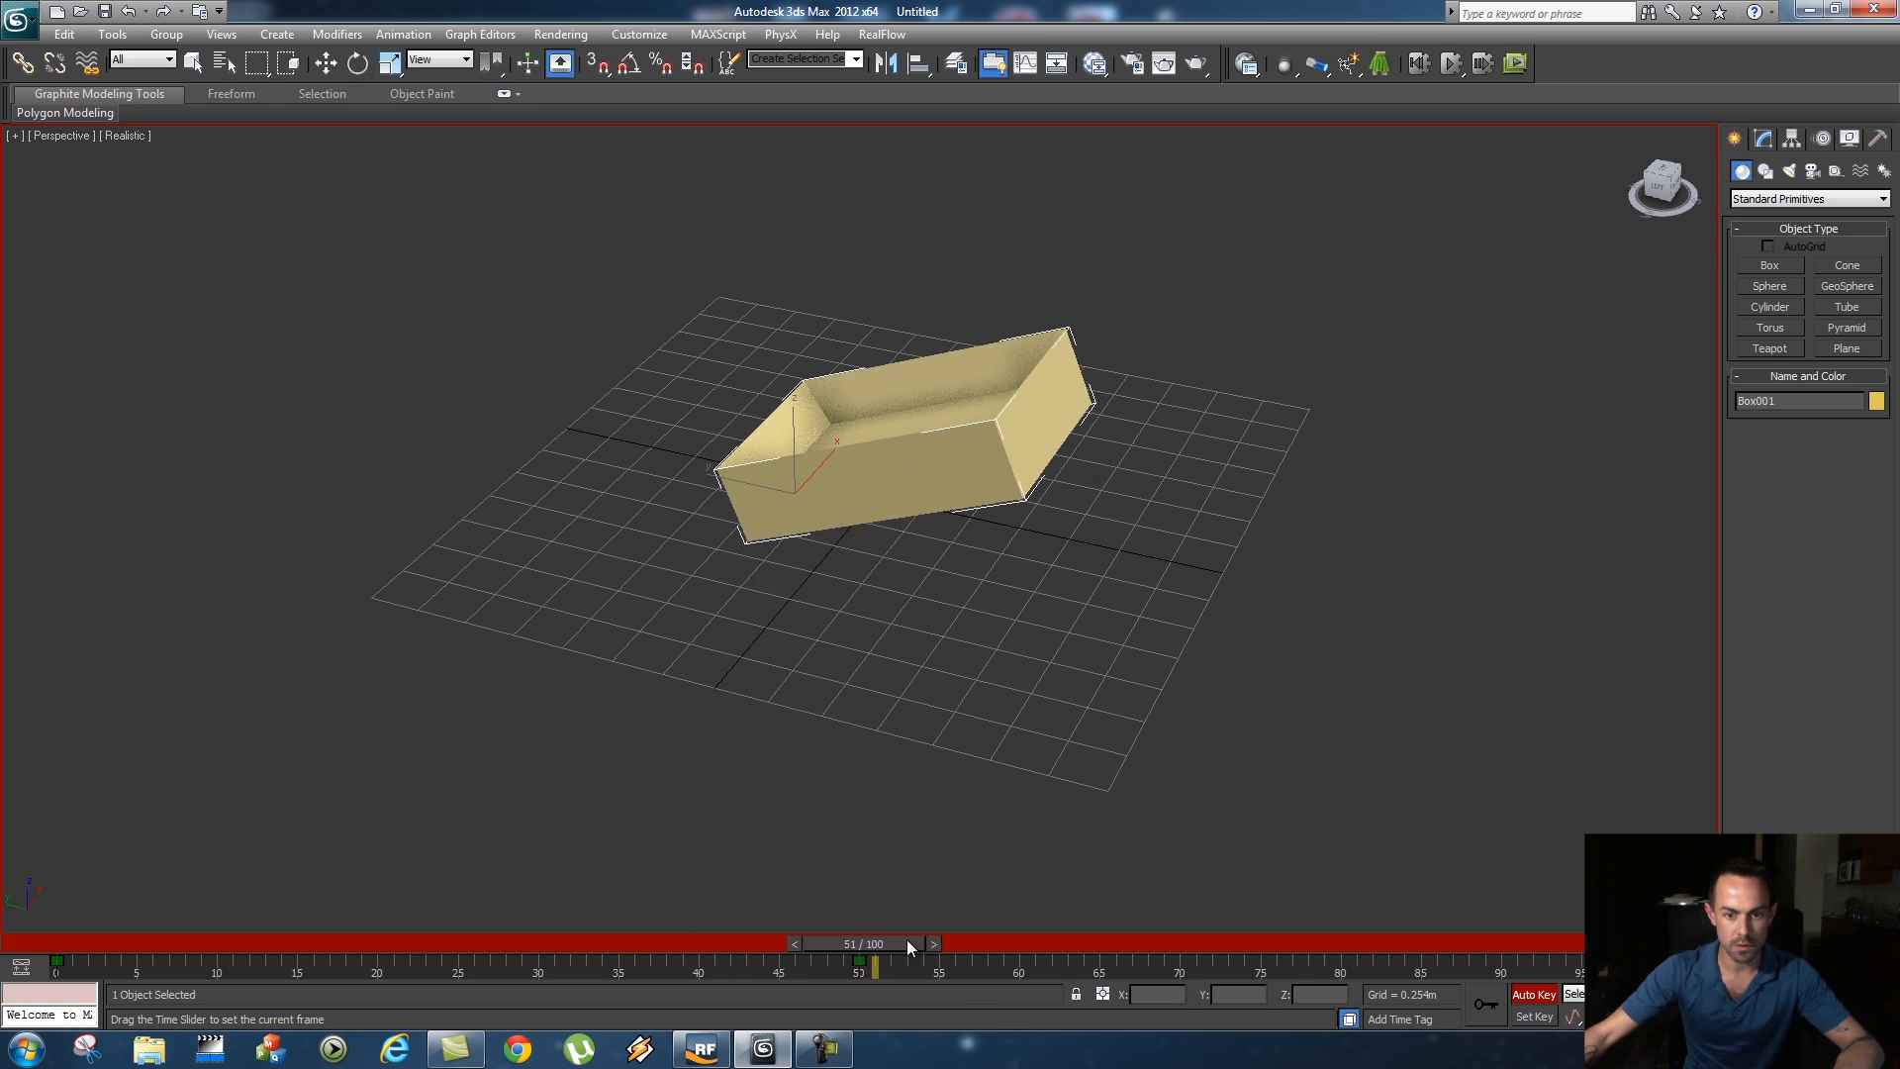
{"action": "left_click", "coordinate": [358, 63]}
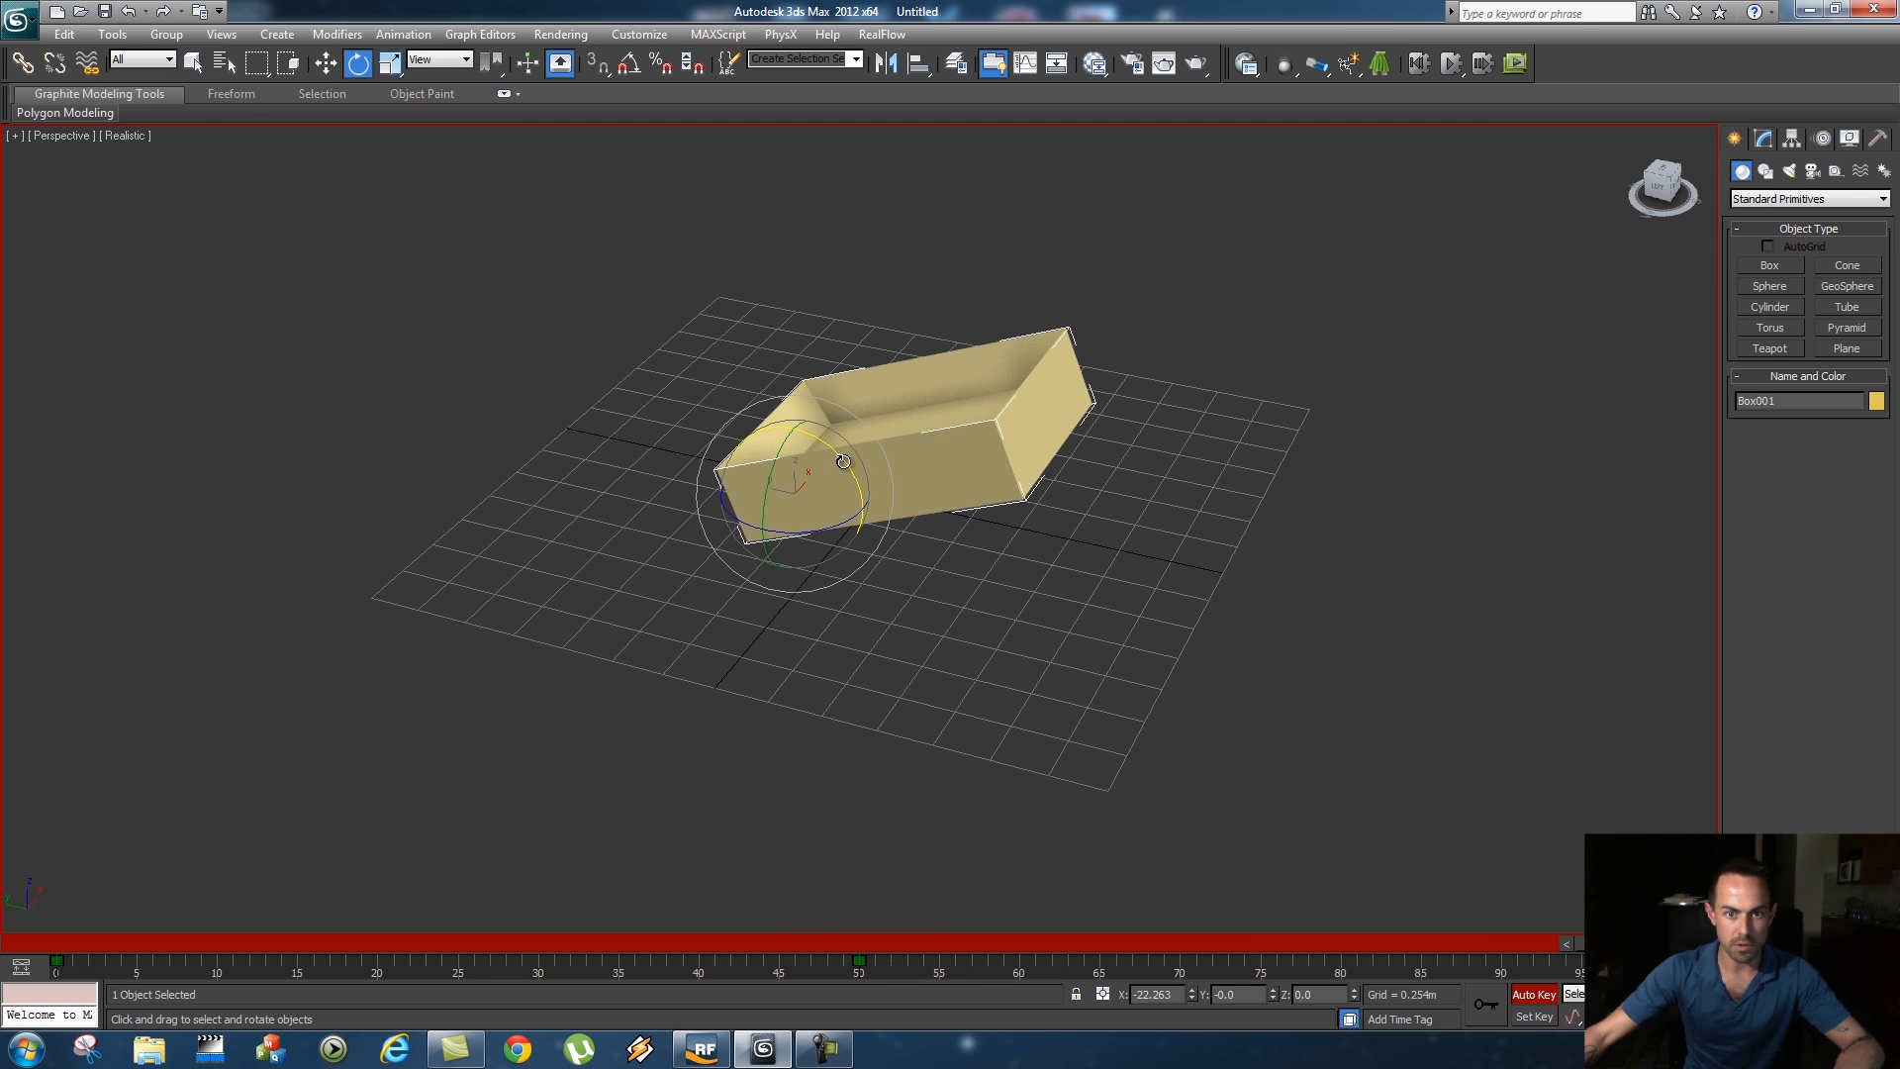
{"action": "left_click_drag", "start_coordinate": [839, 461], "coordinate": [861, 515]}
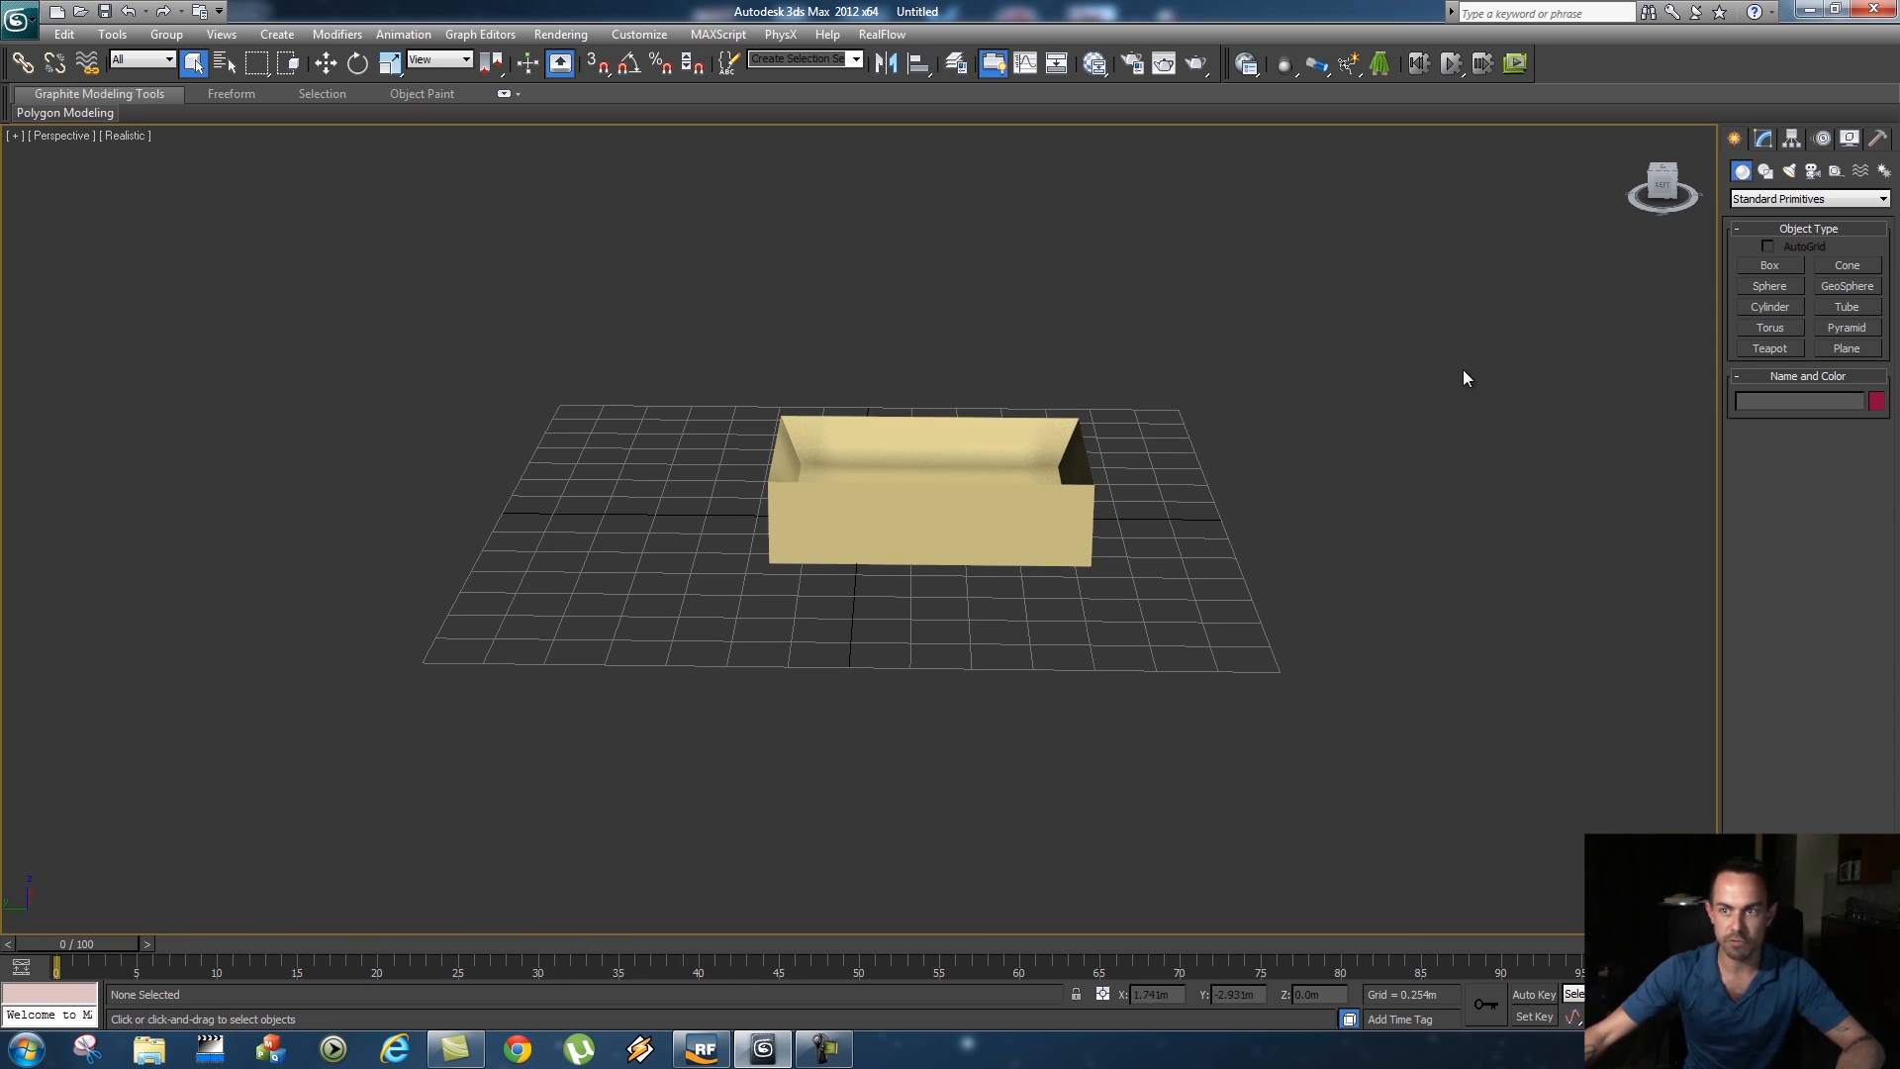
Draw a wide flat floor slab under the container and scrub the timeline to check the tipping
{"action": "left_click", "coordinate": [1767, 263]}
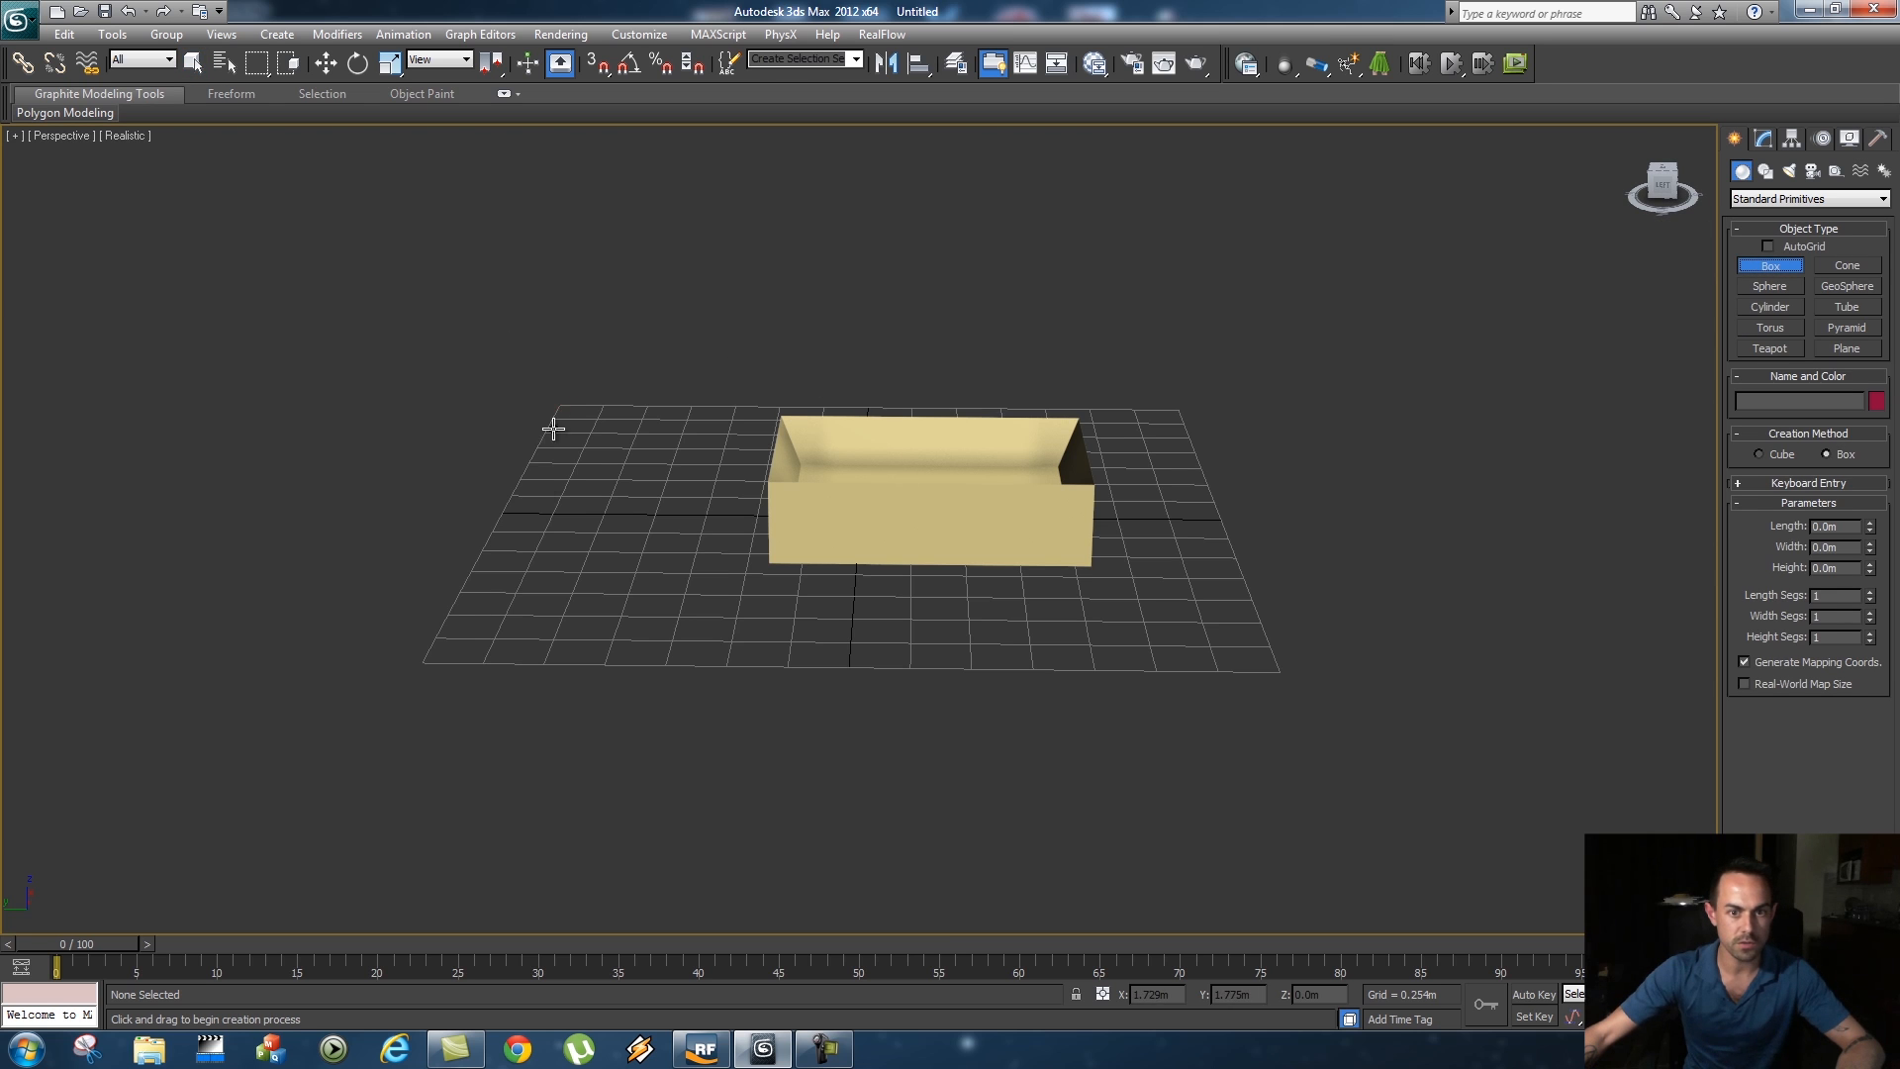
{"action": "left_click_drag", "start_coordinate": [558, 418], "coordinate": [1278, 691]}
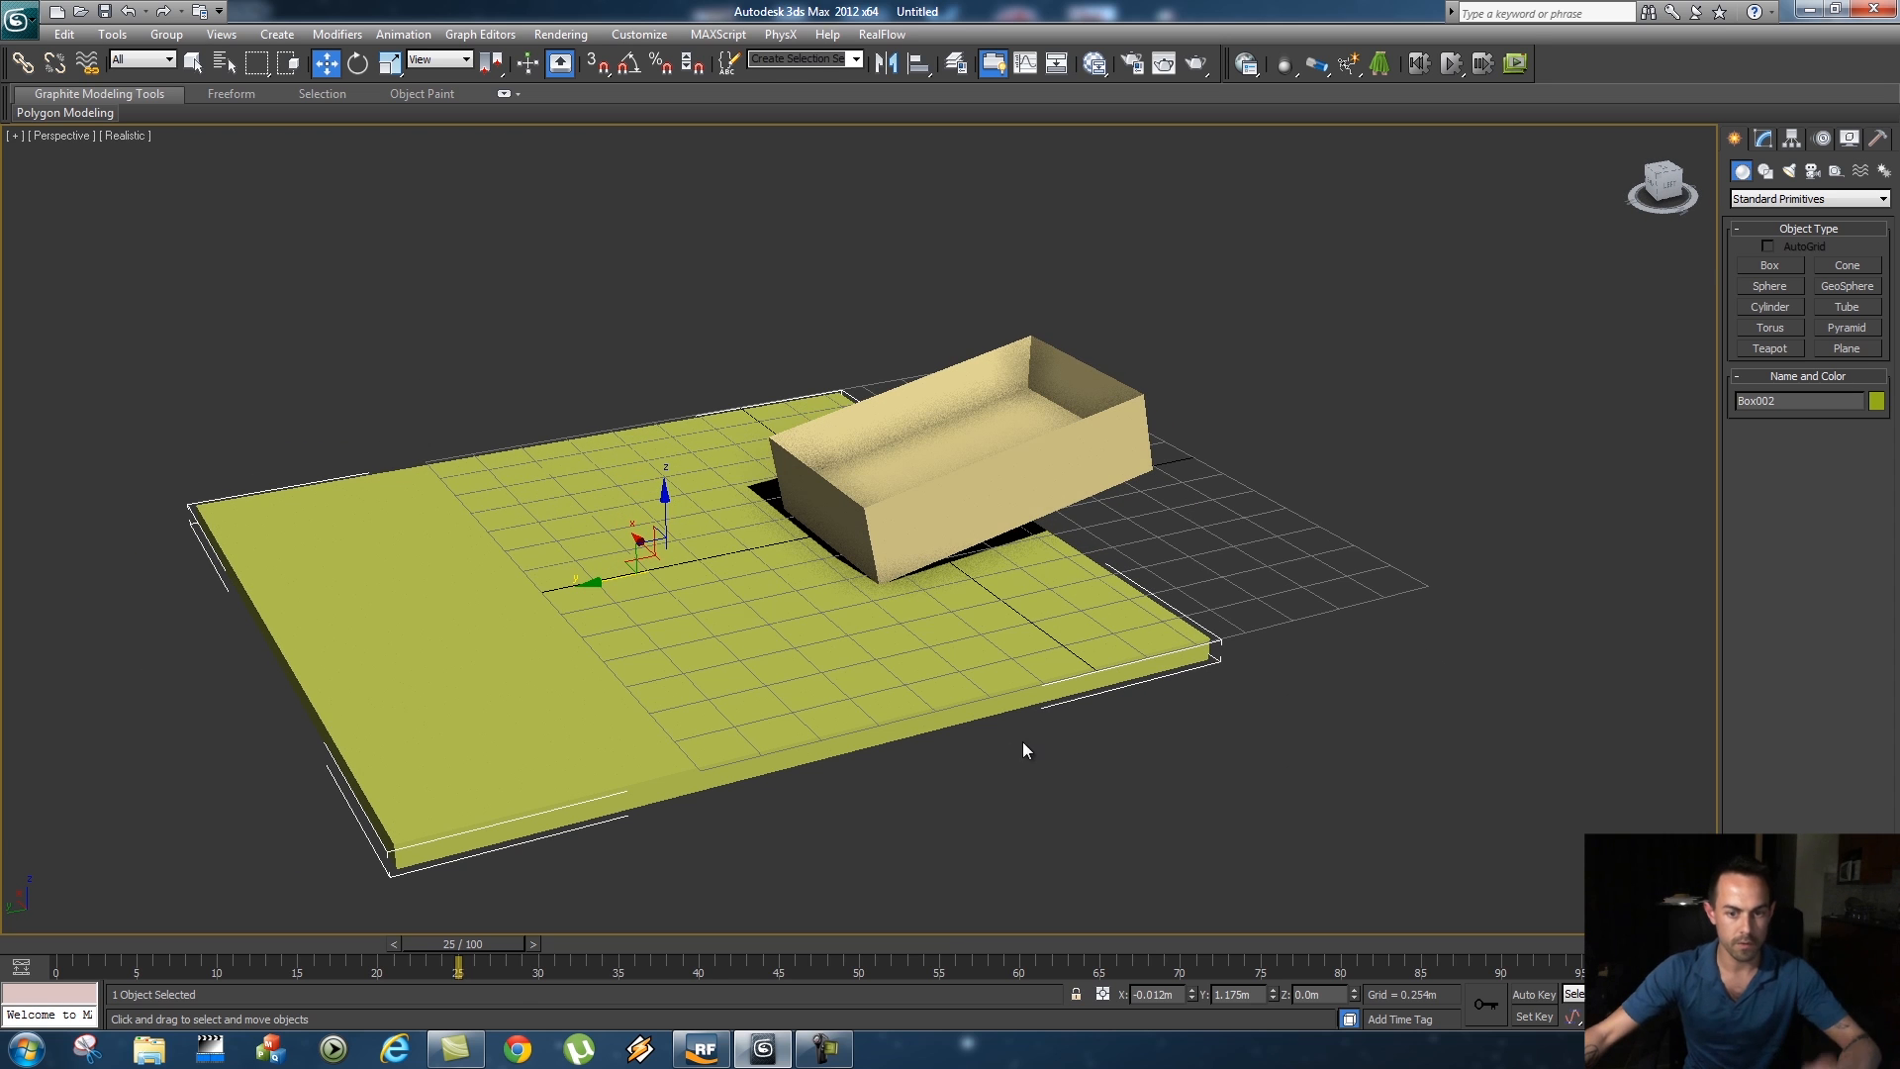
{"action": "left_click_drag", "start_coordinate": [457, 962], "coordinate": [1466, 962]}
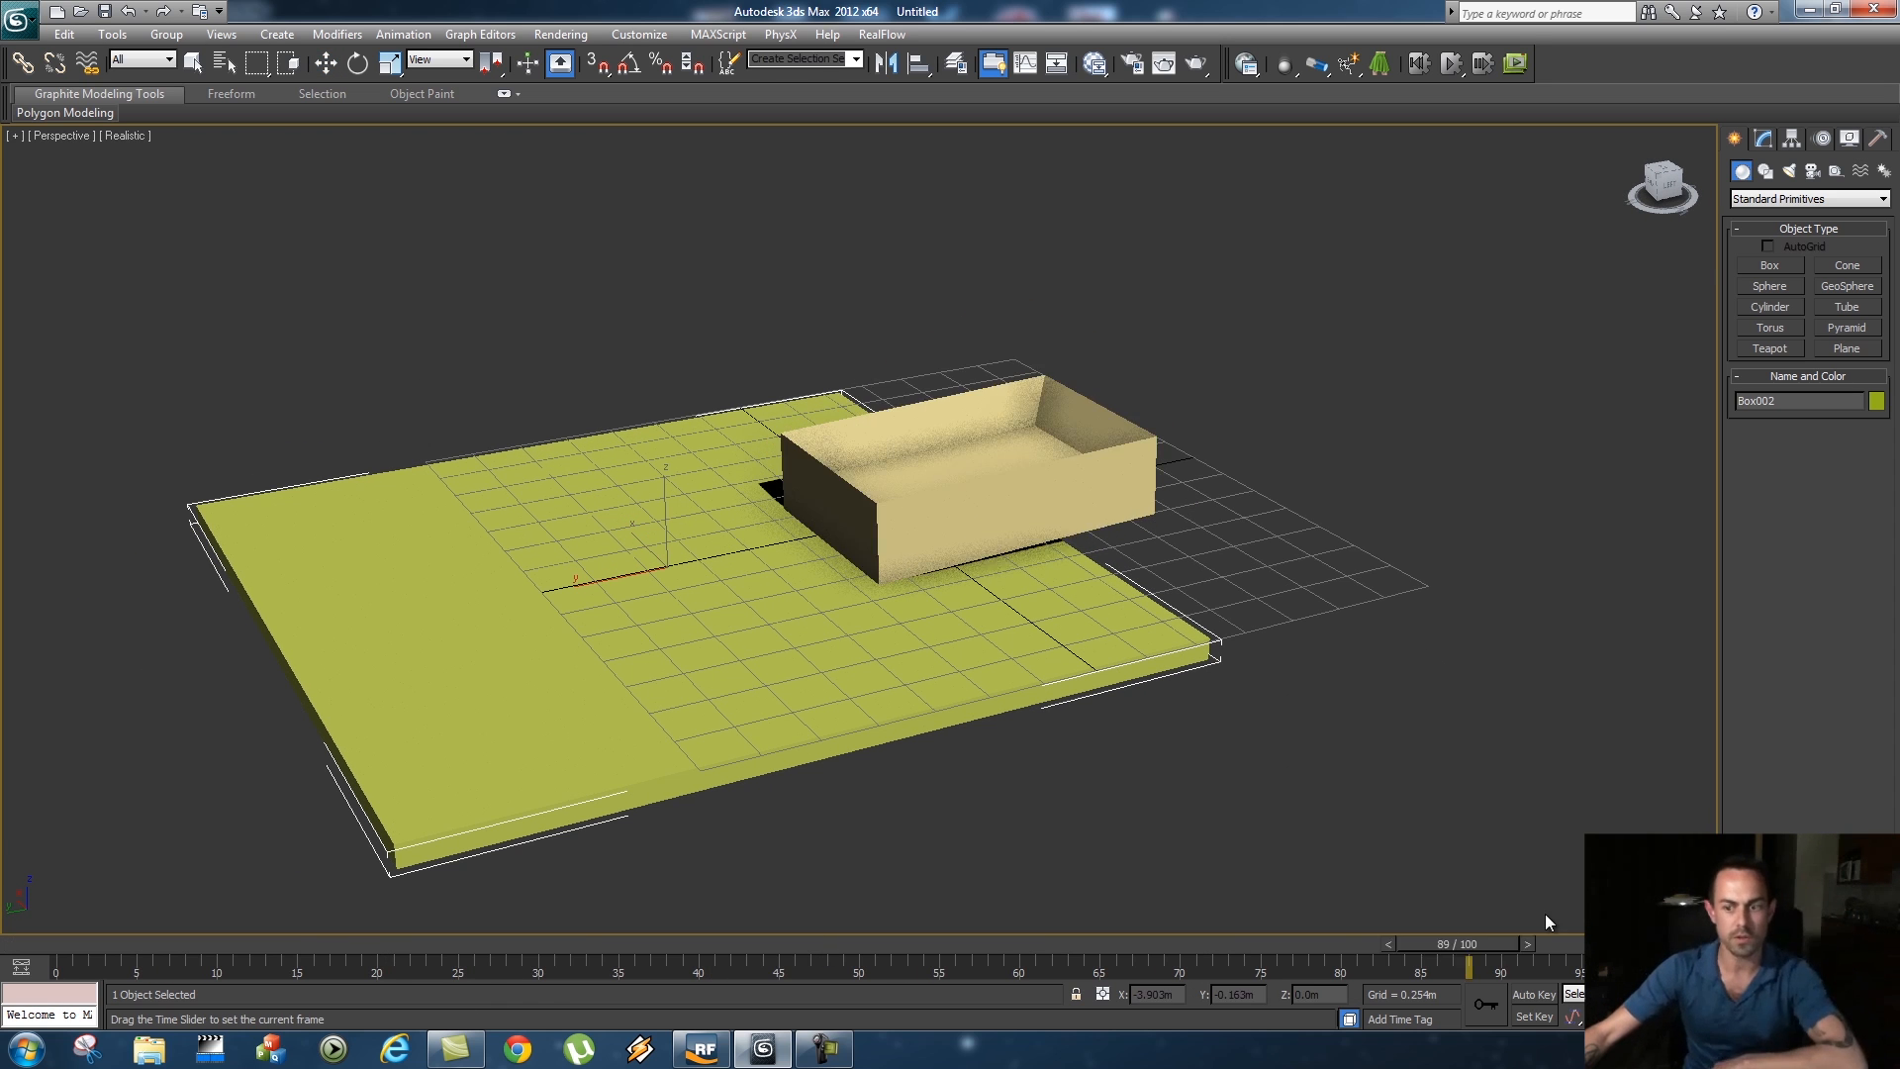
{"action": "left_click_drag", "start_coordinate": [1464, 960], "coordinate": [127, 959]}
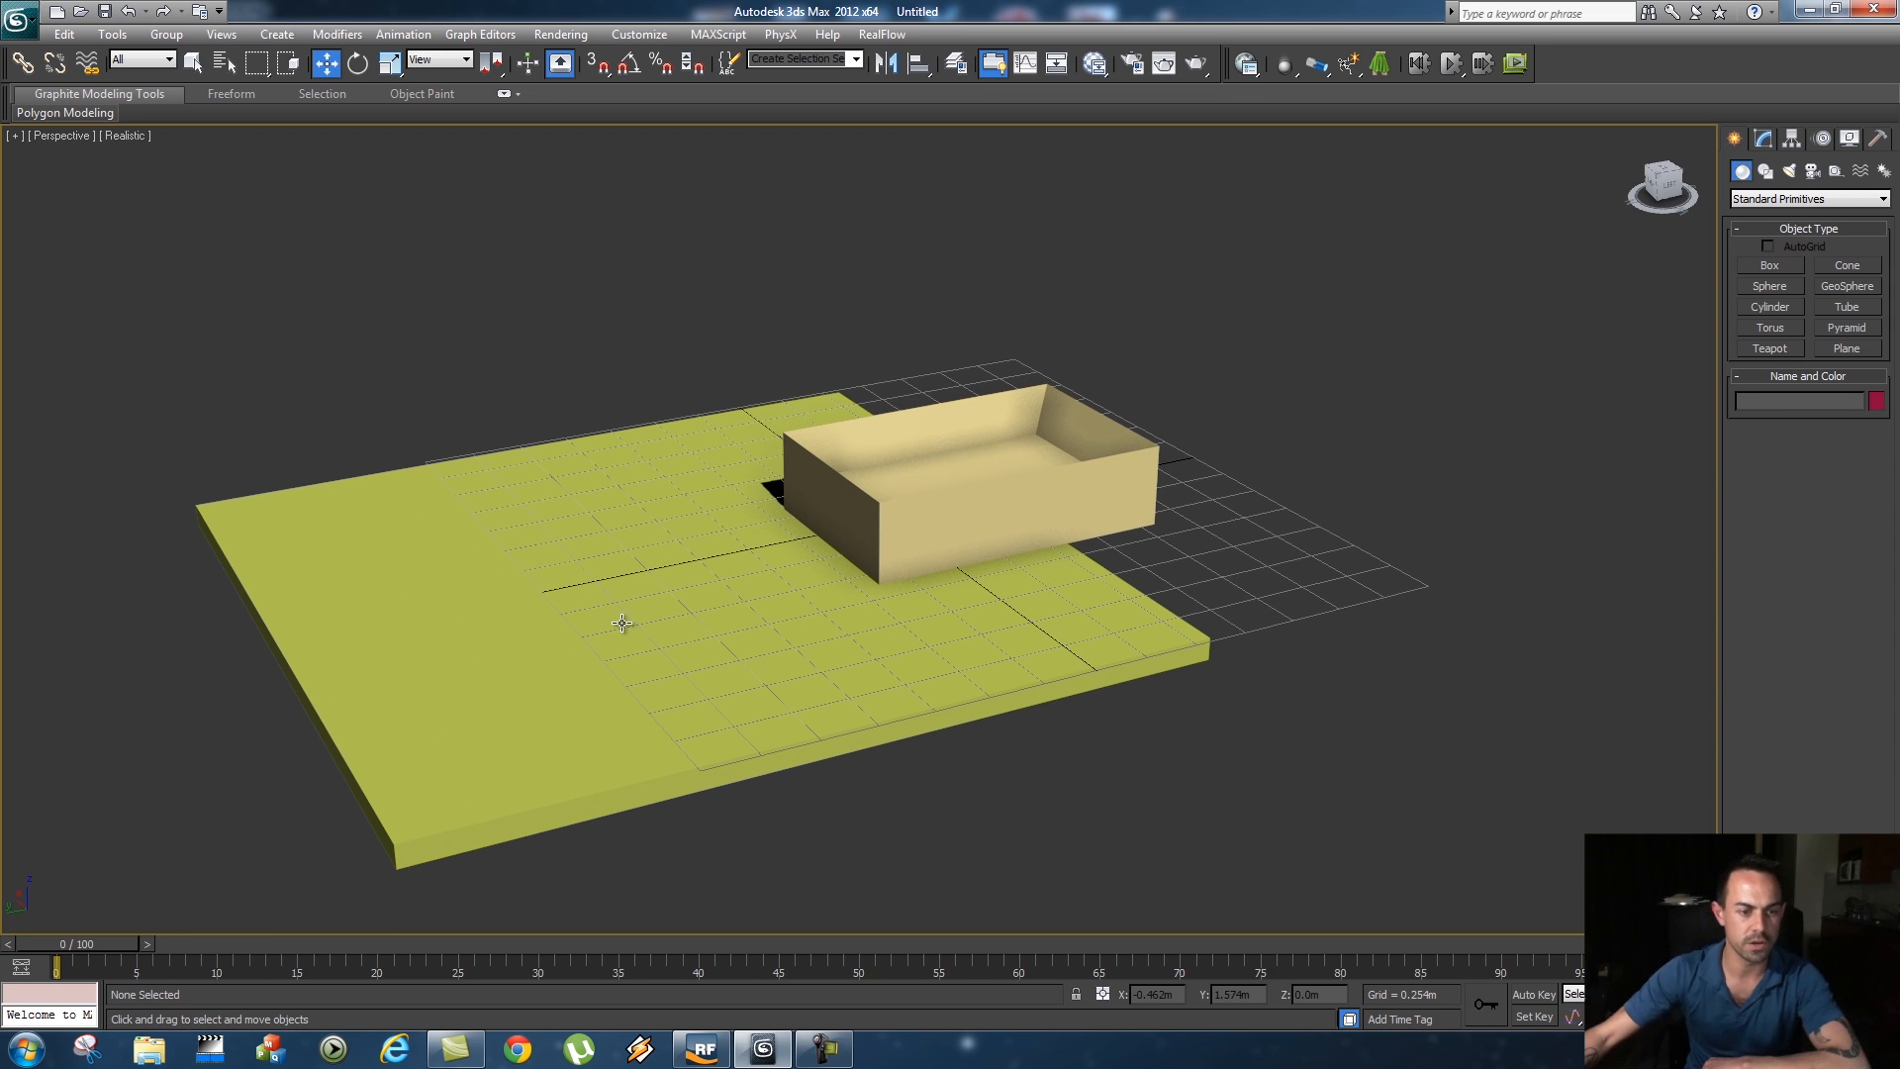
{"action": "mouse_move", "coordinate": [1034, 732]}
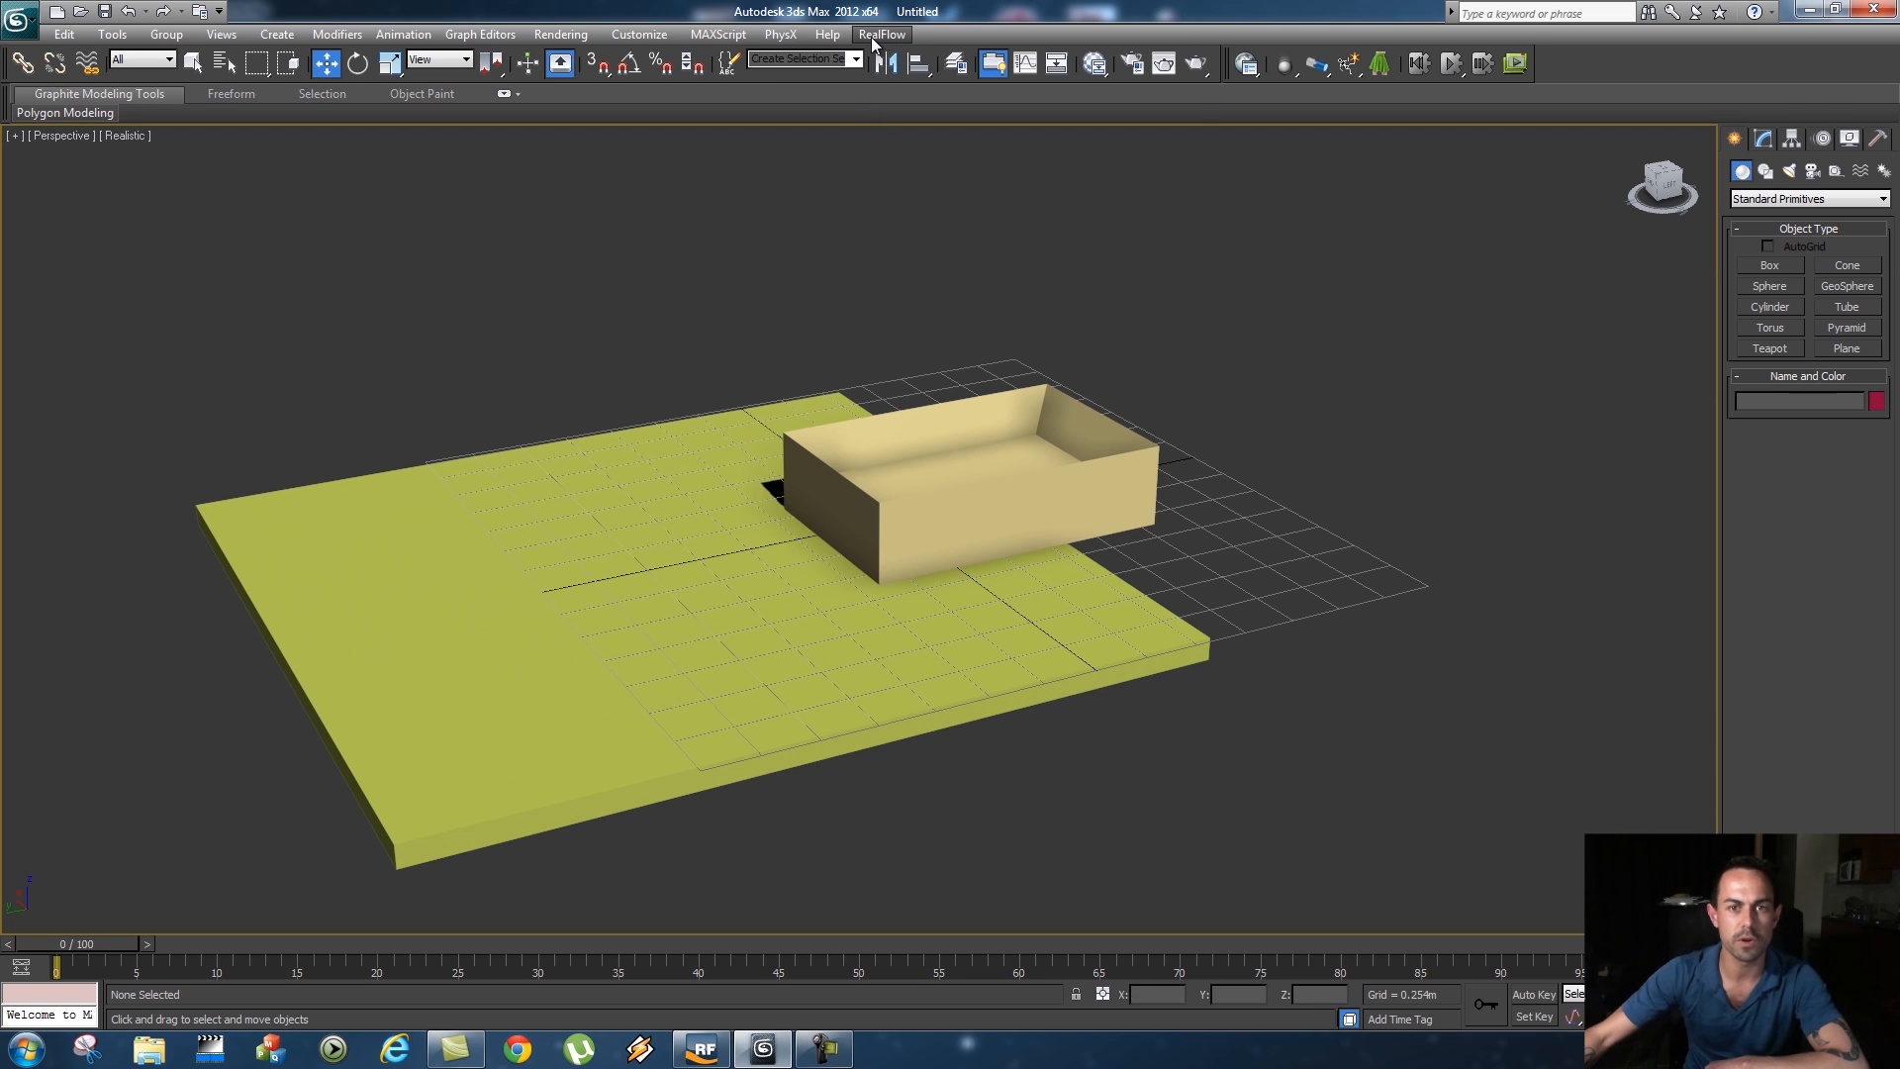
Start RealFlow SD export and browse to the 3dsmax folder inside the tutorial folder
{"action": "left_click", "coordinate": [881, 34]}
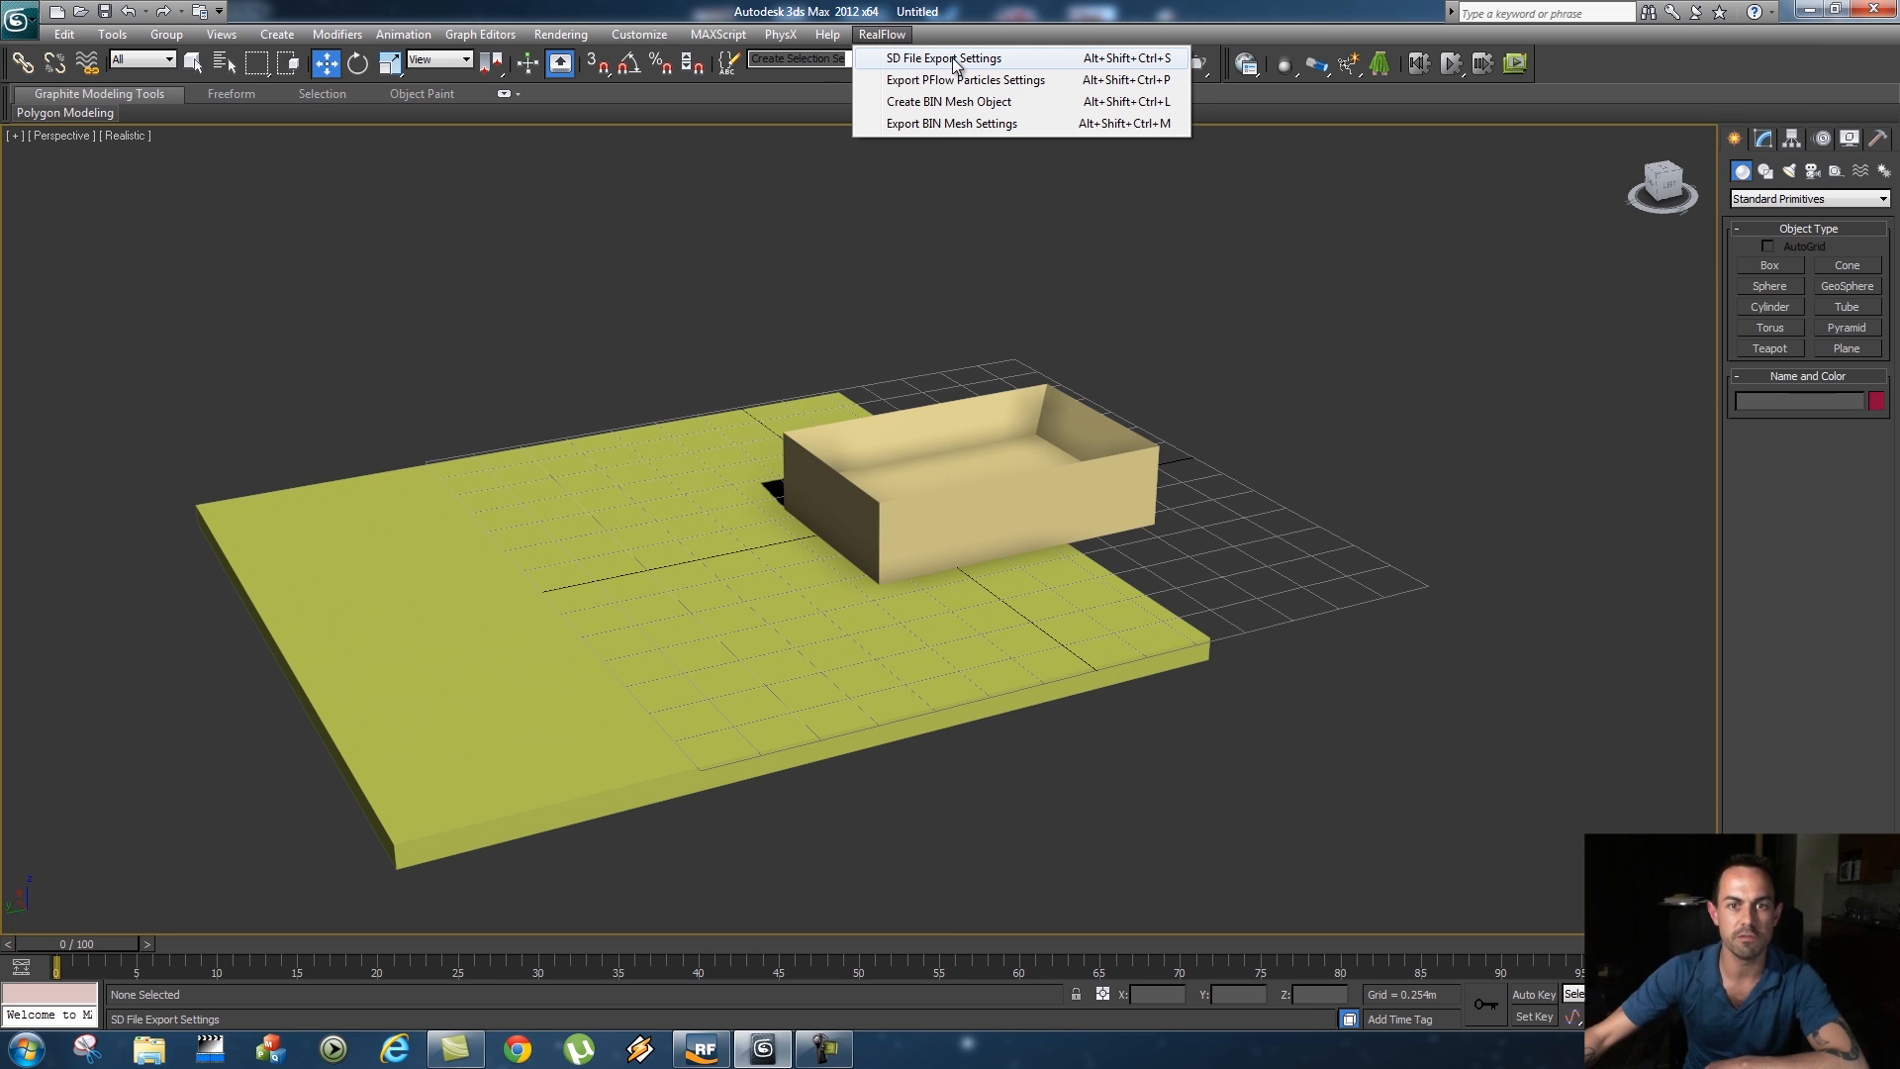
{"action": "left_click", "coordinate": [944, 58]}
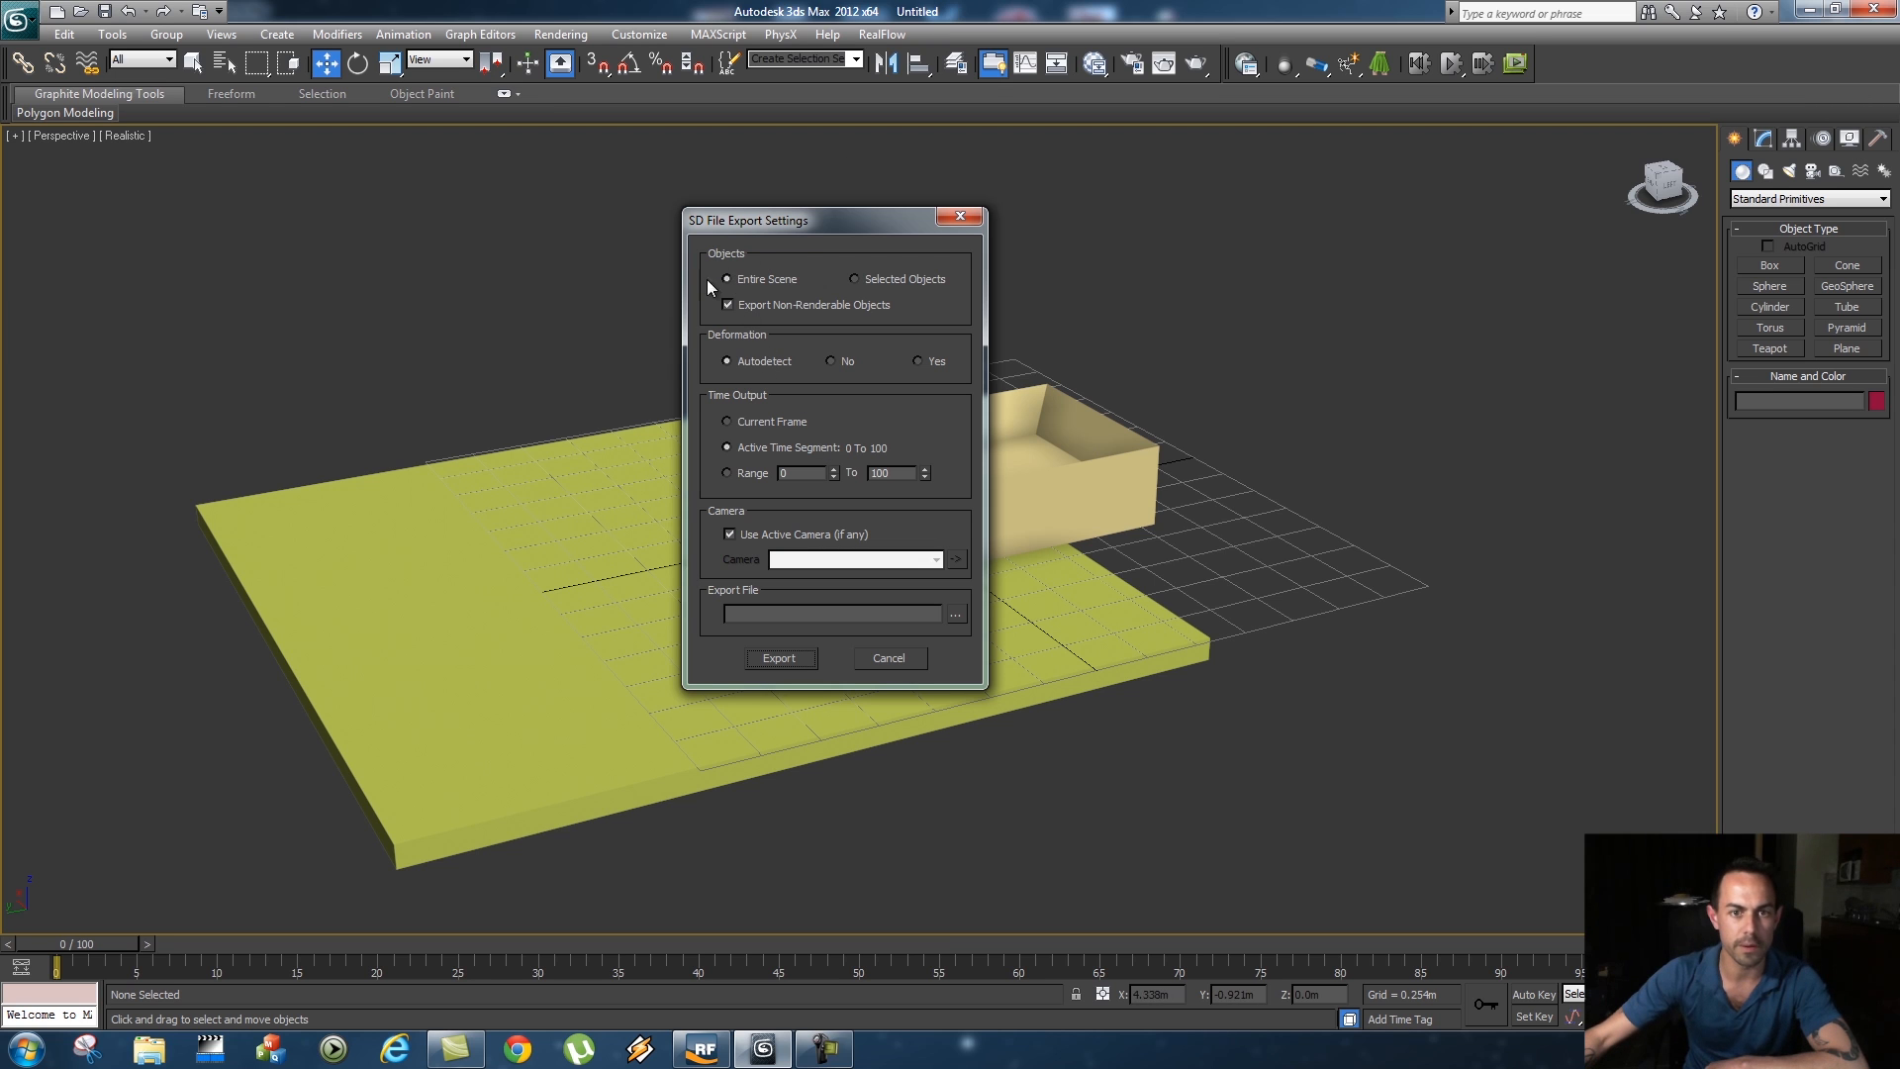
{"action": "mouse_move", "coordinate": [954, 633]}
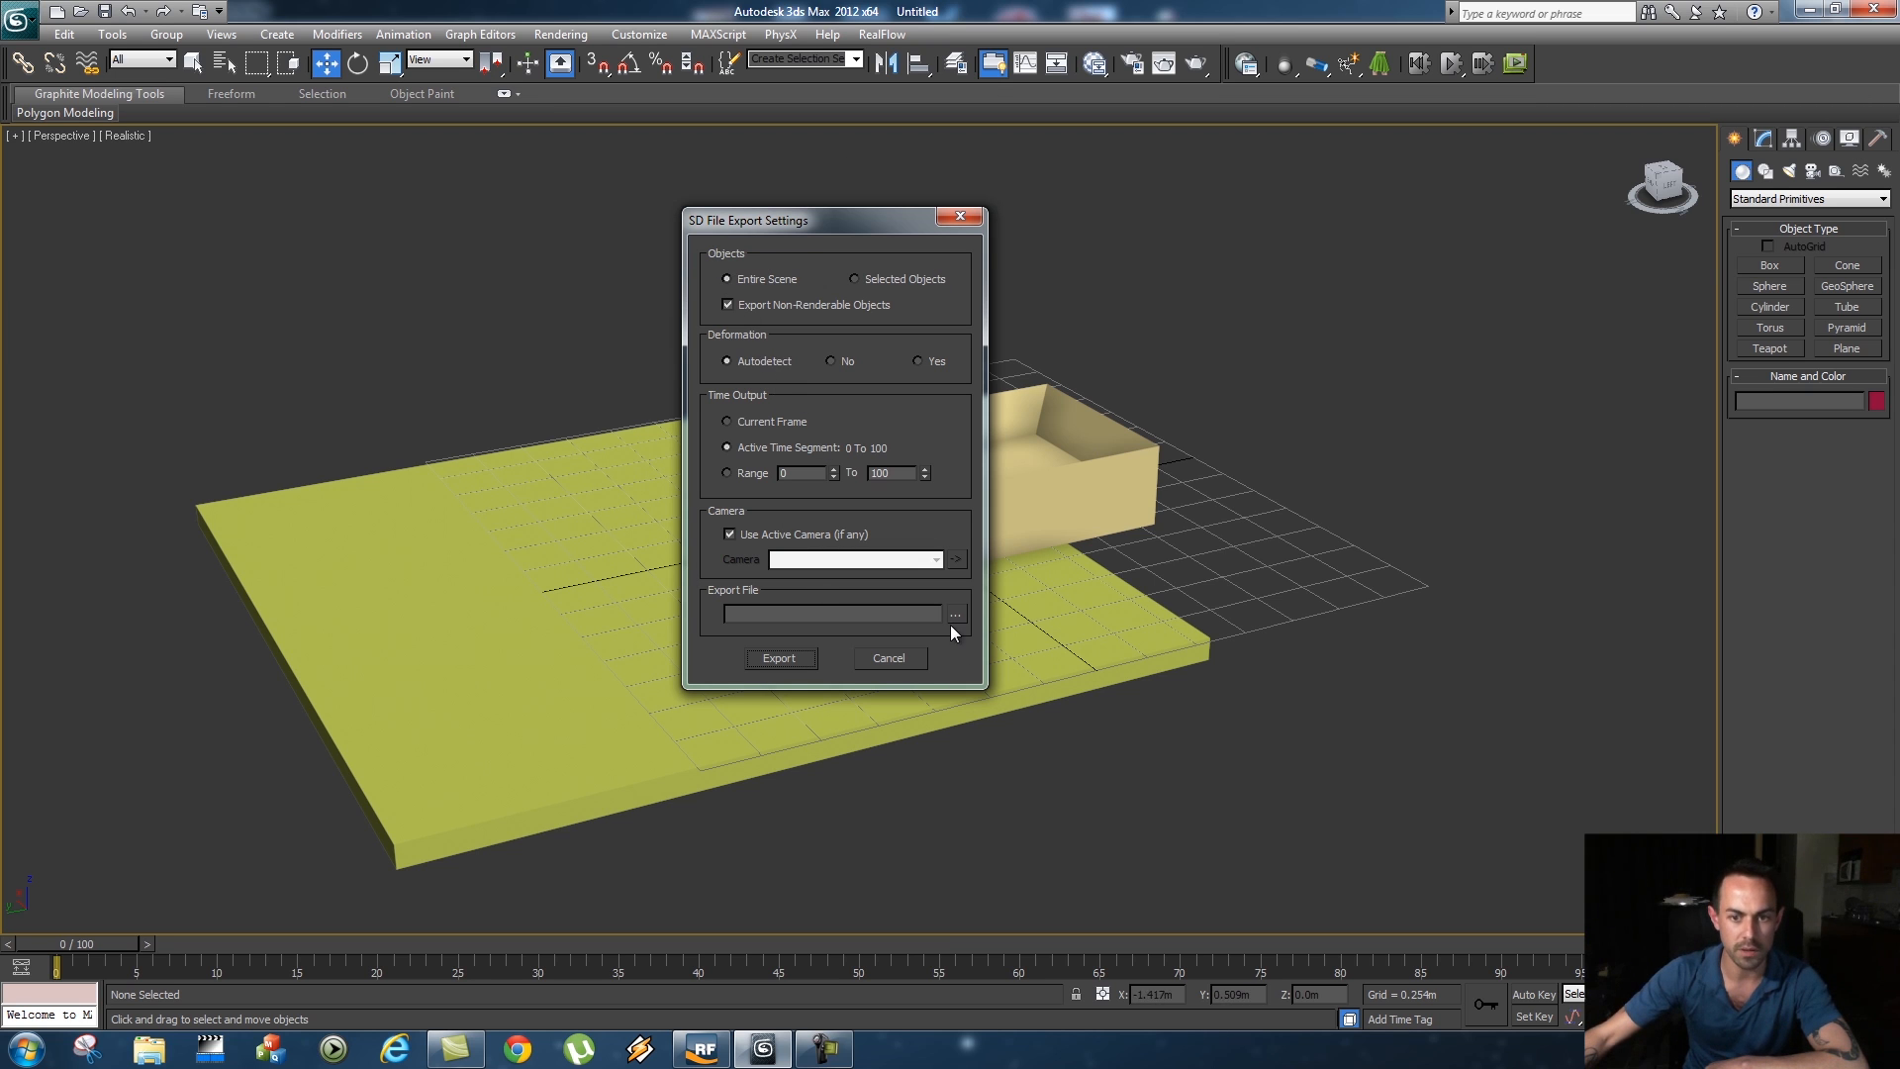
{"action": "left_click", "coordinate": [953, 614]}
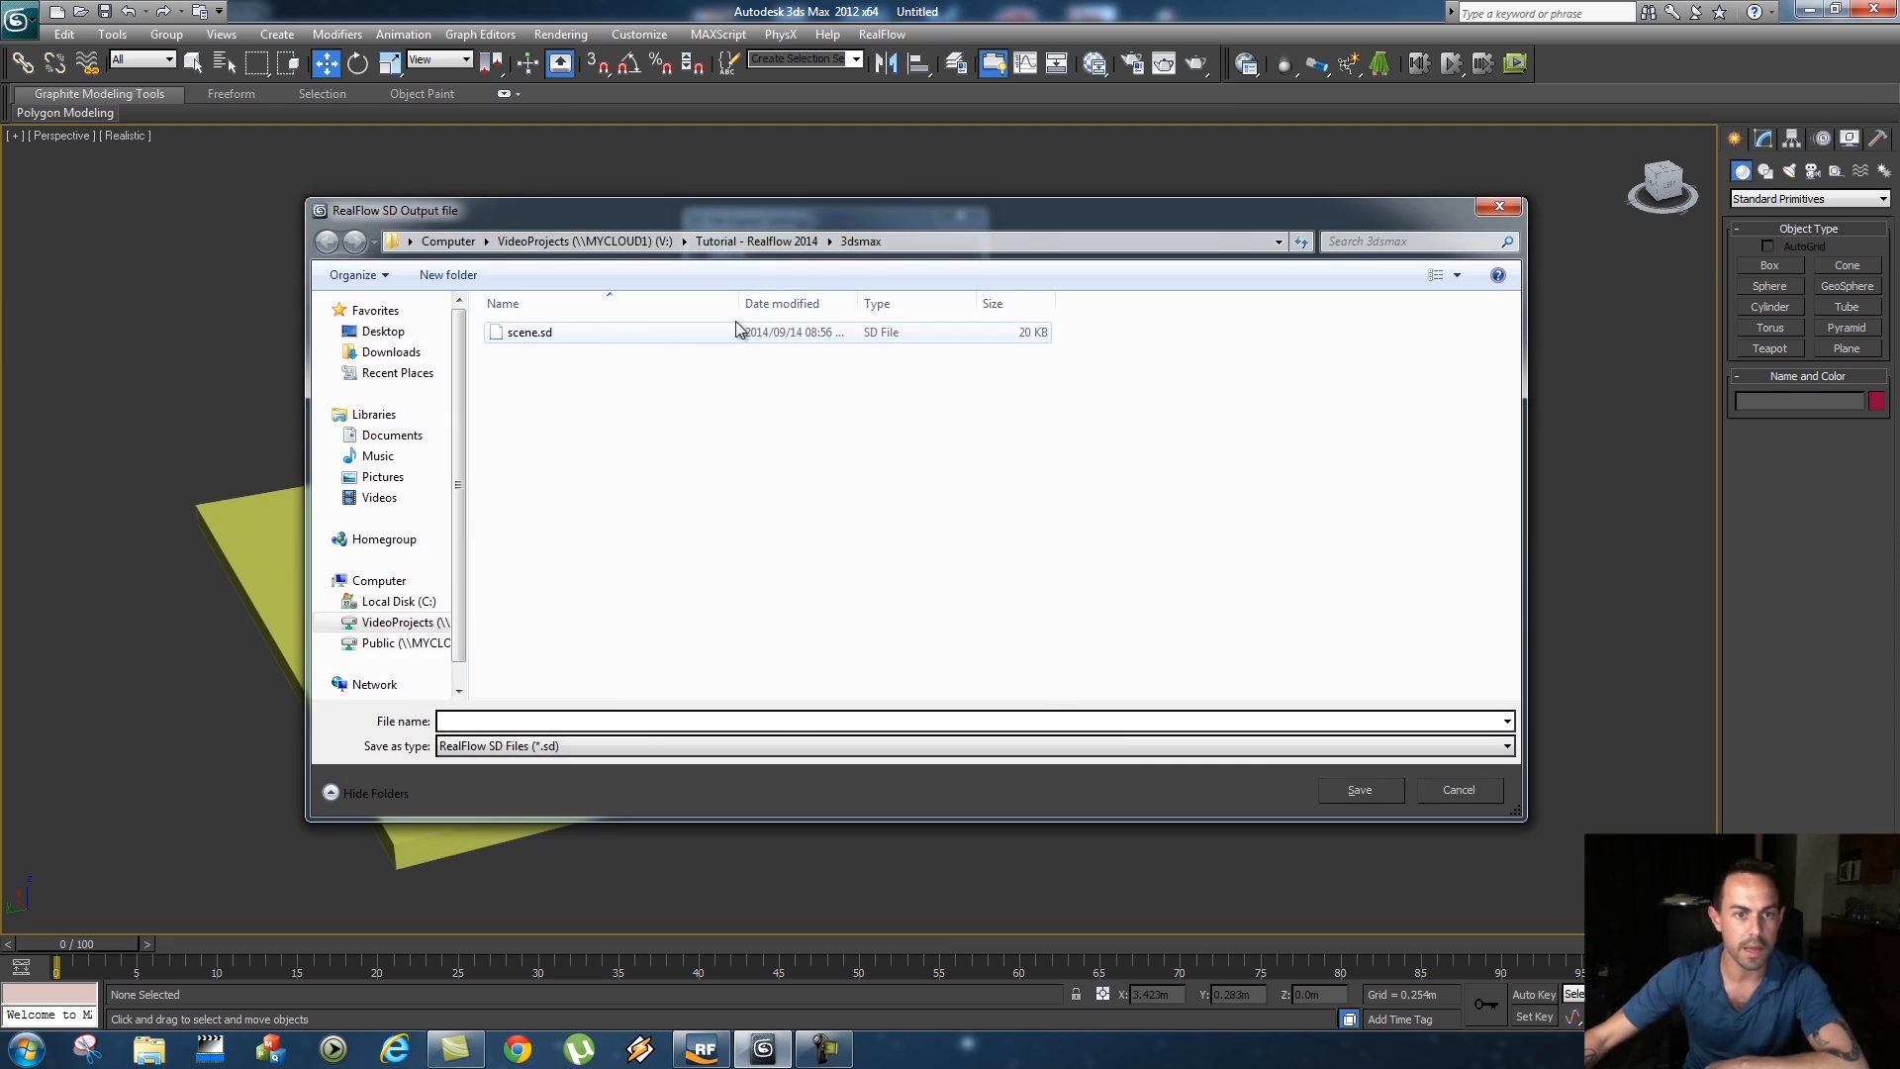
{"action": "left_click", "coordinate": [754, 239]}
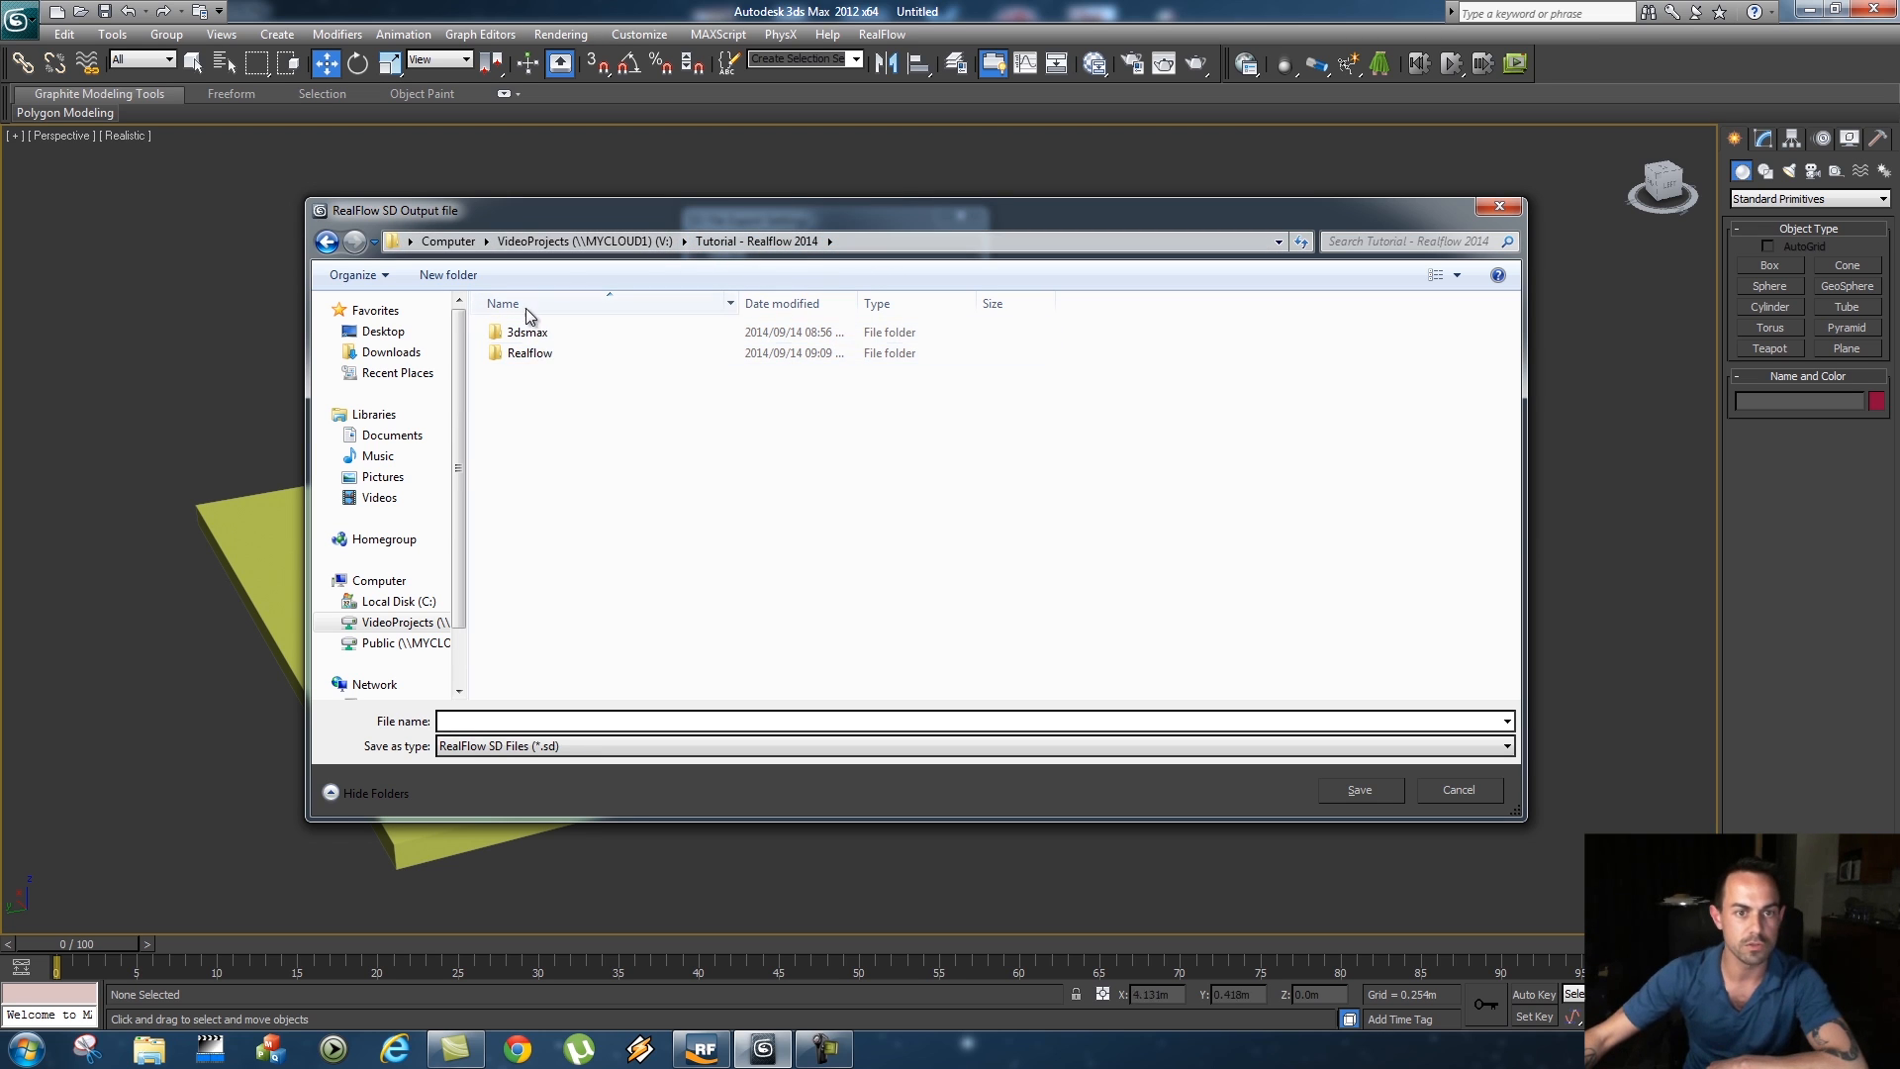
{"action": "left_click", "coordinate": [530, 352]}
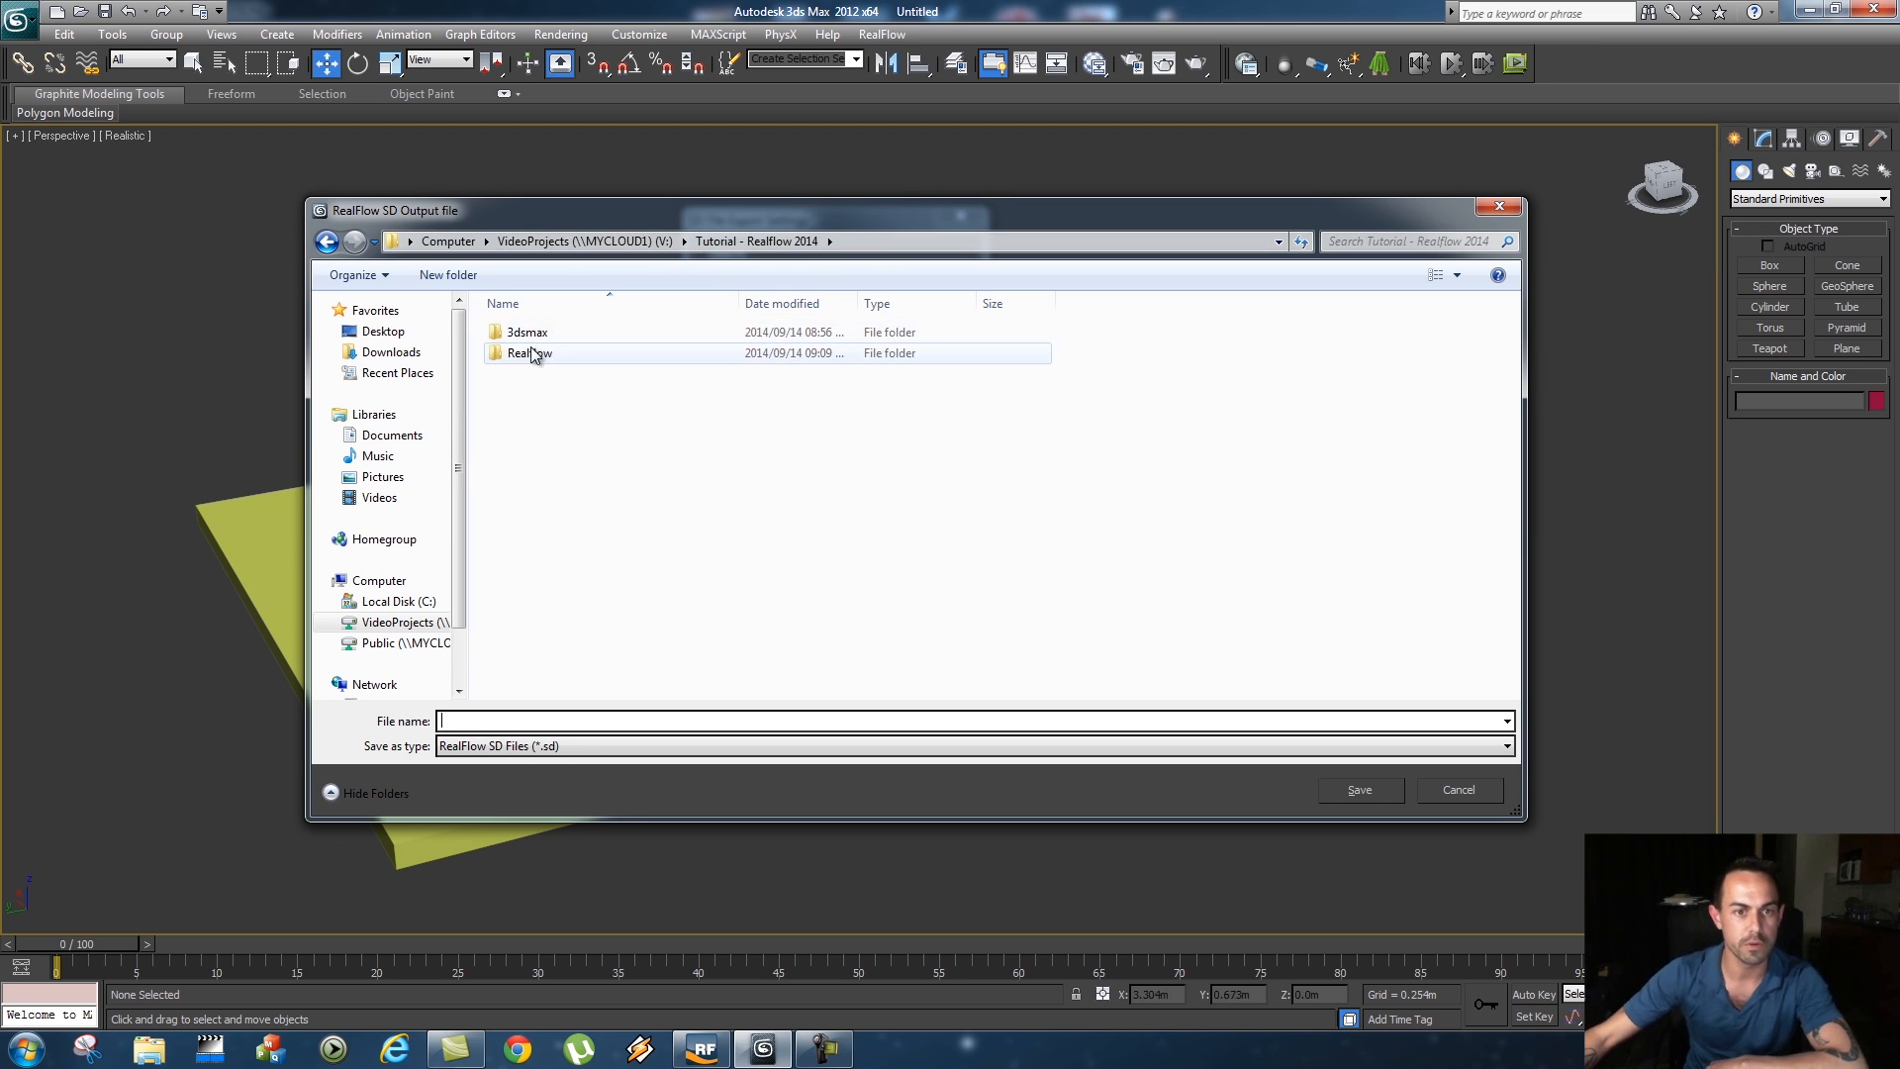
{"action": "double_click", "coordinate": [526, 330]}
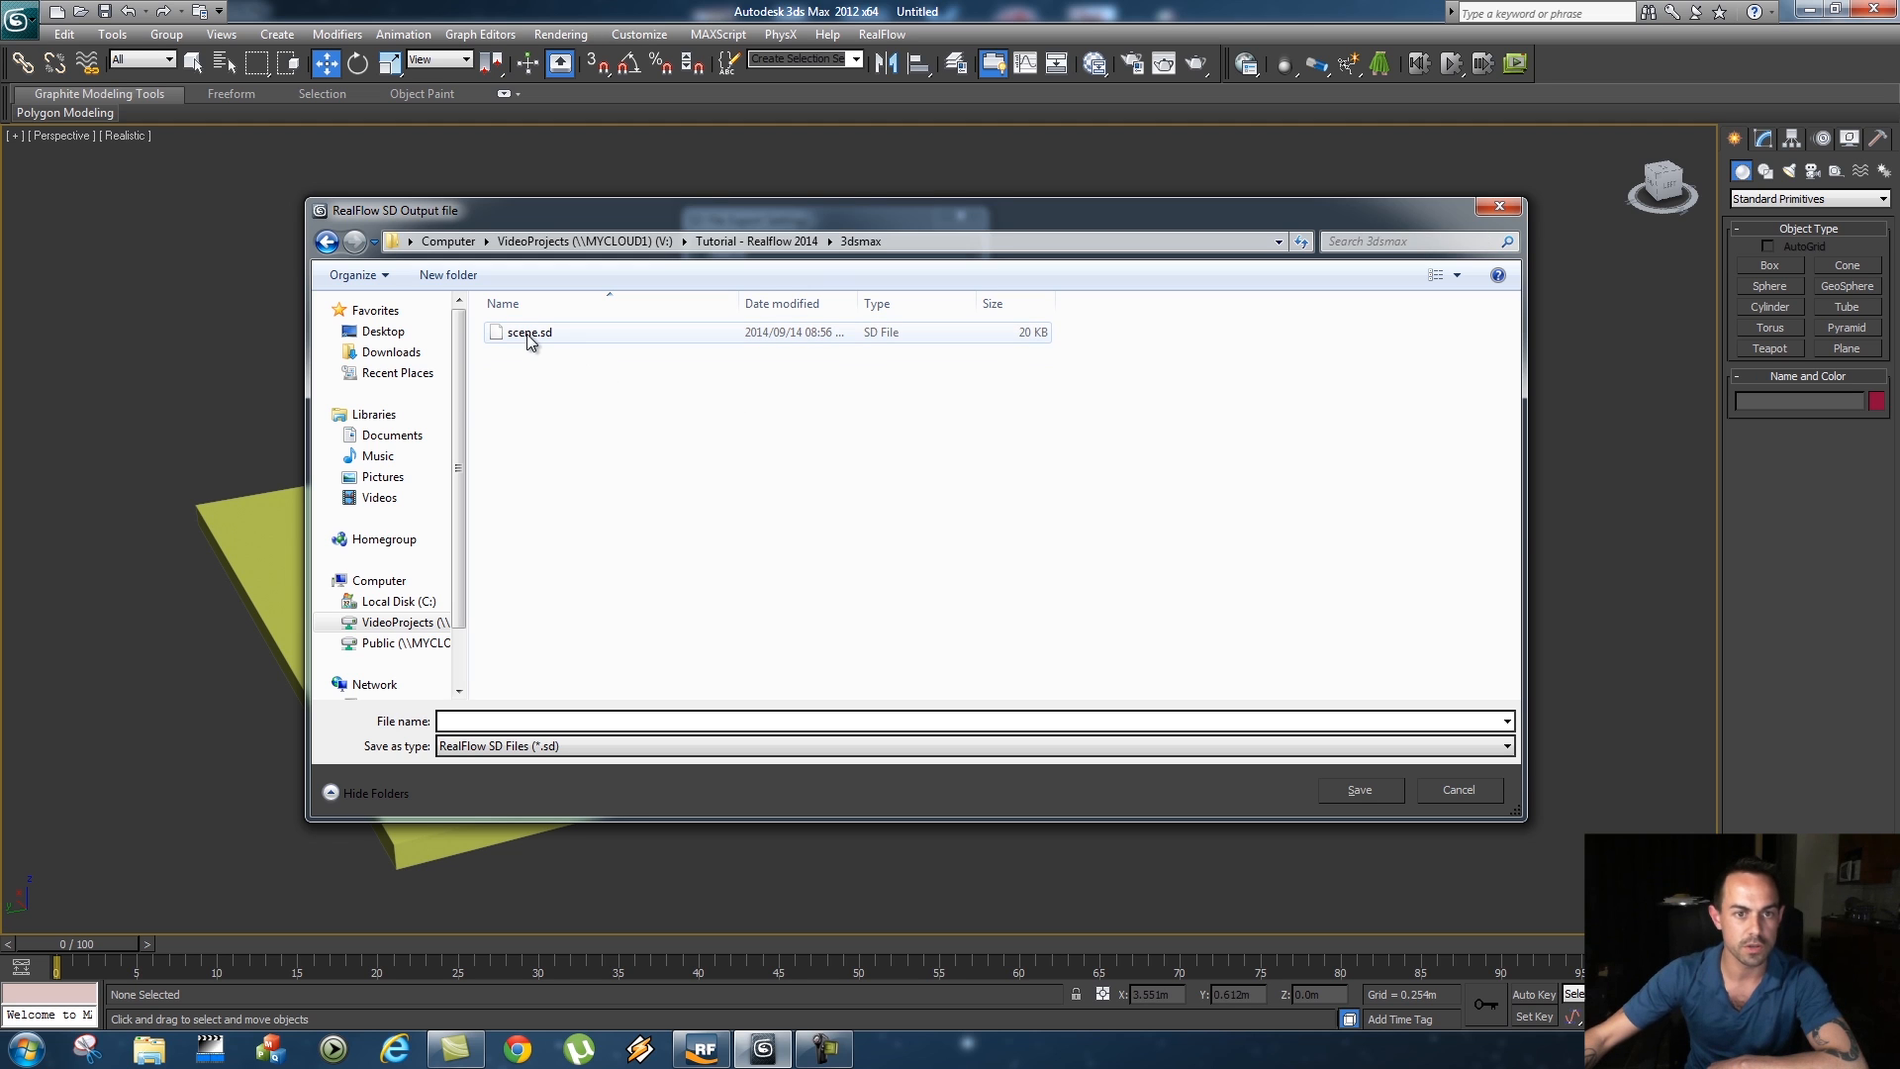
Delete the old scene.sd, then save the export as scene.sd and confirm overwriting
{"action": "right_click", "coordinate": [527, 333]}
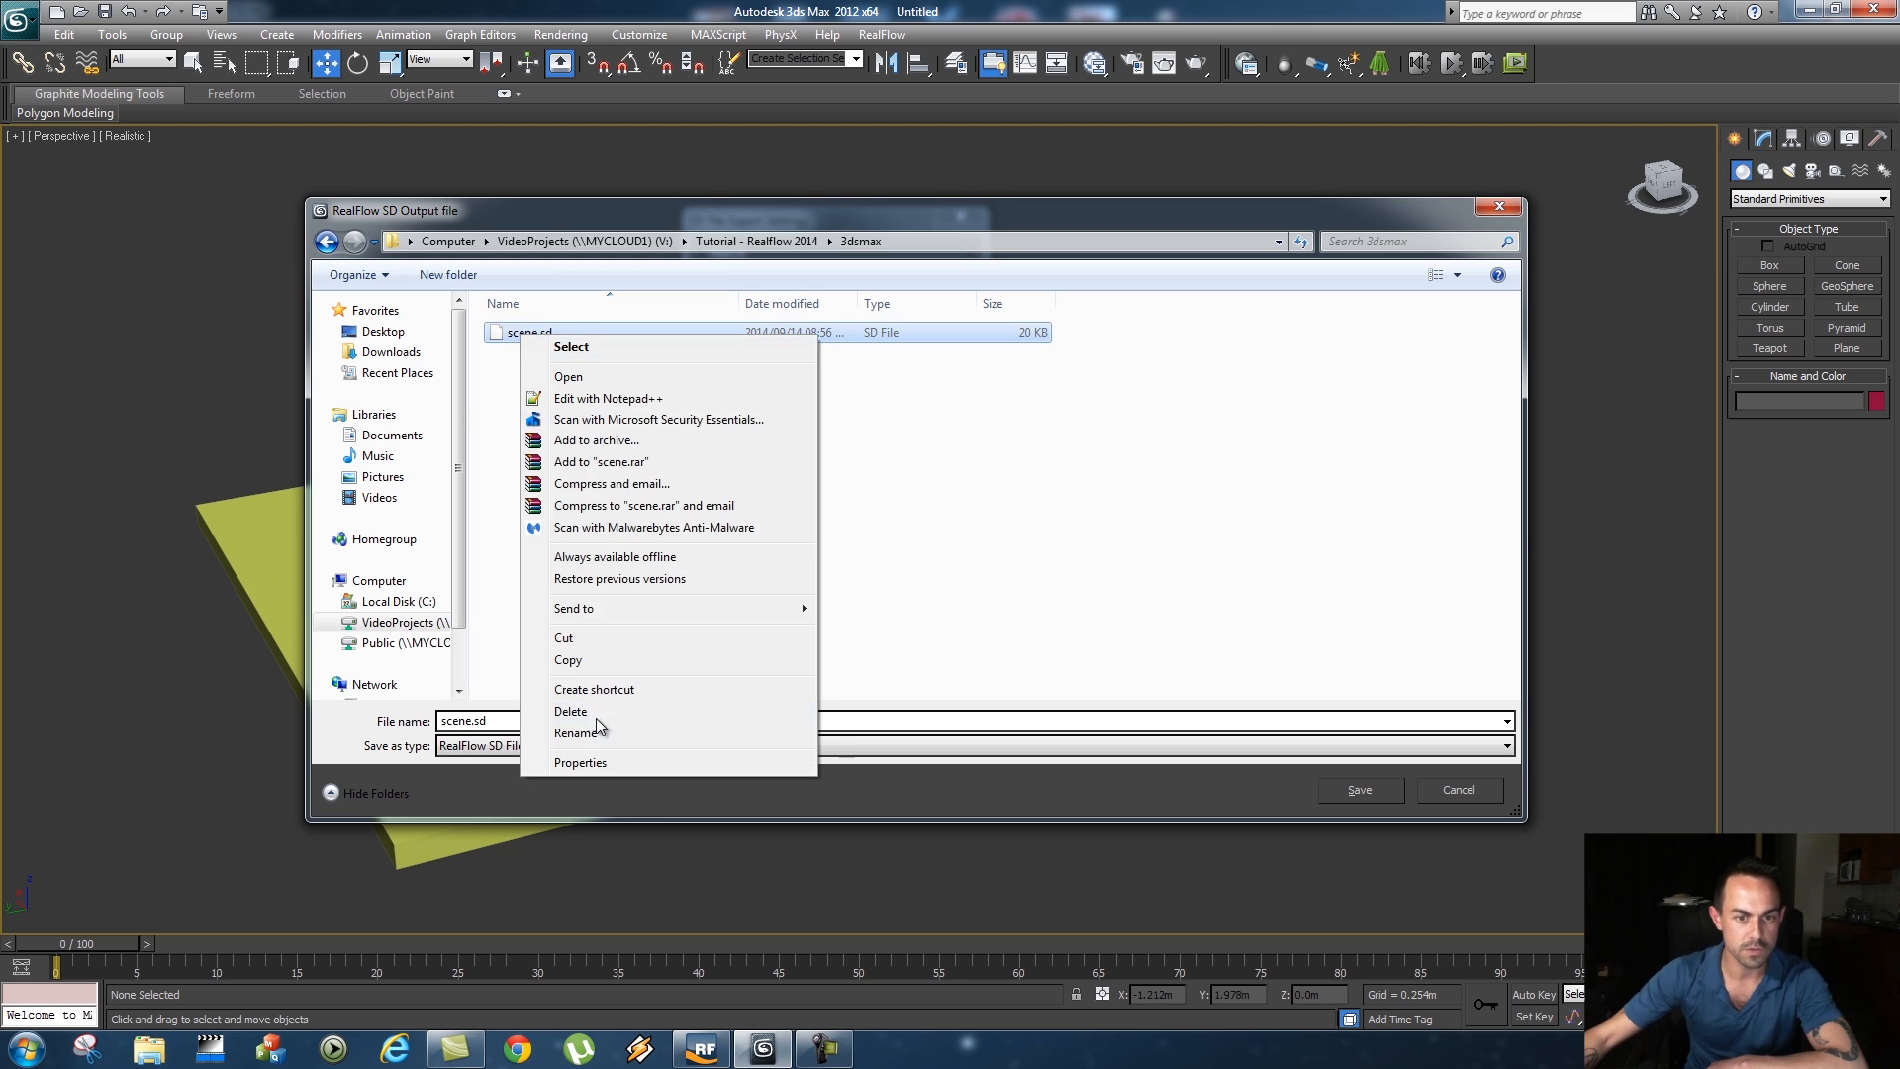
{"action": "left_click", "coordinate": [570, 711]}
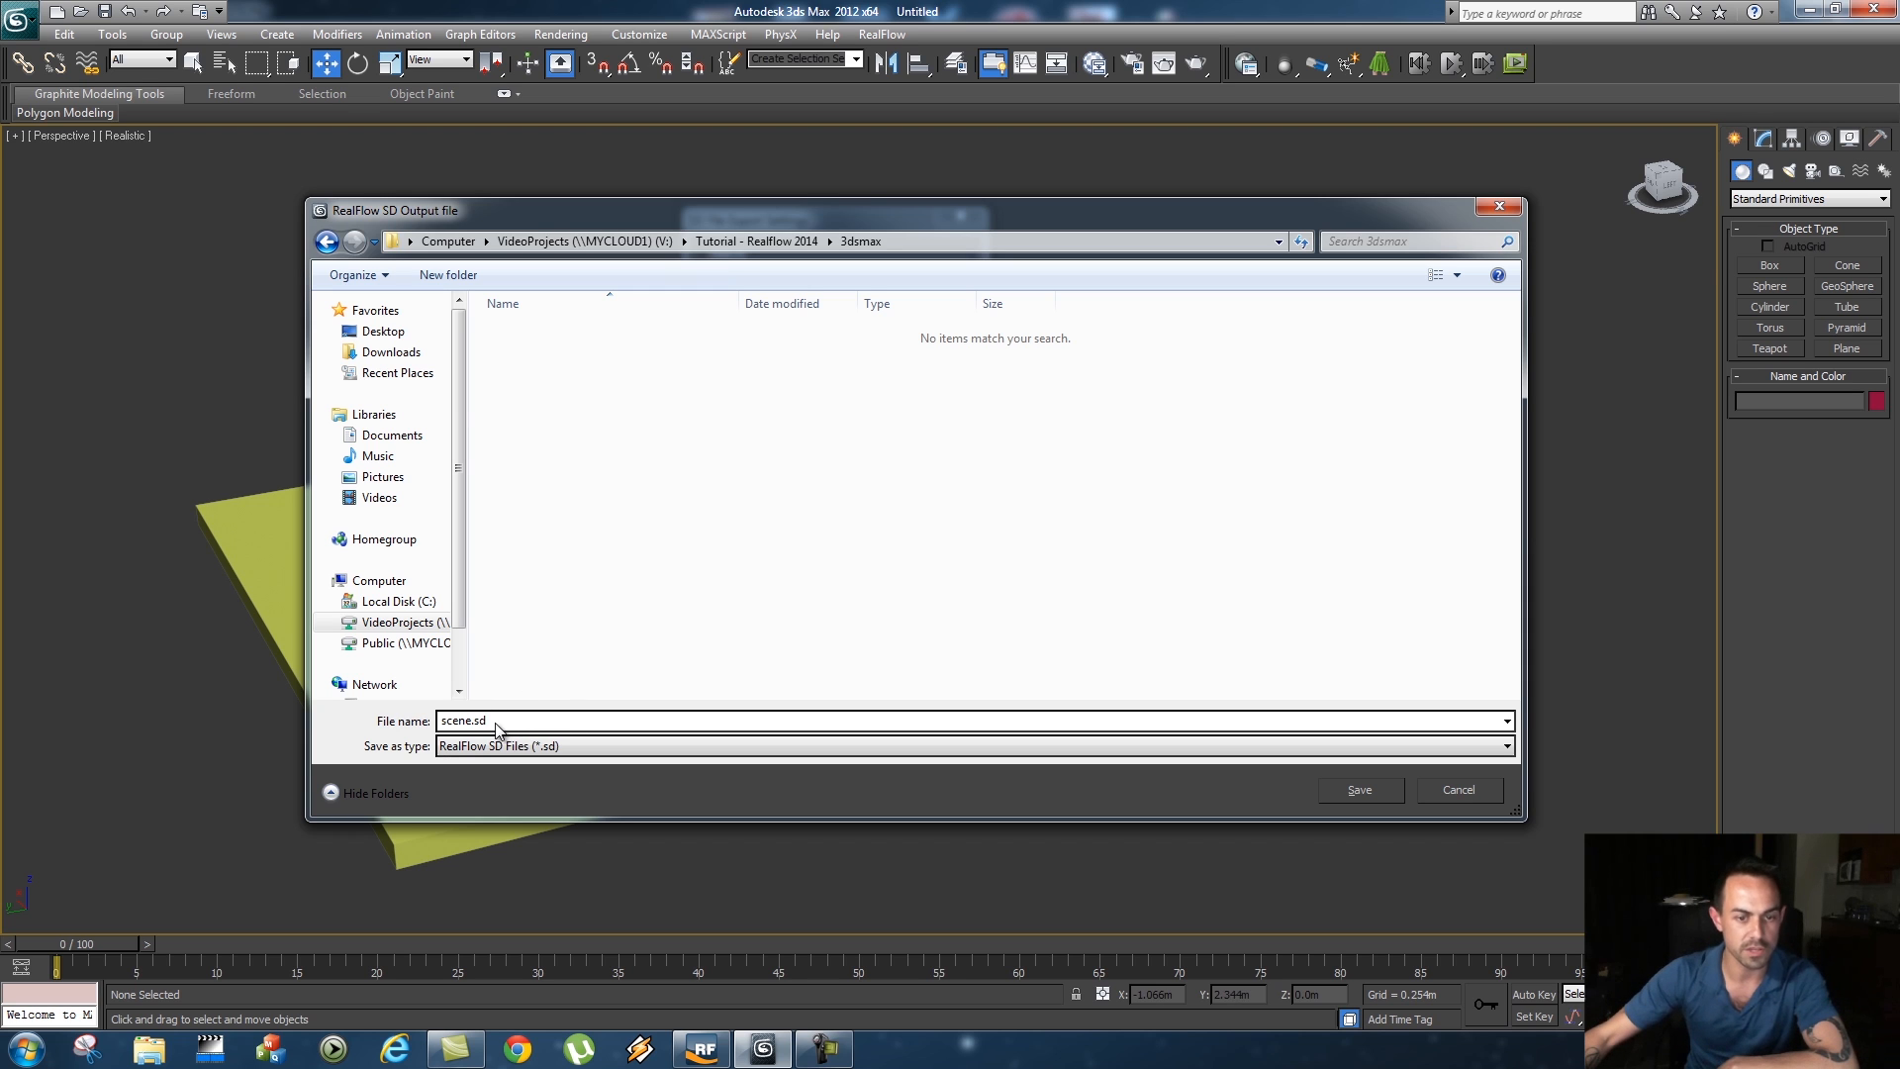
{"action": "left_click", "coordinate": [1357, 789]}
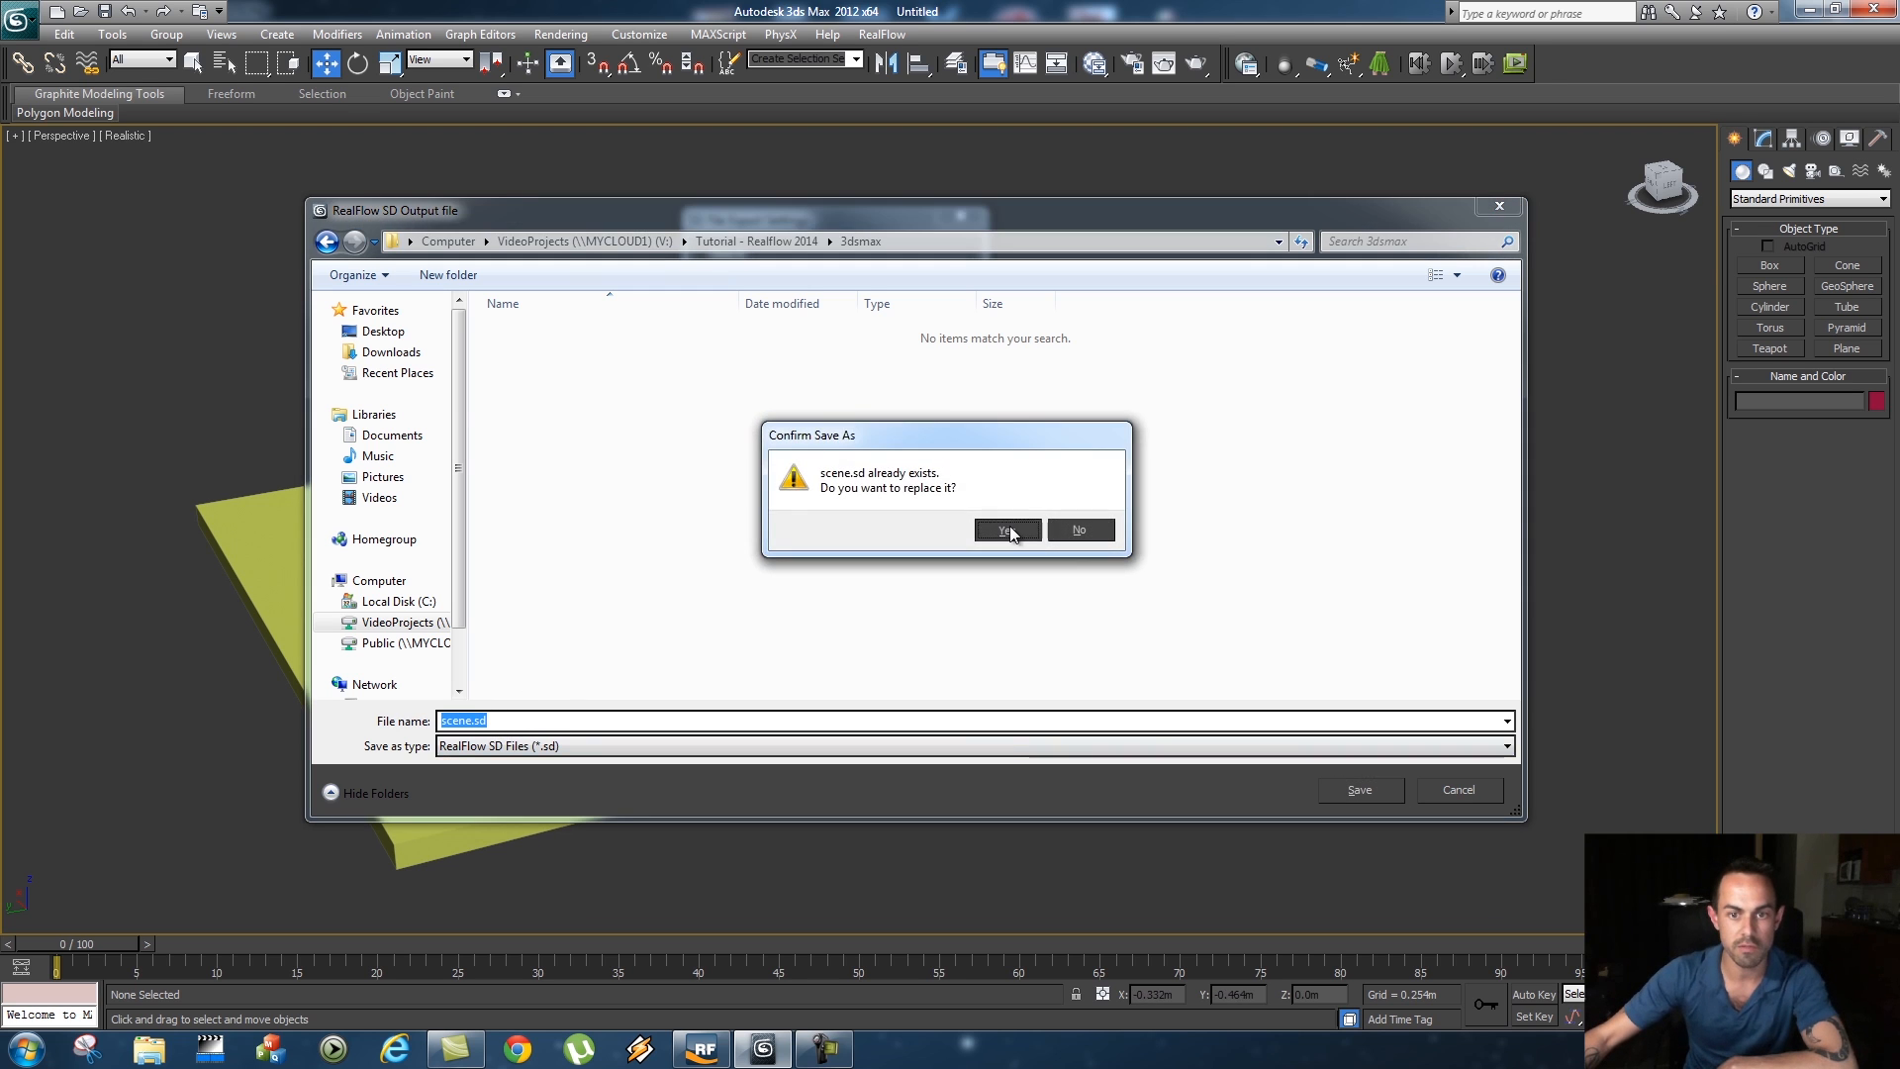
{"action": "left_click", "coordinate": [1005, 530]}
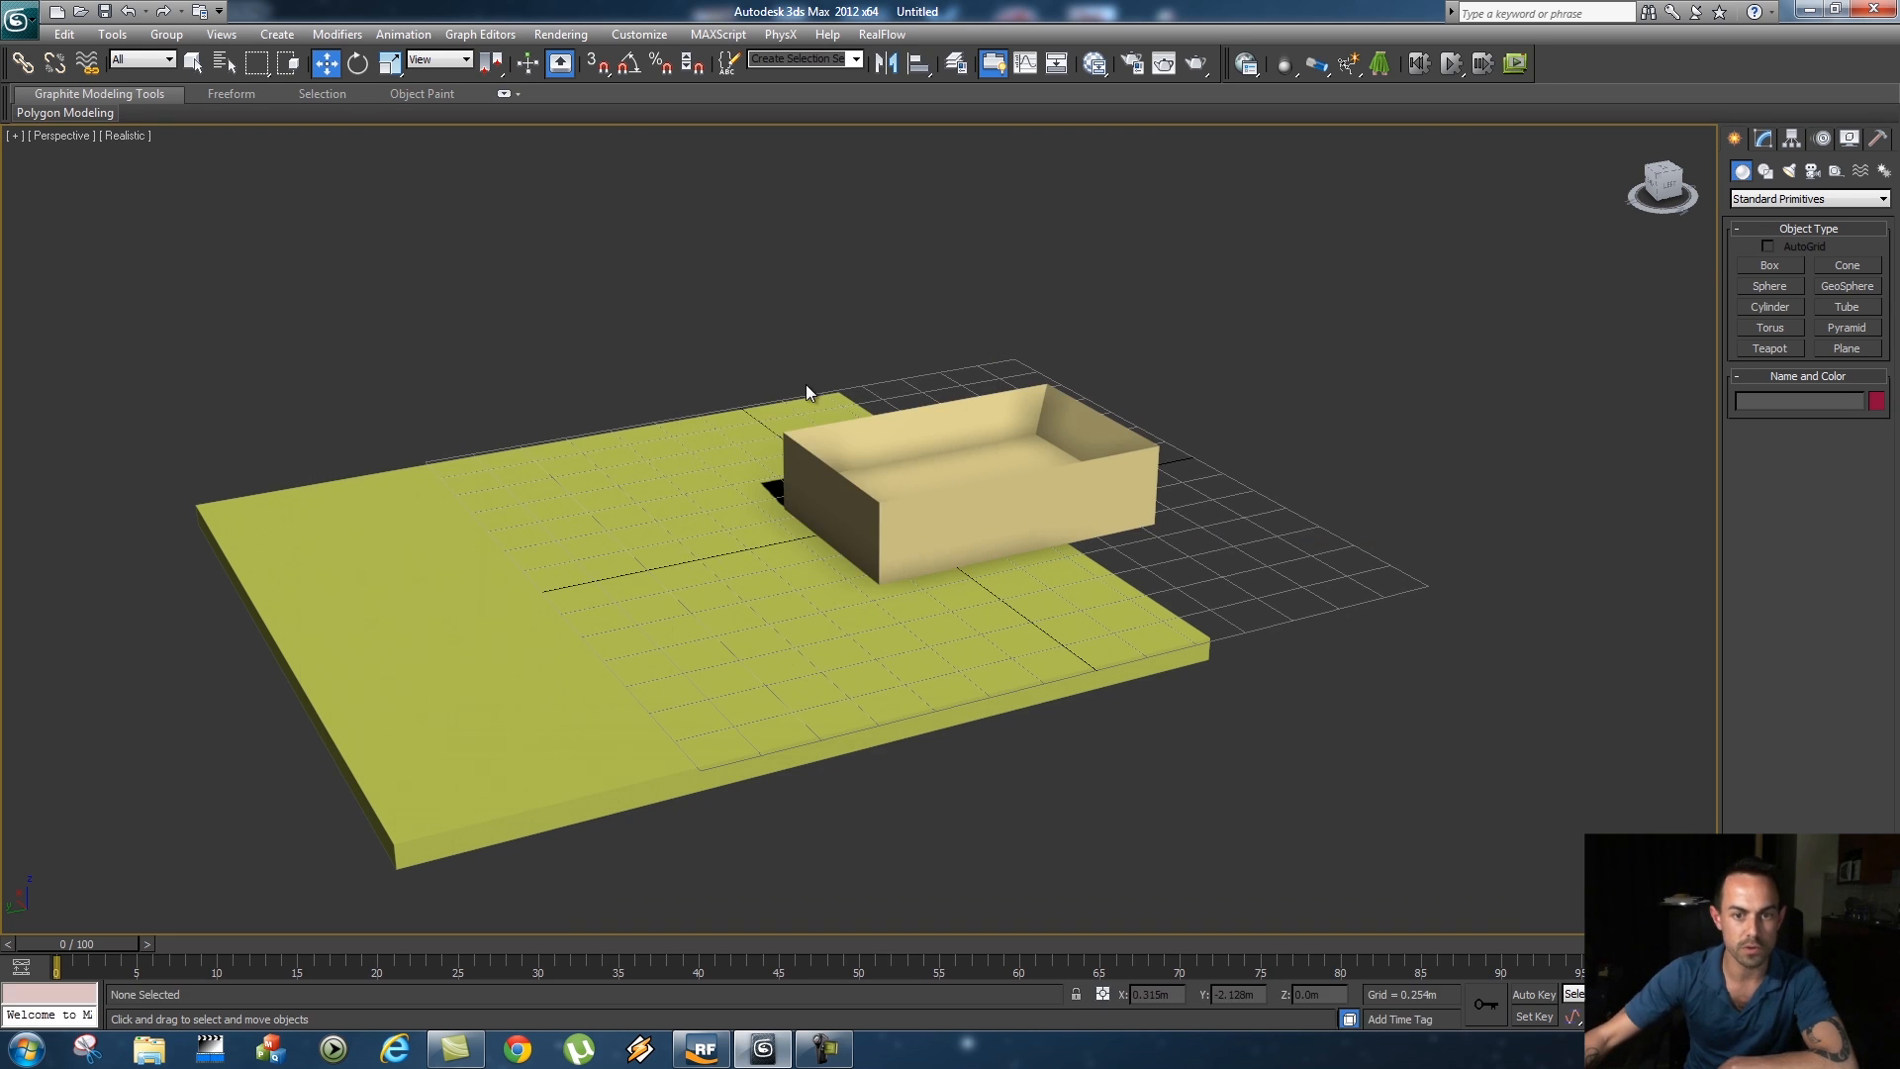
{"action": "mouse_move", "coordinate": [458, 572]}
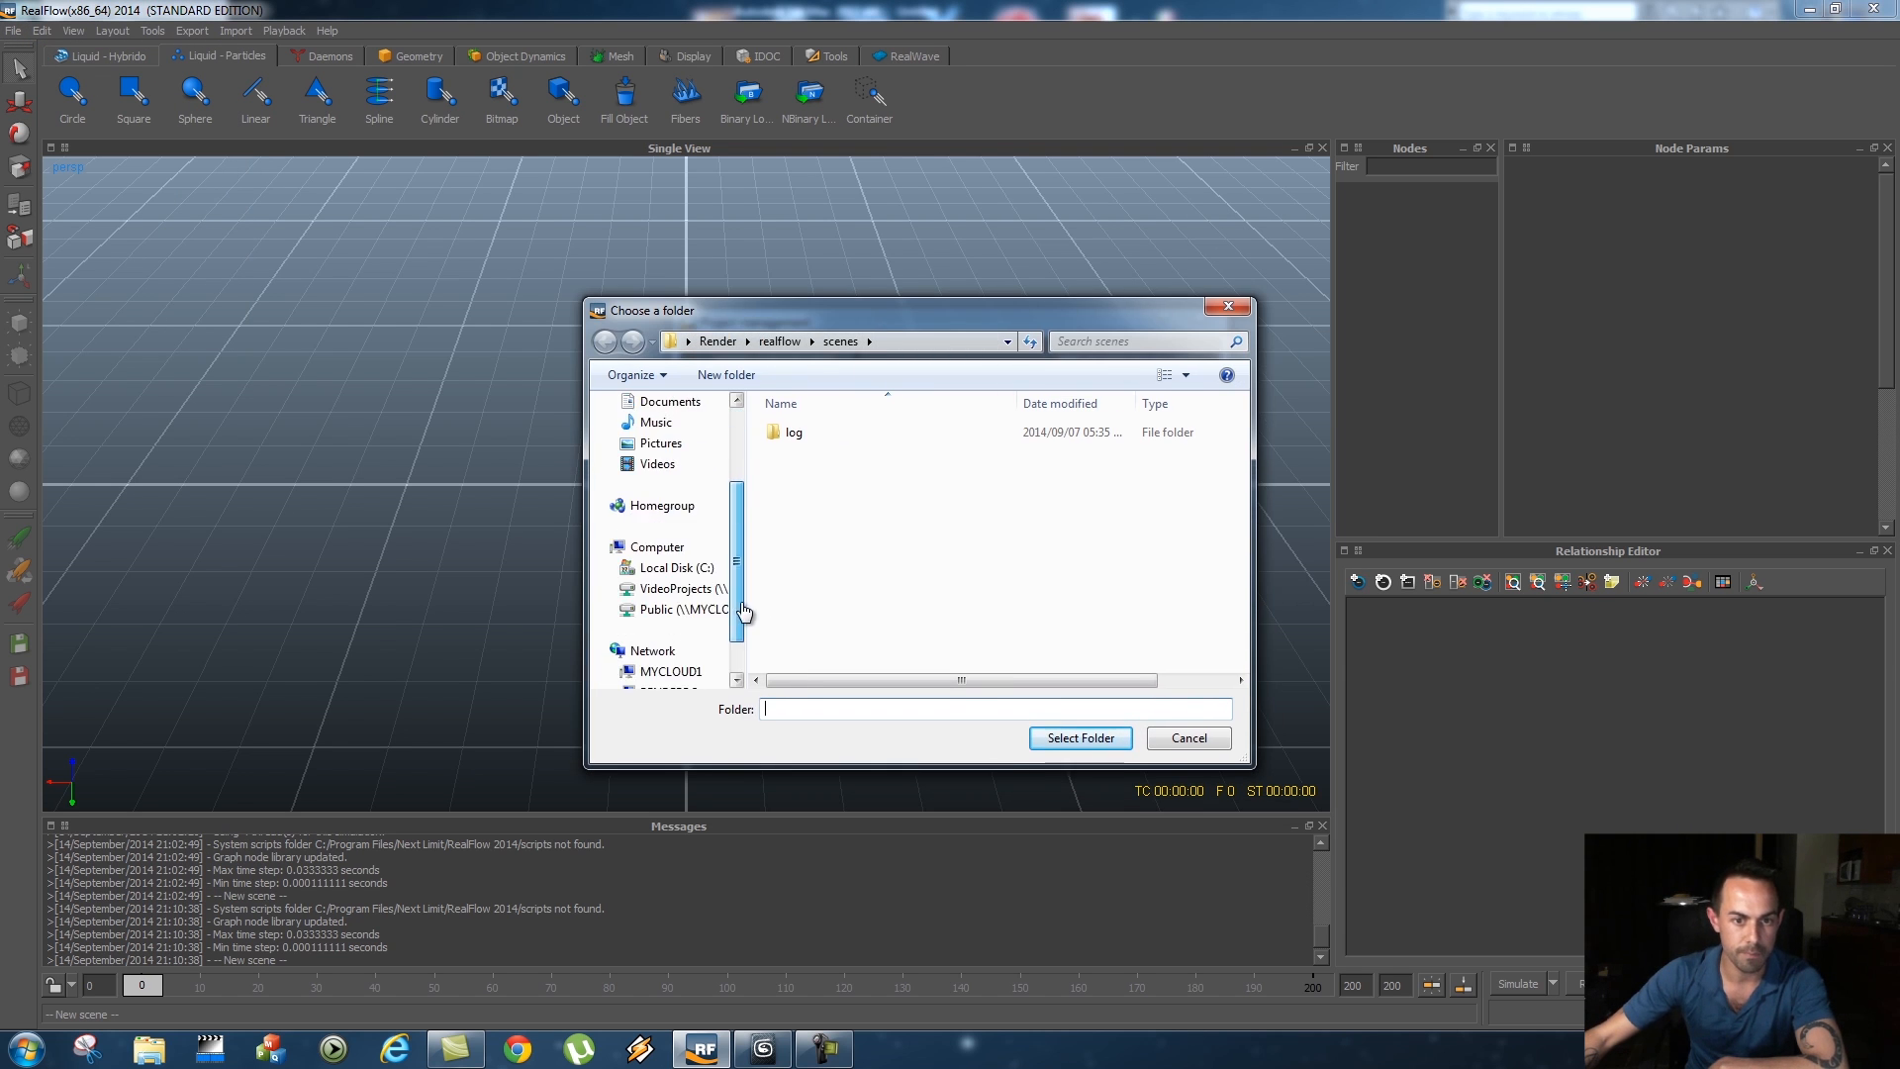
Select the Realflow folder and create a new project named Tutorial
{"action": "left_click", "coordinate": [677, 590]}
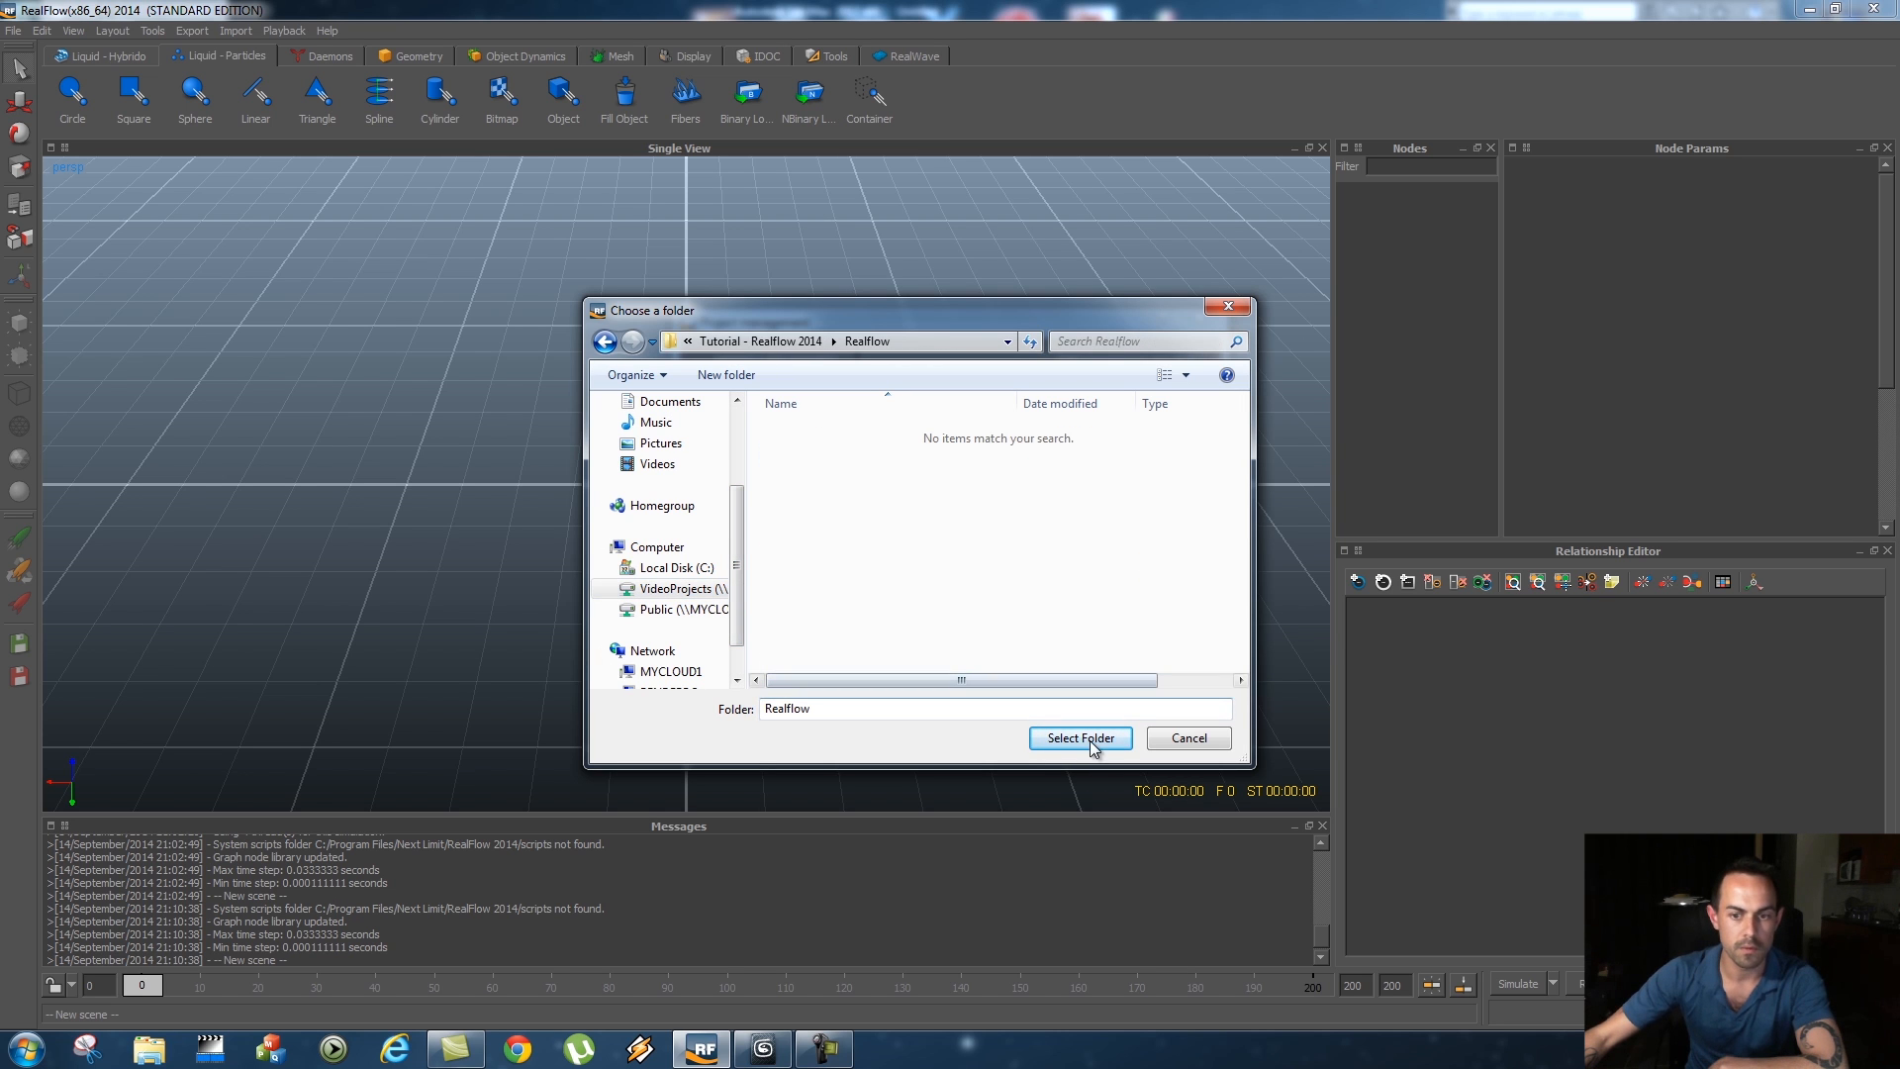
{"action": "left_click", "coordinate": [1078, 738]}
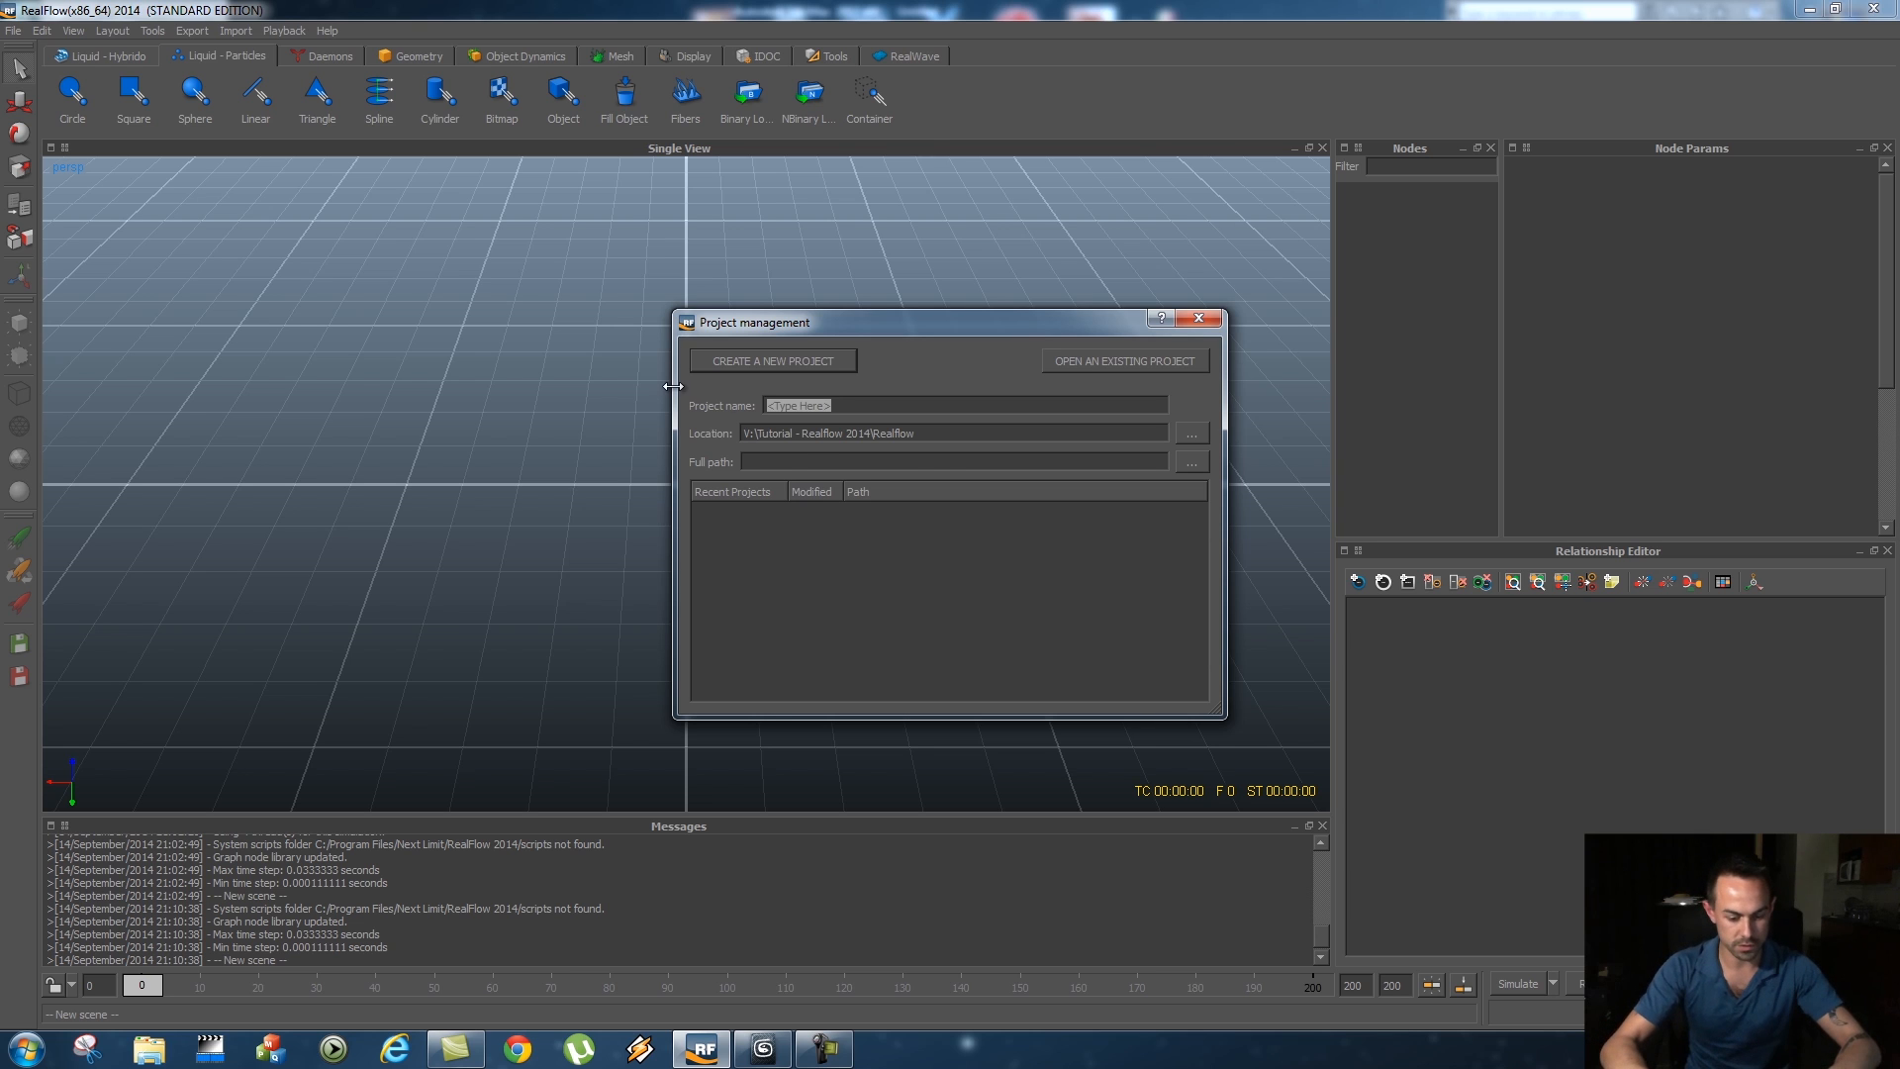
{"action": "type", "text": "Tutorials"}
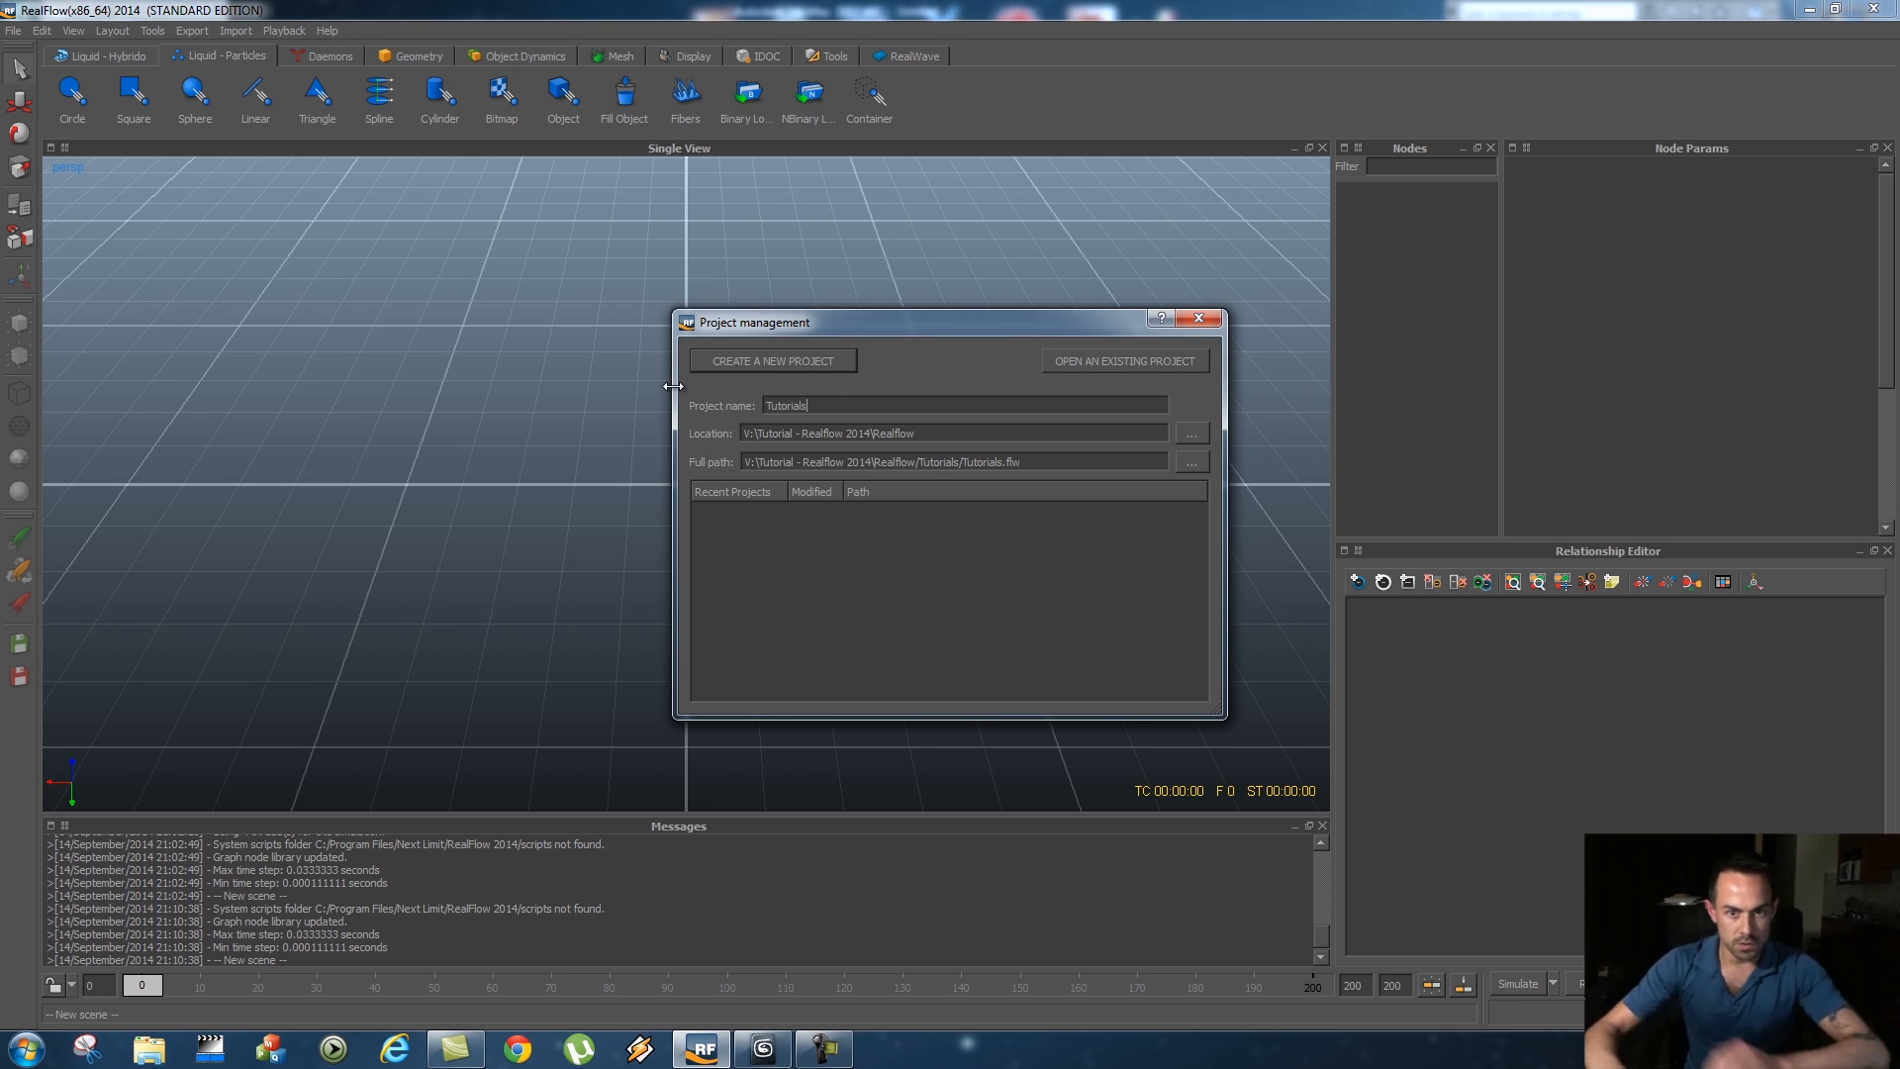
{"action": "key", "text": "BackSpace"}
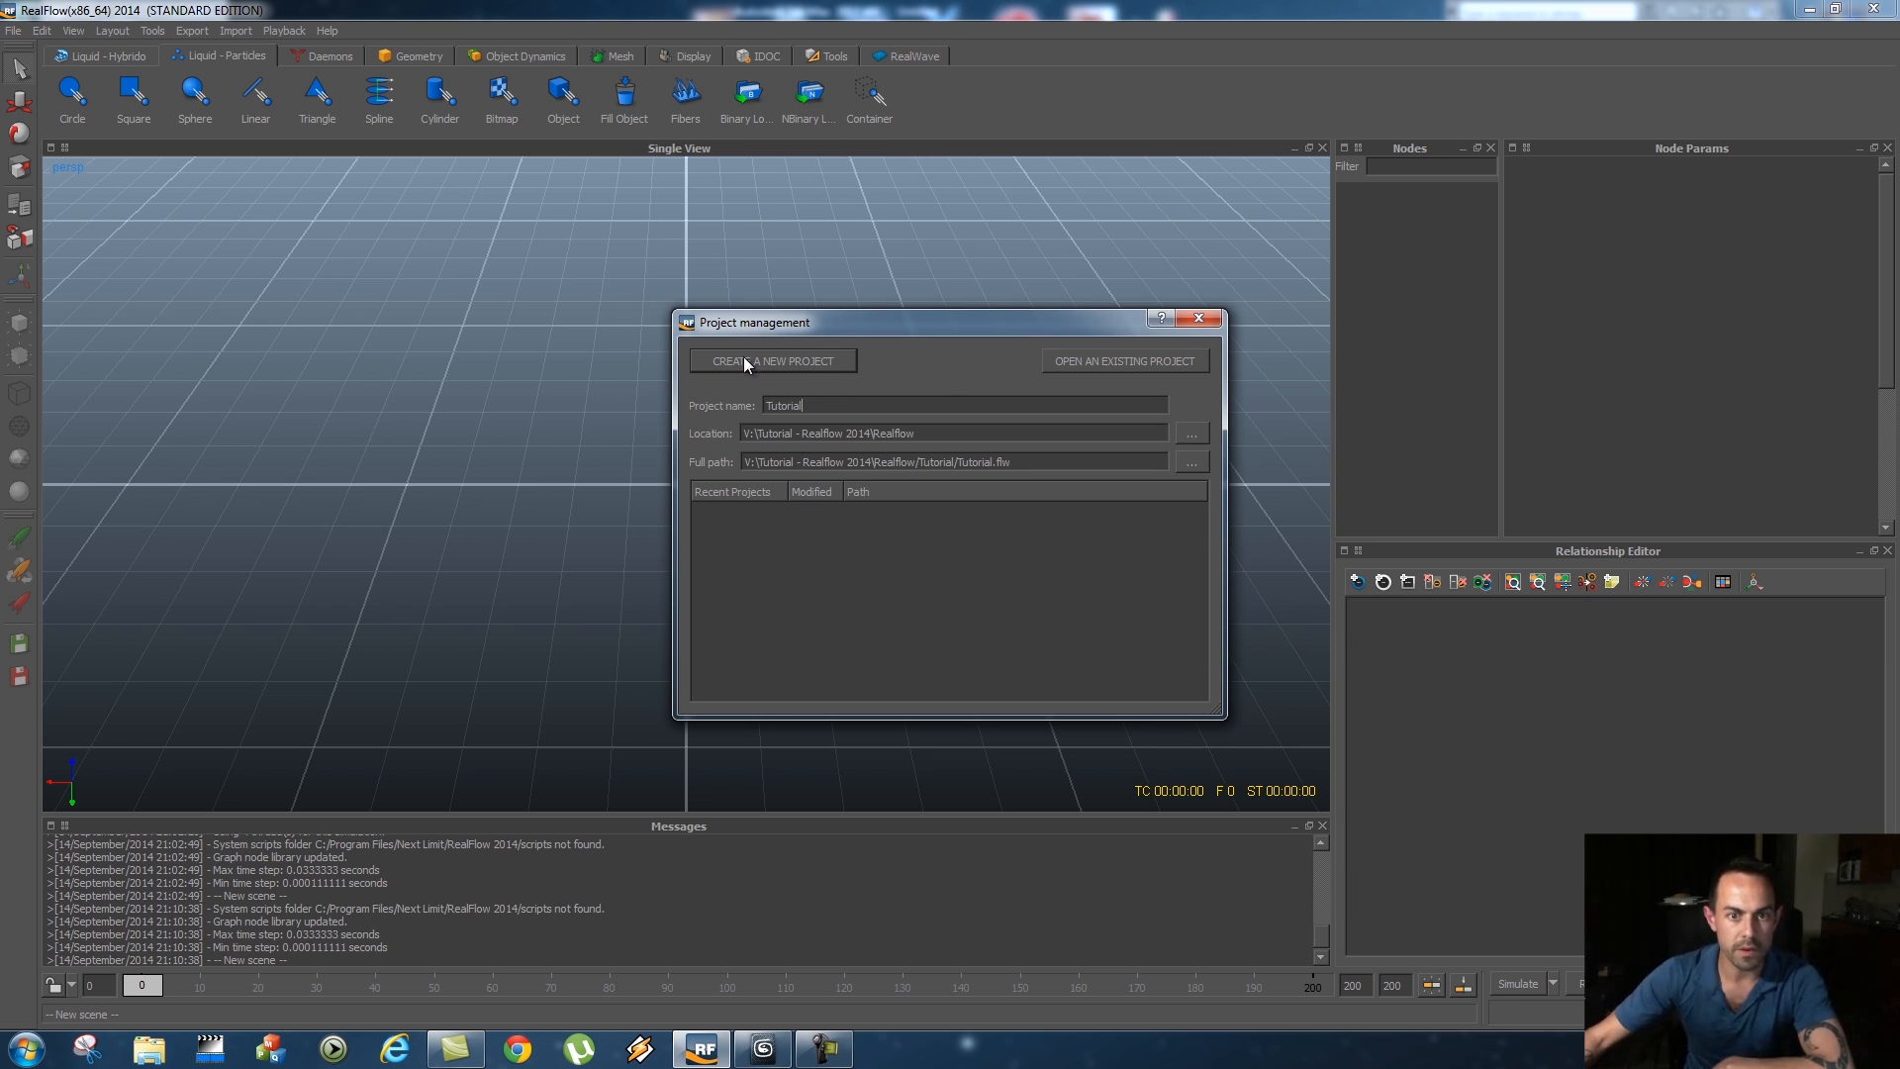
{"action": "left_click", "coordinate": [772, 361]}
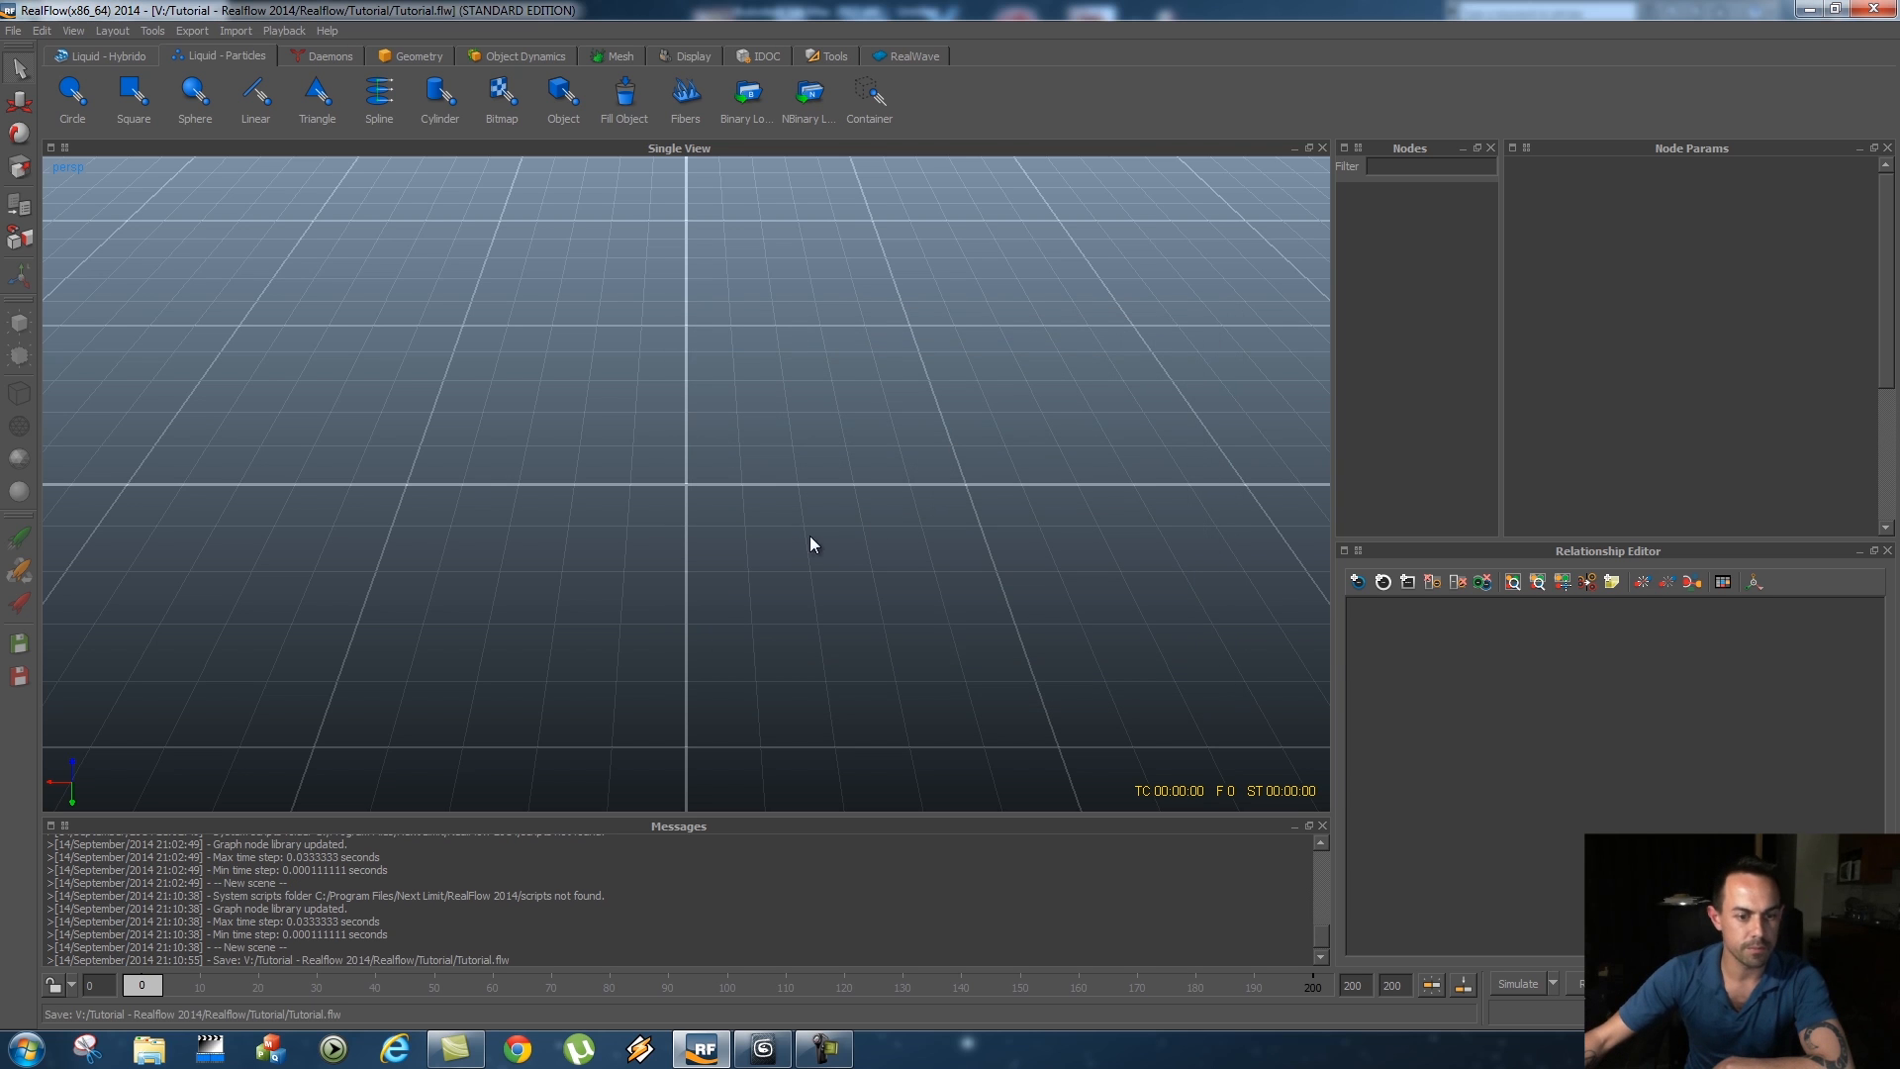
{"action": "mouse_move", "coordinate": [1217, 506]}
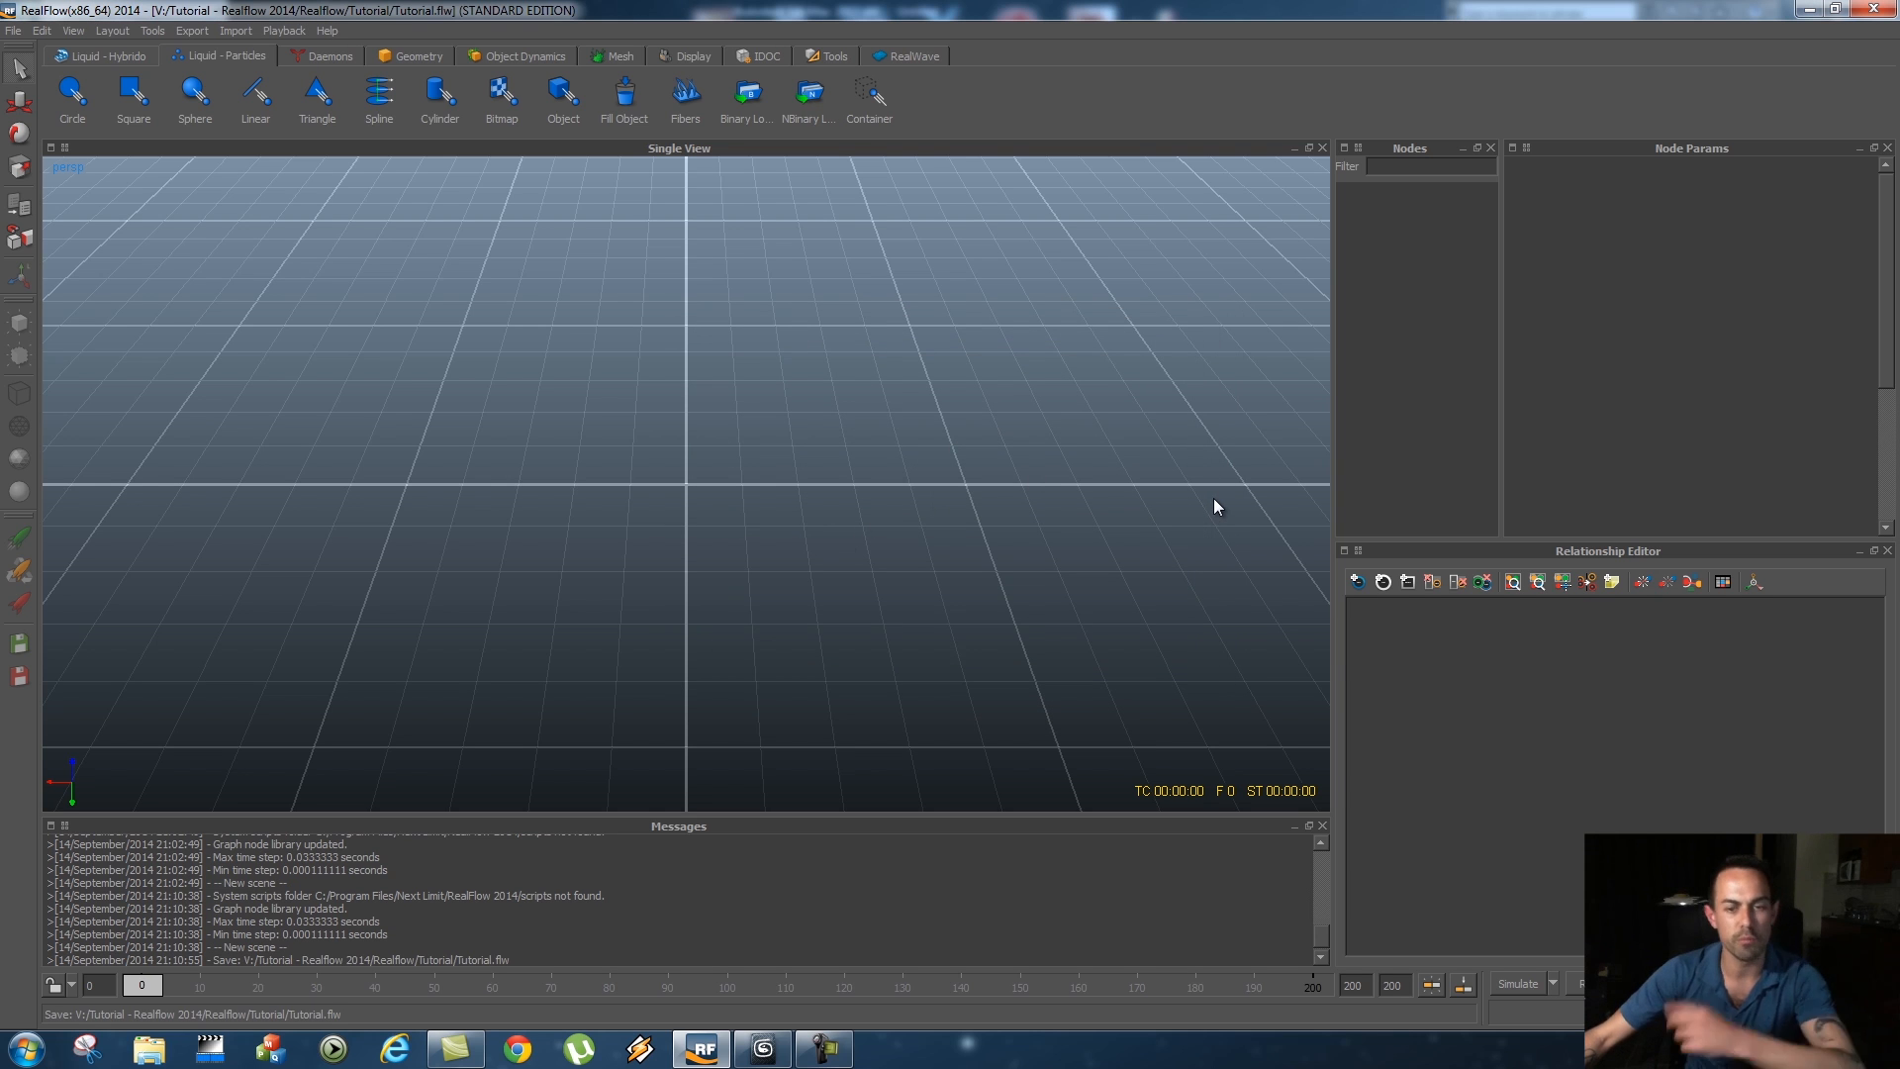
{"action": "mouse_move", "coordinate": [667, 198]}
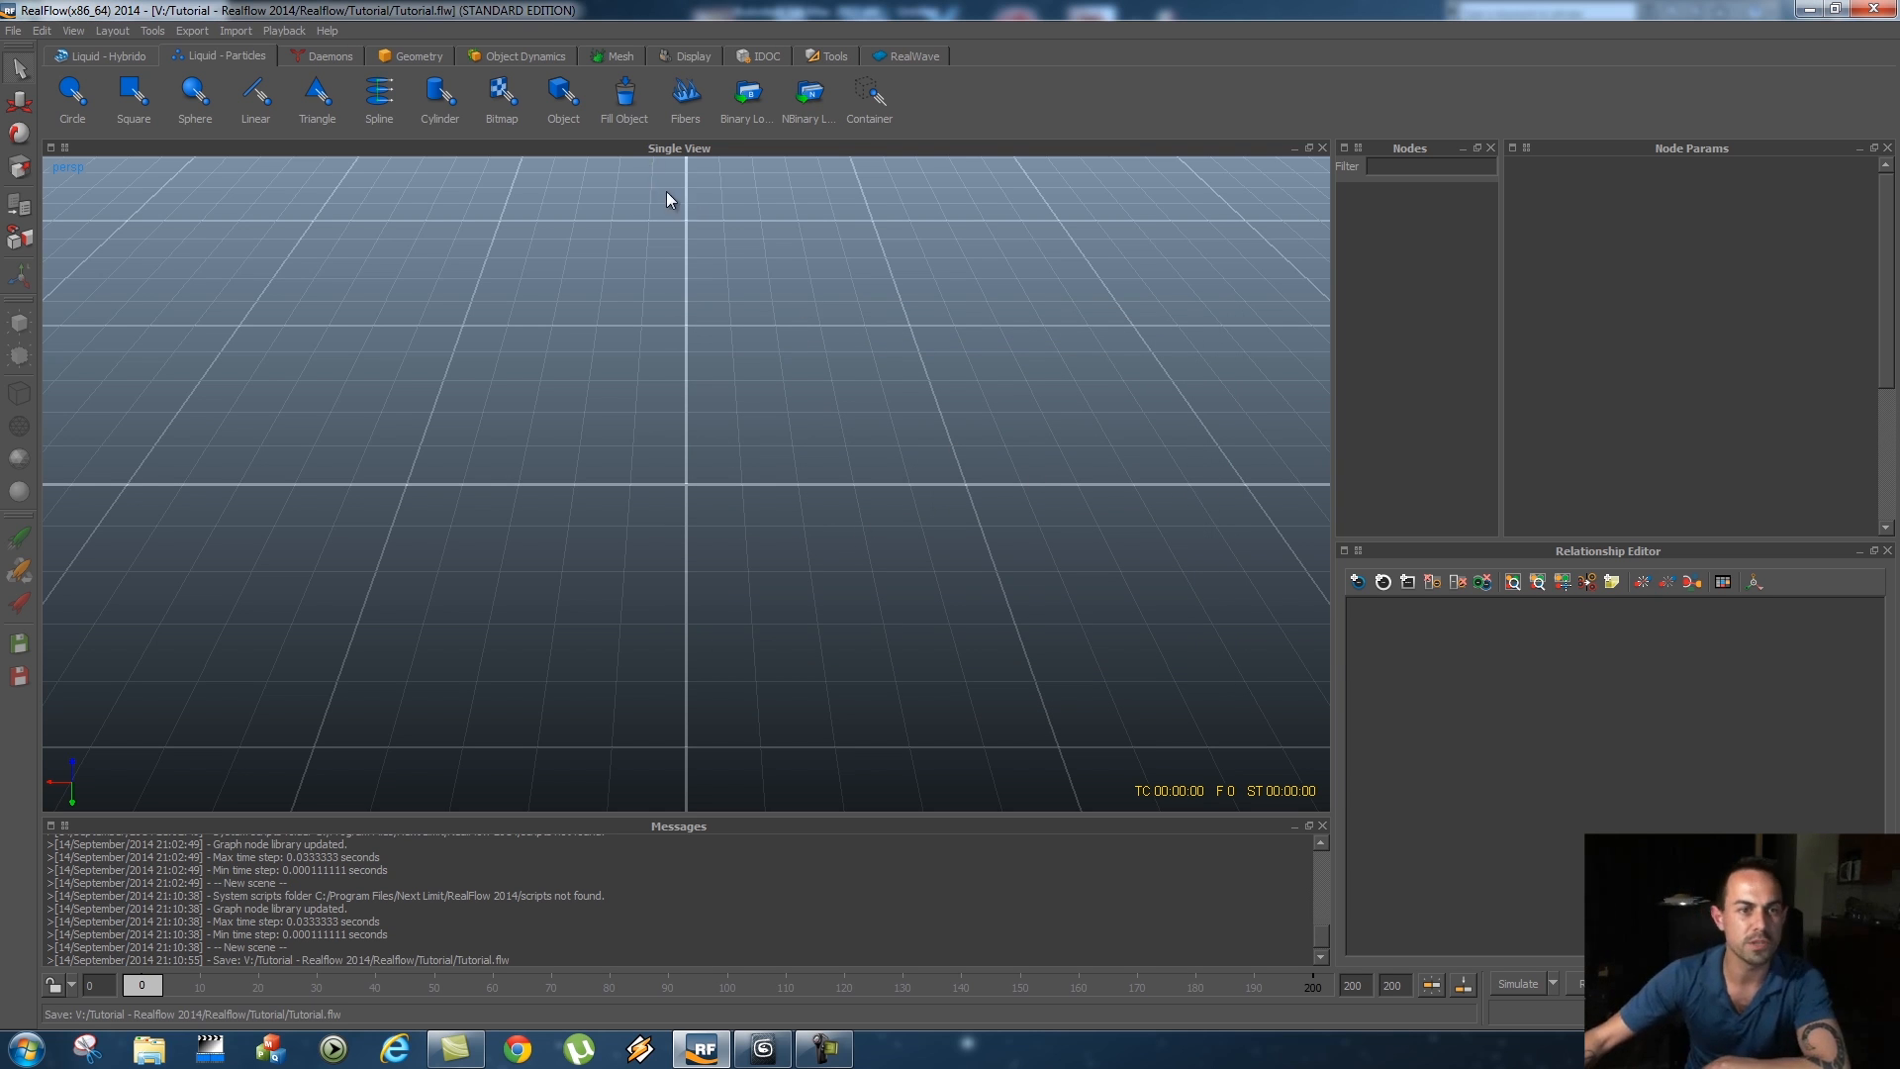
Import scene.sd as objects and orbit to view both boxes from above
{"action": "left_click", "coordinate": [233, 30]}
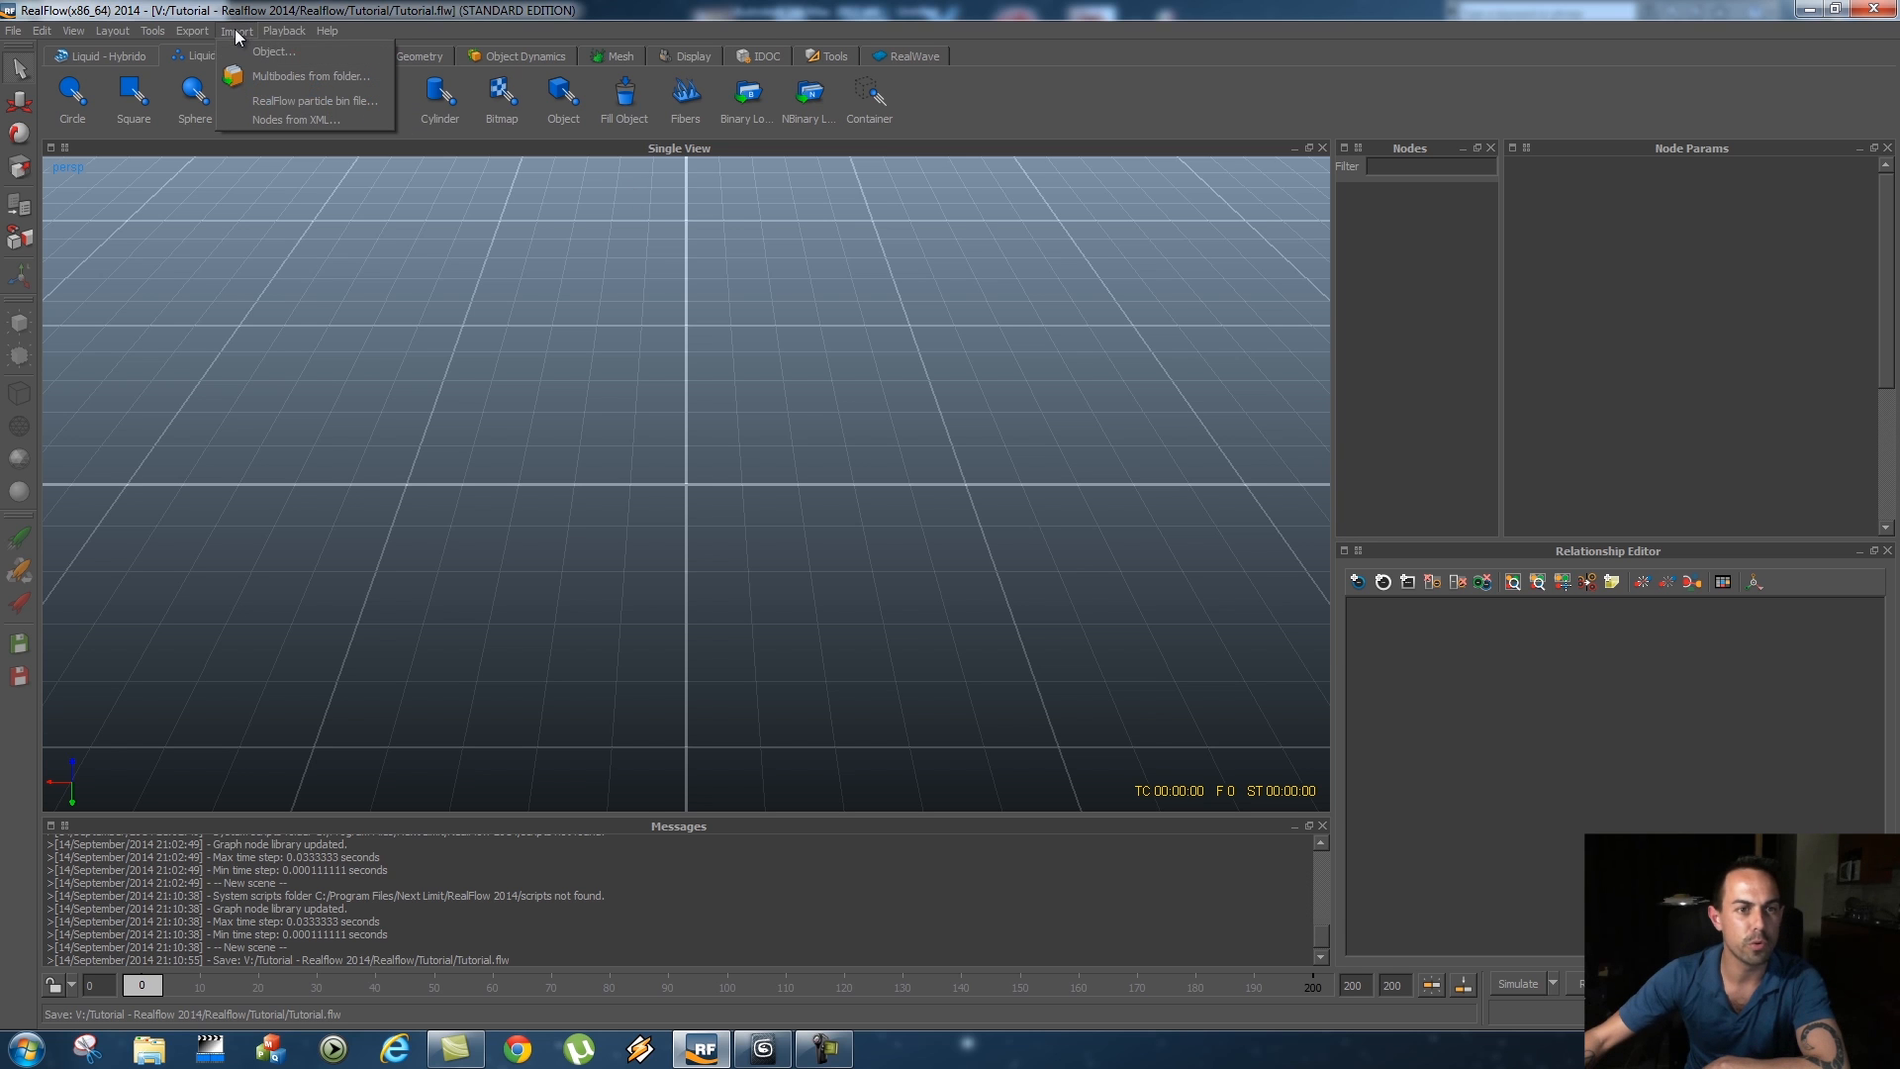
{"action": "left_click", "coordinate": [273, 52]}
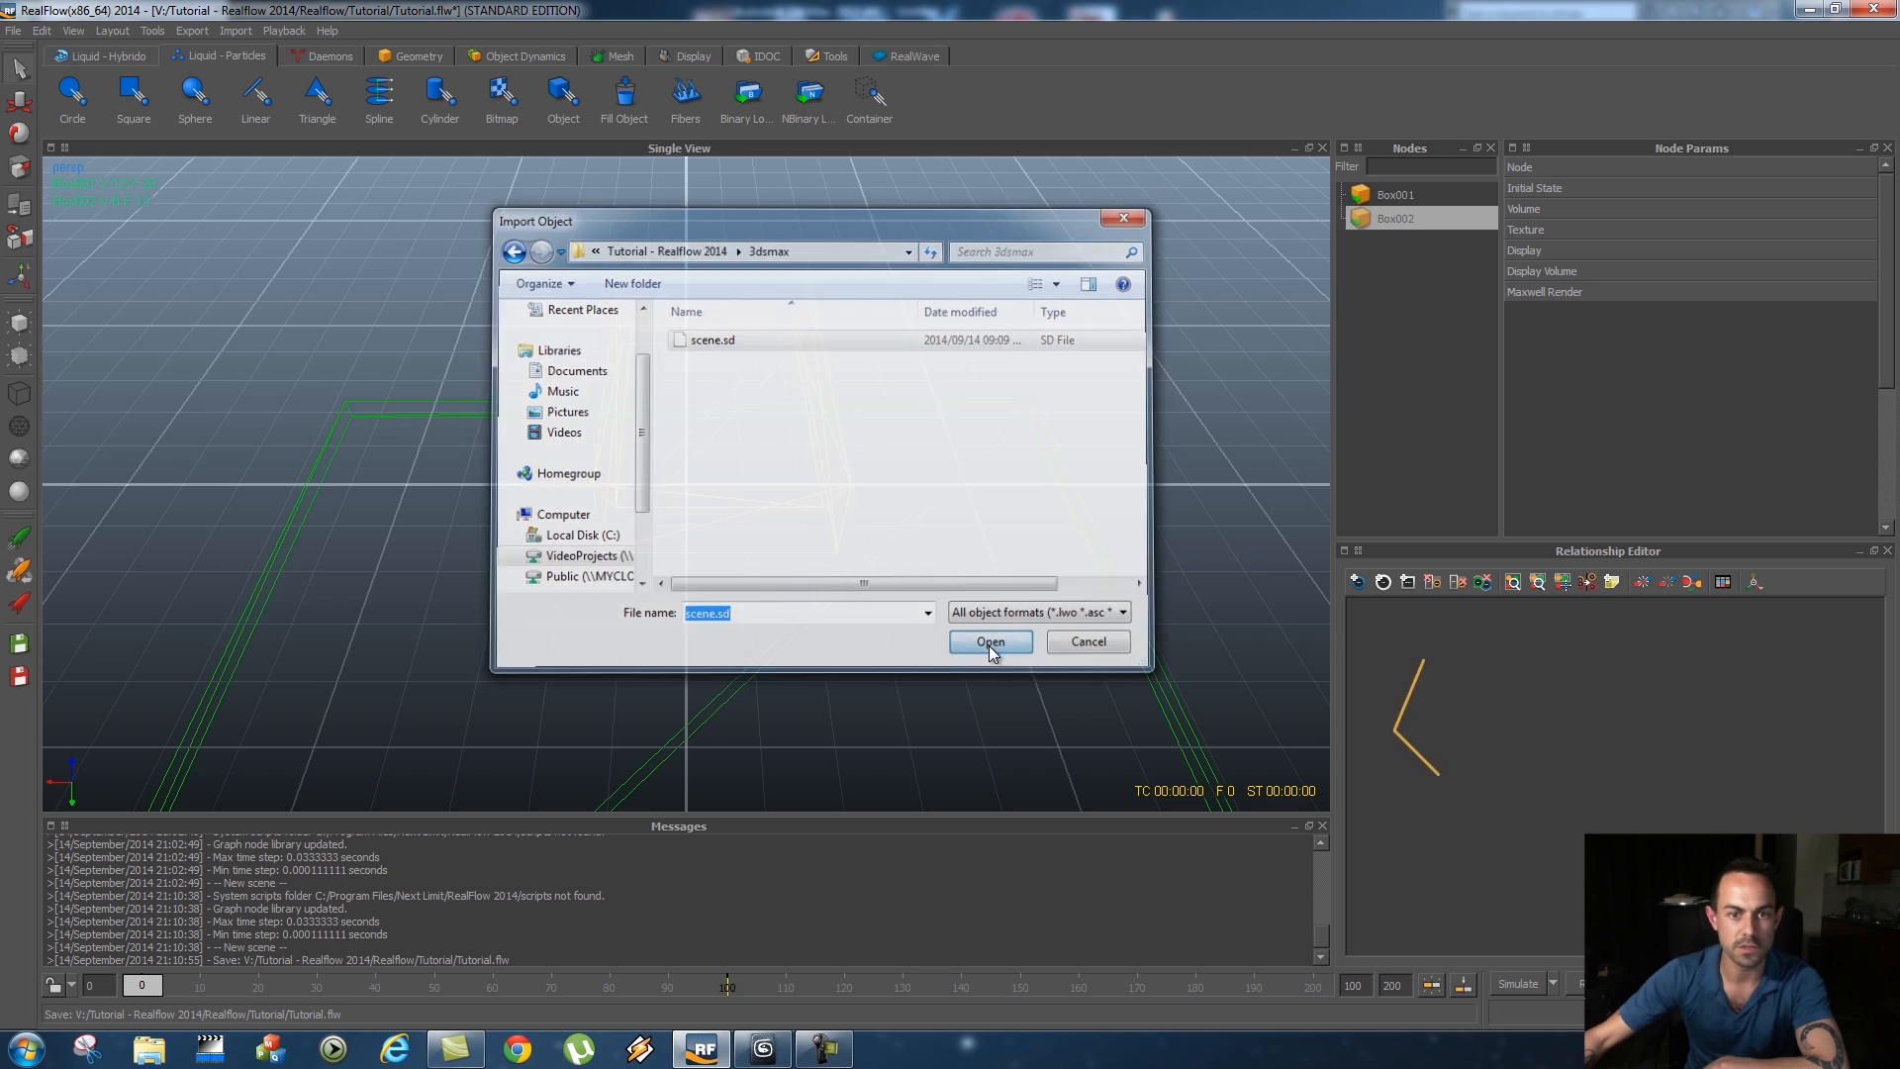
{"action": "left_click", "coordinate": [990, 641]}
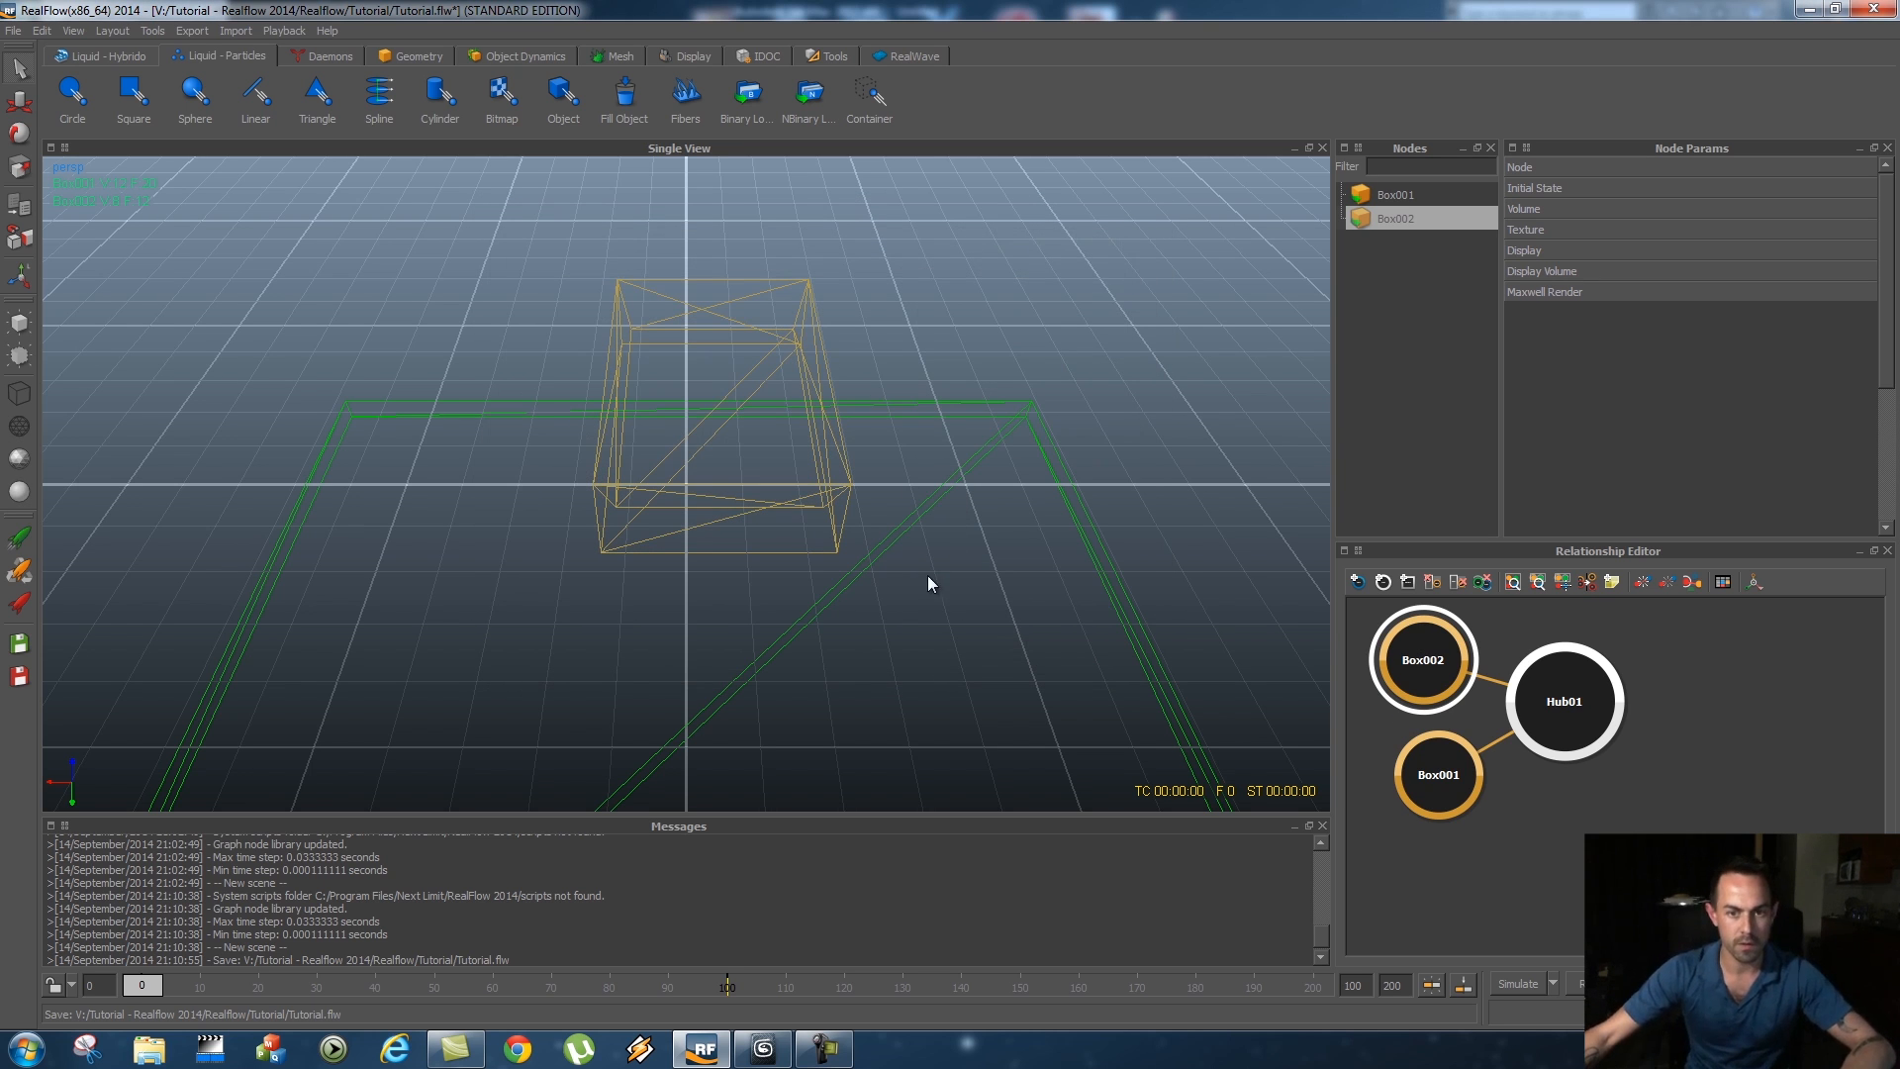
{"action": "left_click_drag", "start_coordinate": [930, 584], "coordinate": [665, 564]}
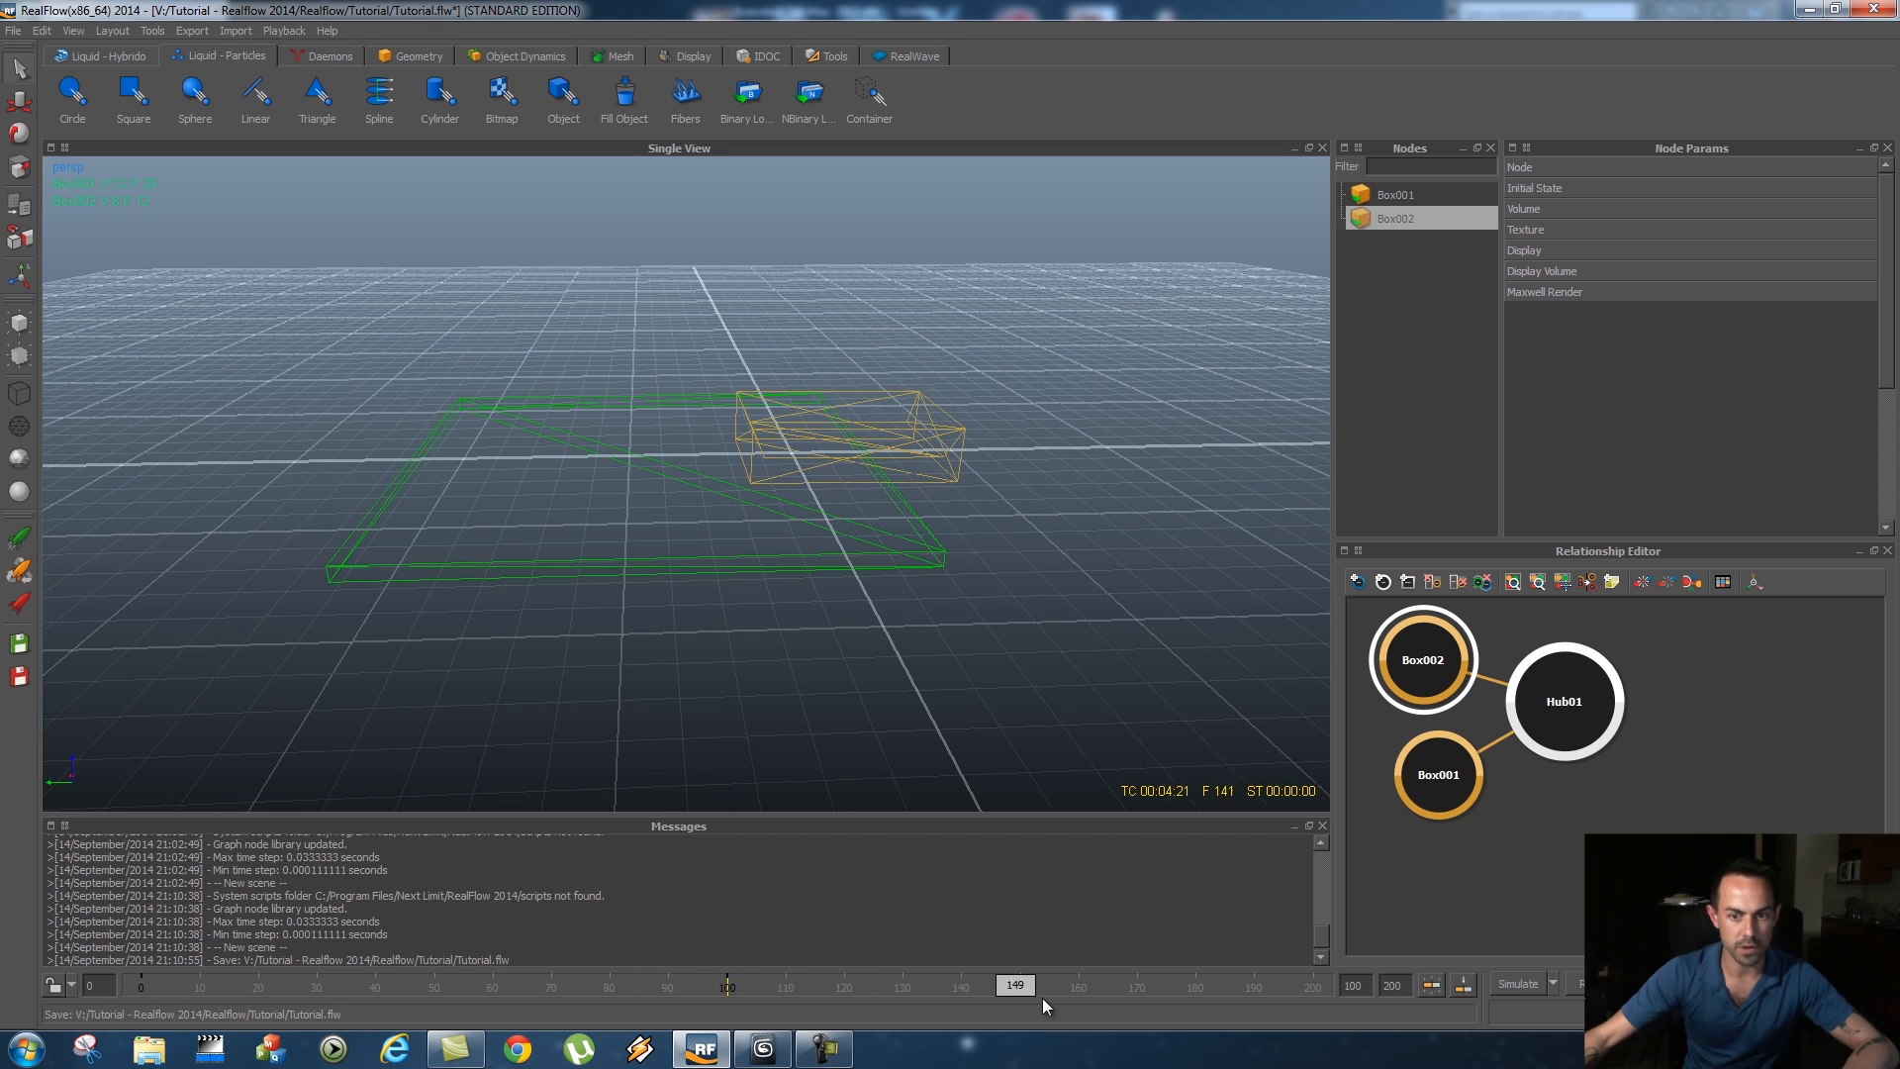
Scrub the timeline to preview the tipping animation and return to the first frame
{"action": "left_click", "coordinate": [87, 984]}
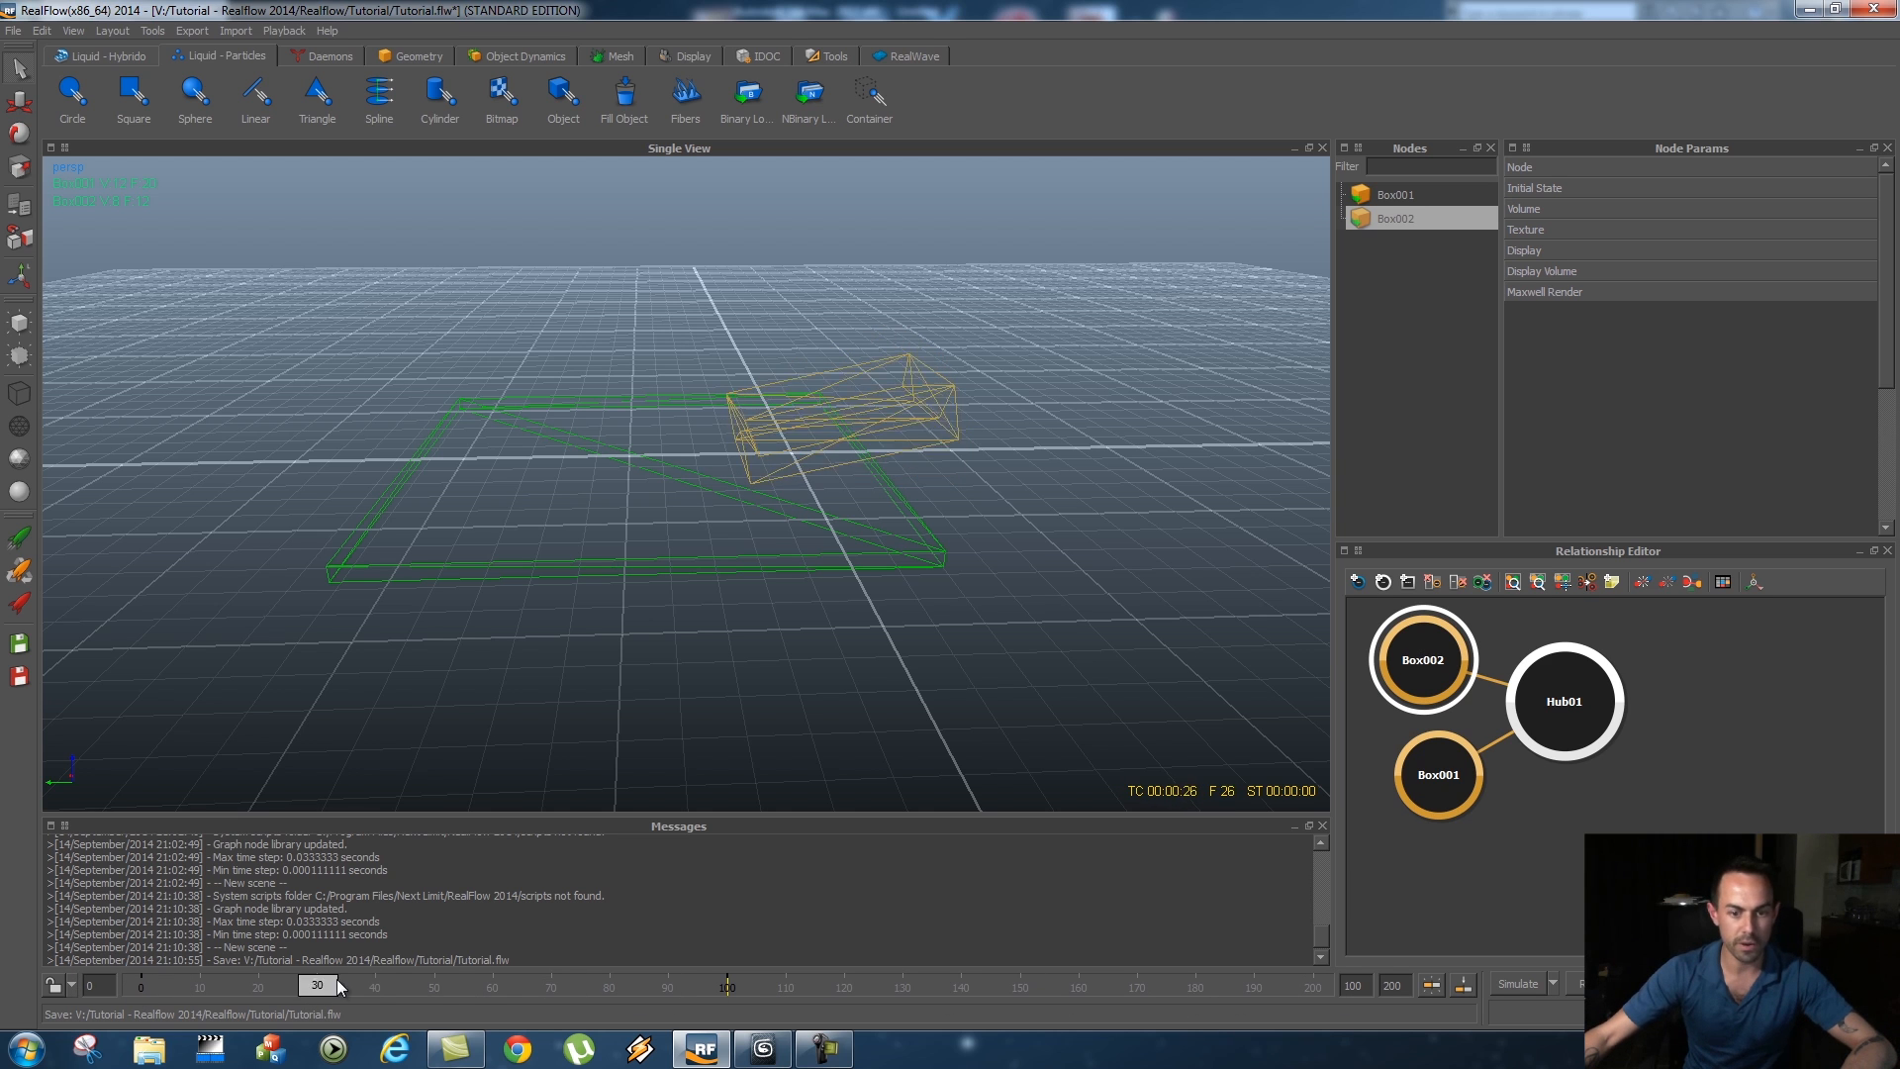
{"action": "left_click", "coordinate": [144, 983]}
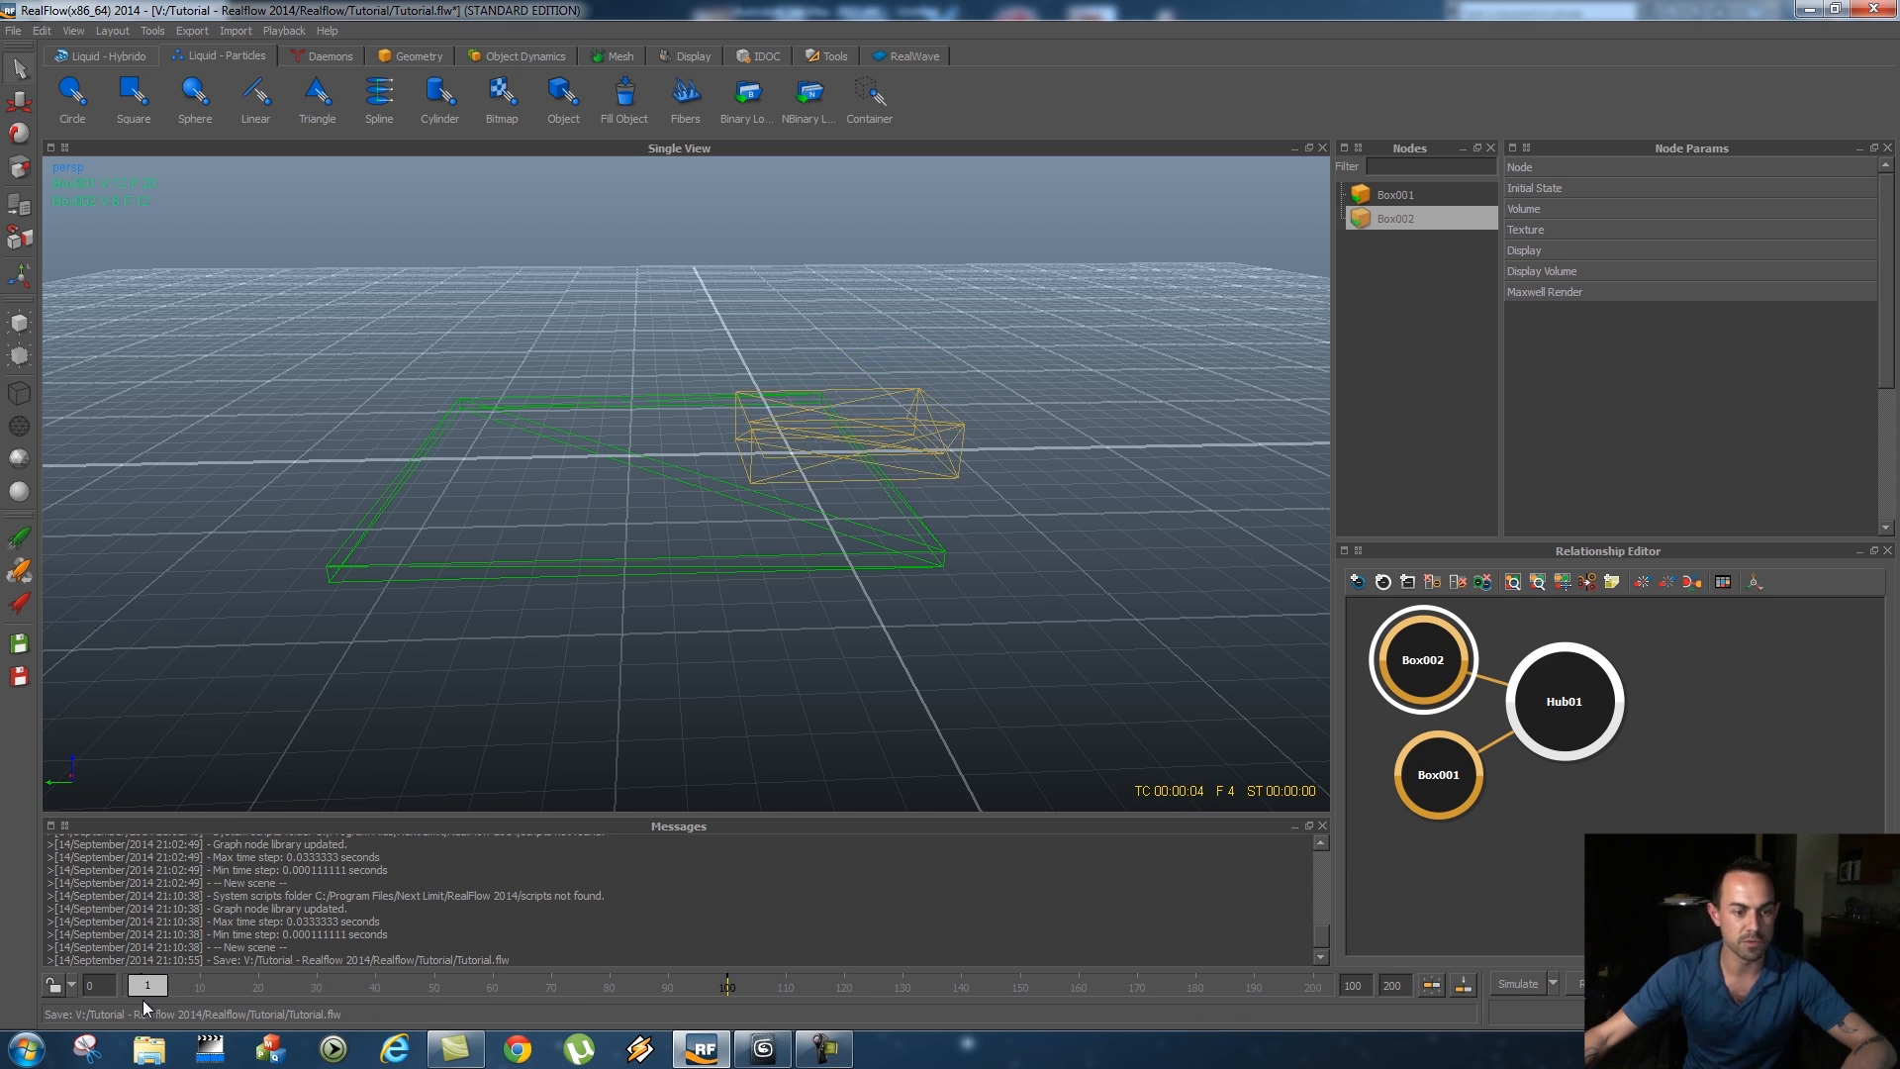
{"action": "left_click_drag", "start_coordinate": [144, 983], "coordinate": [657, 984]}
{"action": "type", "text": "100"}
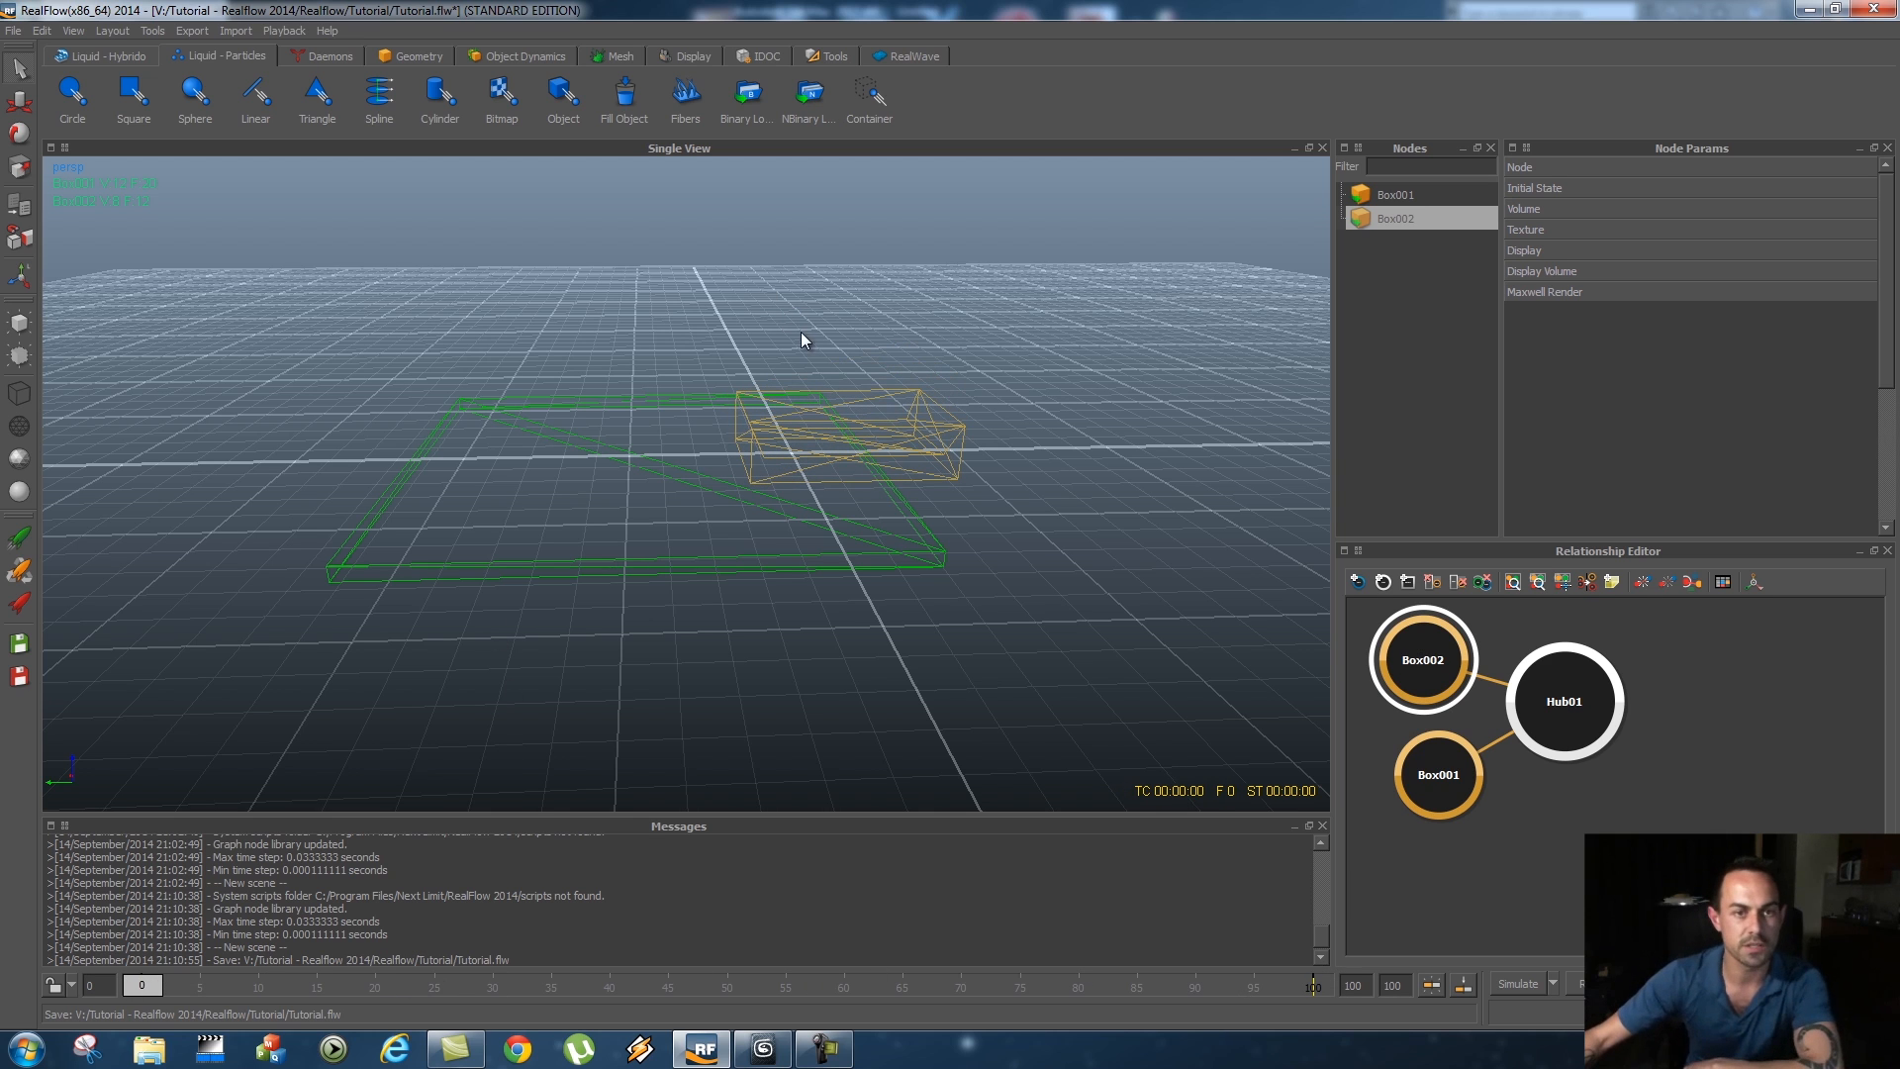
Add a Gravity daemon from the Daemons shelf and reset the timeline to frame 0
{"action": "left_click", "coordinate": [329, 55]}
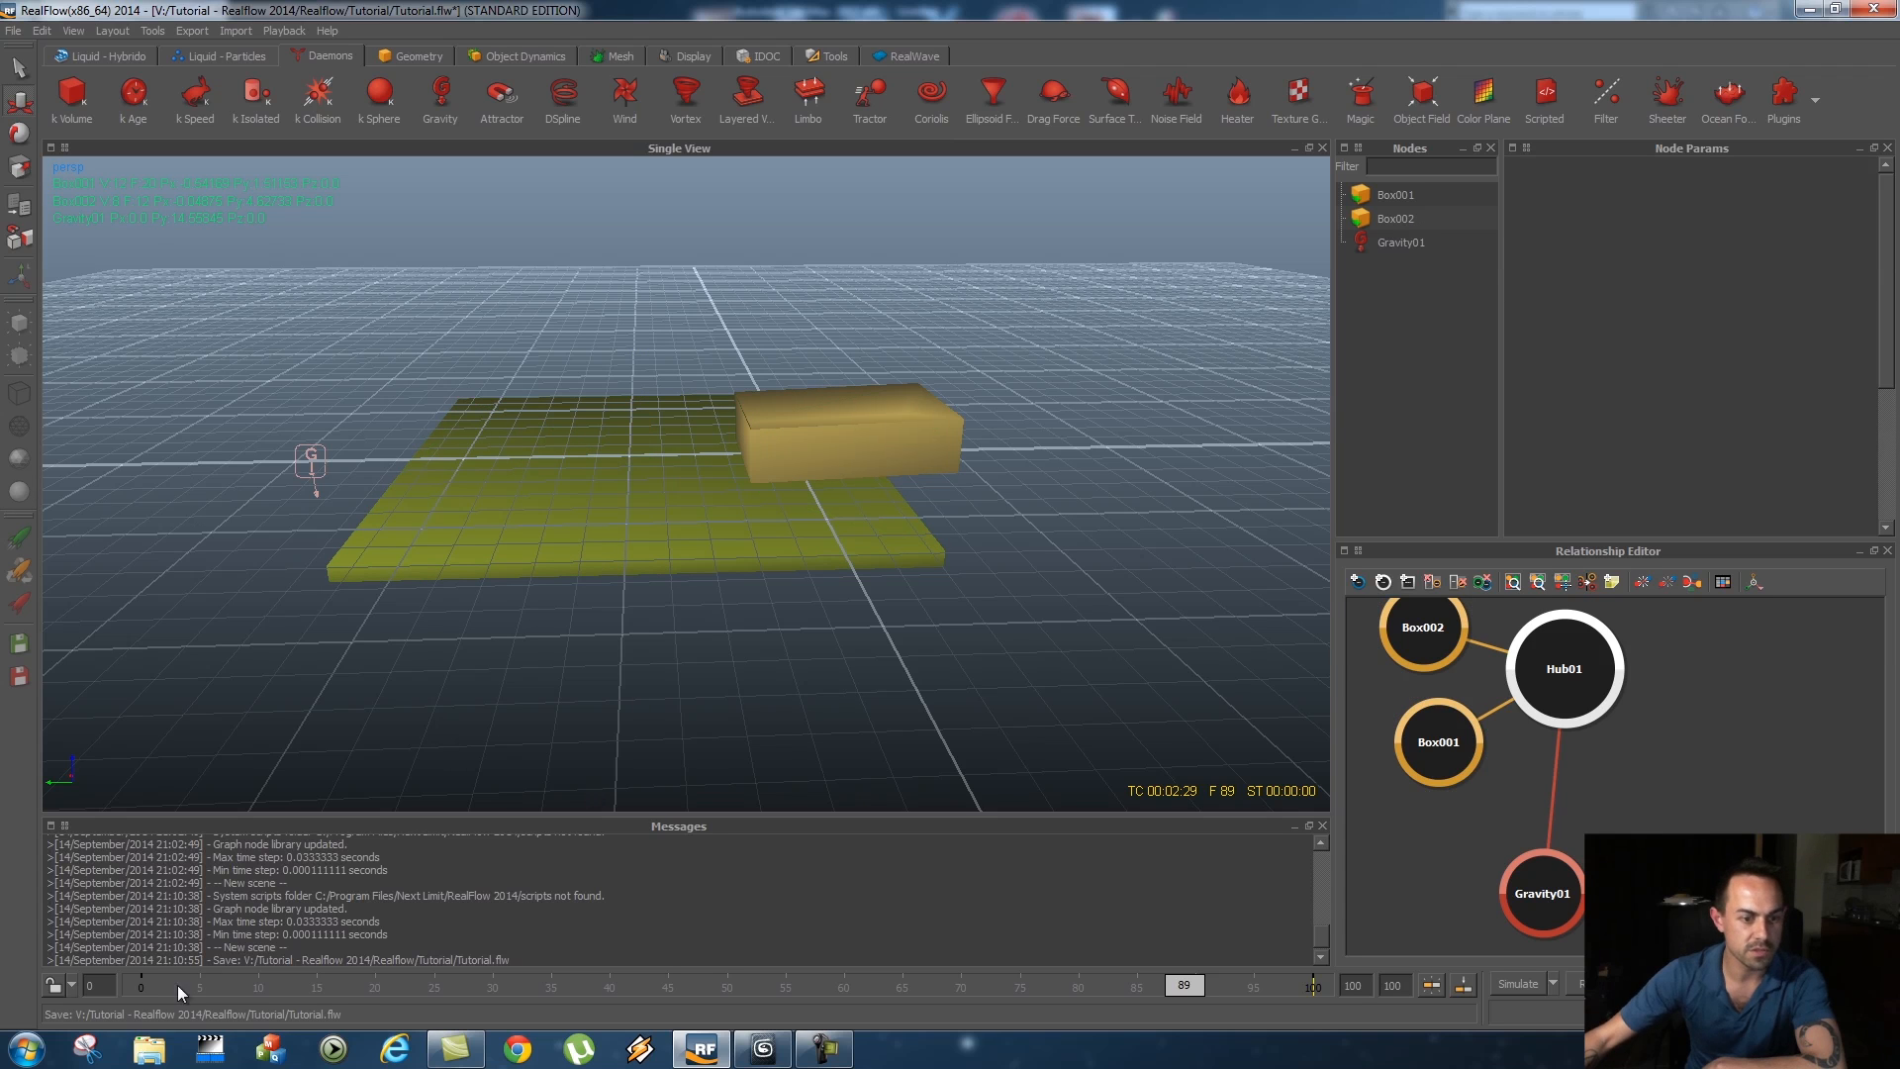
{"action": "left_click", "coordinate": [204, 984]}
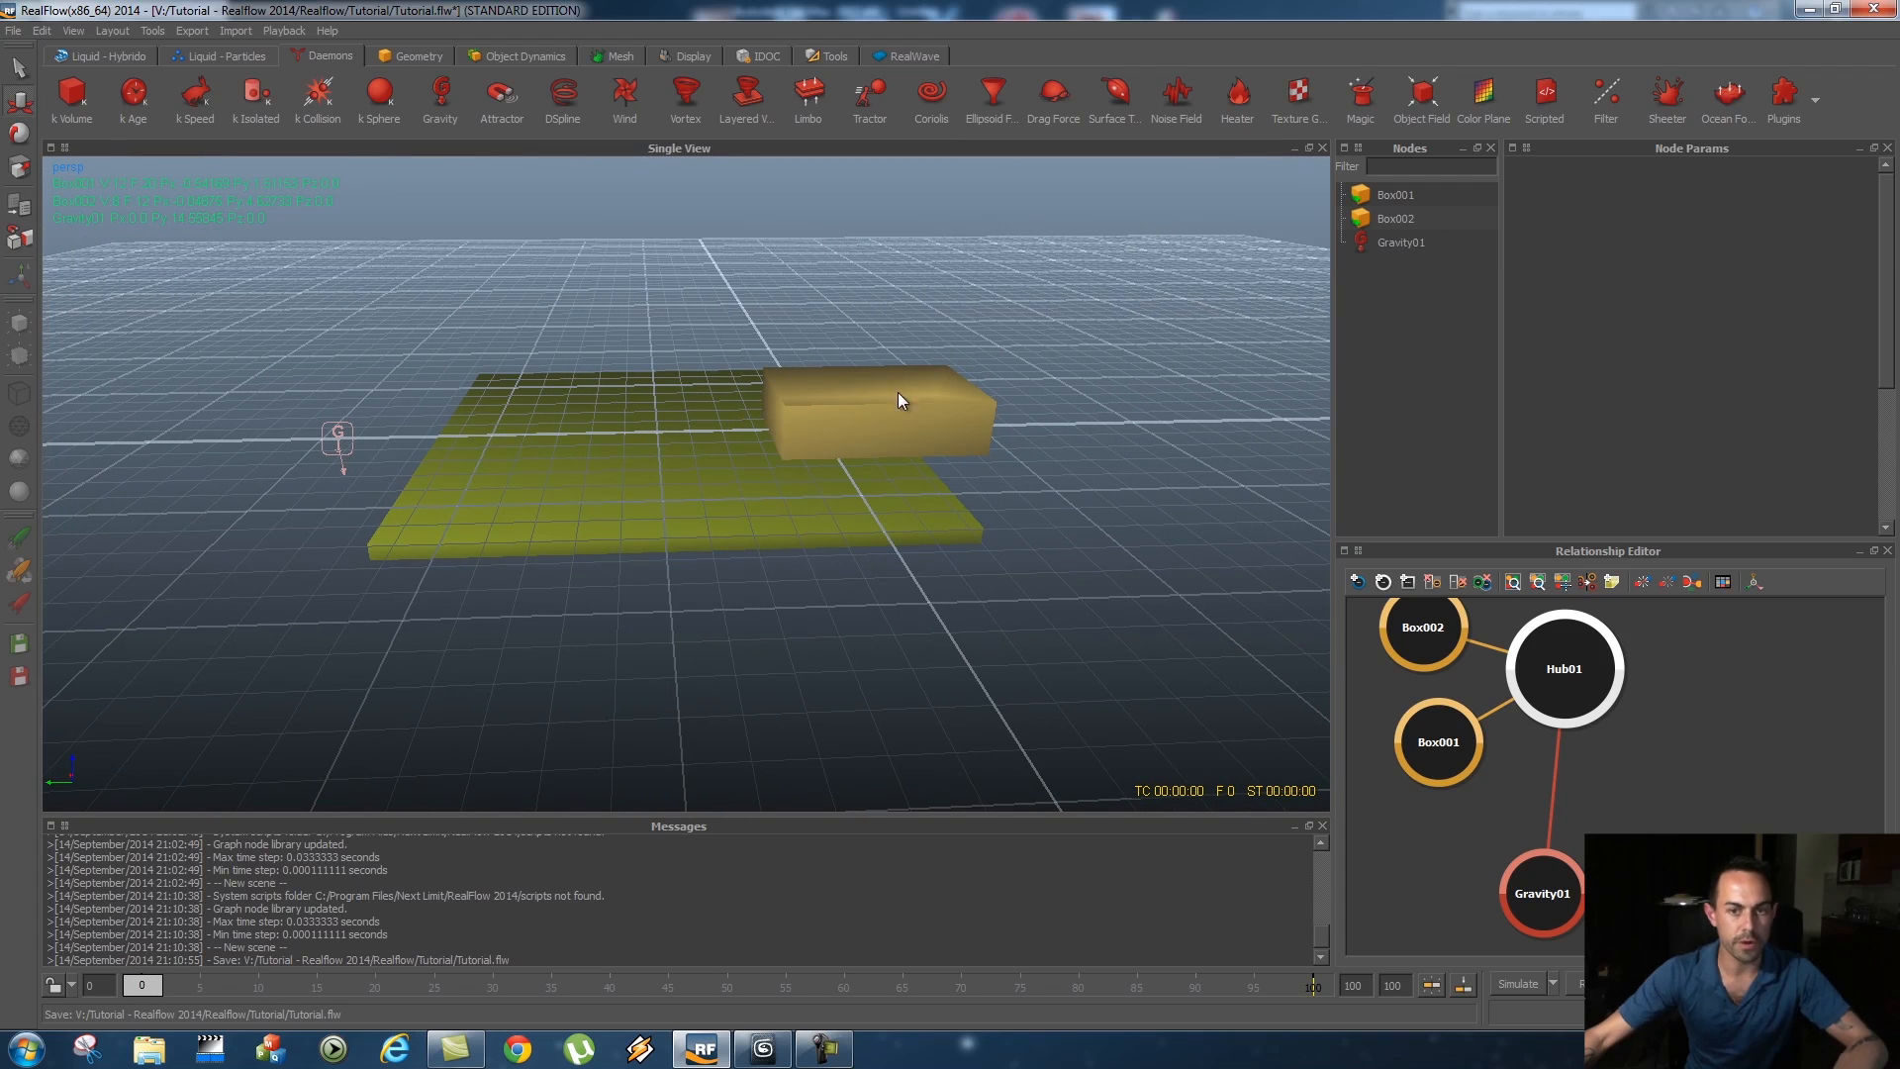
{"action": "left_click_drag", "start_coordinate": [896, 400], "coordinate": [896, 630]}
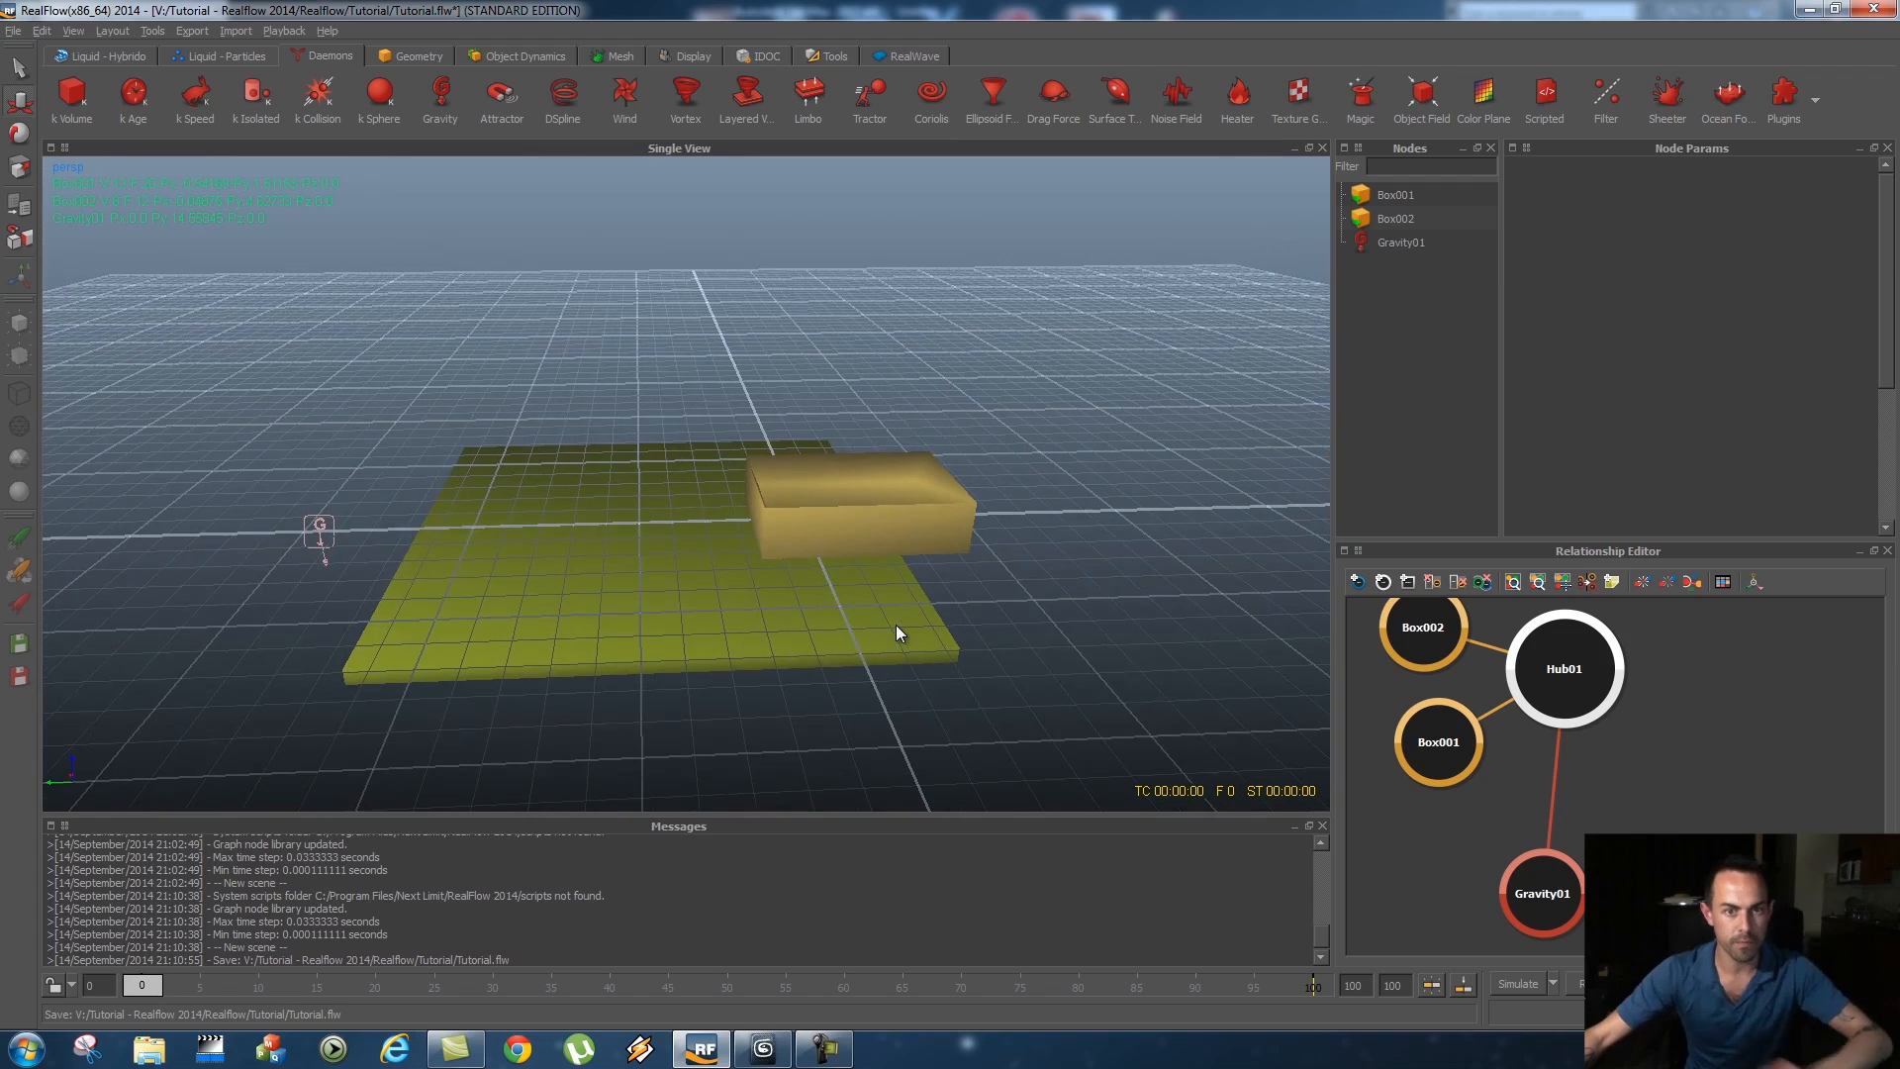
{"action": "mouse_move", "coordinate": [200, 63]}
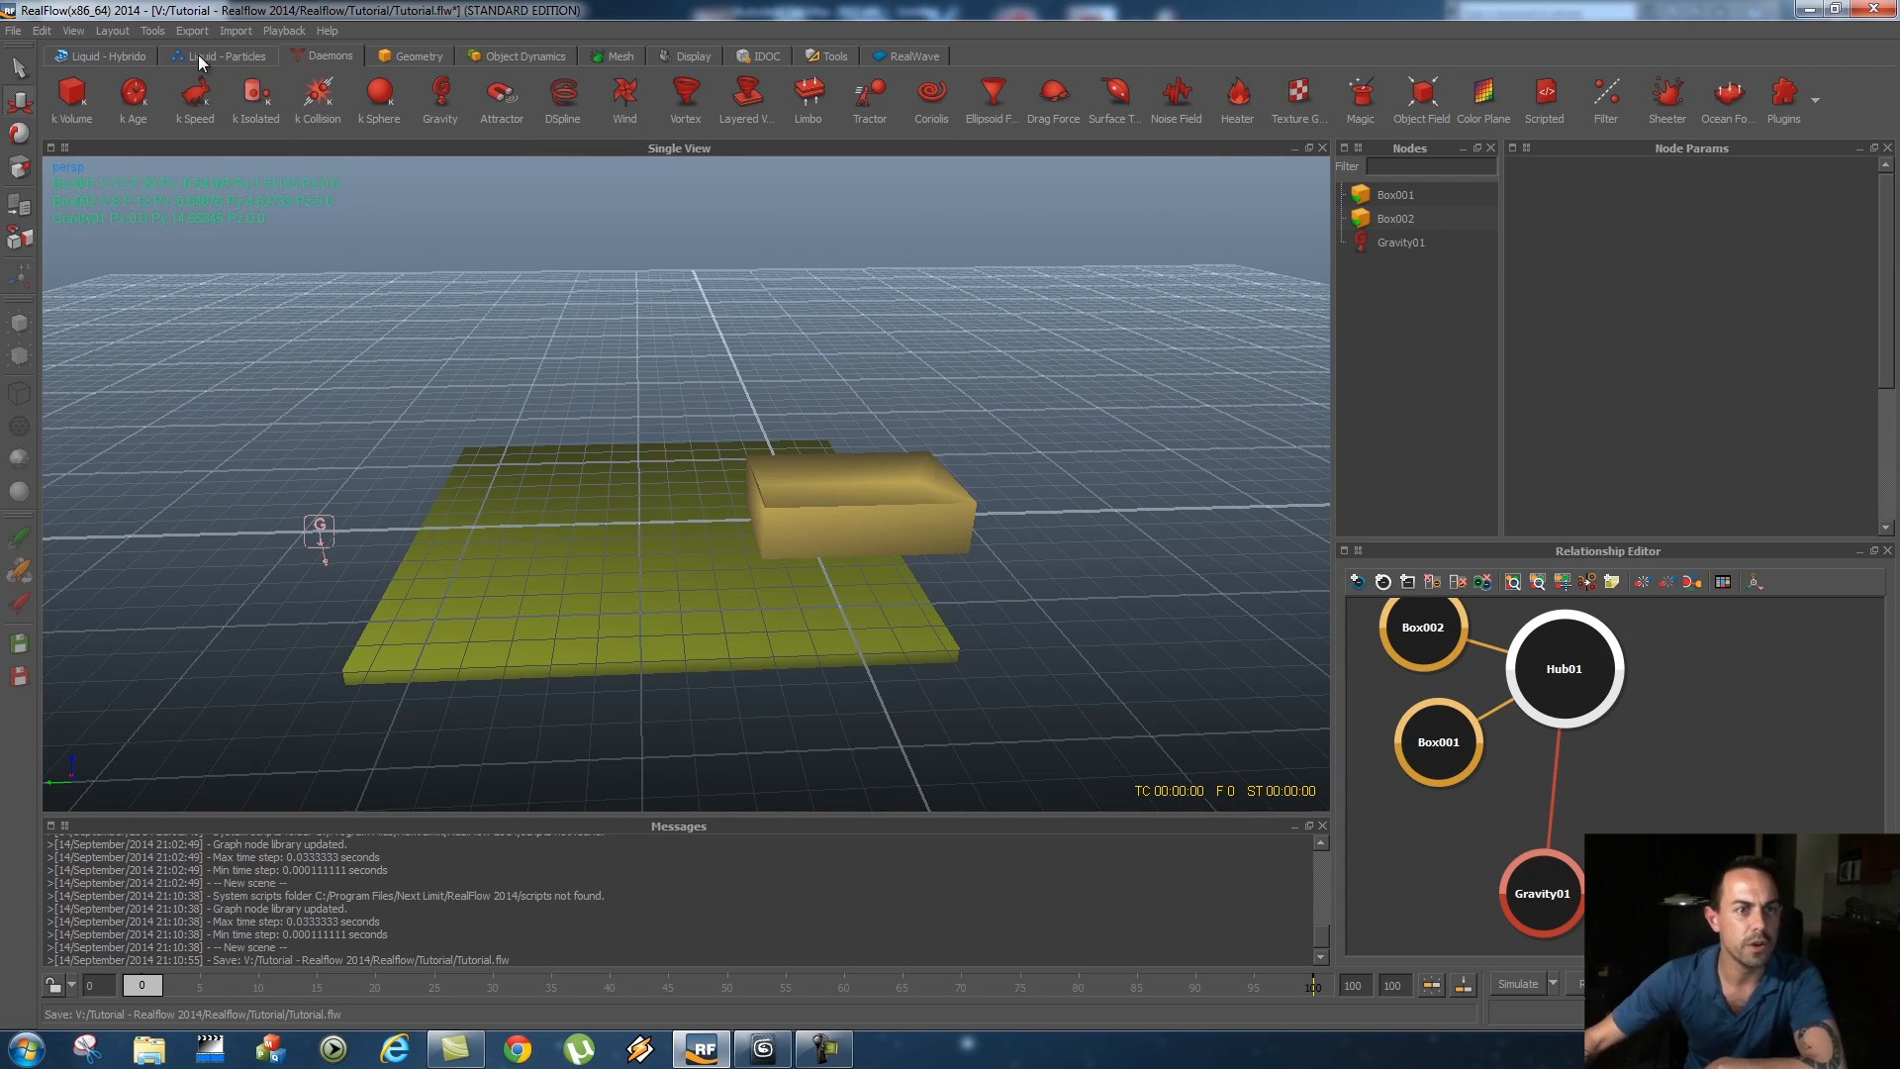
Add a Circle liquid emitter, simulate the pour, then play back the cached result
{"action": "left_click", "coordinate": [226, 56]}
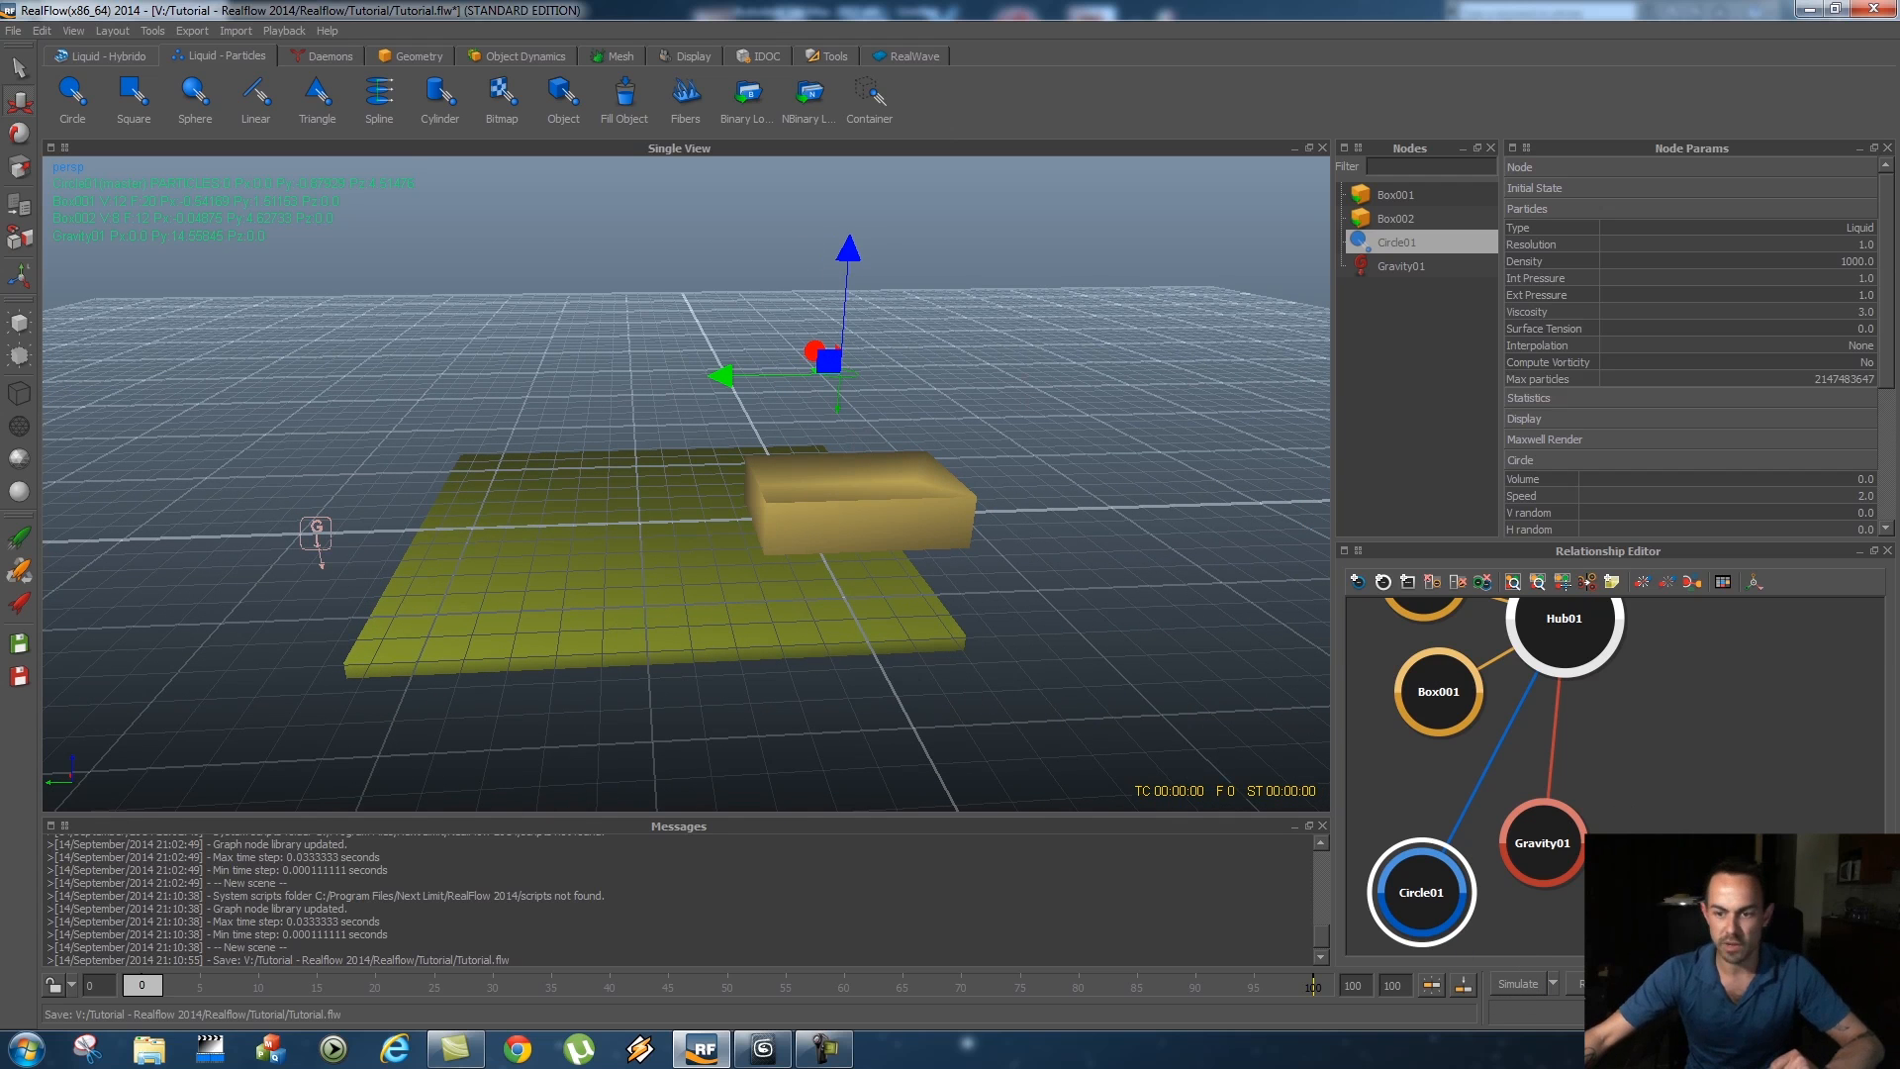
{"action": "left_click", "coordinate": [1517, 983]}
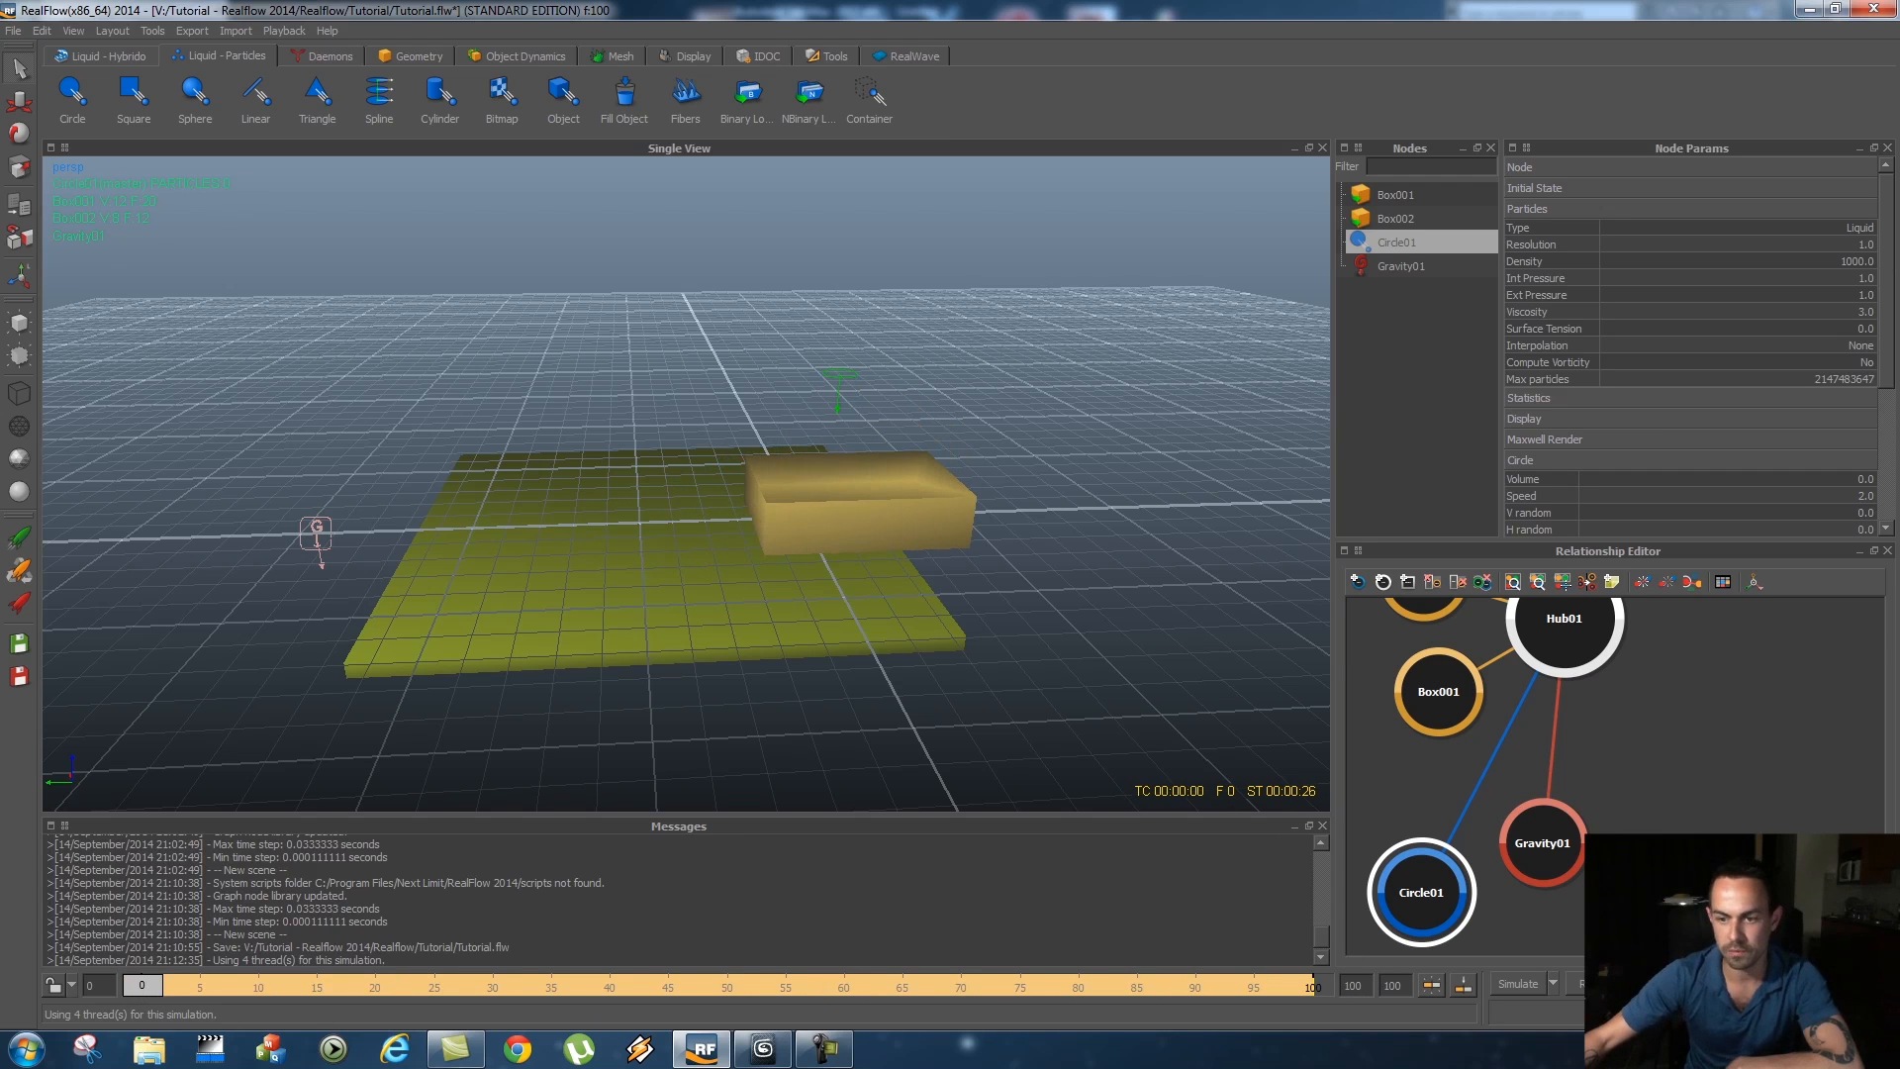
{"action": "left_click", "coordinate": [1518, 984]}
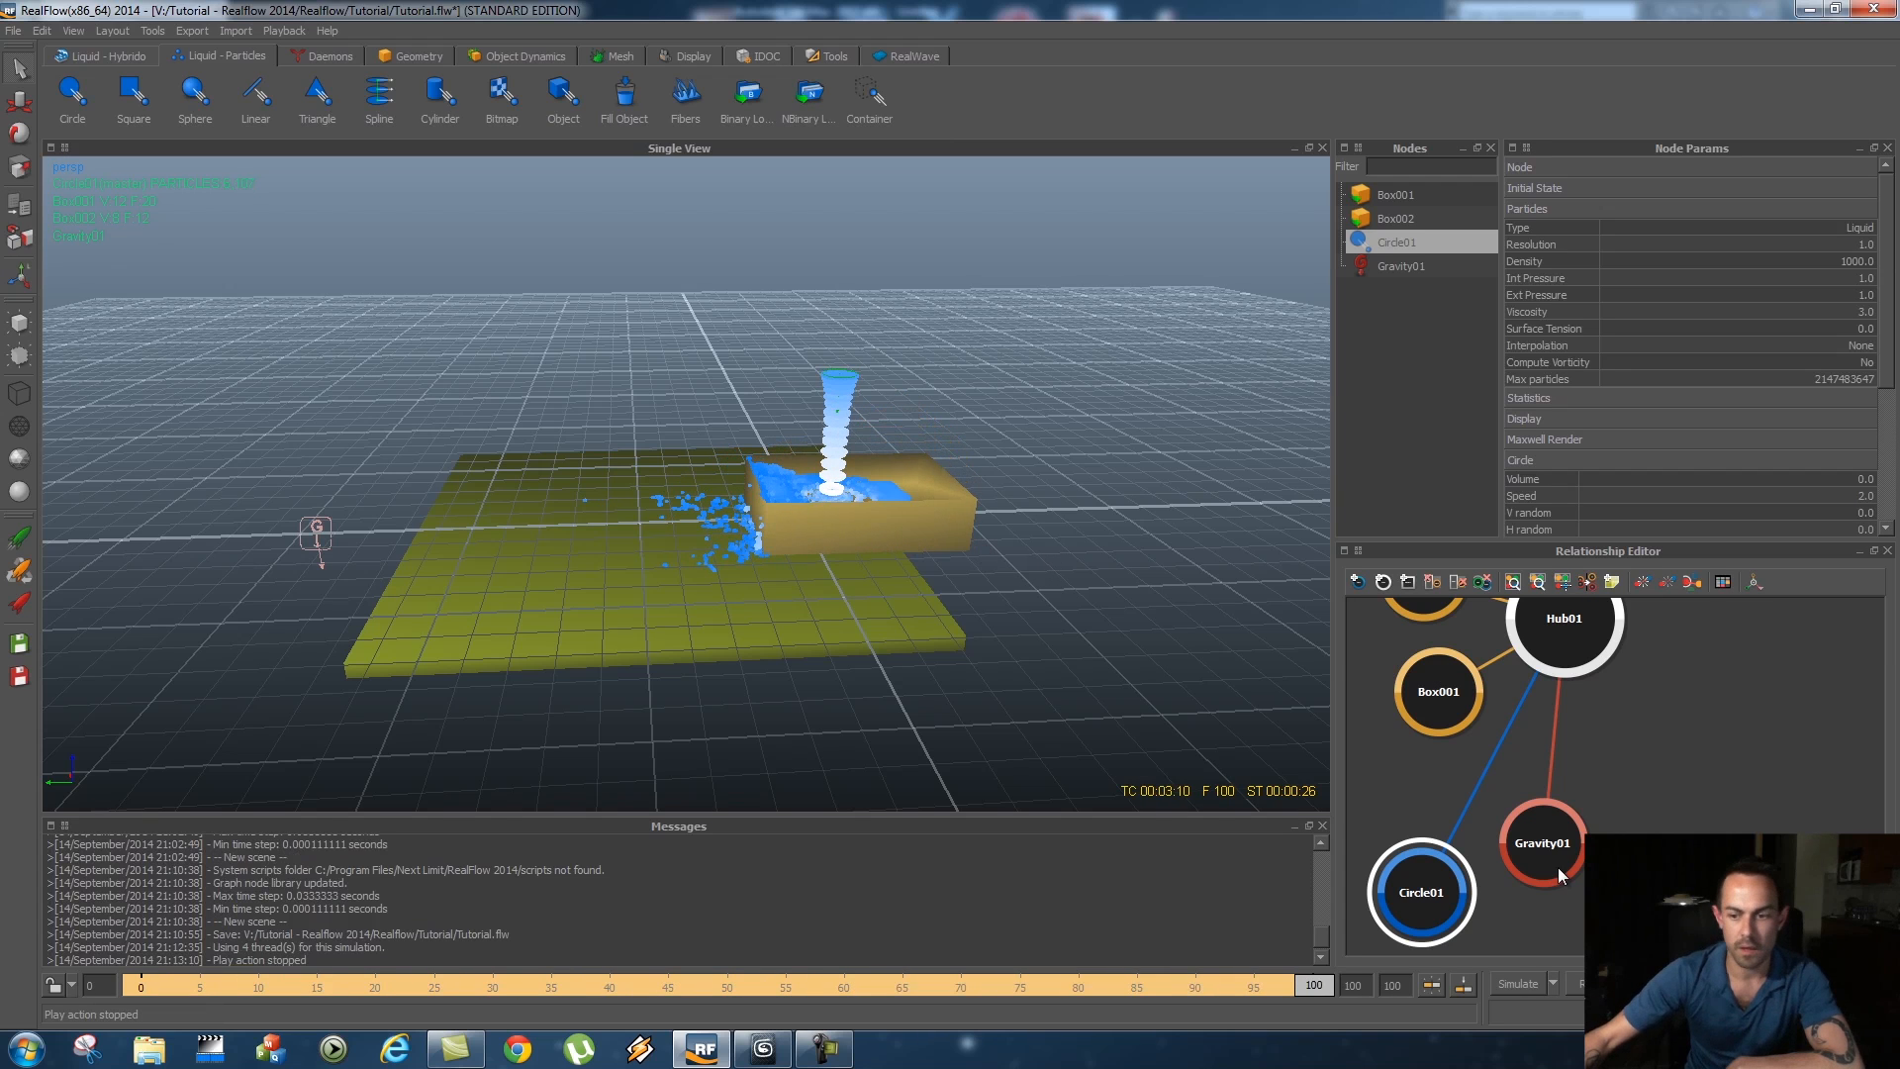
{"action": "mouse_move", "coordinate": [776, 402]}
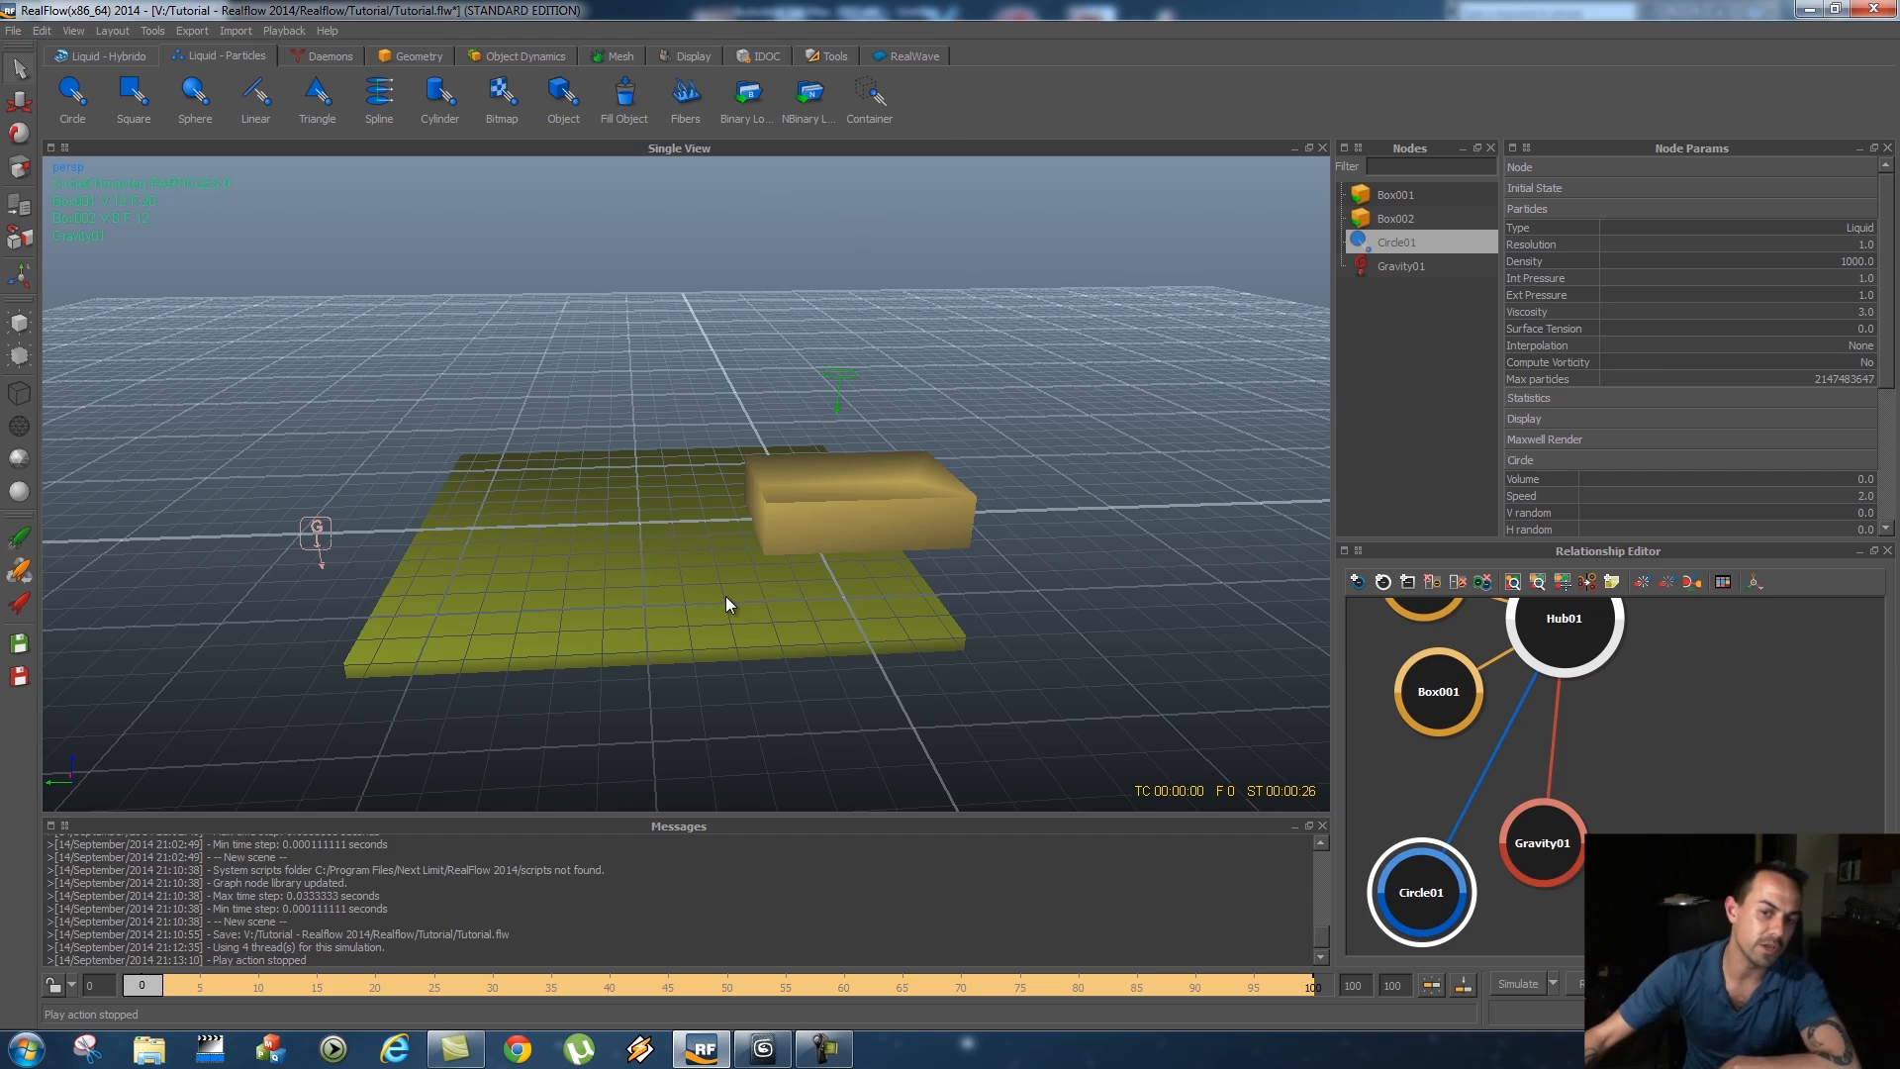
{"action": "mouse_move", "coordinate": [726, 604]}
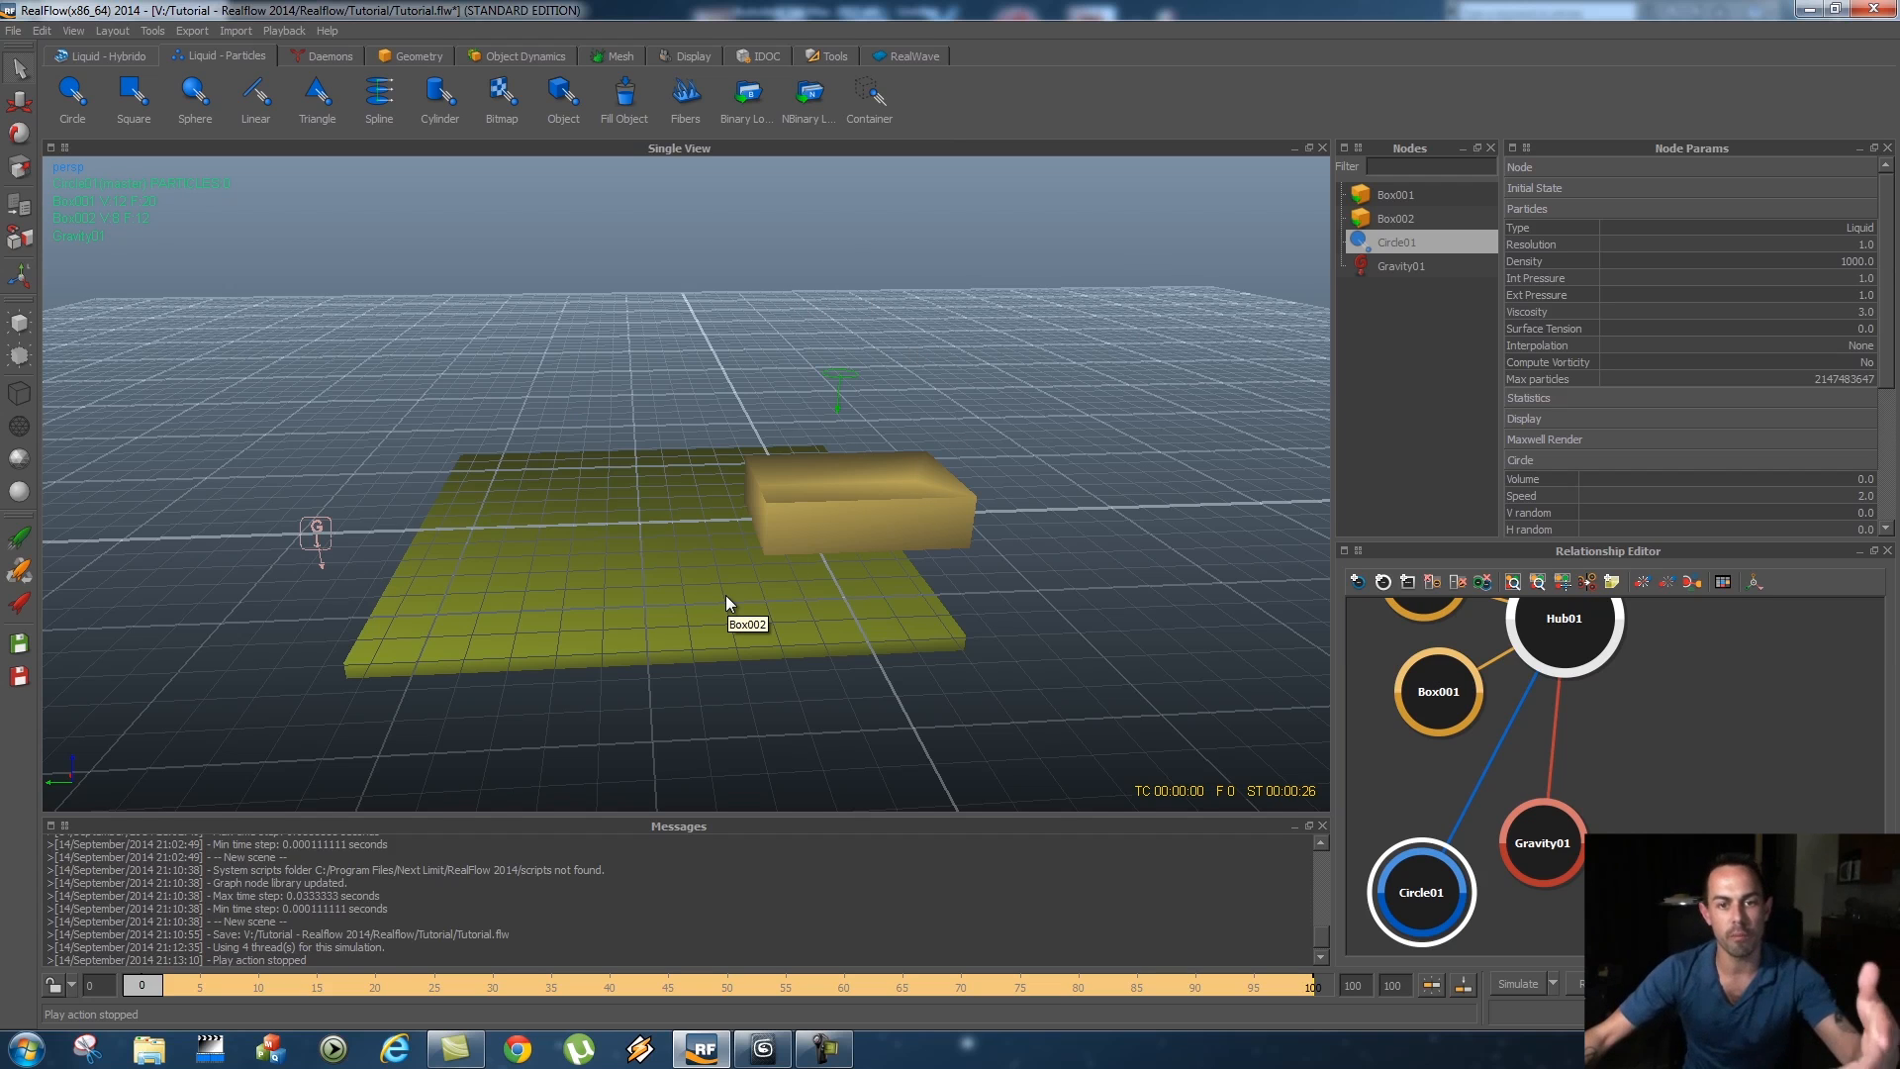
{"action": "mouse_move", "coordinate": [435, 936]}
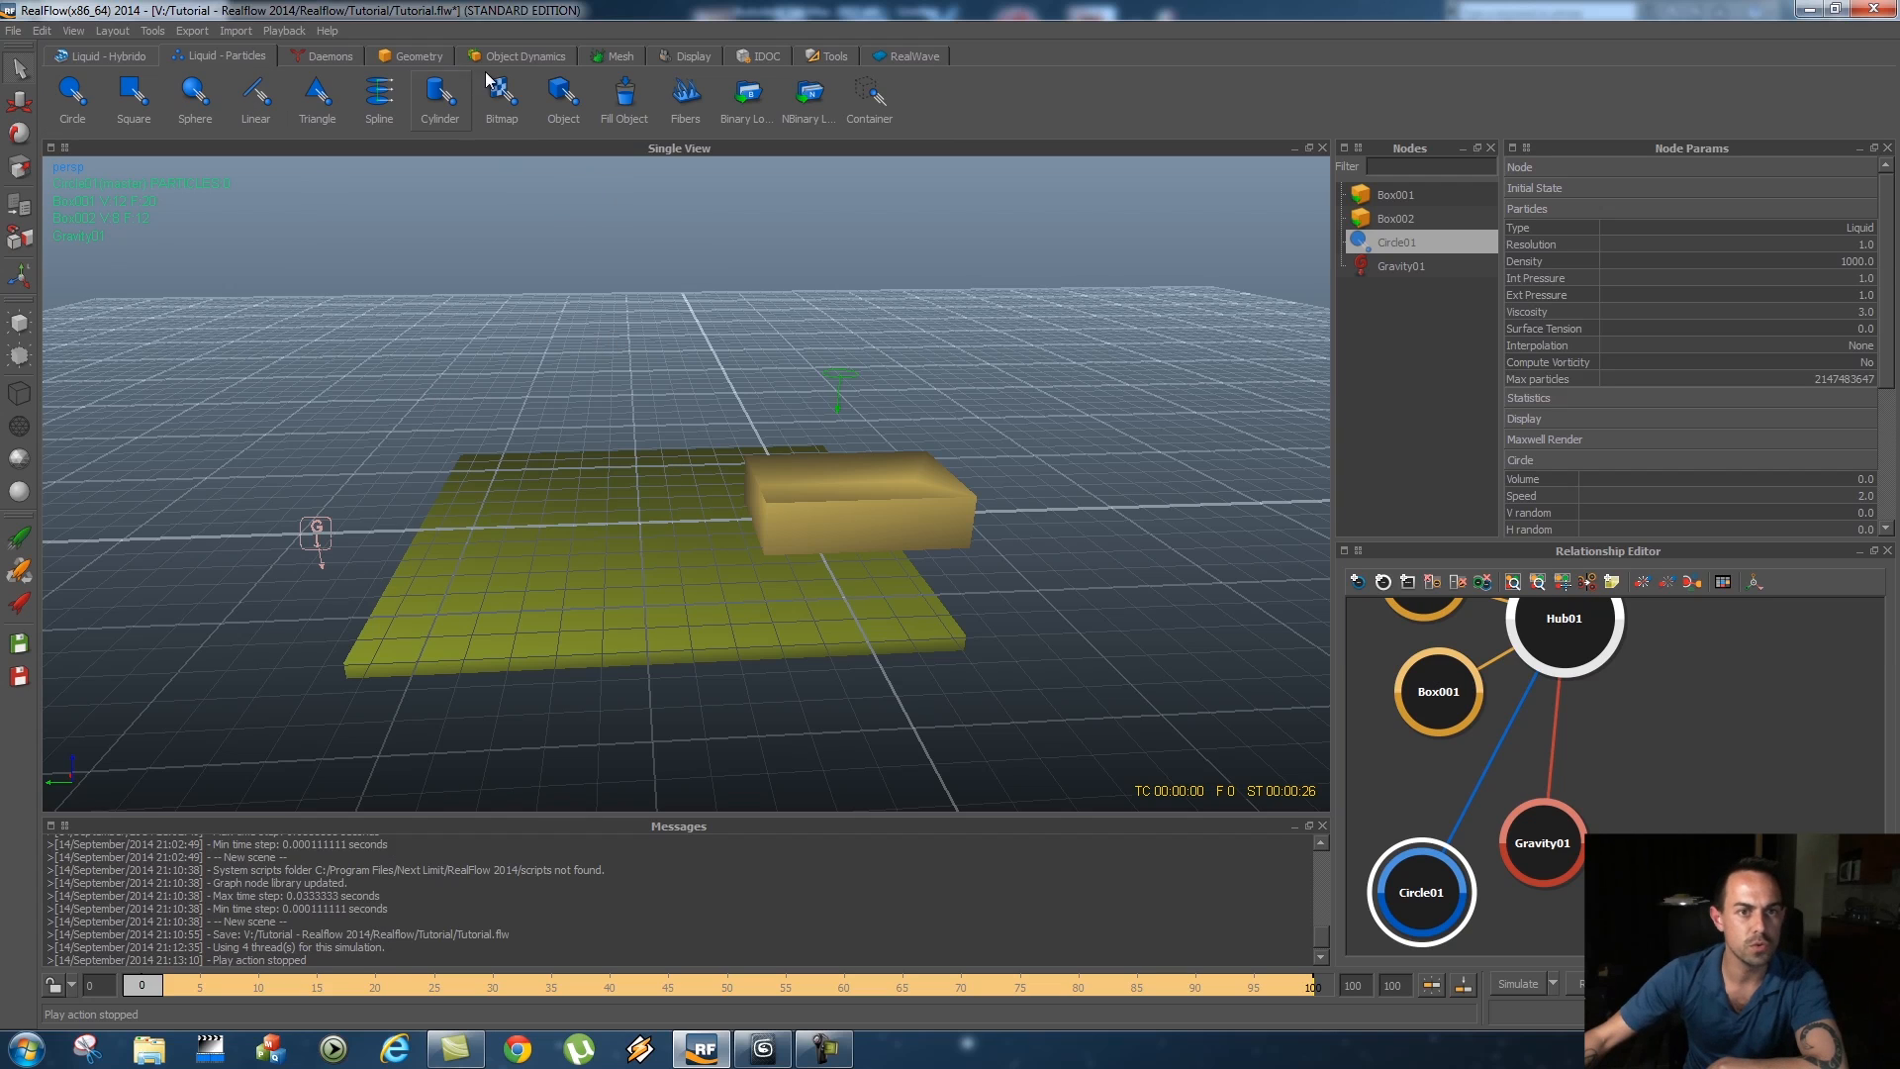
Add a particle mesh for the liquid and select Circle01 and ParticleMesh01 to review settings
{"action": "left_click", "coordinate": [618, 55]}
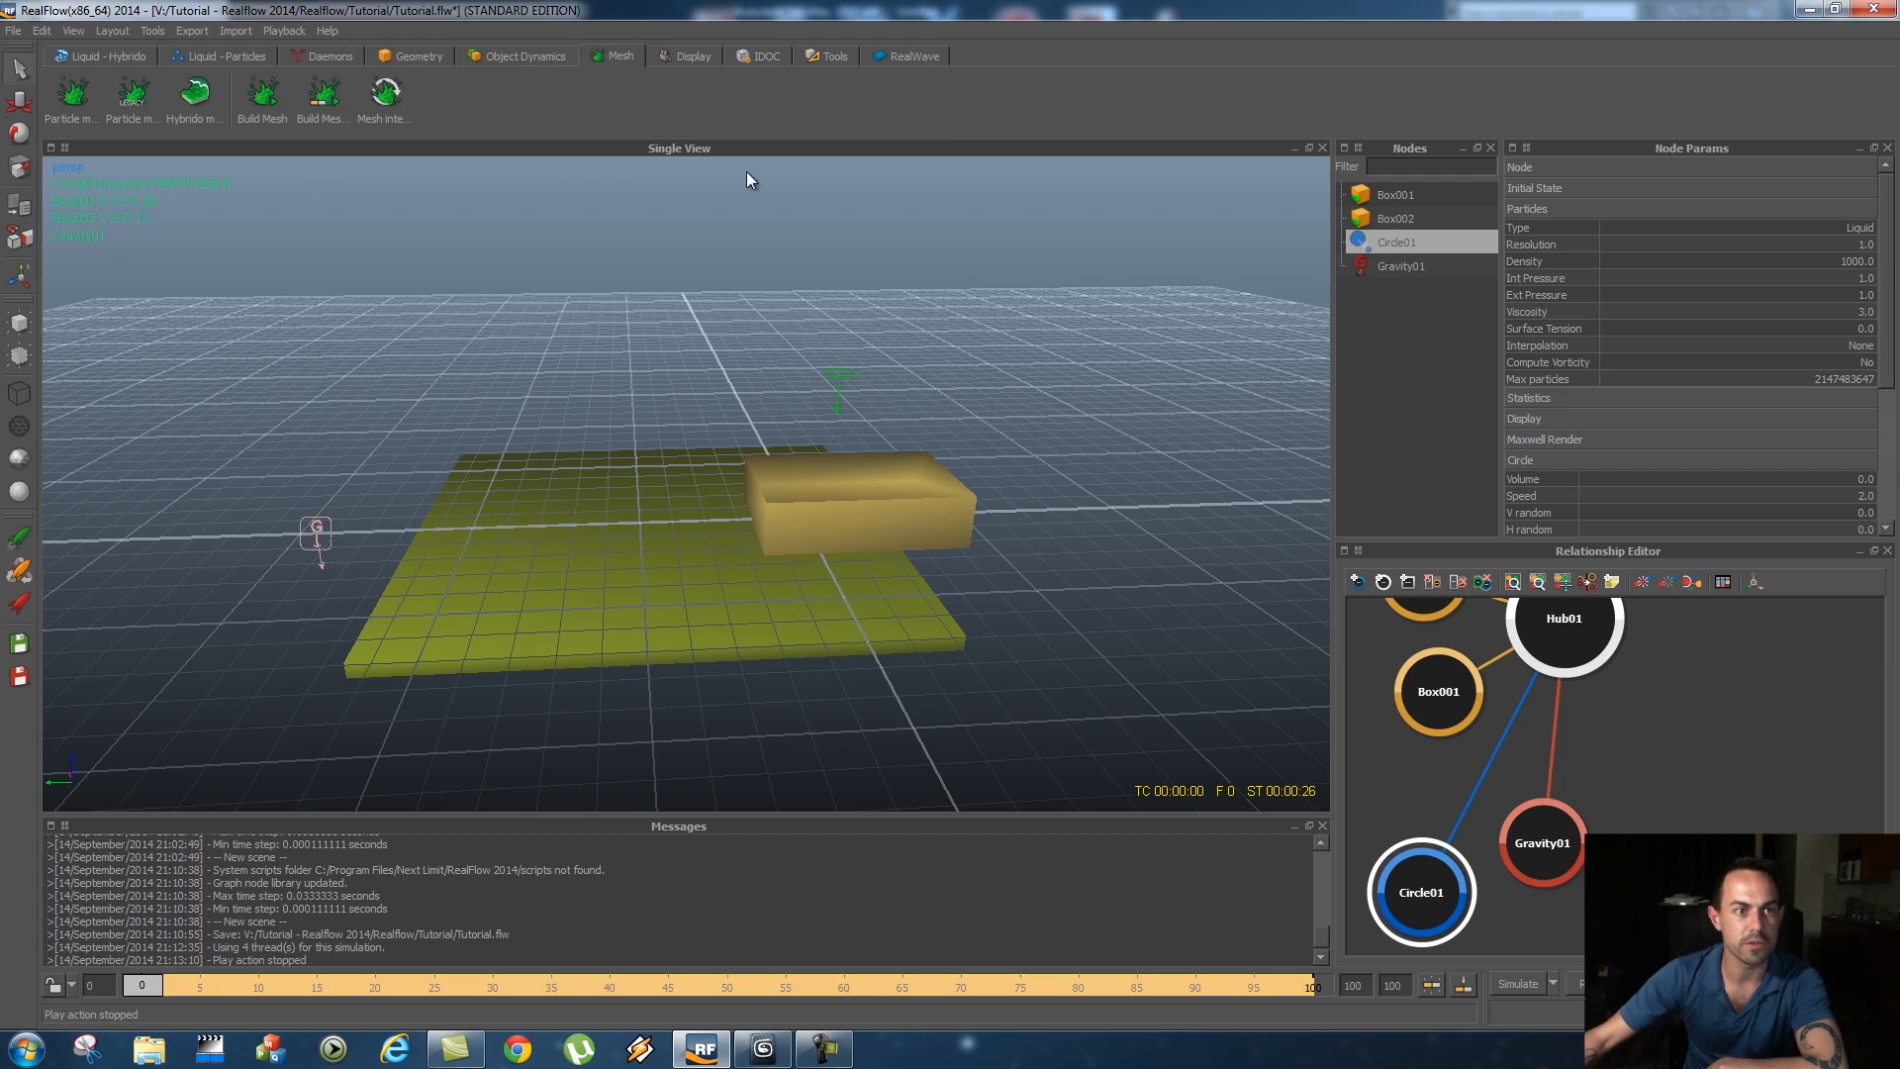
{"action": "mouse_move", "coordinate": [70, 97]}
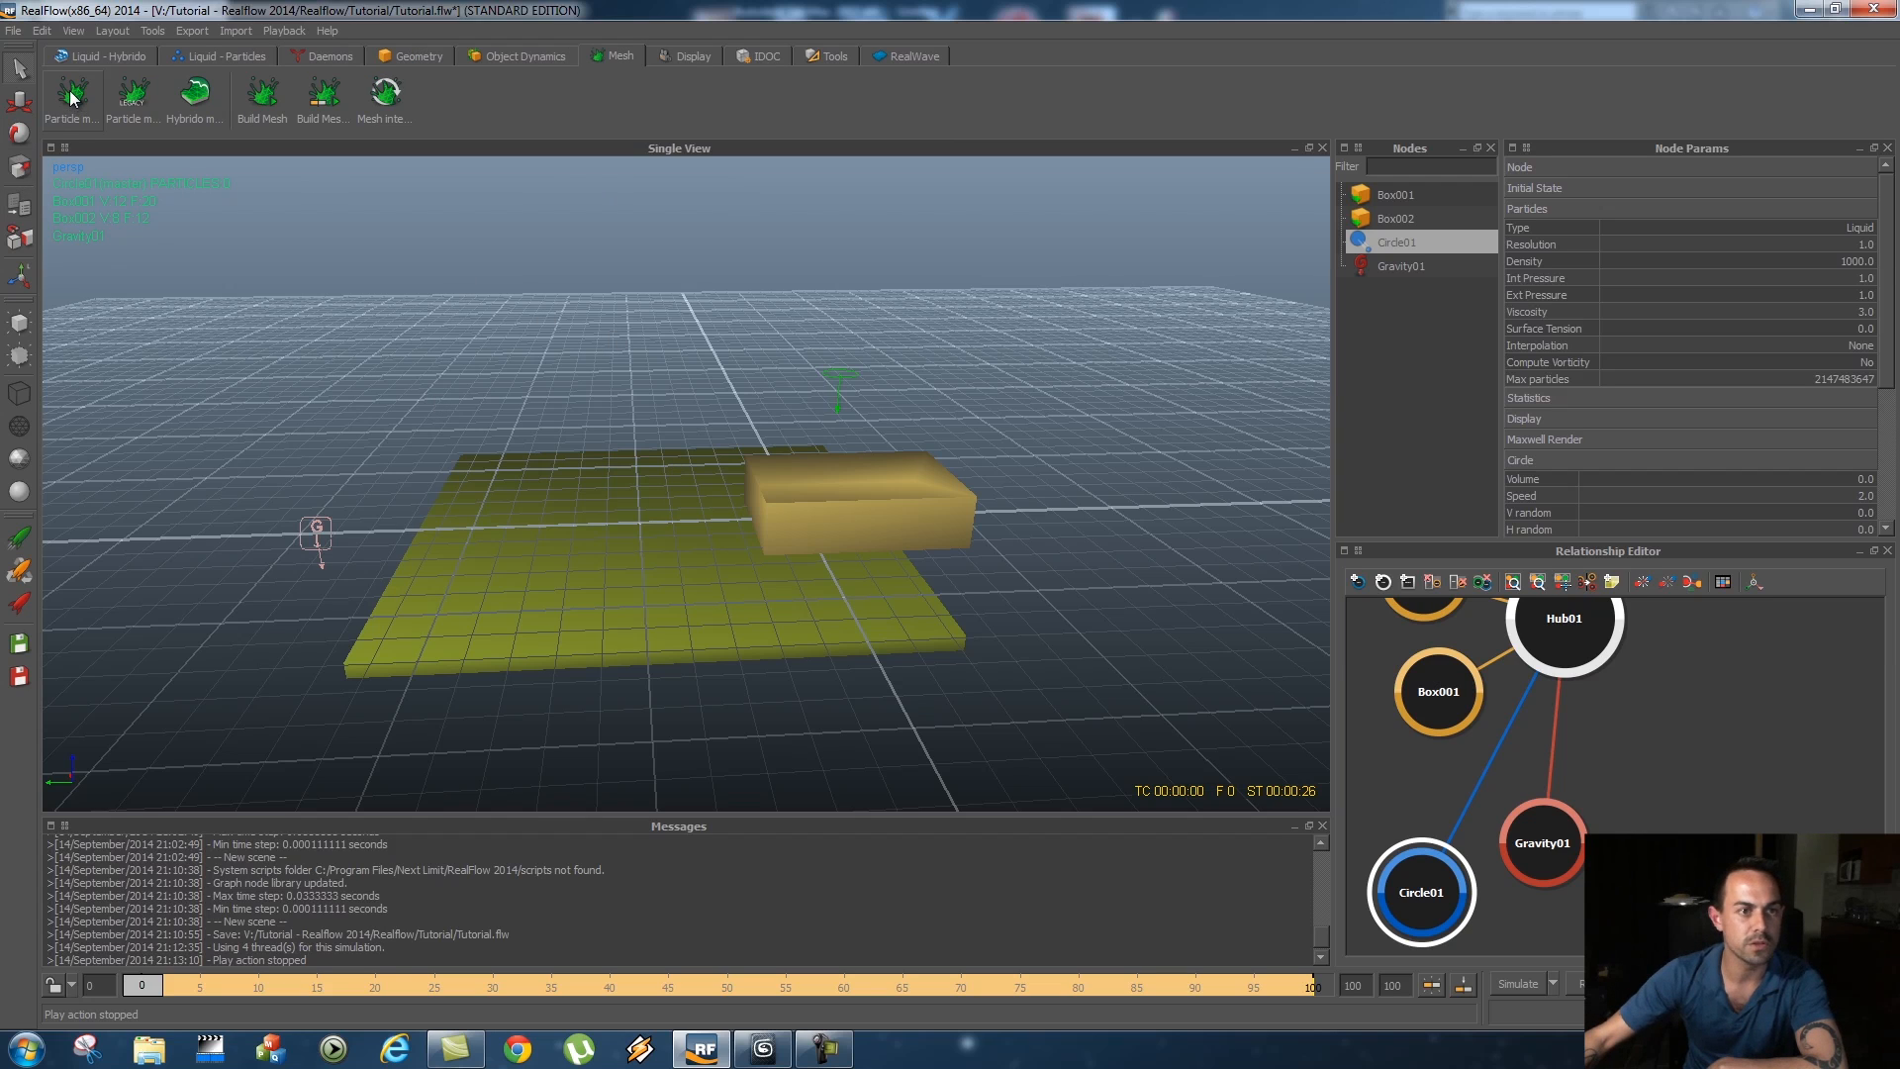
{"action": "left_click", "coordinate": [71, 95]}
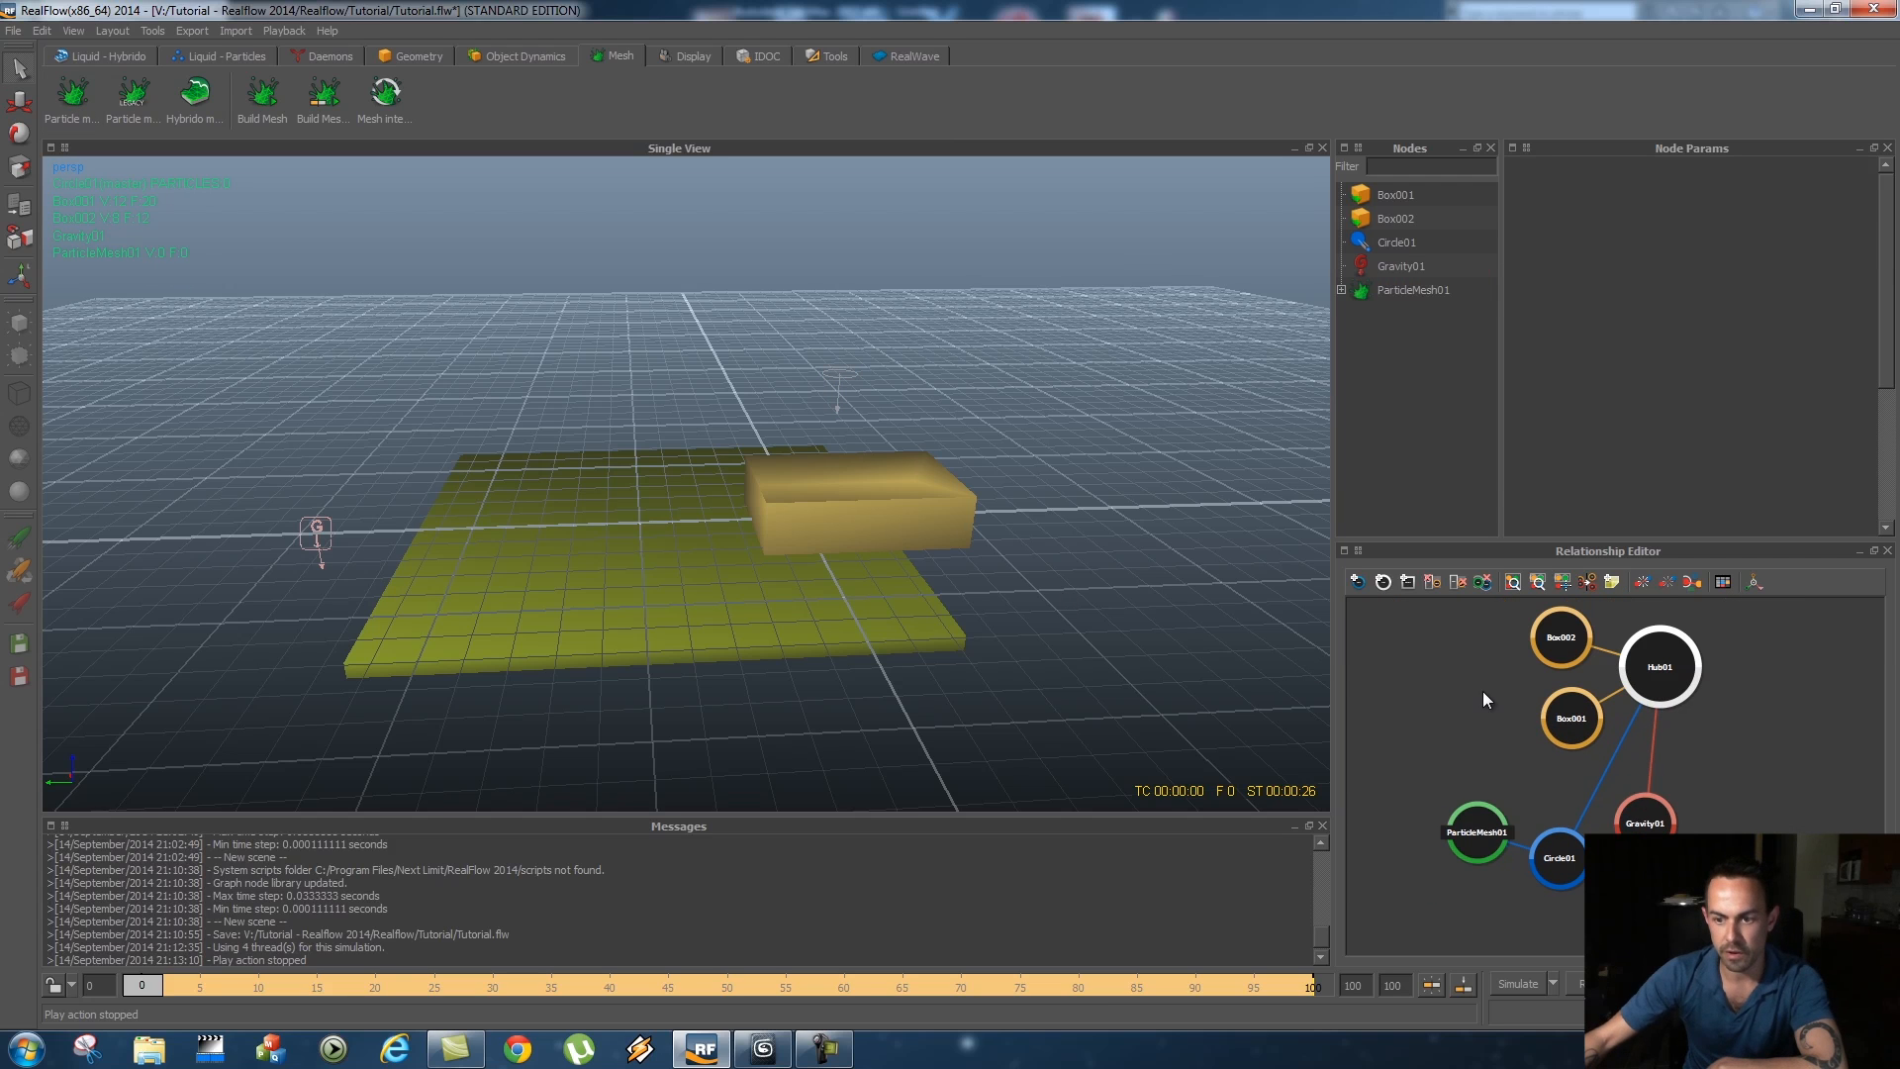
{"action": "left_click", "coordinate": [1476, 833]}
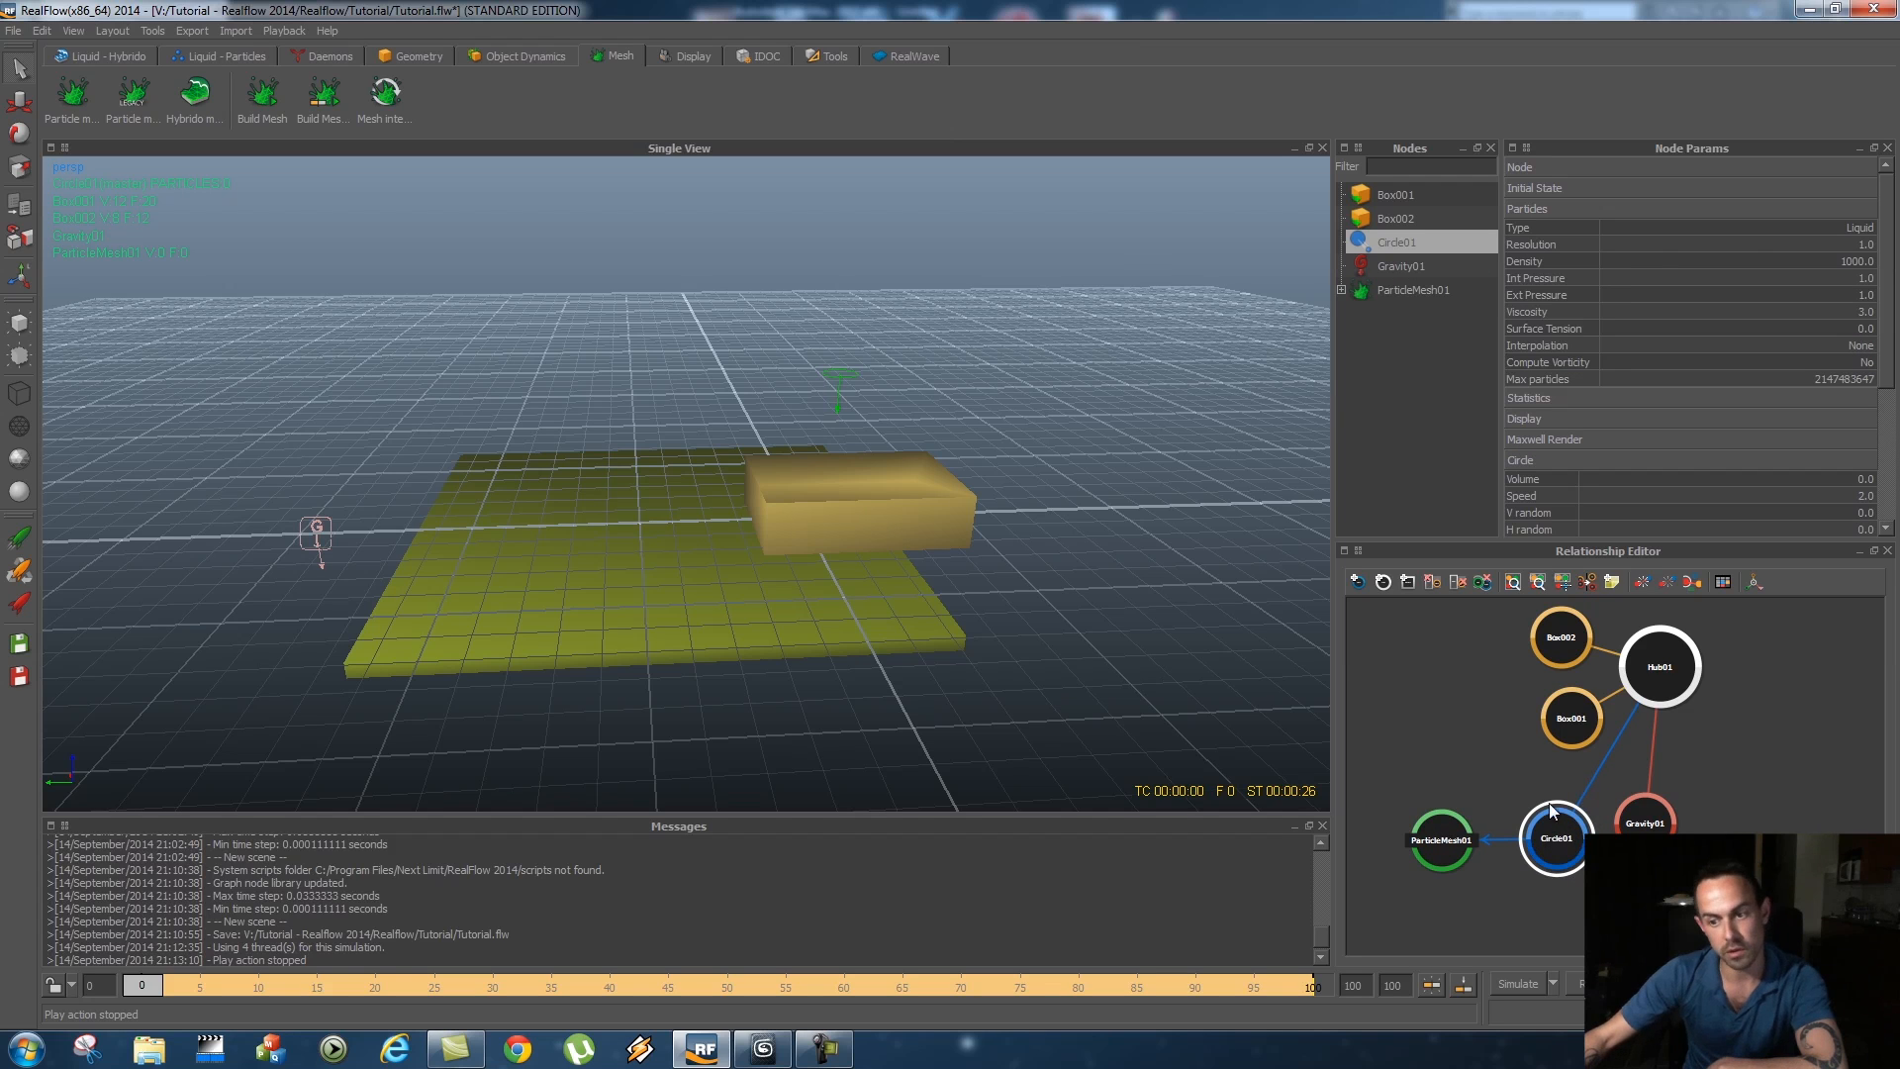
{"action": "left_click", "coordinate": [1446, 837]}
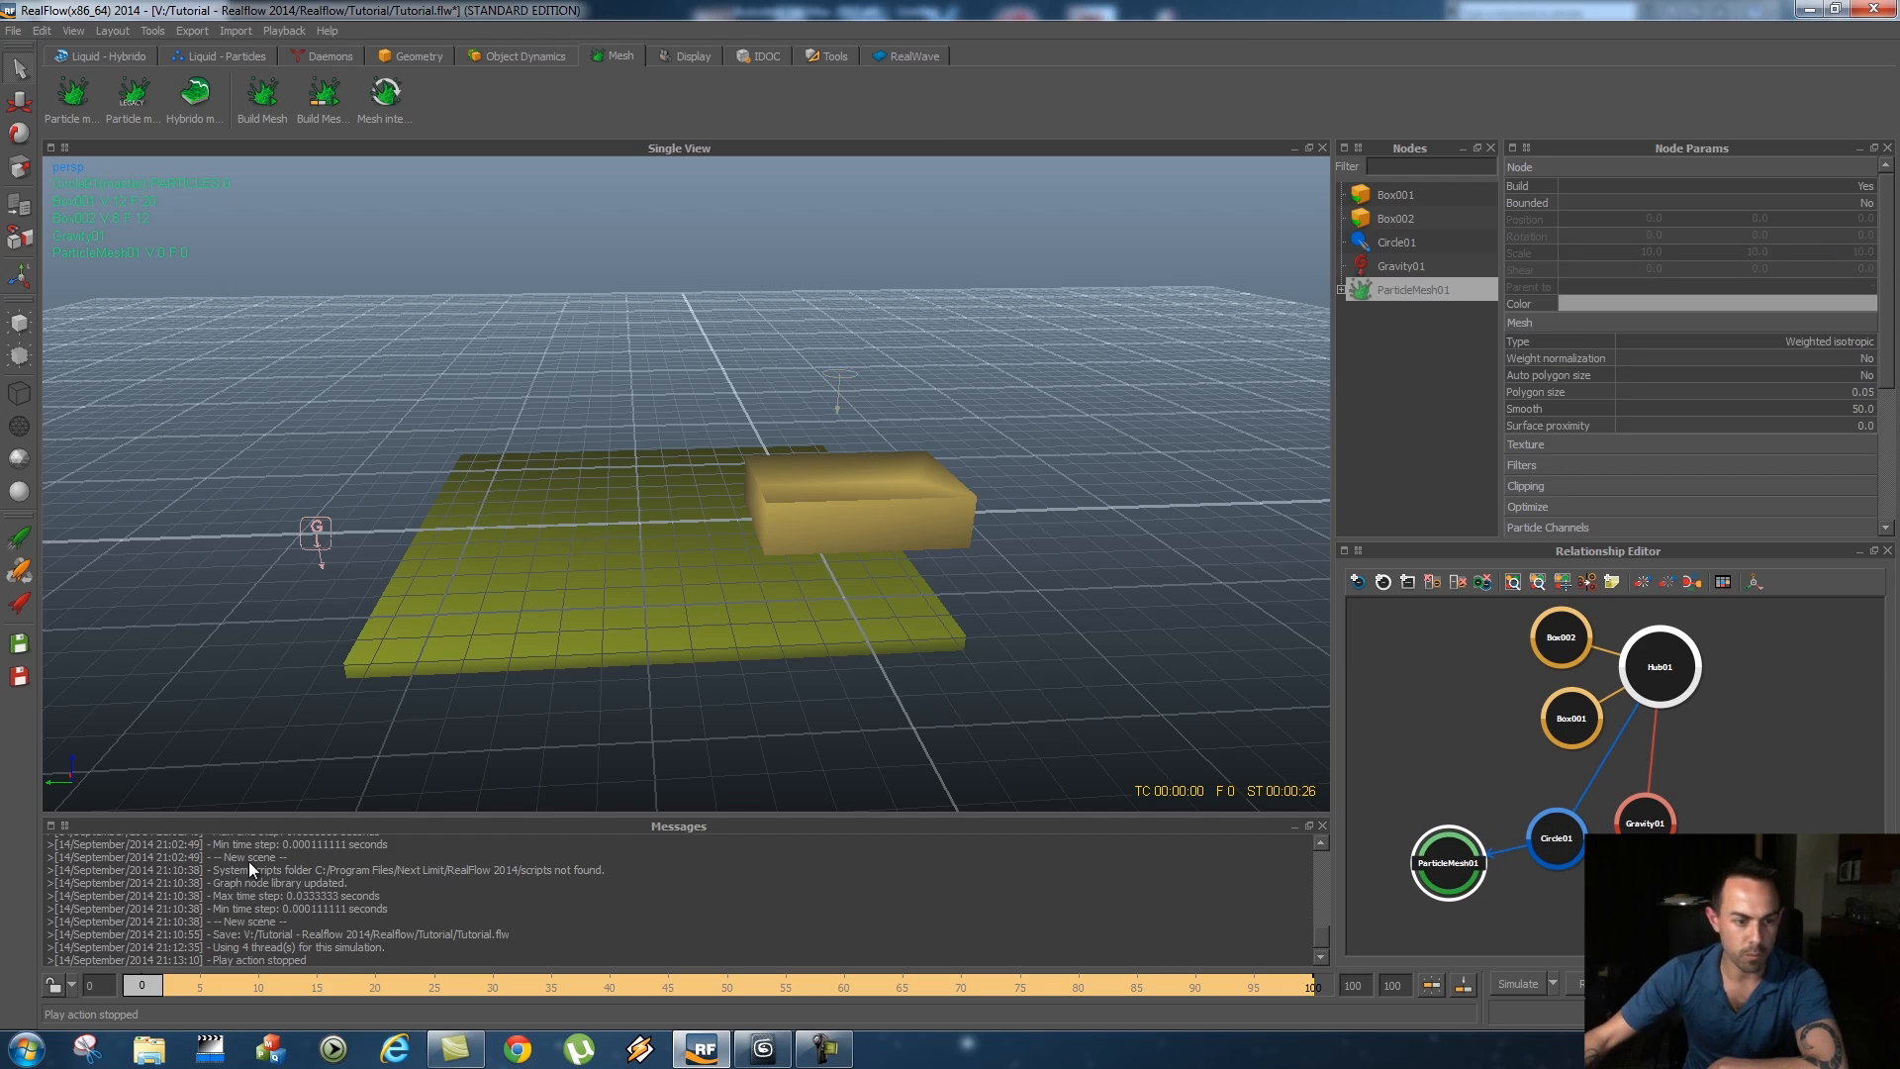
{"action": "mouse_move", "coordinate": [1494, 855]}
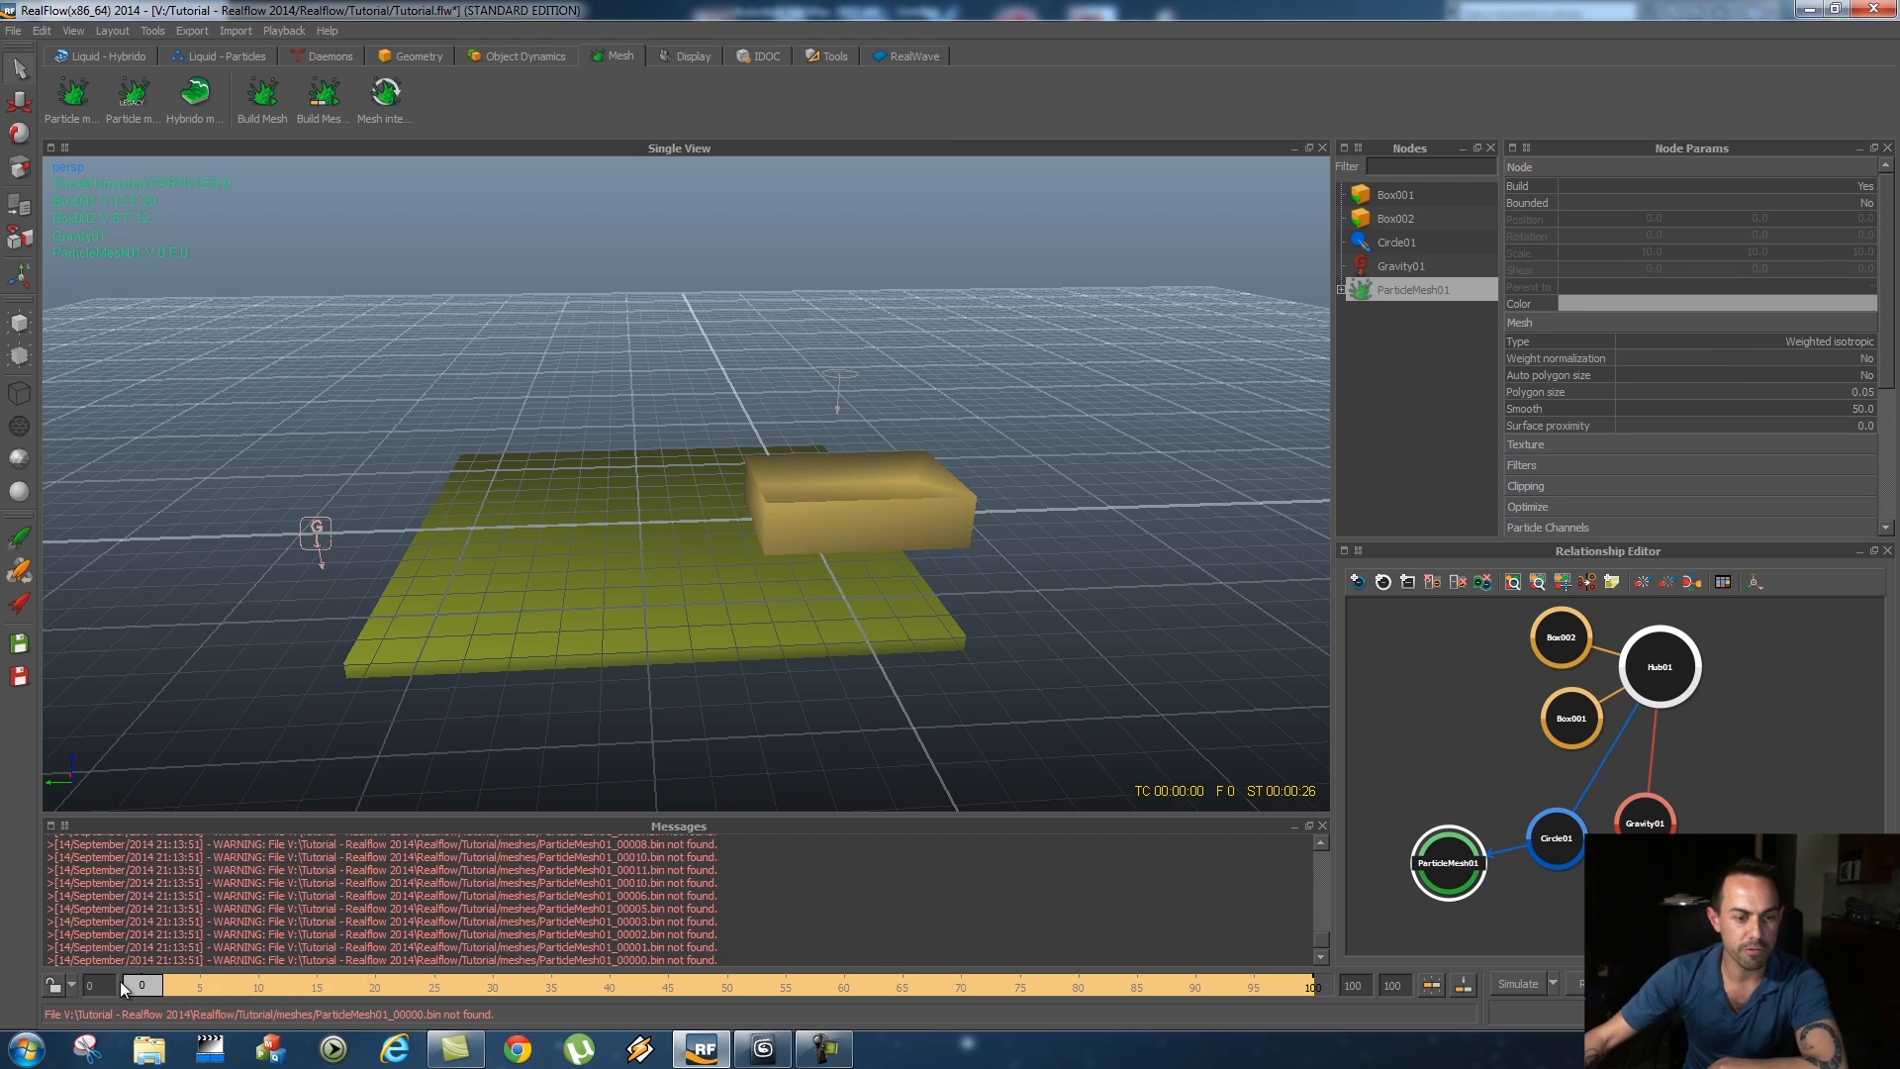
{"action": "mouse_move", "coordinate": [1448, 833]}
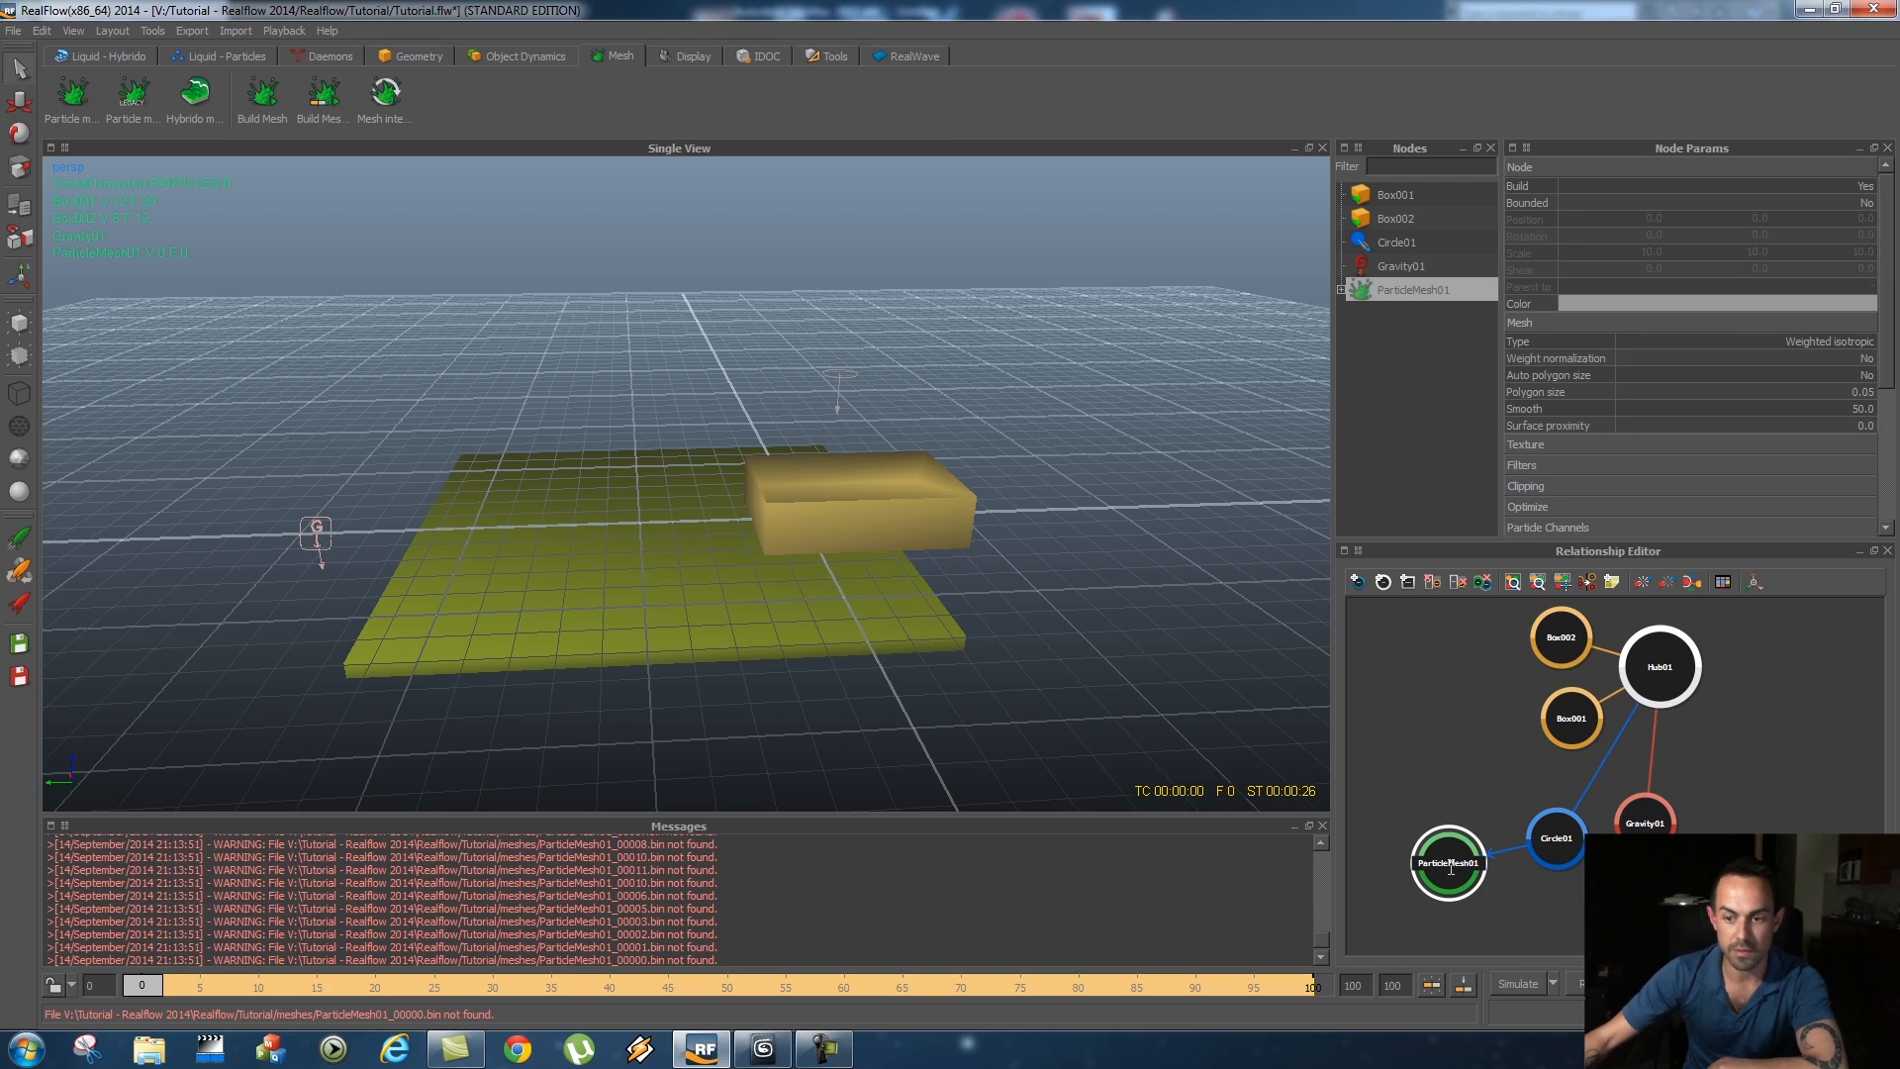
{"action": "mouse_move", "coordinate": [312, 236]}
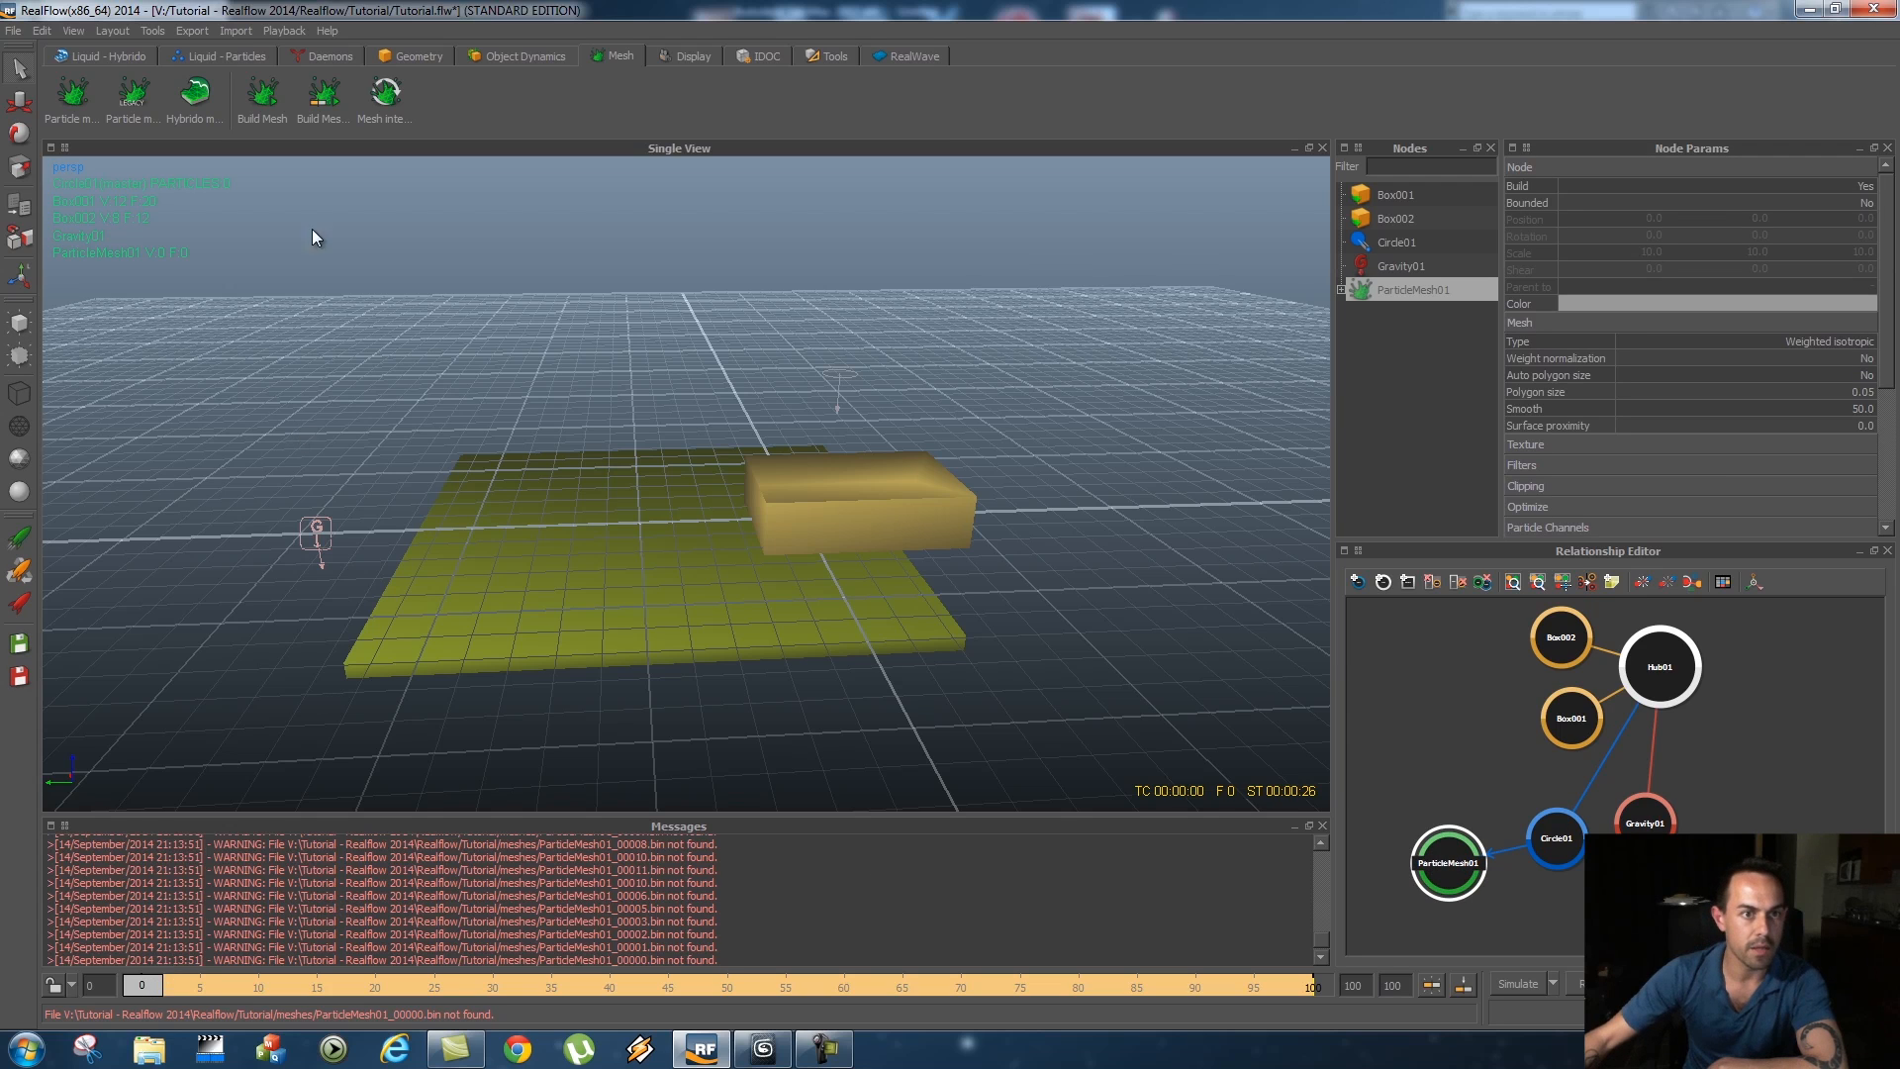
{"action": "mouse_move", "coordinate": [322, 95]}
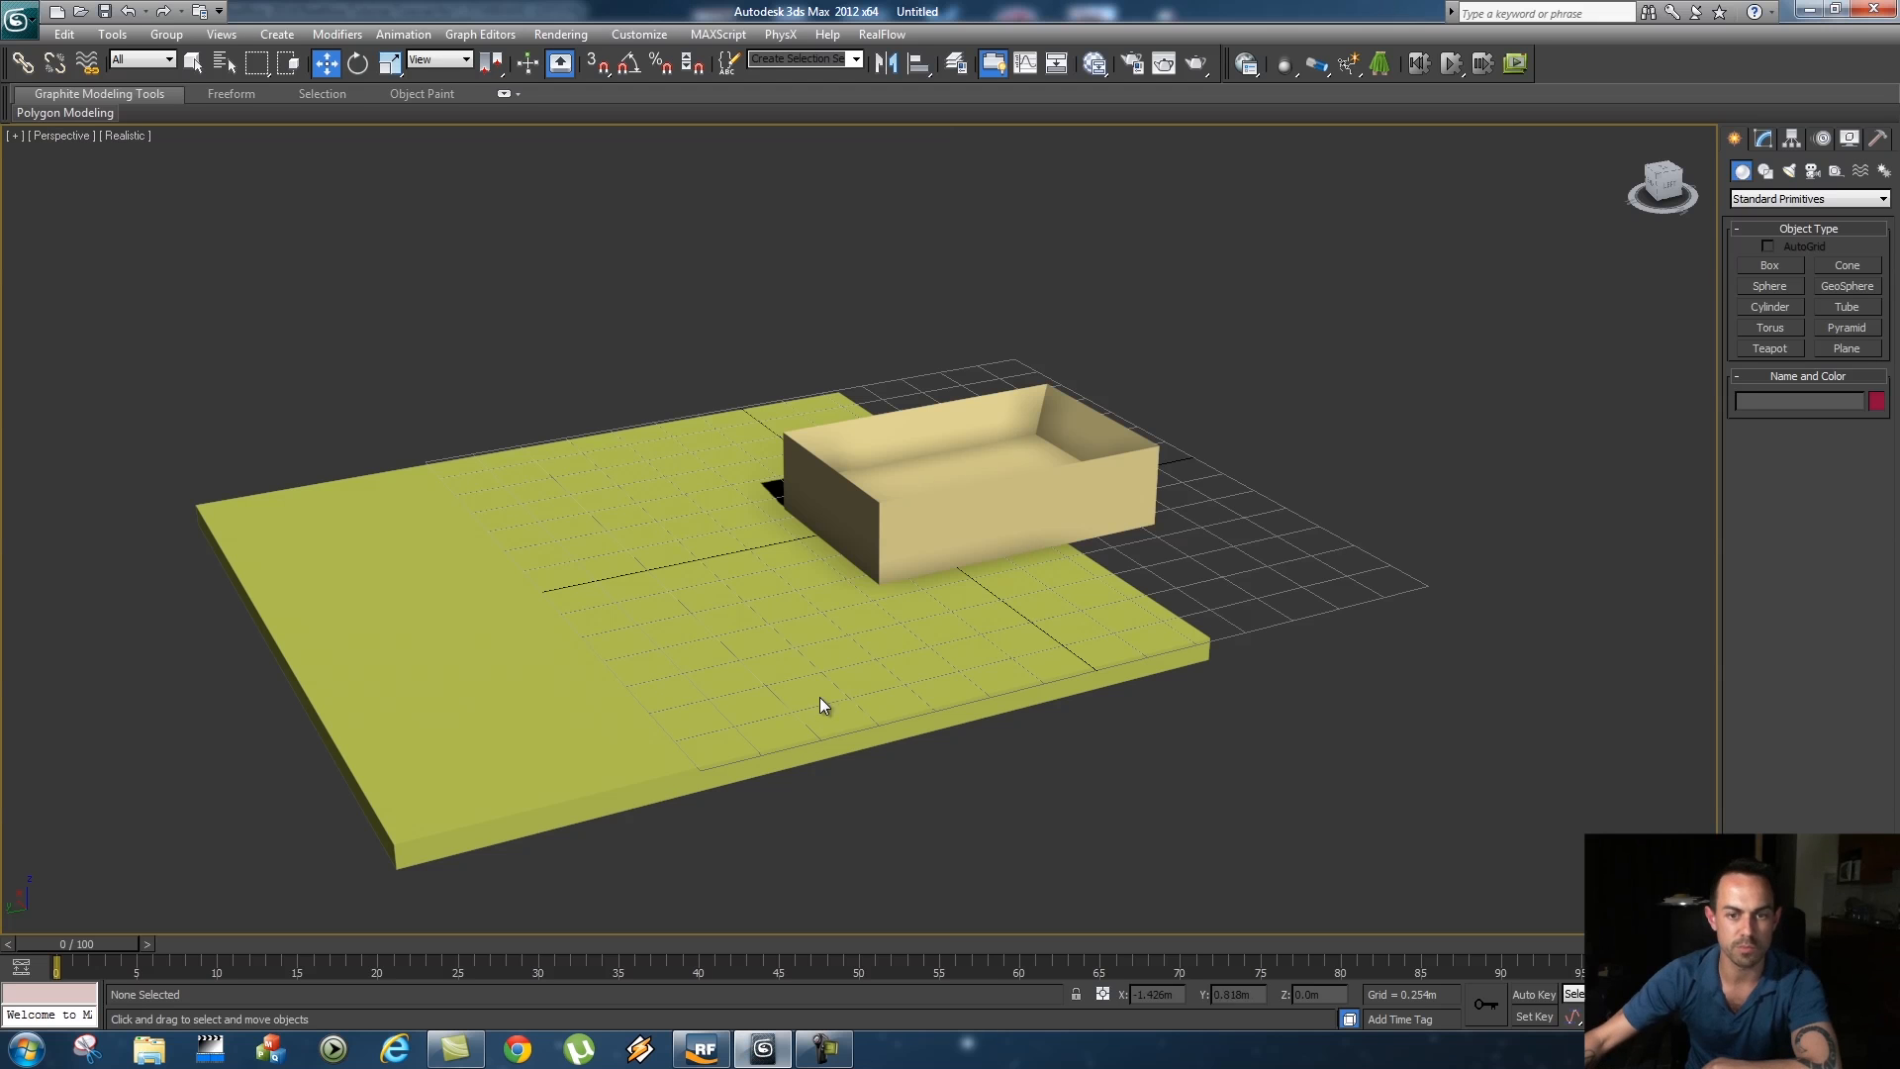
{"action": "mouse_move", "coordinate": [833, 219]}
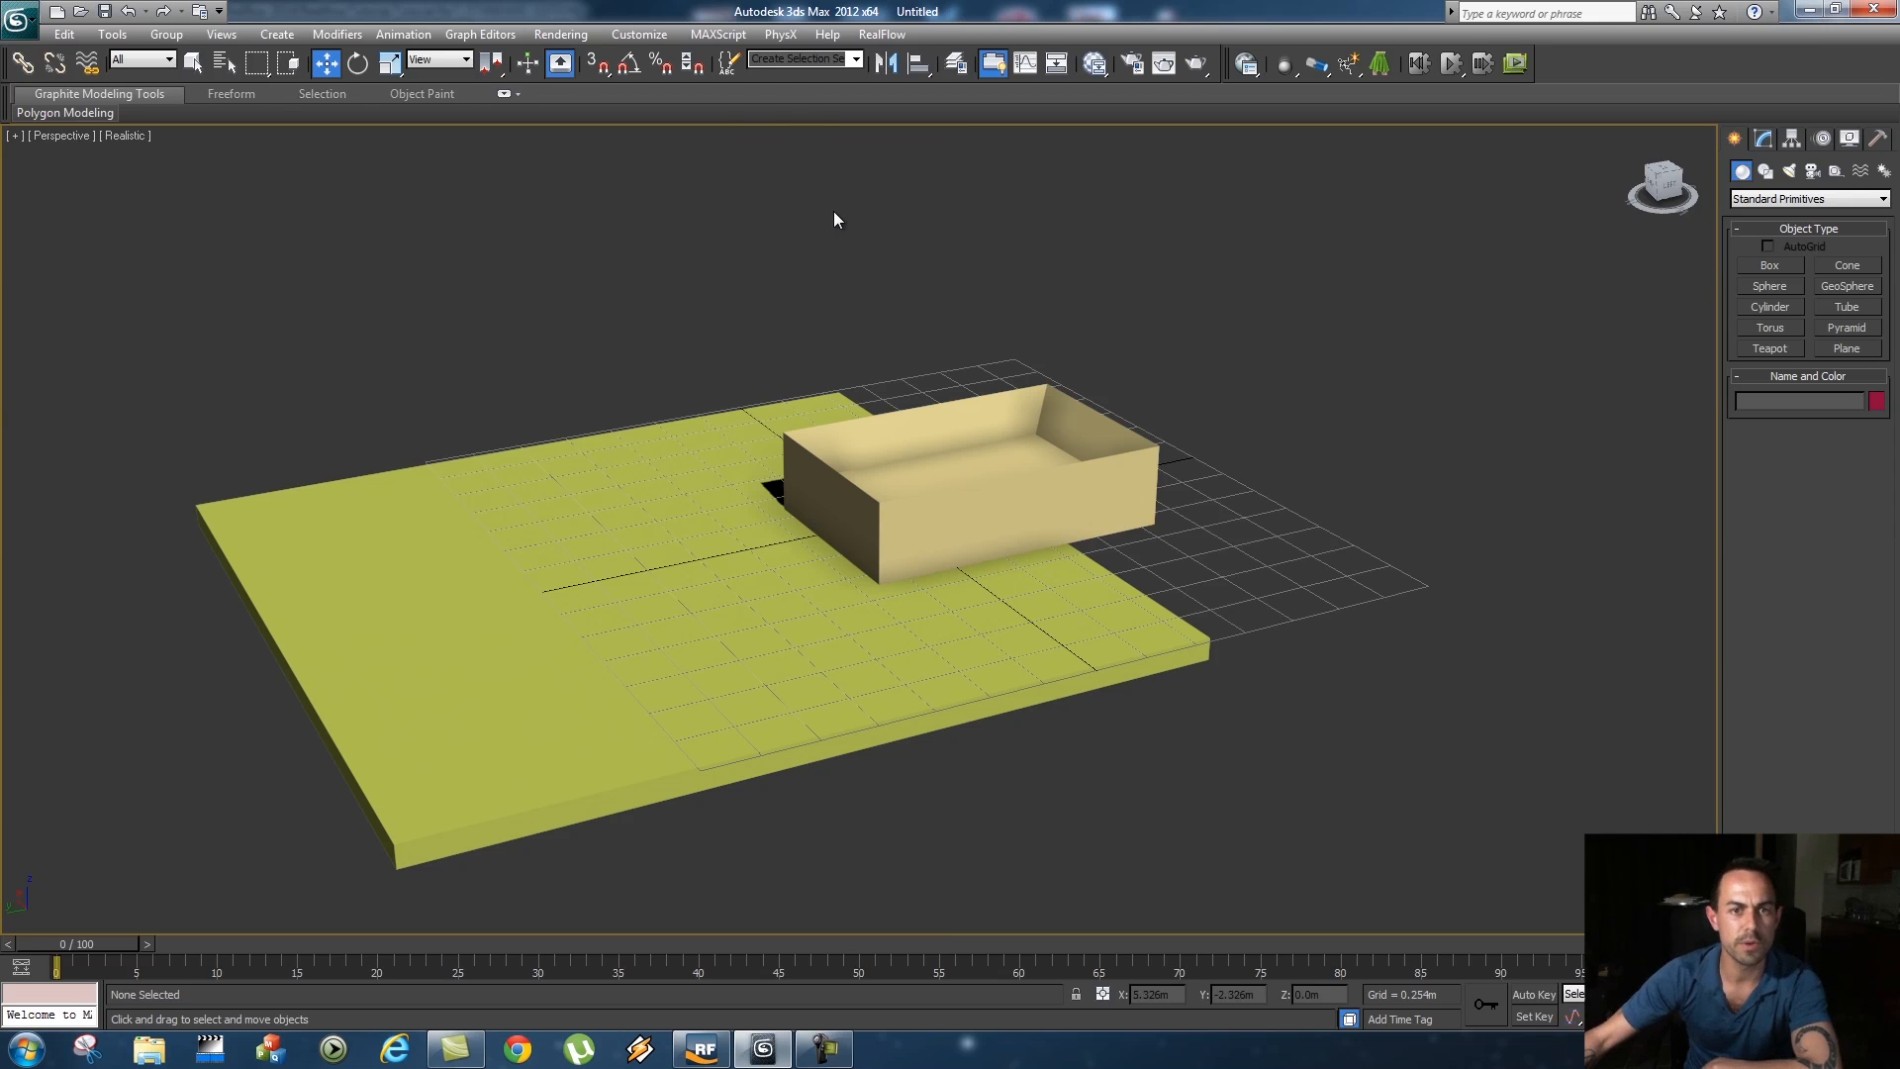
Create a BIN Mesh Object from ParticleMesh01_00000.bin in the Realflow/Tutorial/meshes folder
{"action": "left_click", "coordinate": [882, 34]}
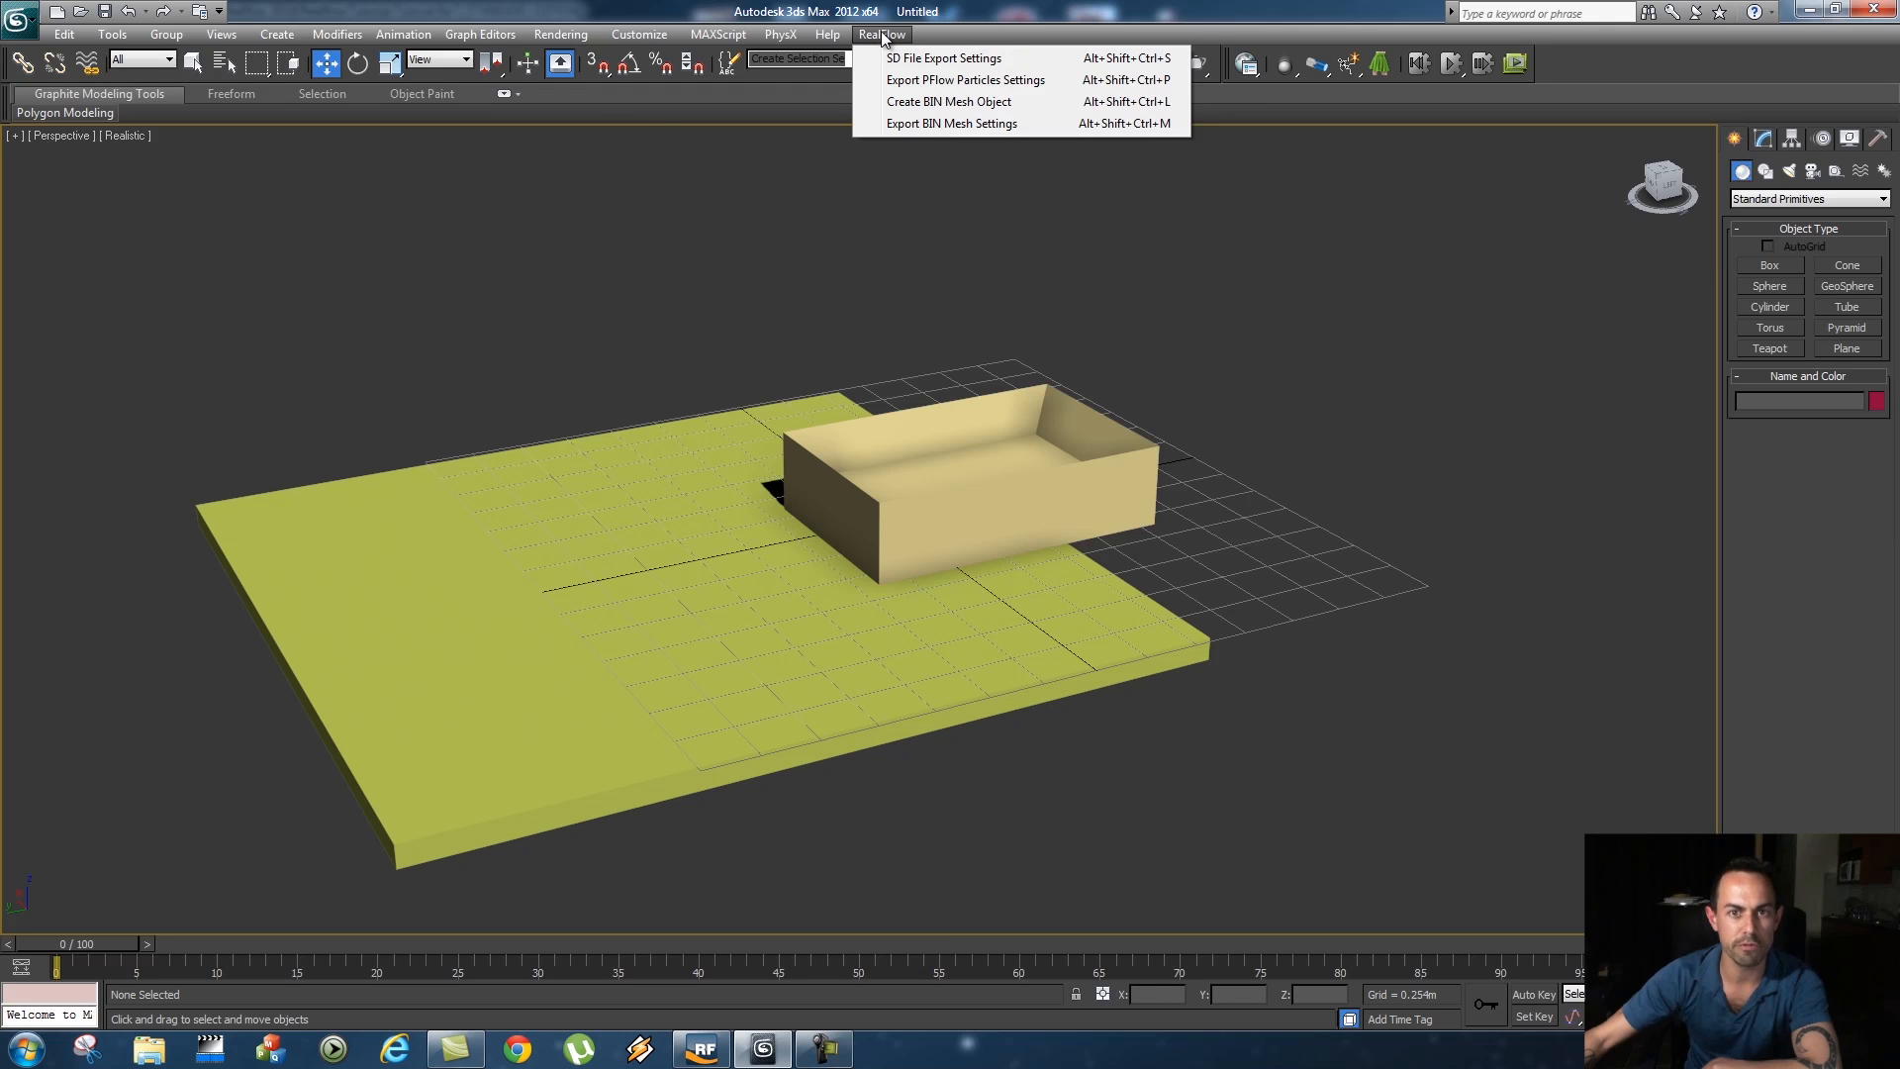
{"action": "mouse_move", "coordinate": [948, 101]}
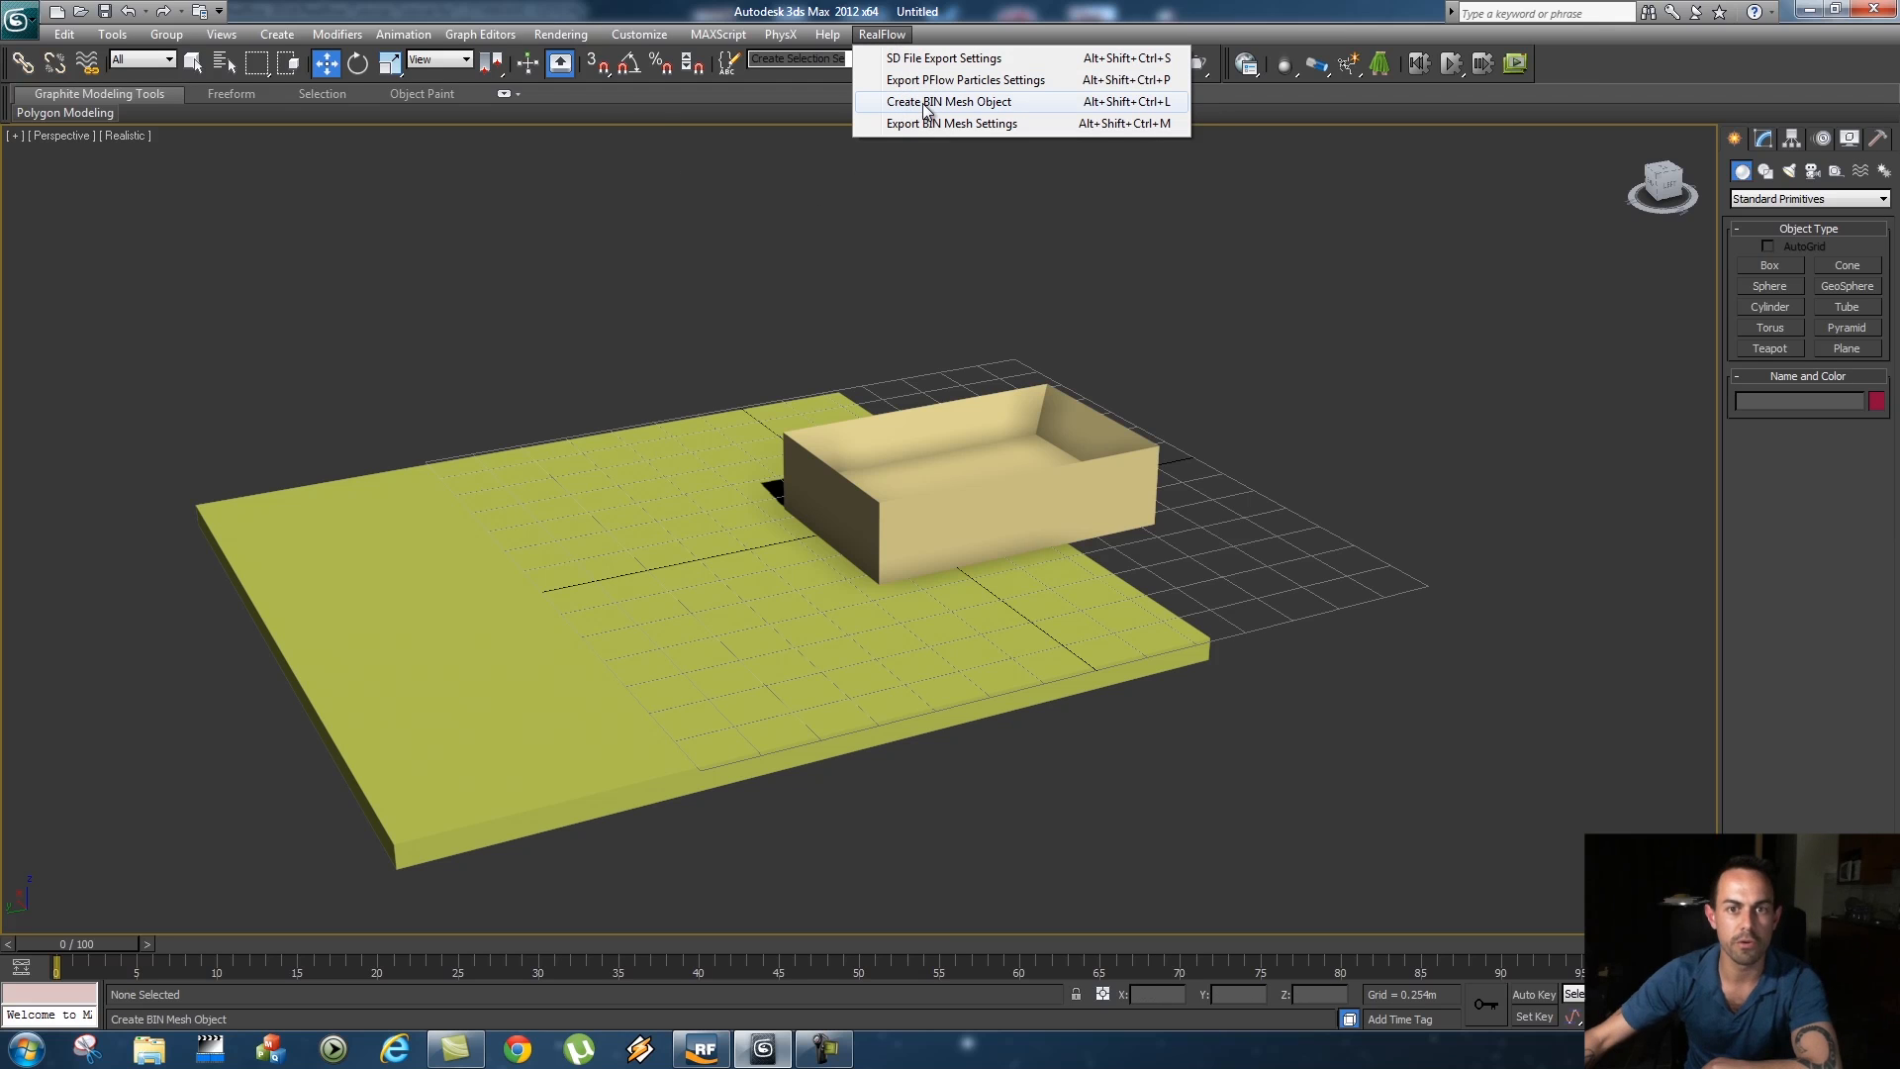
{"action": "left_click", "coordinate": [947, 101]}
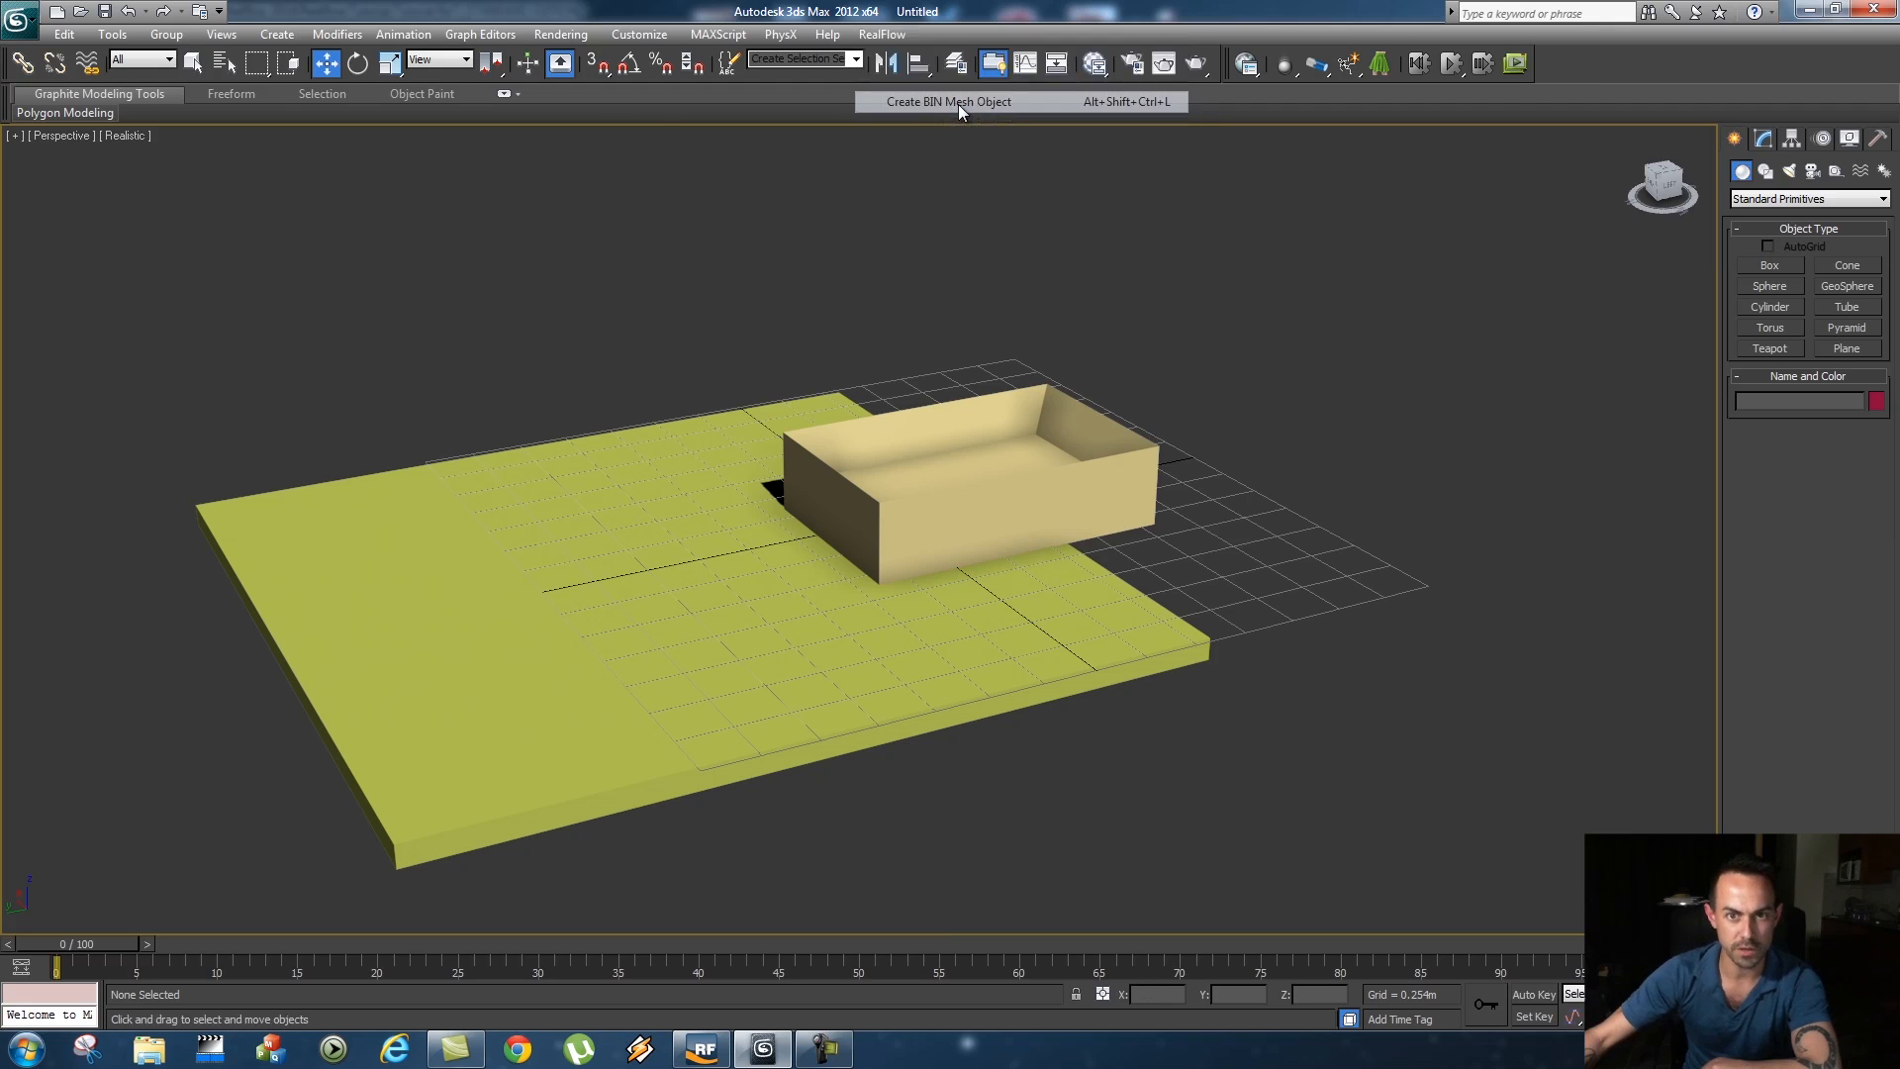
{"action": "left_click", "coordinate": [947, 101]}
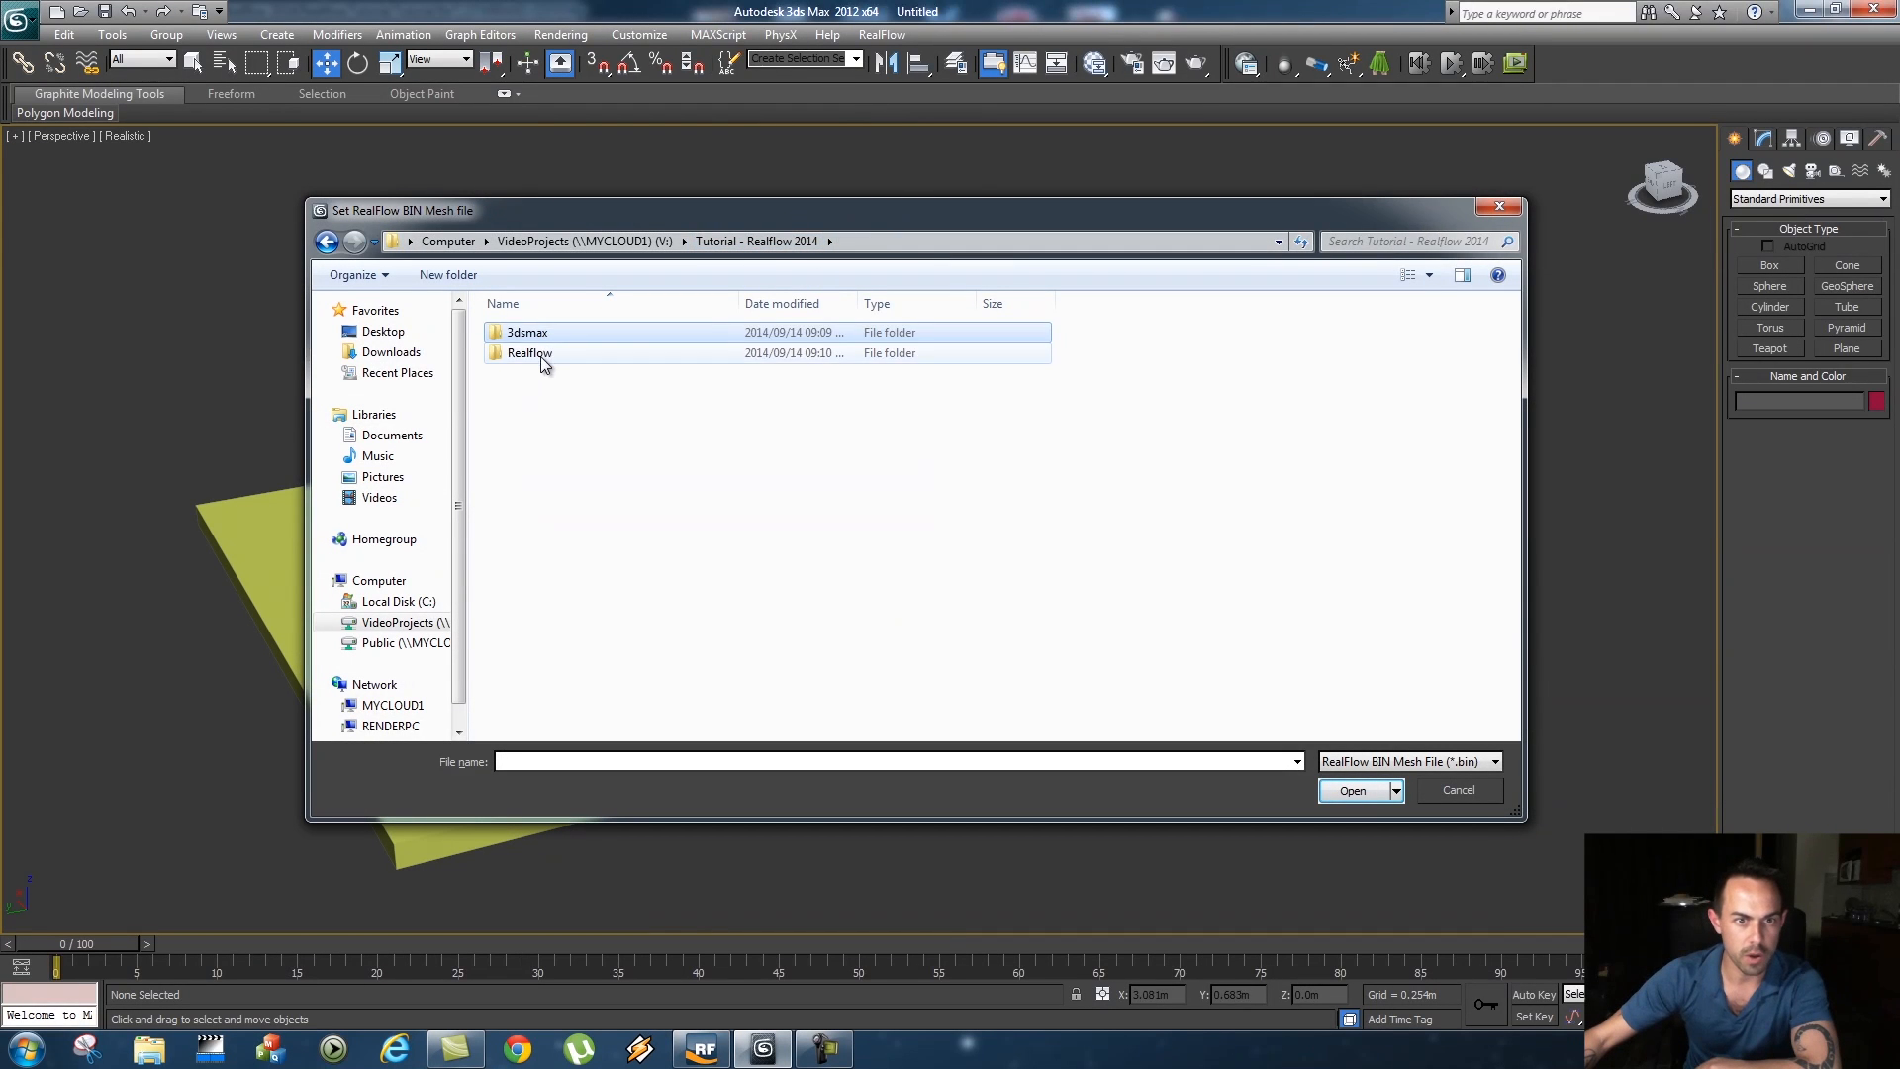
{"action": "double_click", "coordinate": [530, 353]}
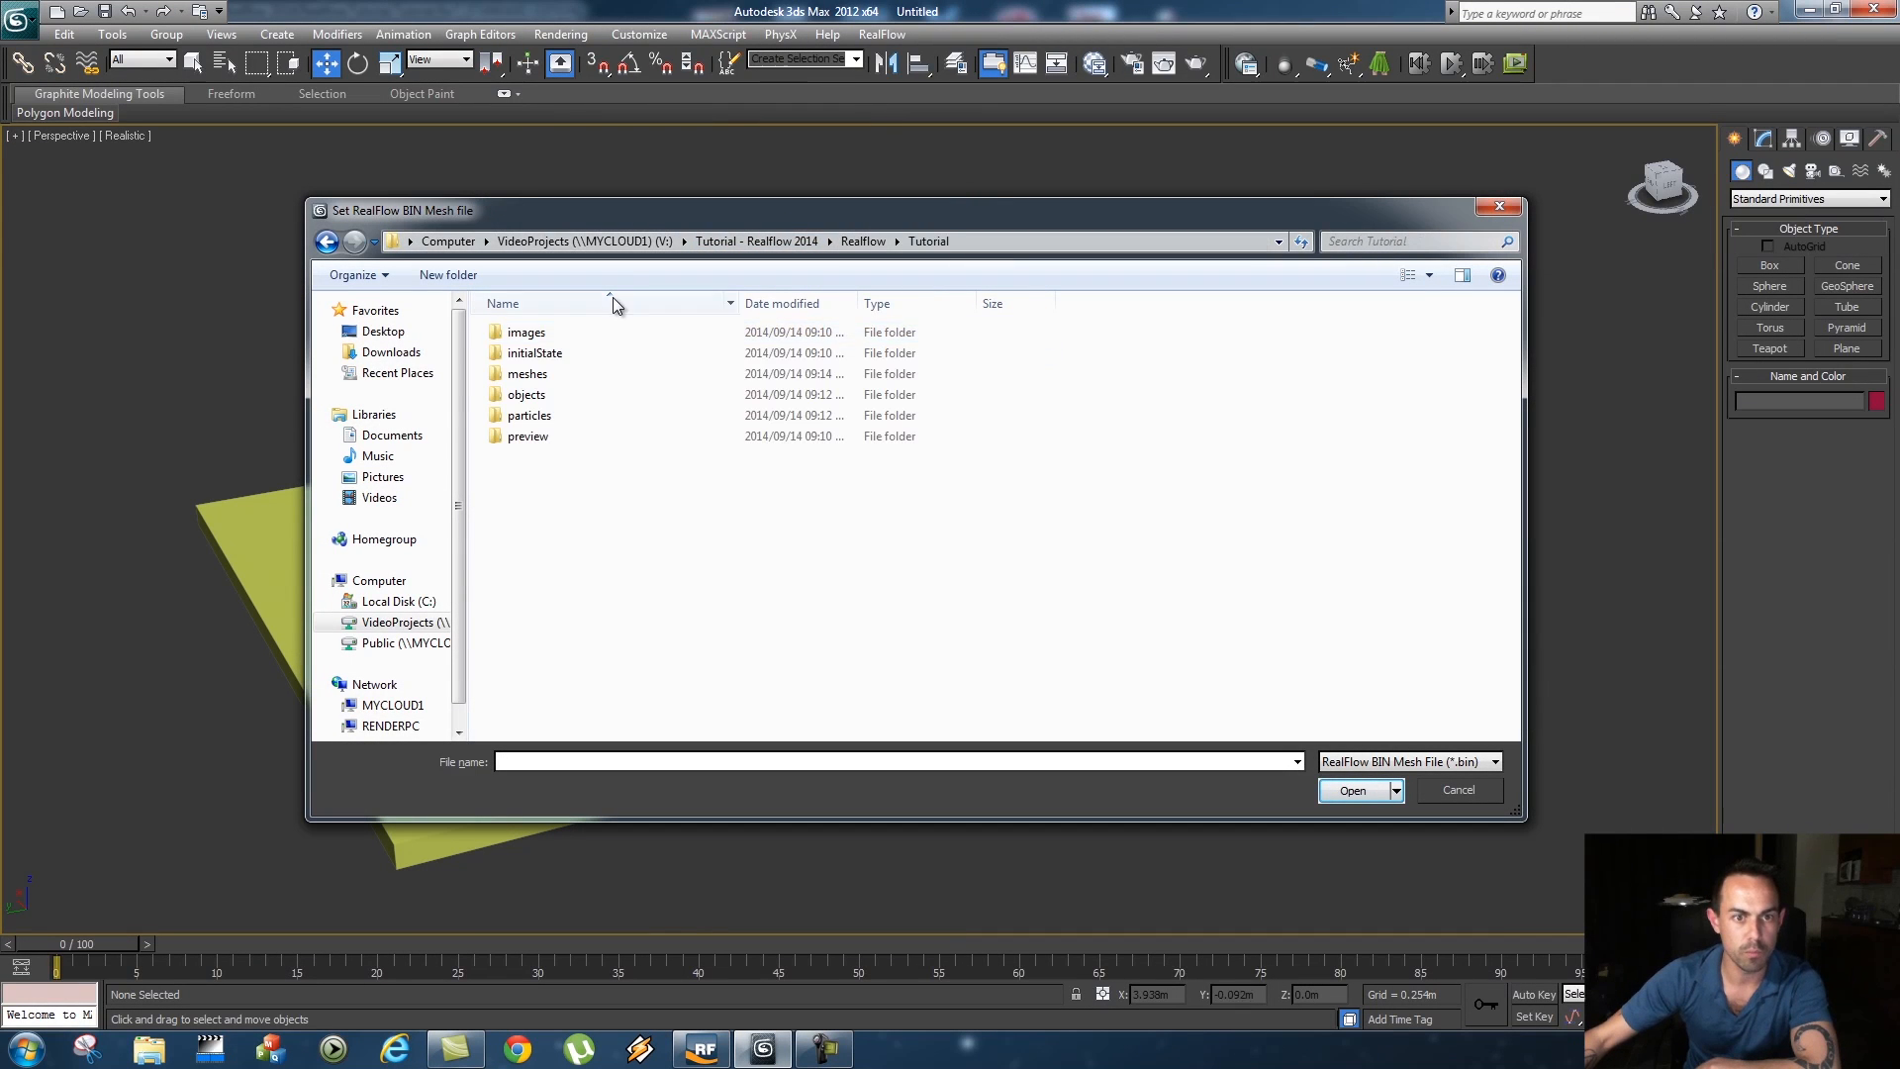
{"action": "mouse_move", "coordinate": [527, 374]}
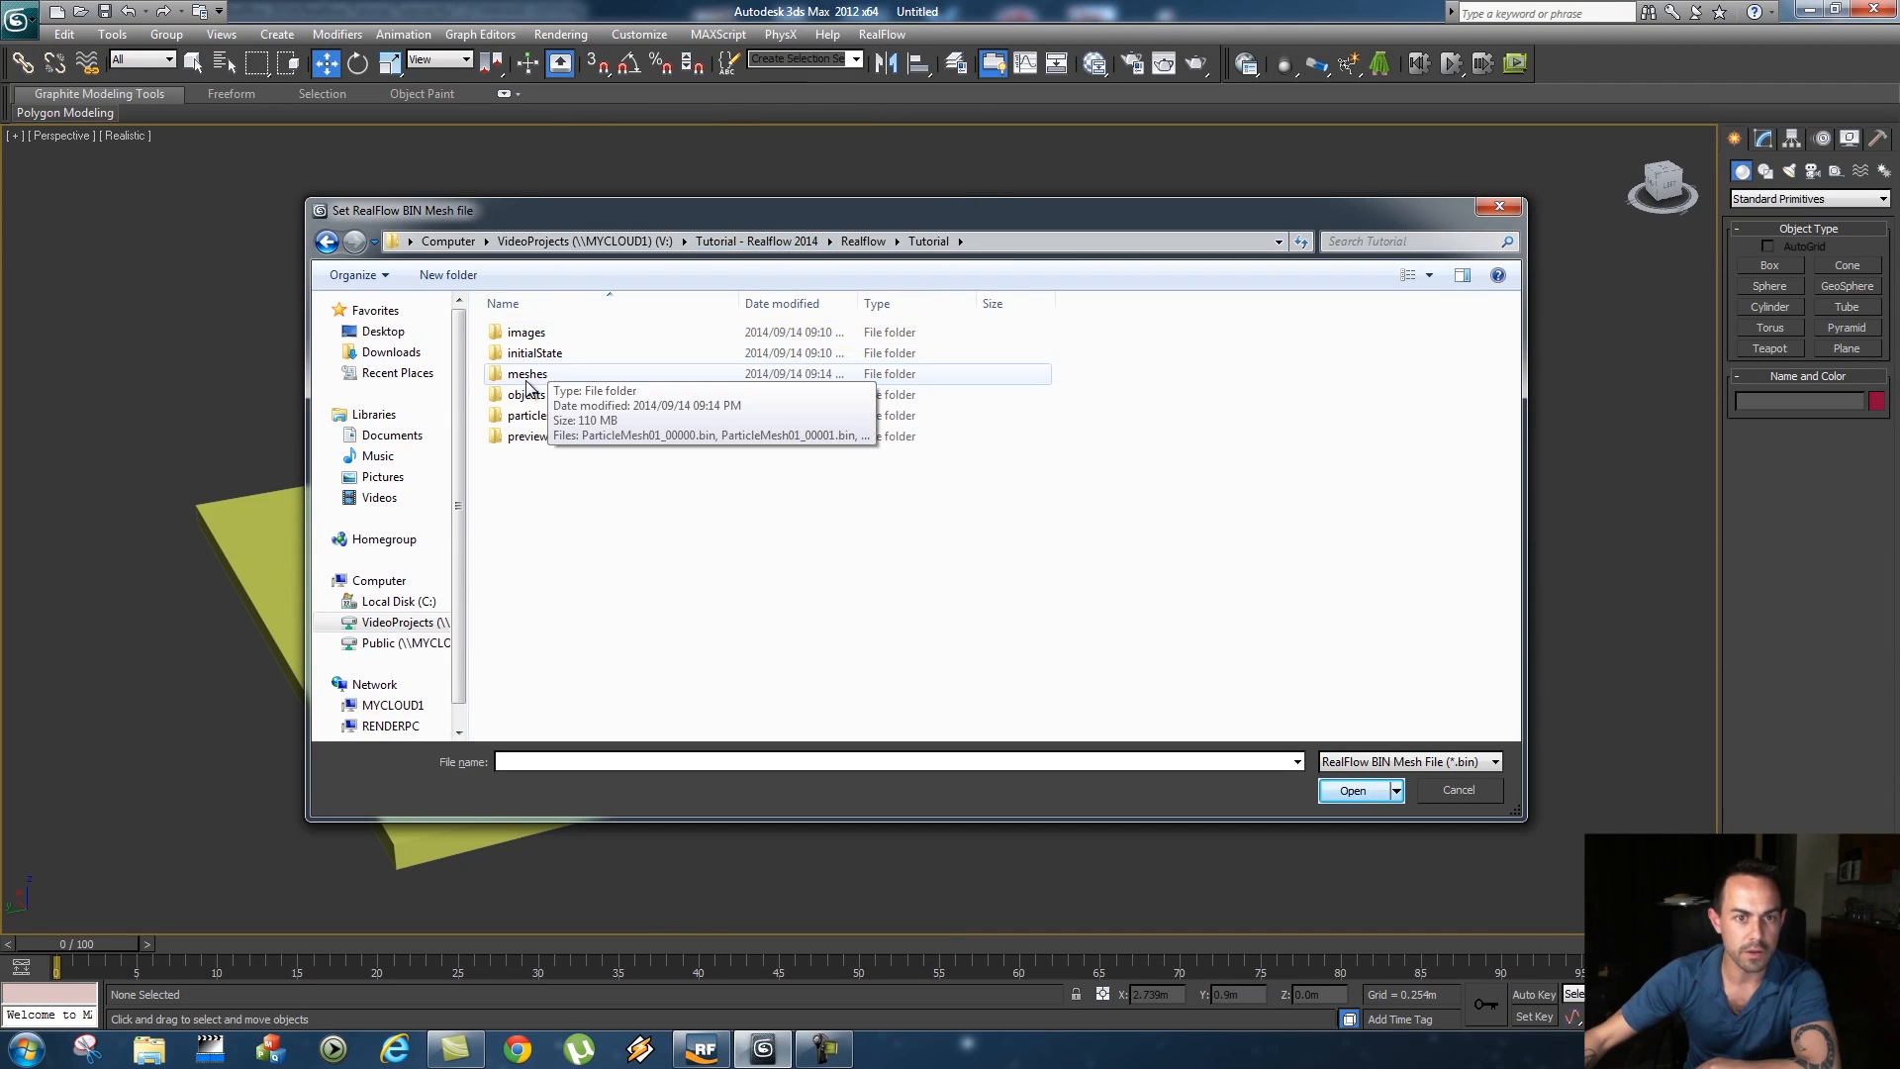
{"action": "double_click", "coordinate": [527, 374]}
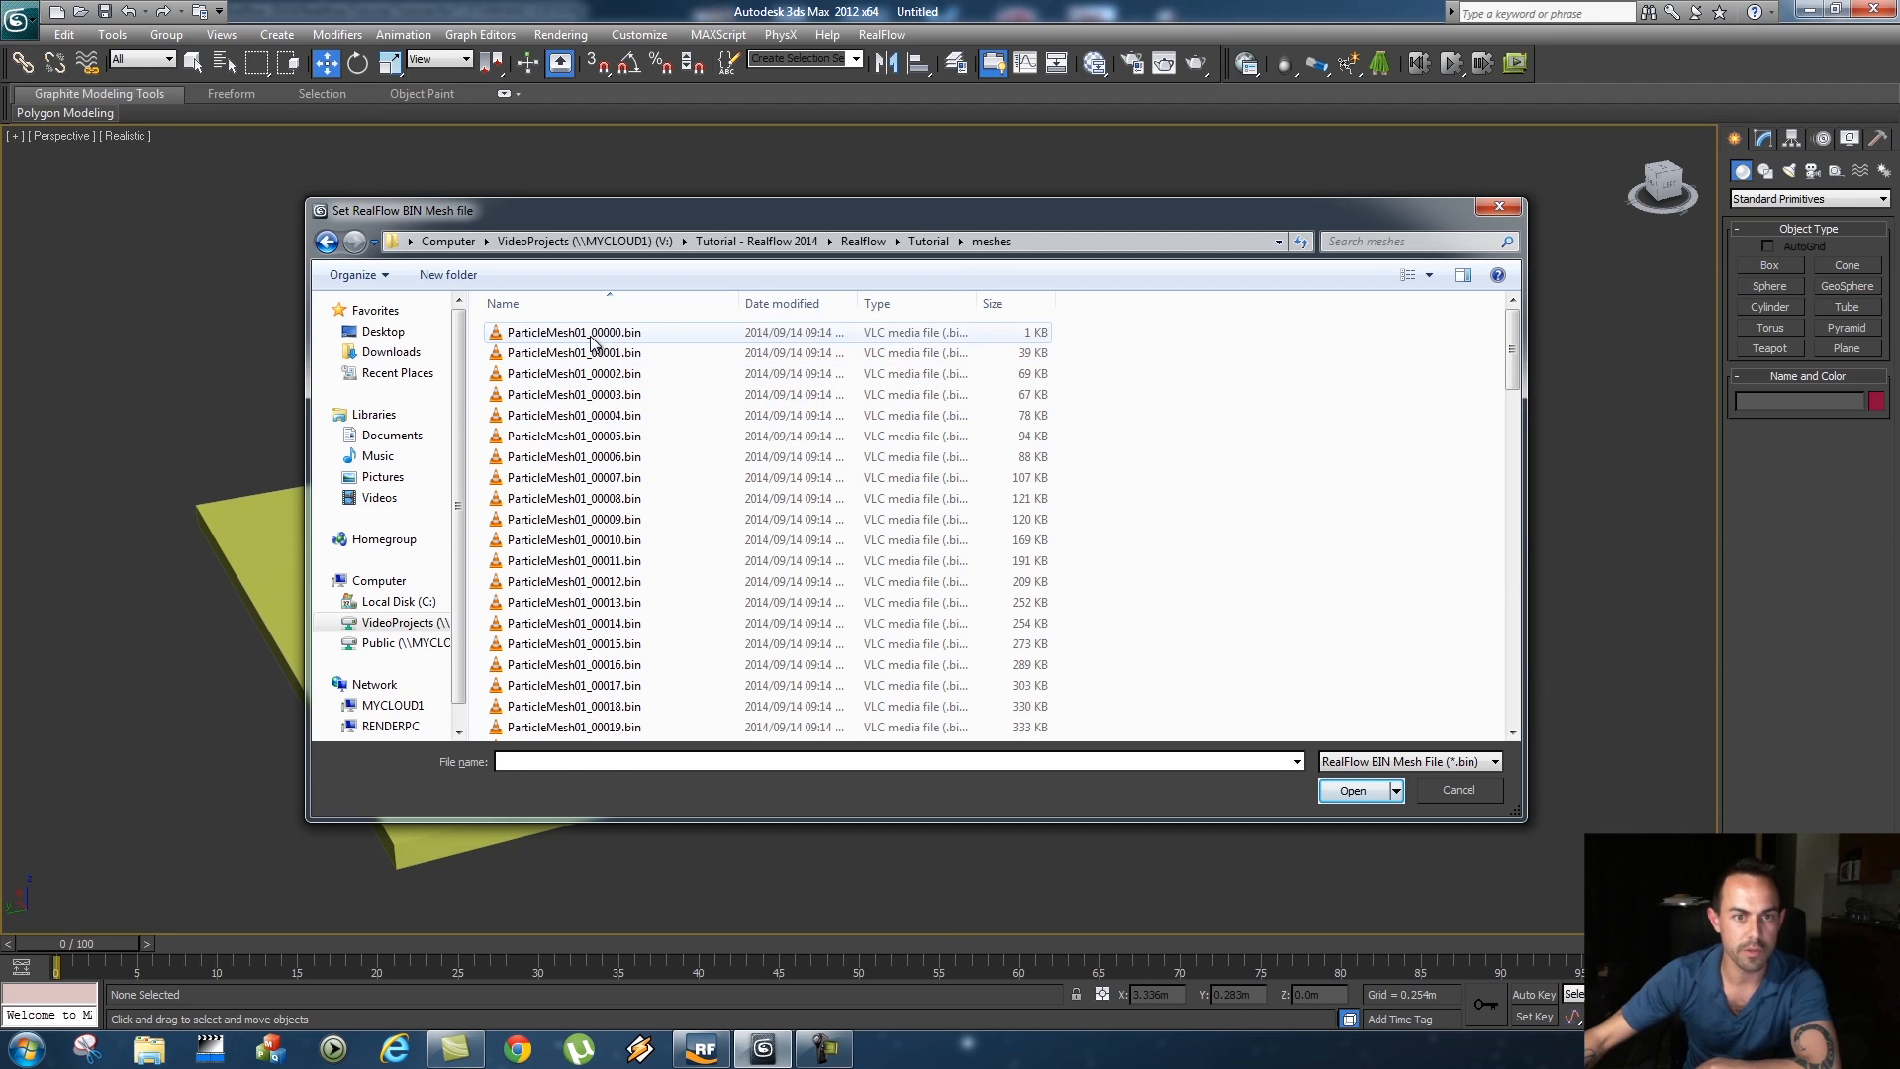
{"action": "left_click", "coordinate": [574, 332]}
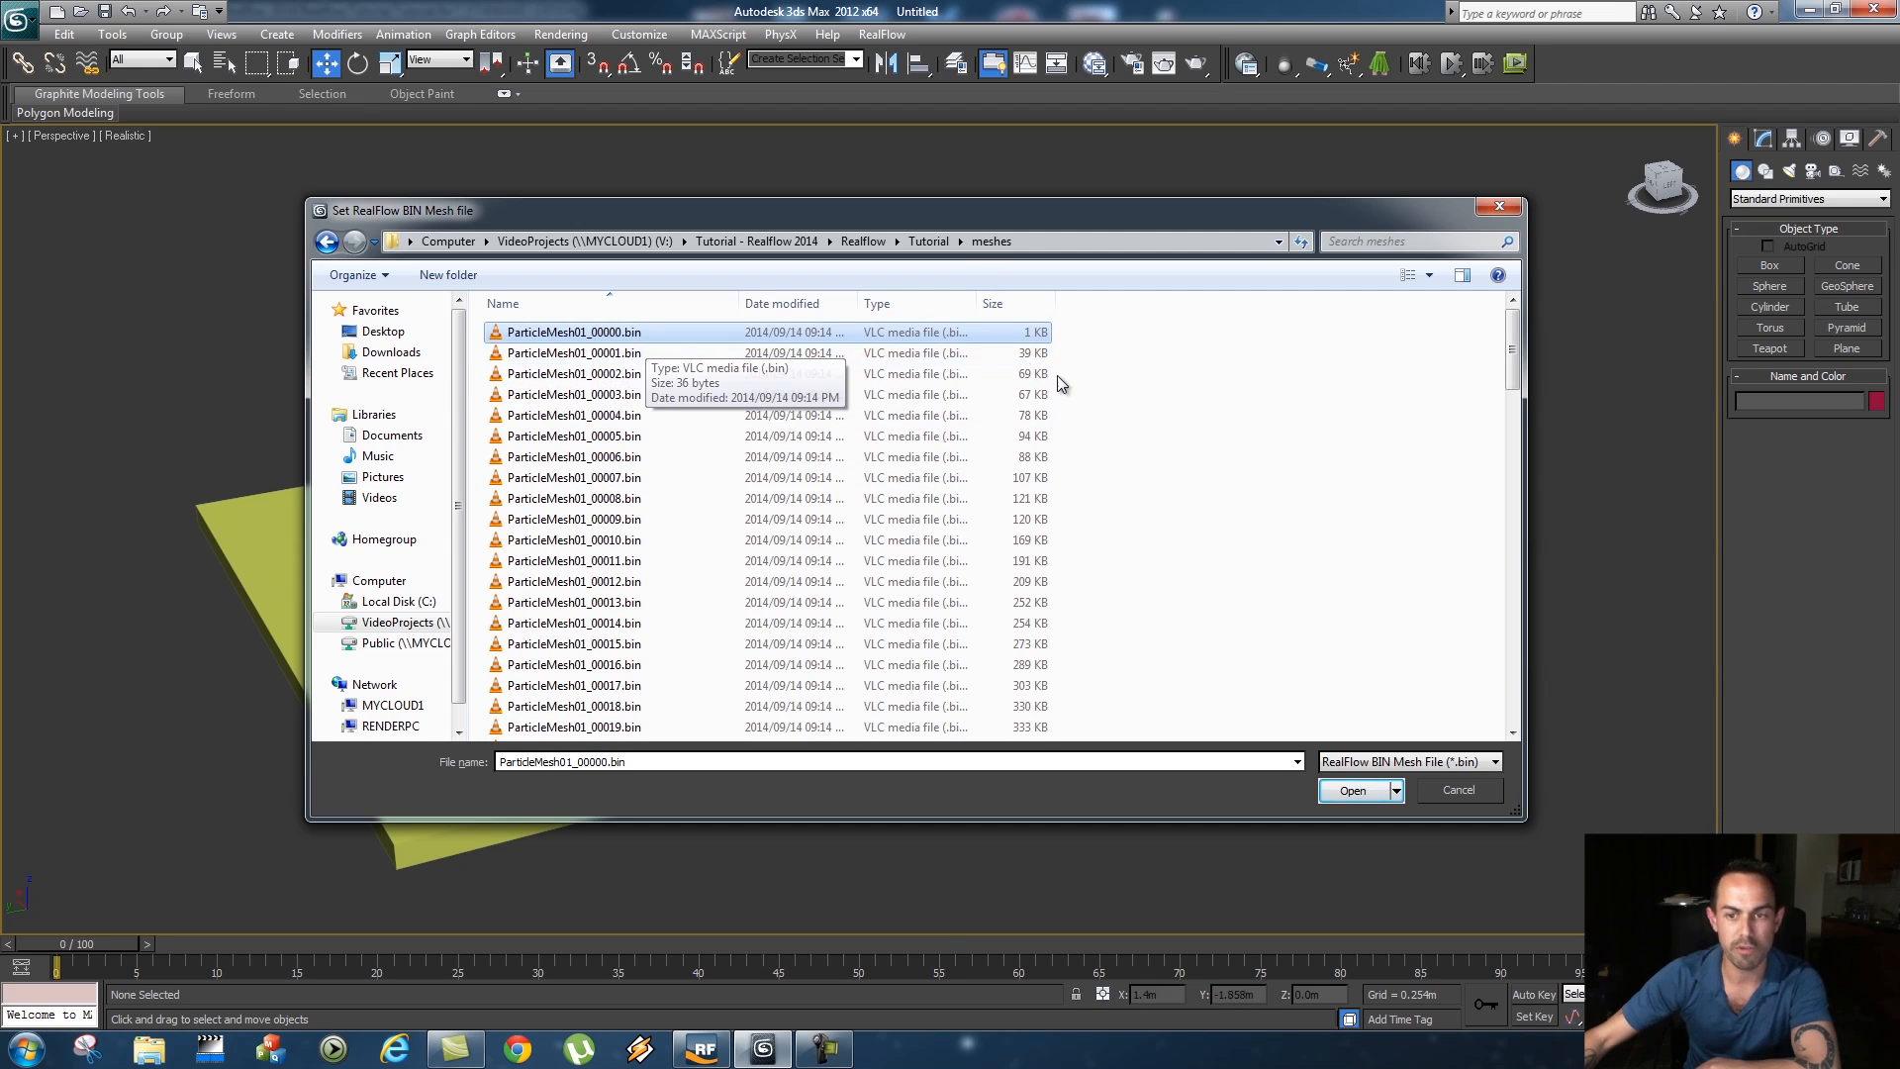
{"action": "left_click", "coordinate": [1351, 790]}
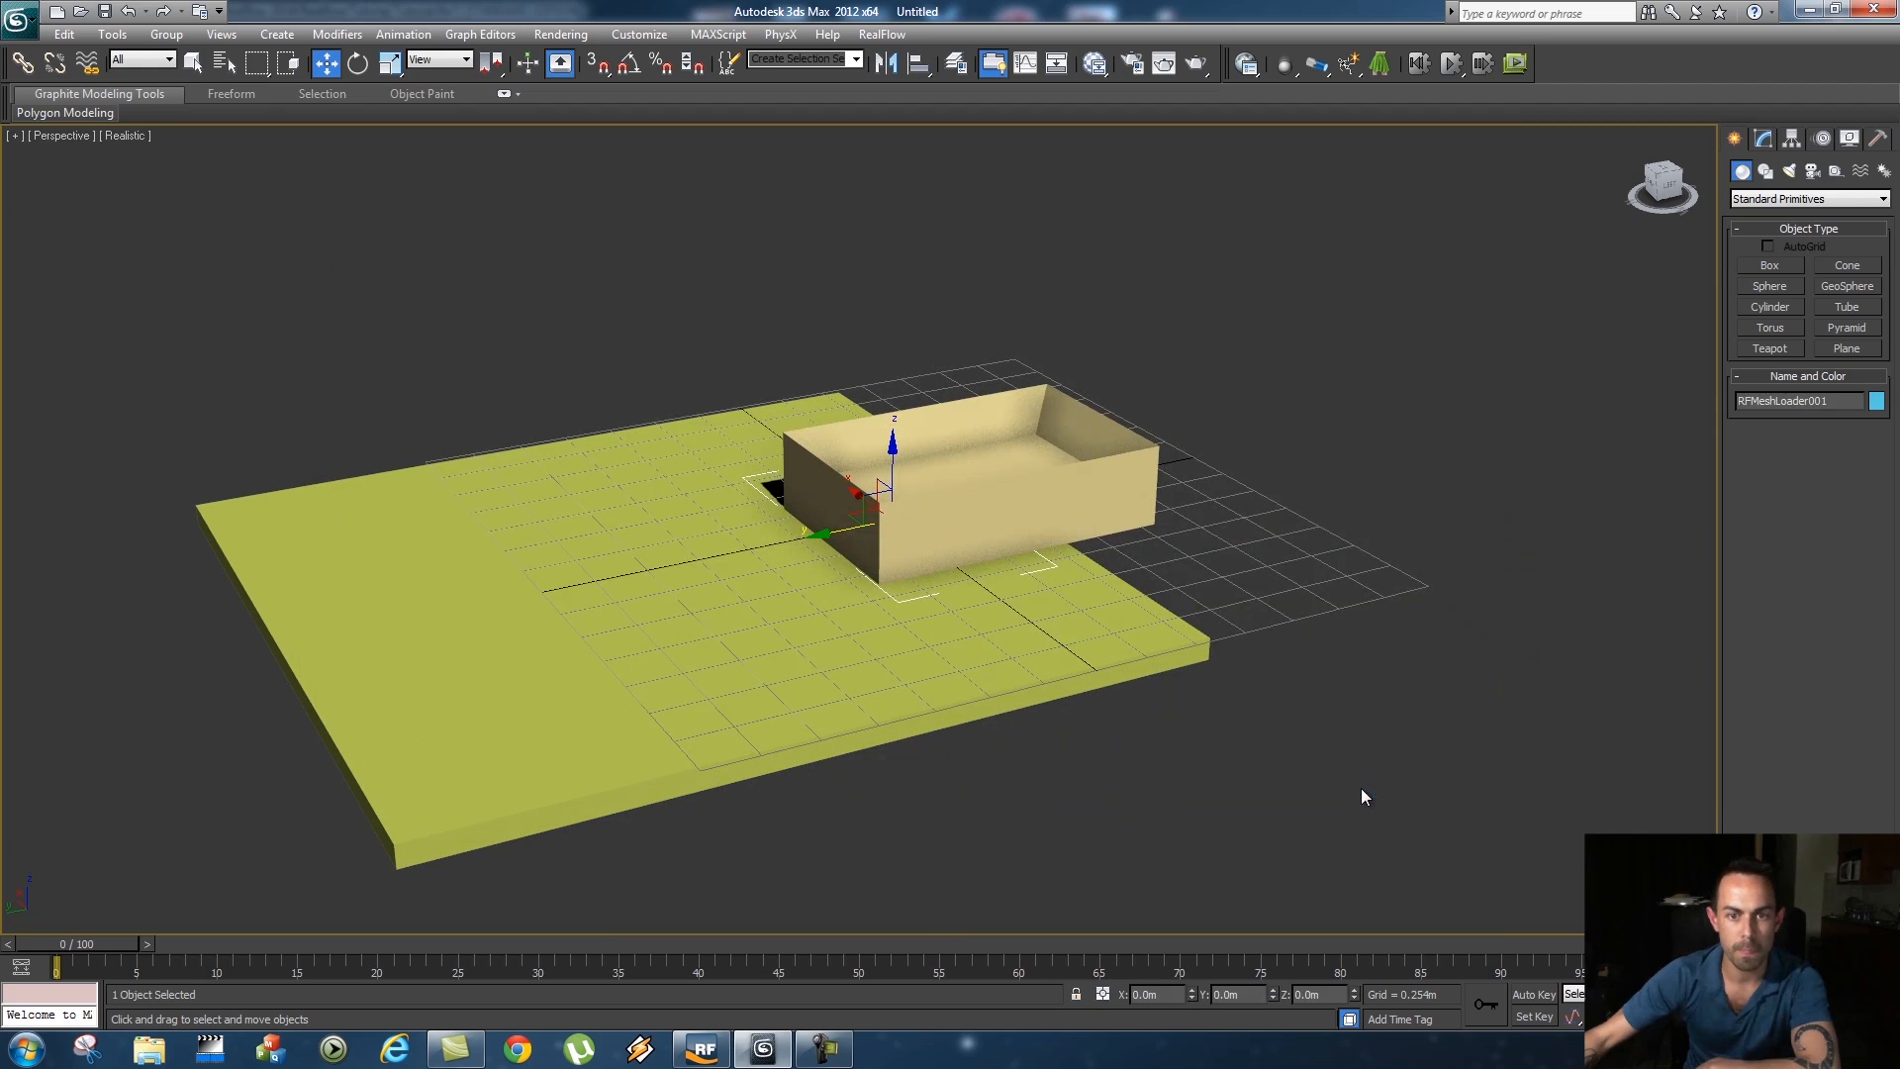
{"action": "mouse_move", "coordinate": [445, 845]}
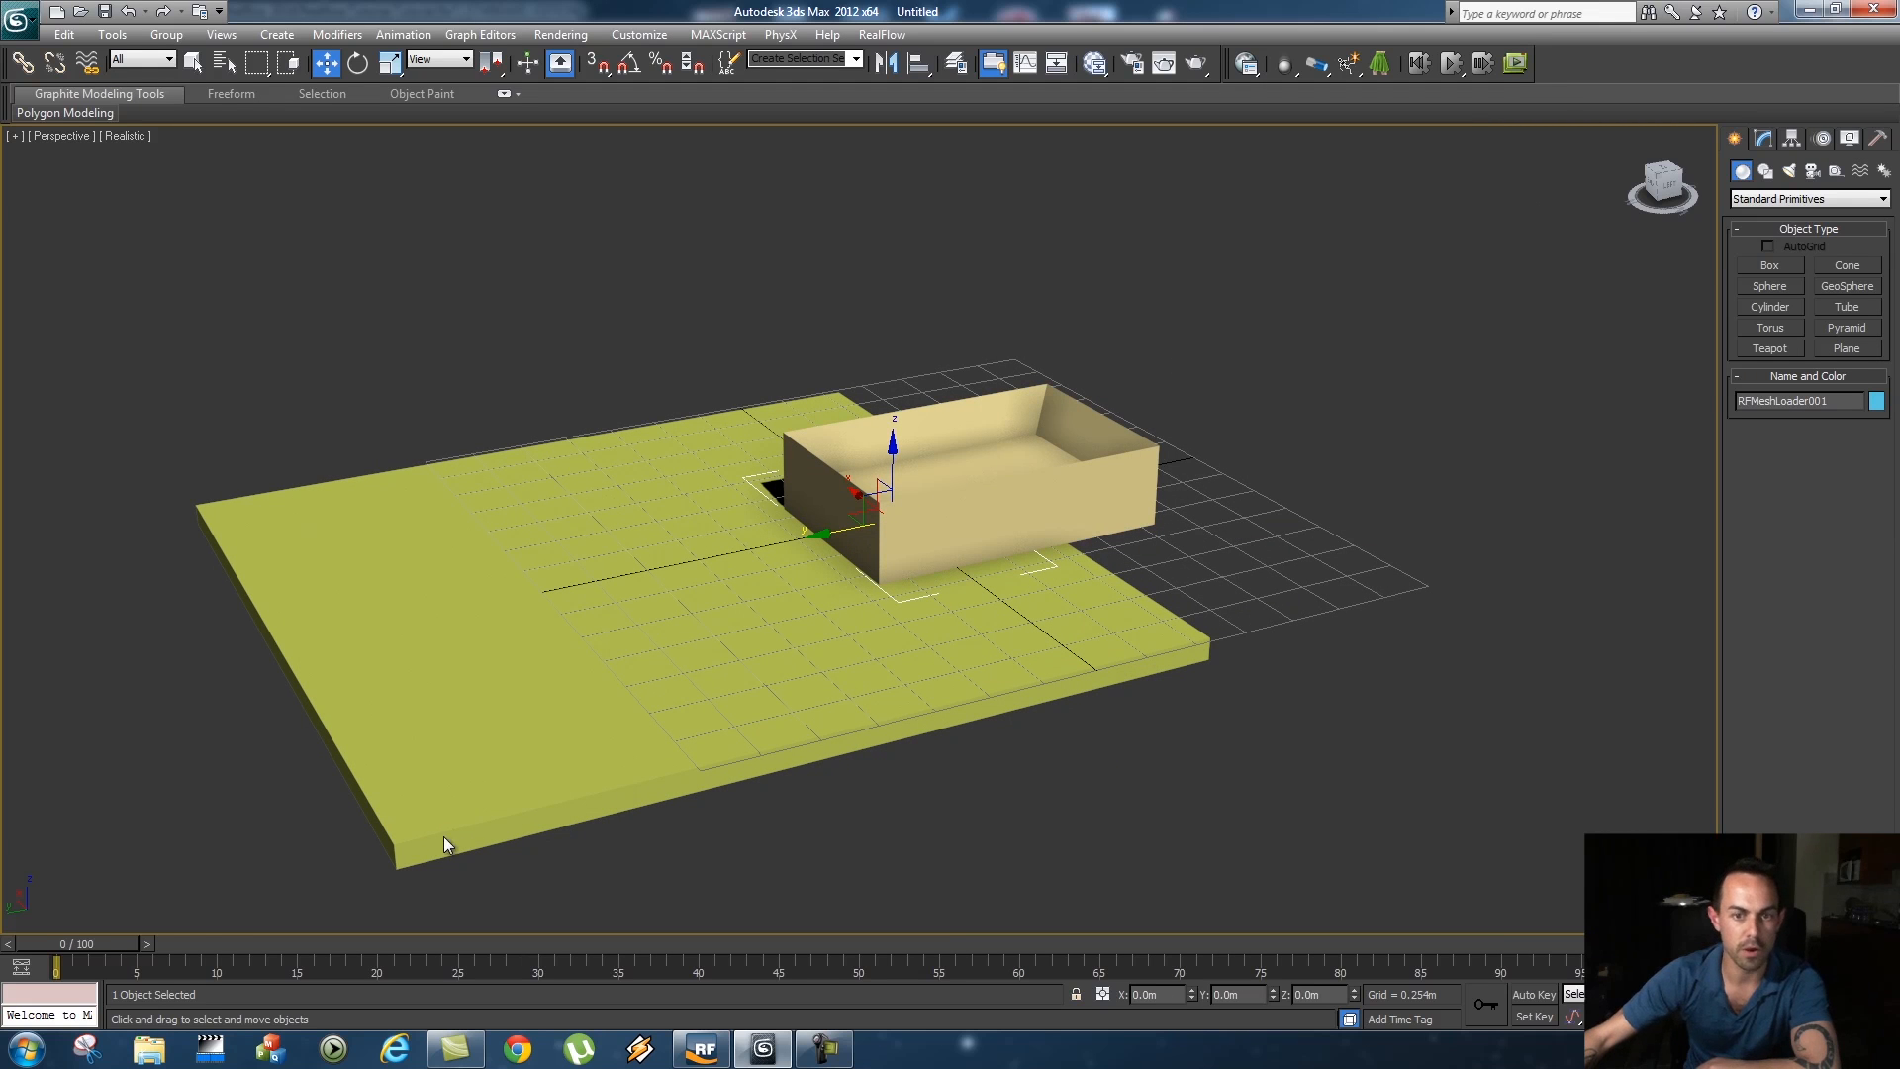
Scrub the timeline to a frame with splashing water and orbit around the box
{"action": "left_click_drag", "start_coordinate": [56, 965], "coordinate": [230, 966]}
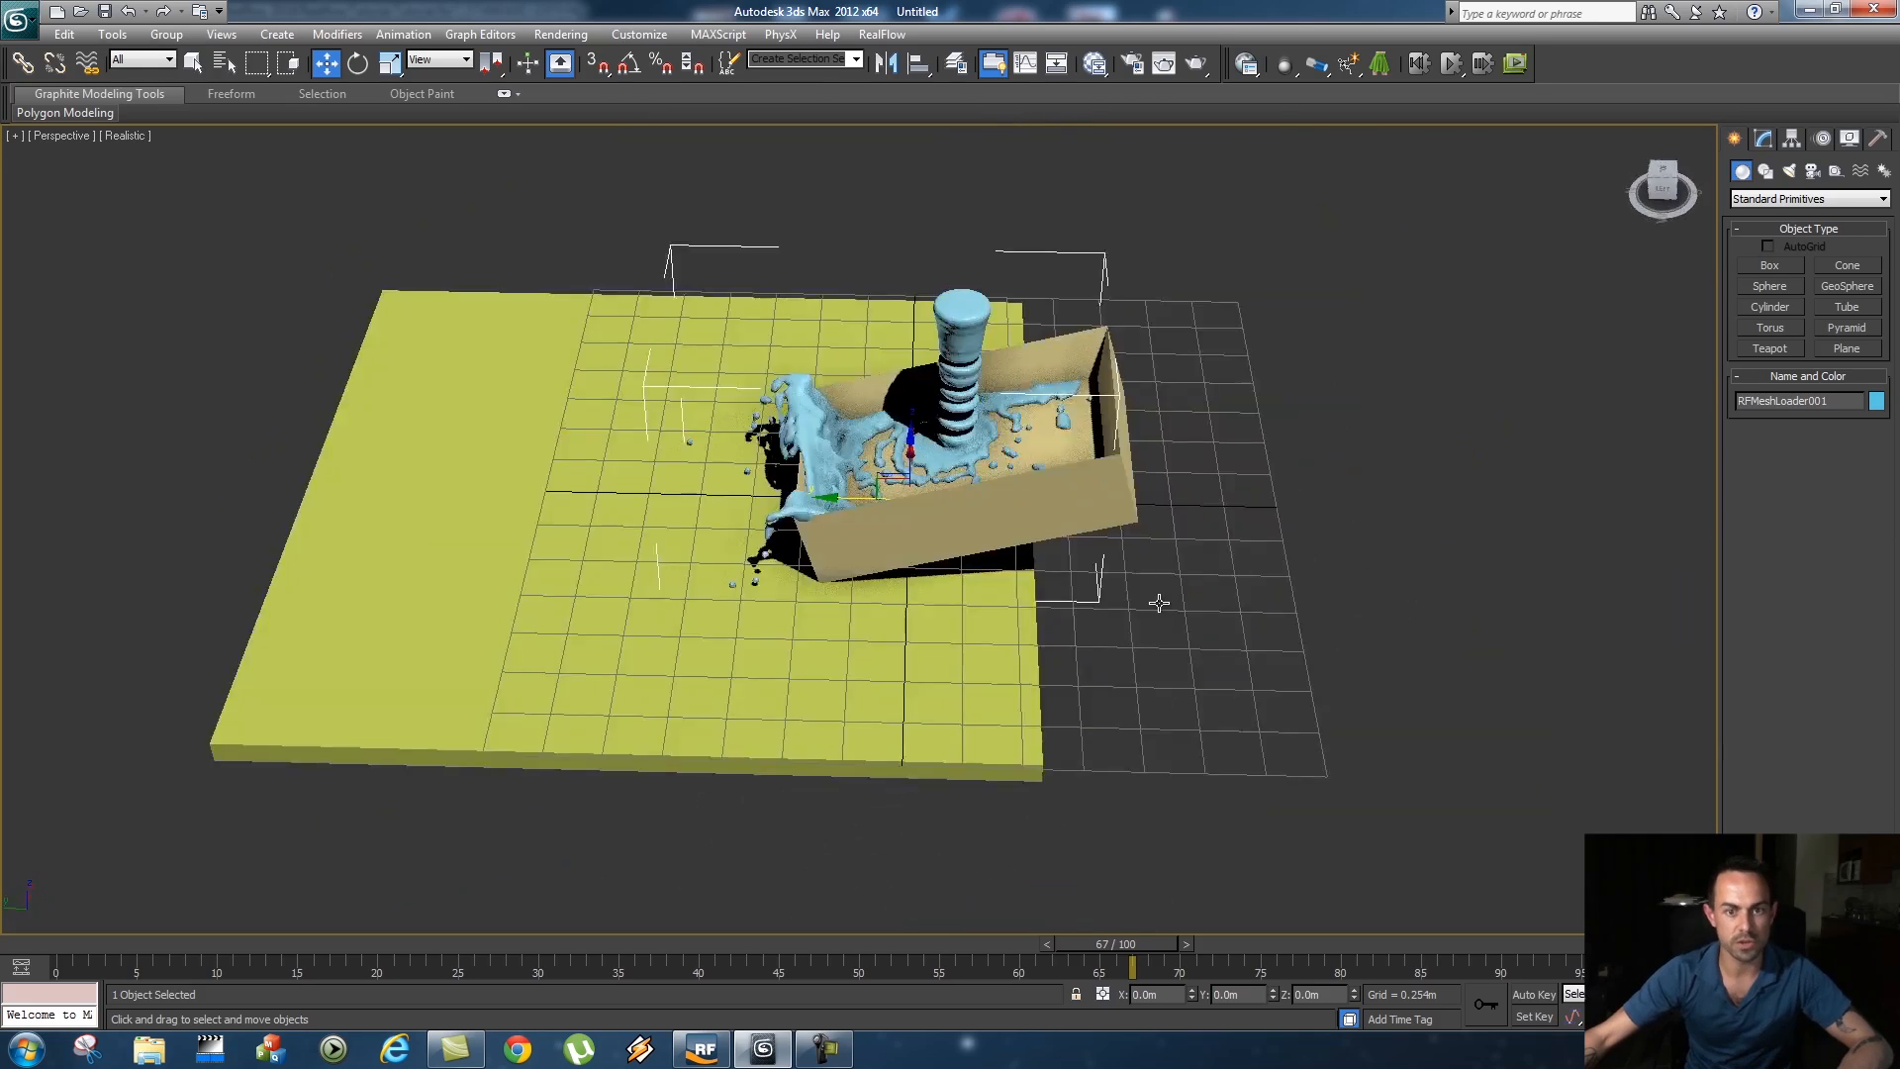
{"action": "left_click_drag", "start_coordinate": [1160, 602], "coordinate": [1306, 540]}
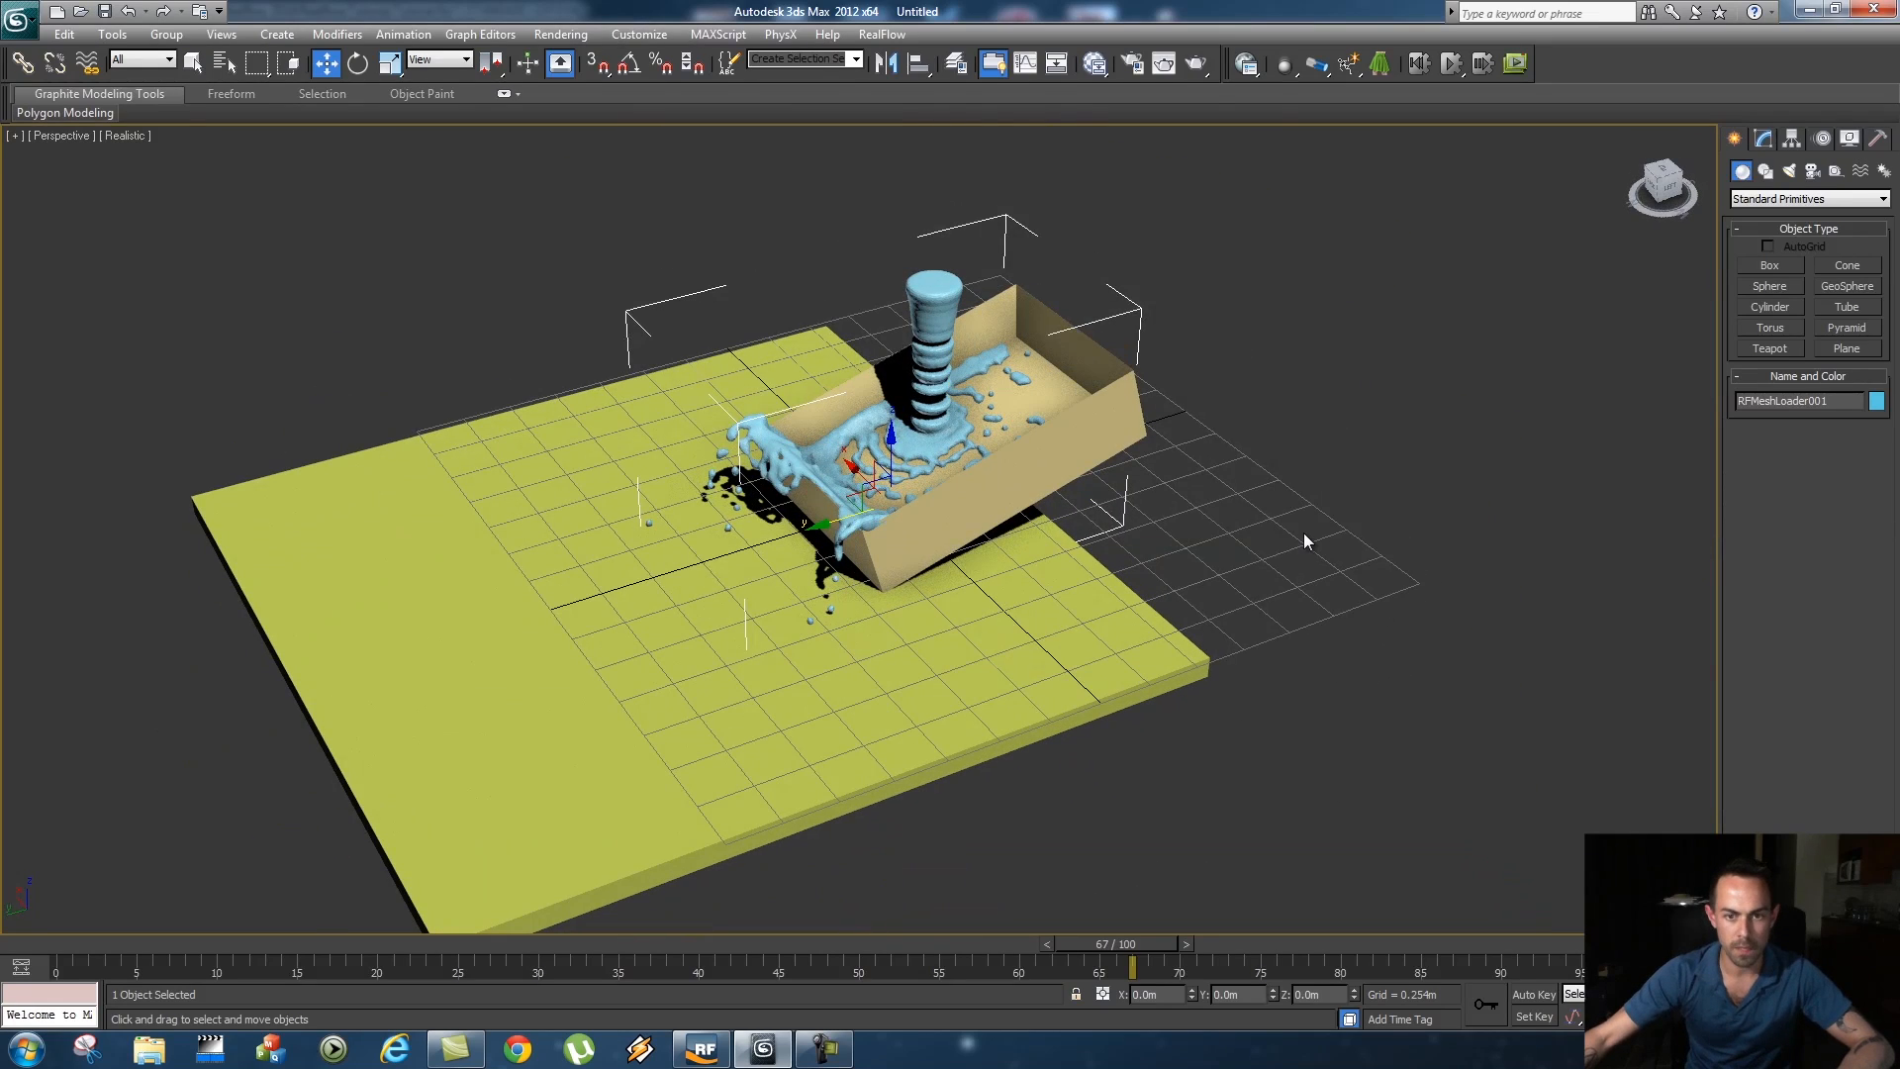
Assign V-Ray Adv 2.40.03 as the production renderer in Render Setup
{"action": "left_click", "coordinate": [1306, 540]}
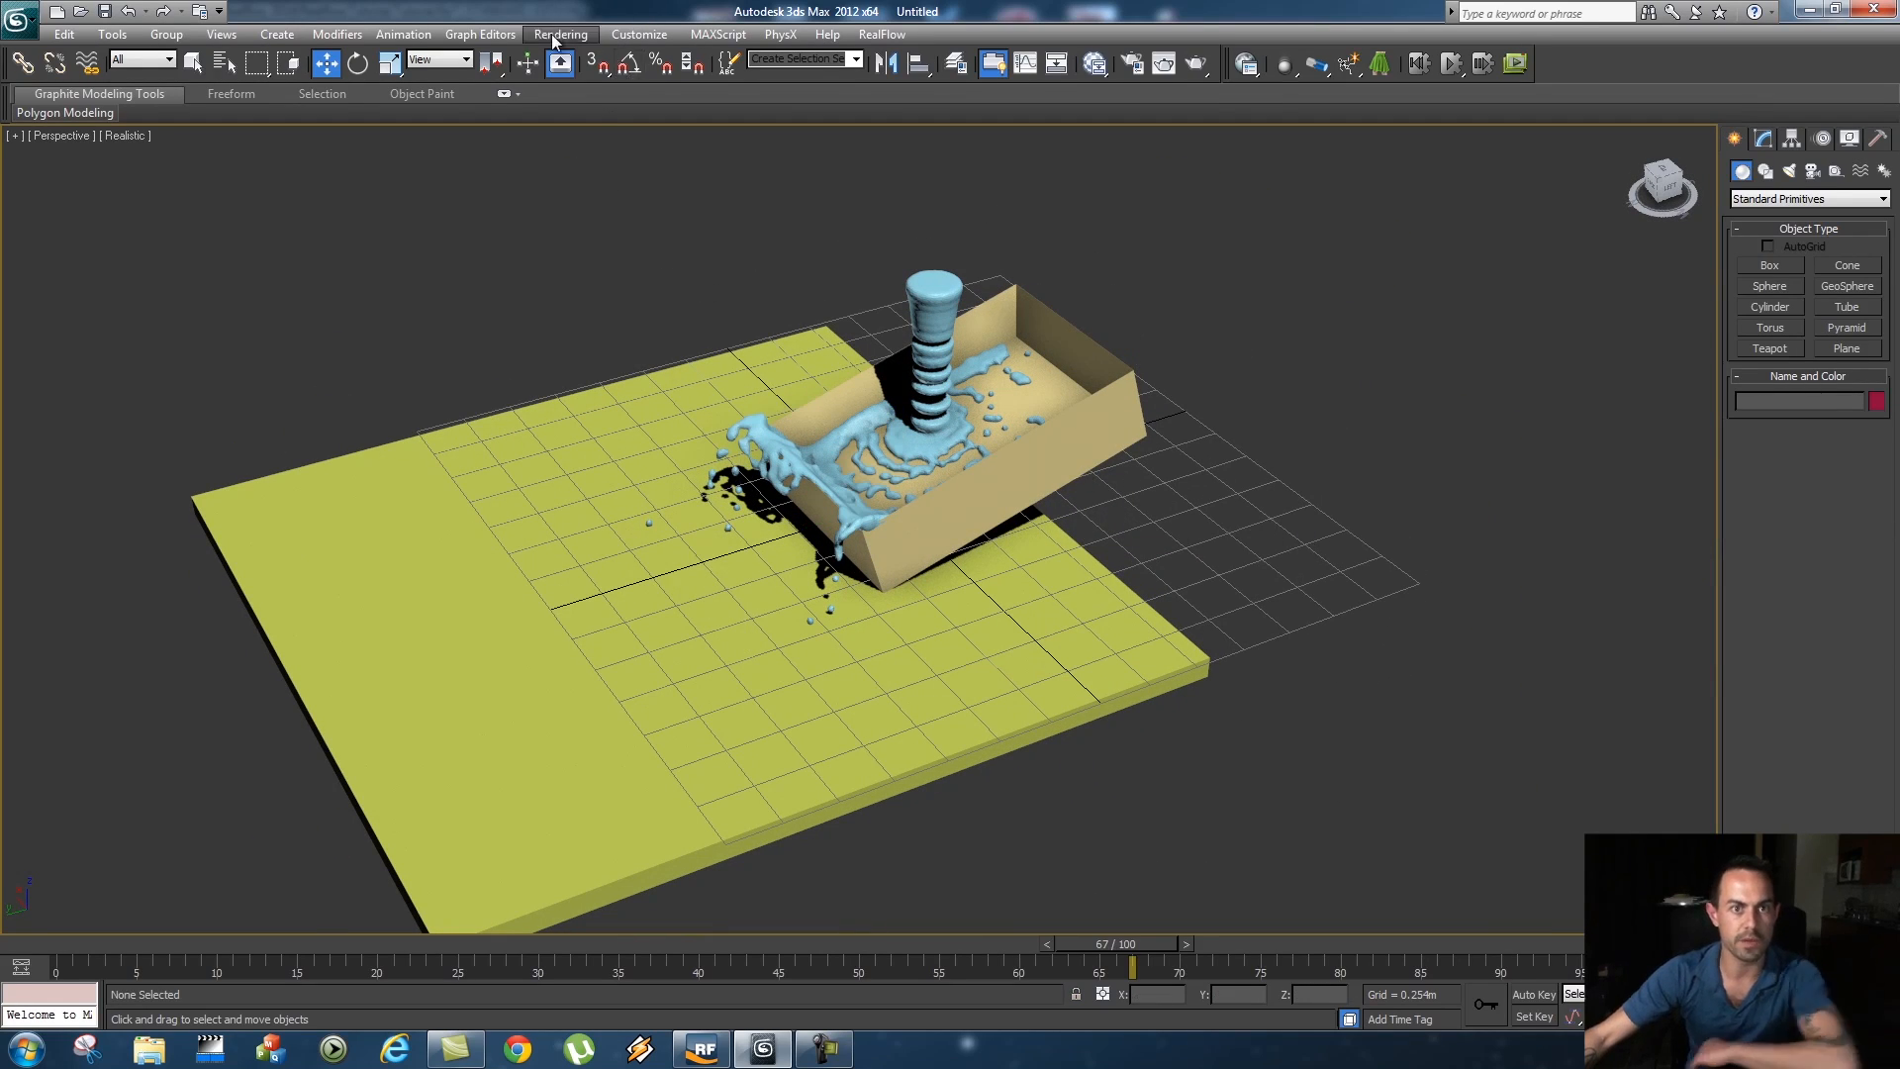
{"action": "left_click", "coordinate": [560, 34]}
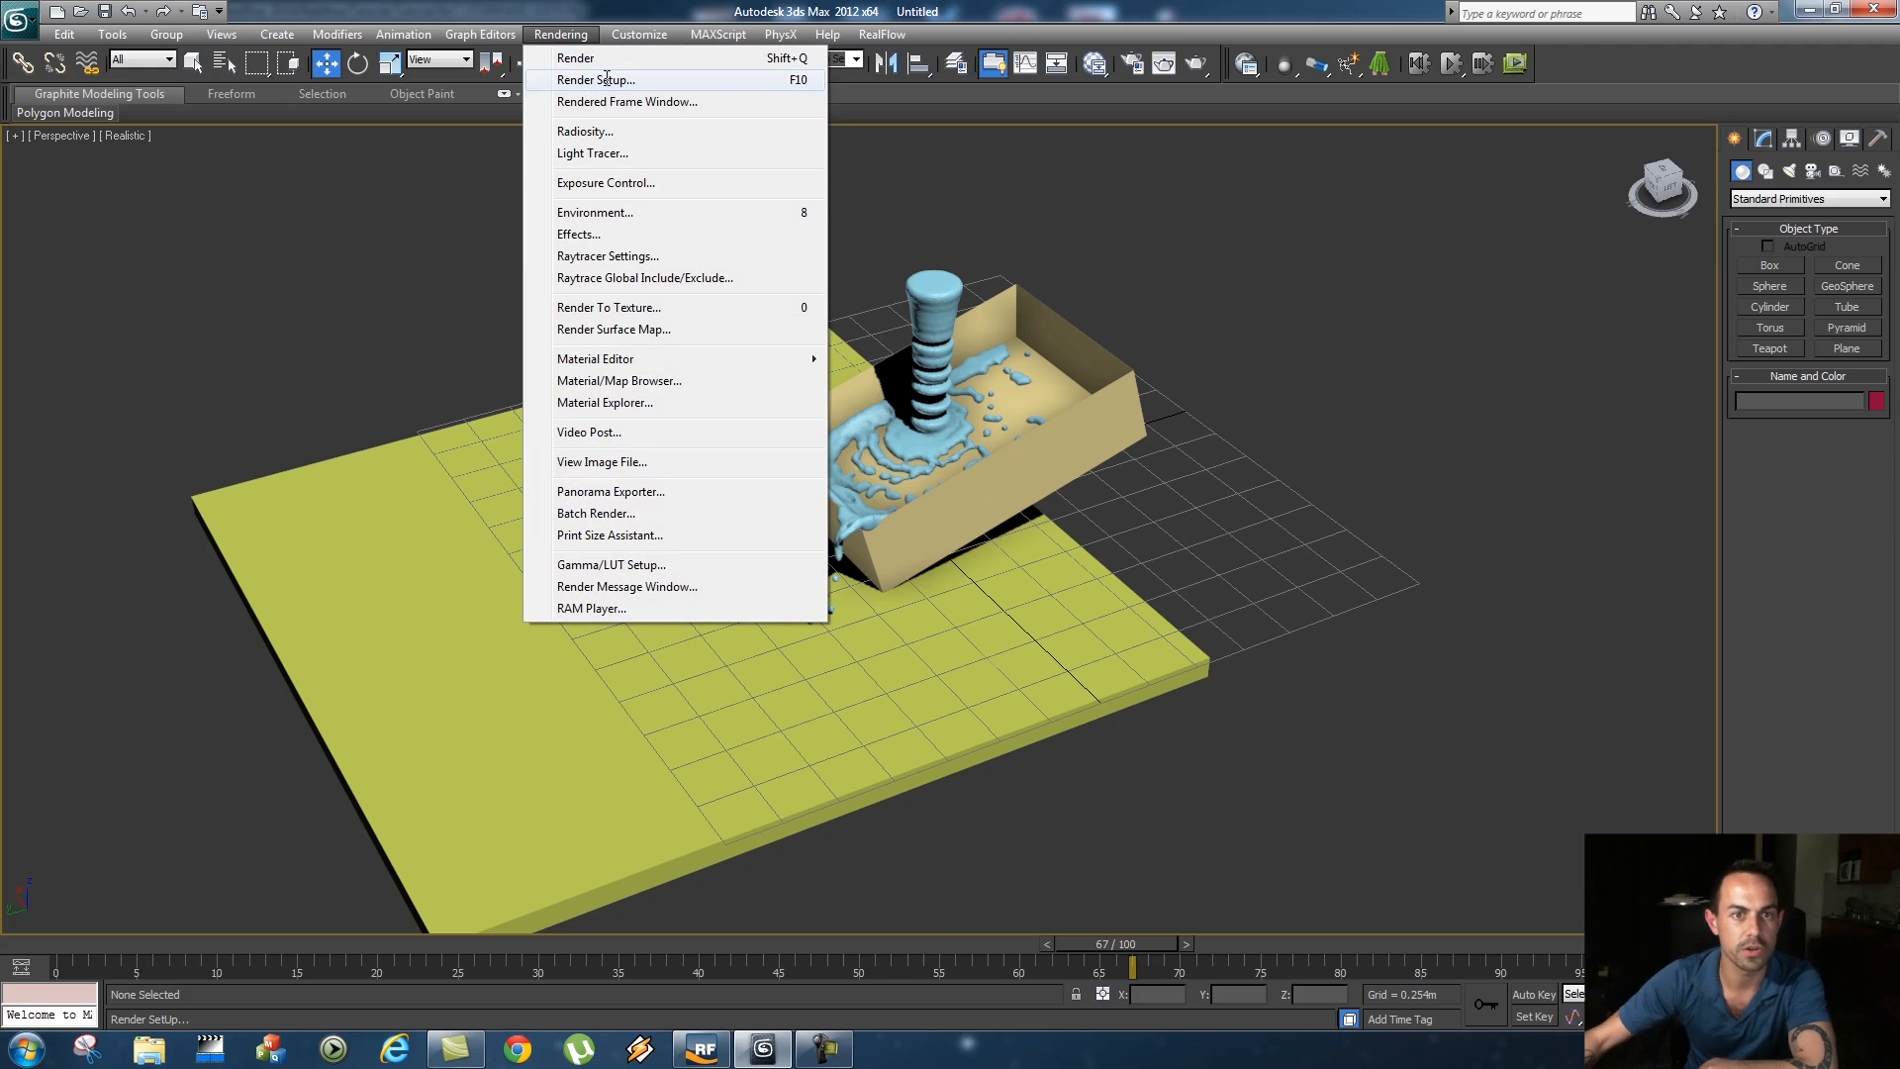
{"action": "left_click", "coordinate": [594, 79]}
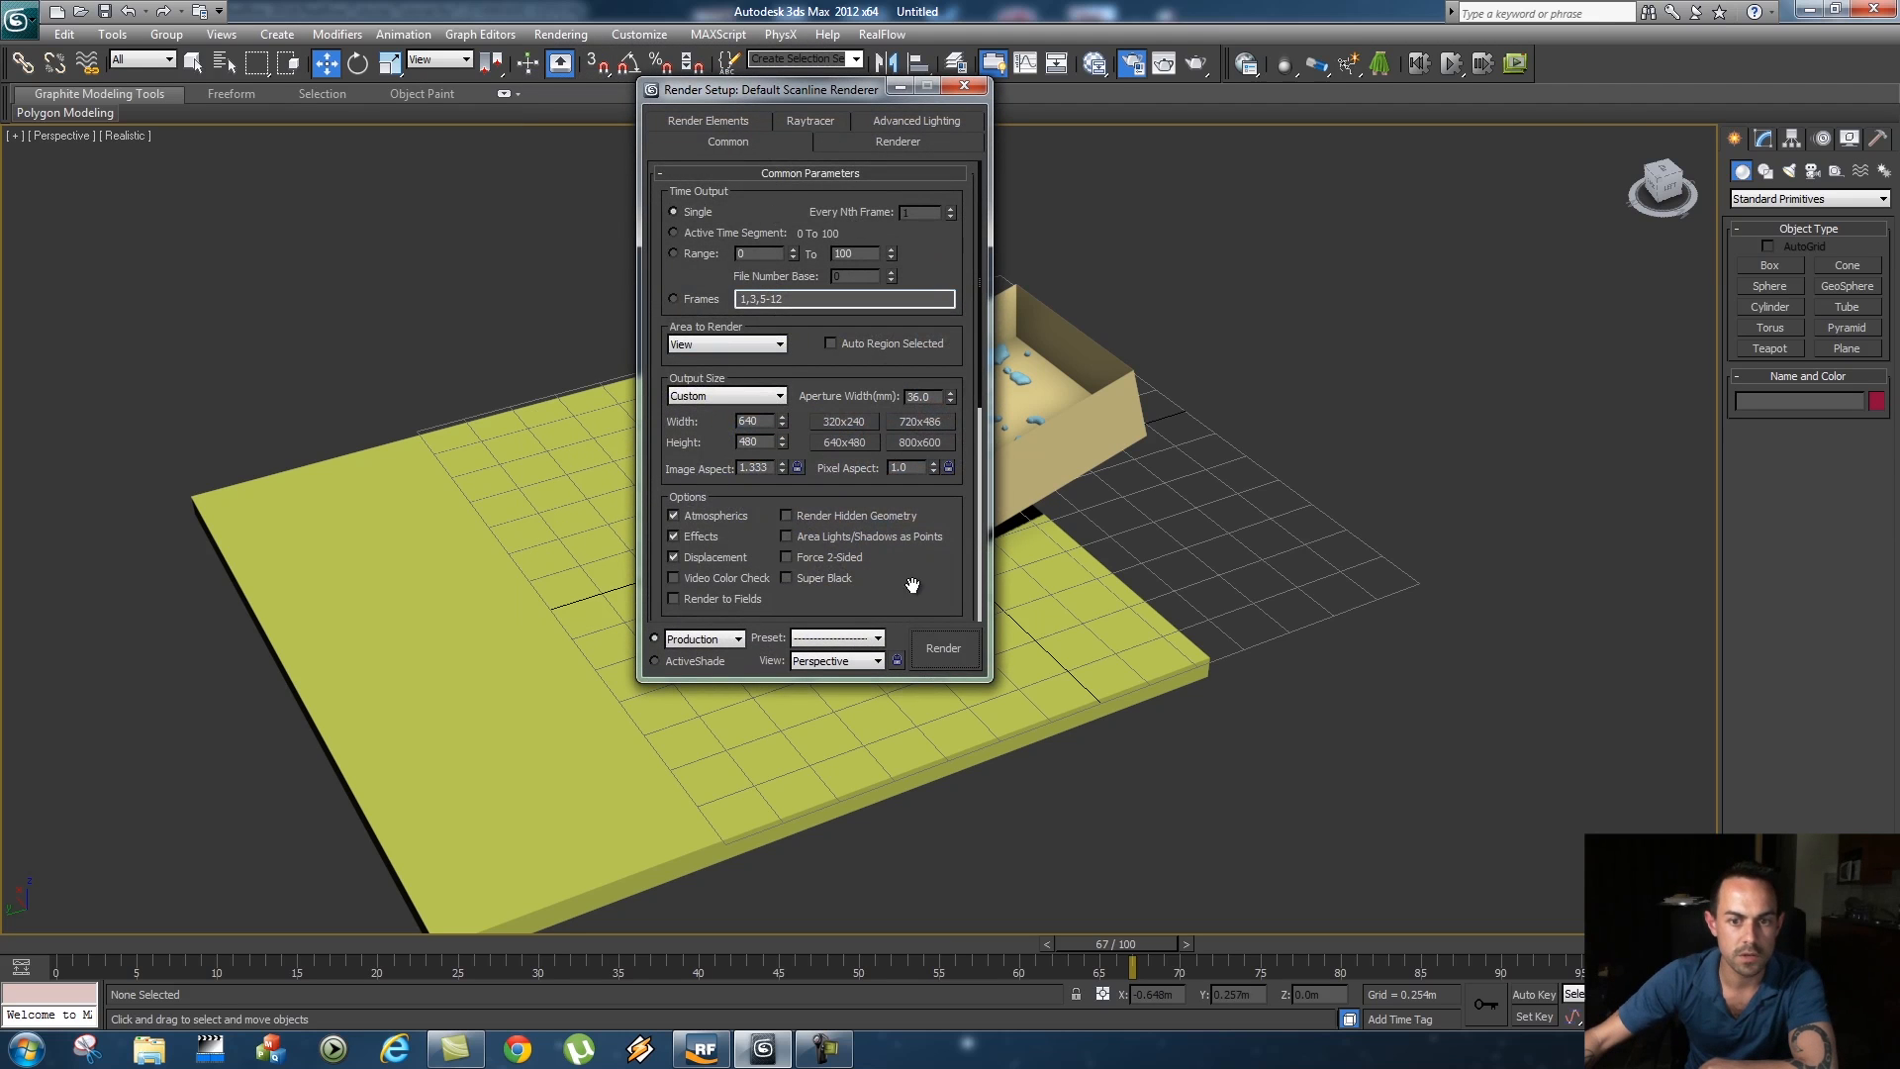
{"action": "scroll", "scroll_direction": "down", "scroll_amount": 3}
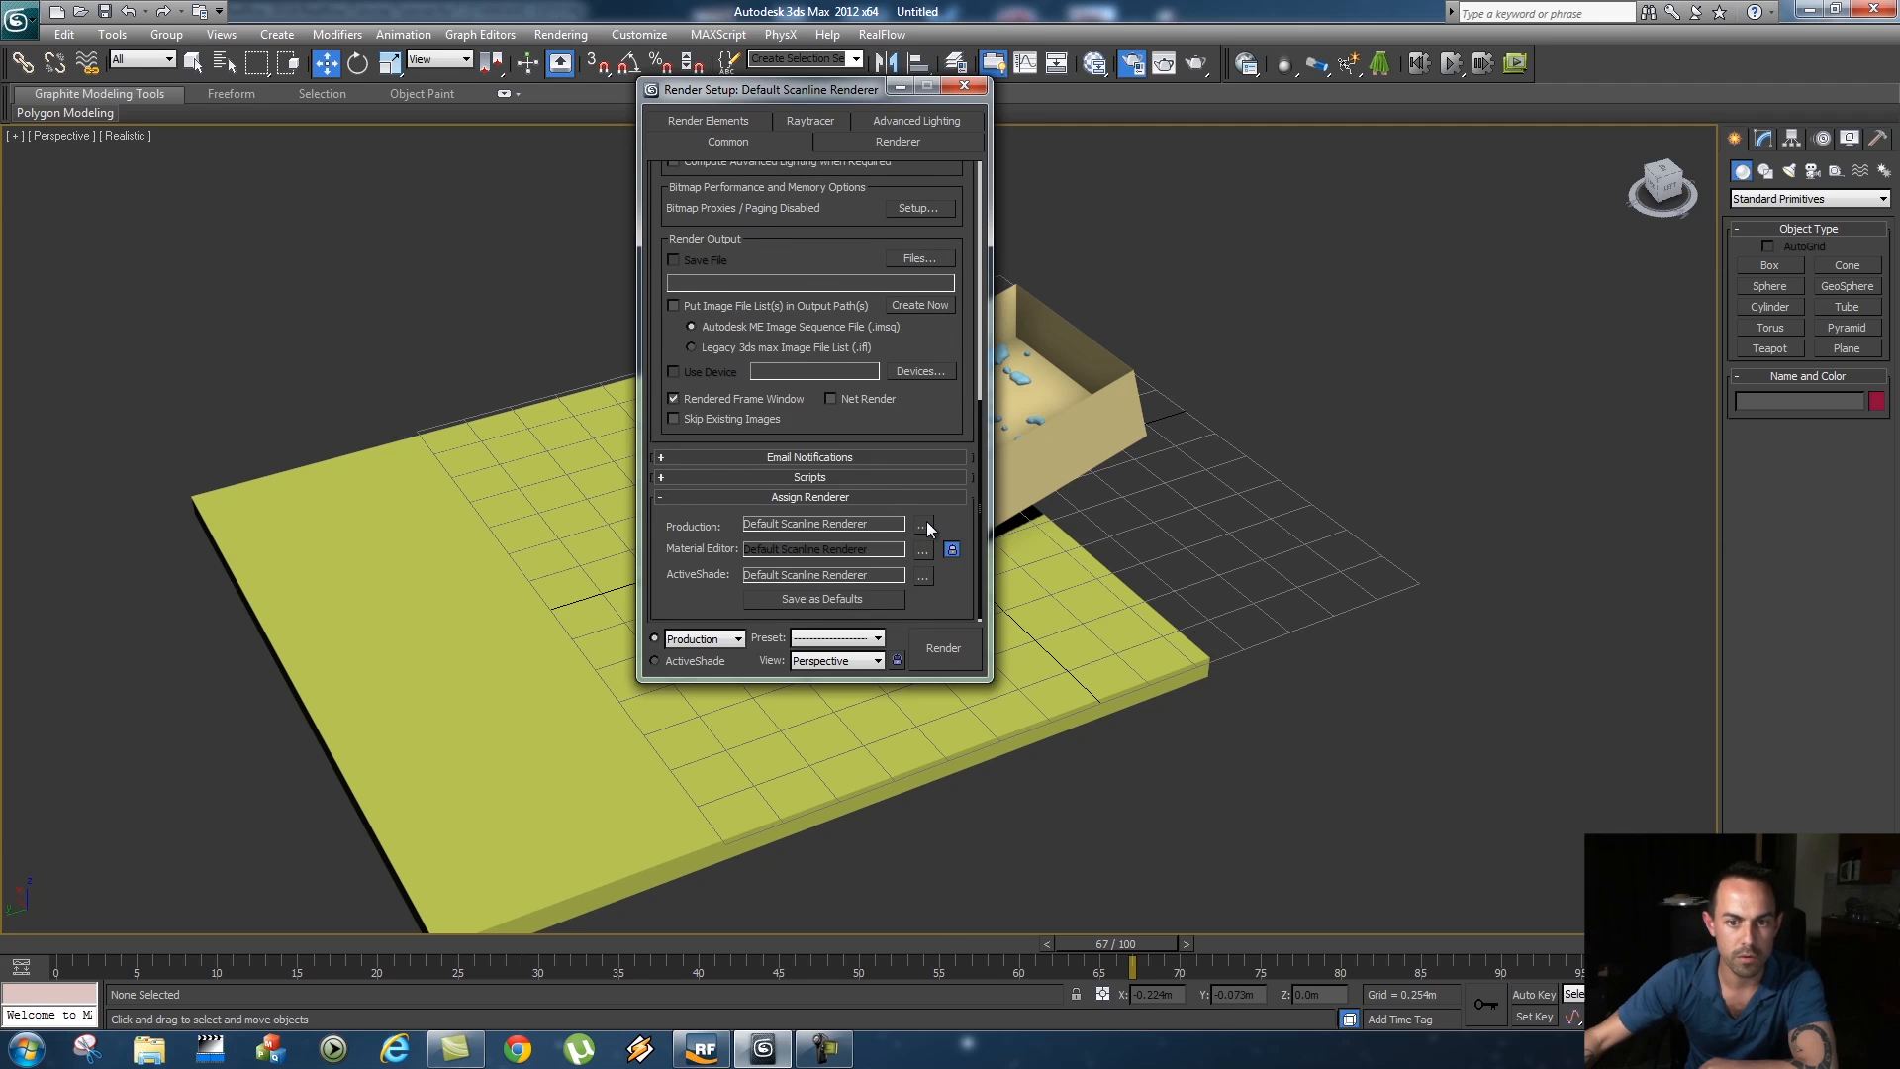
{"action": "left_click", "coordinate": [924, 522]}
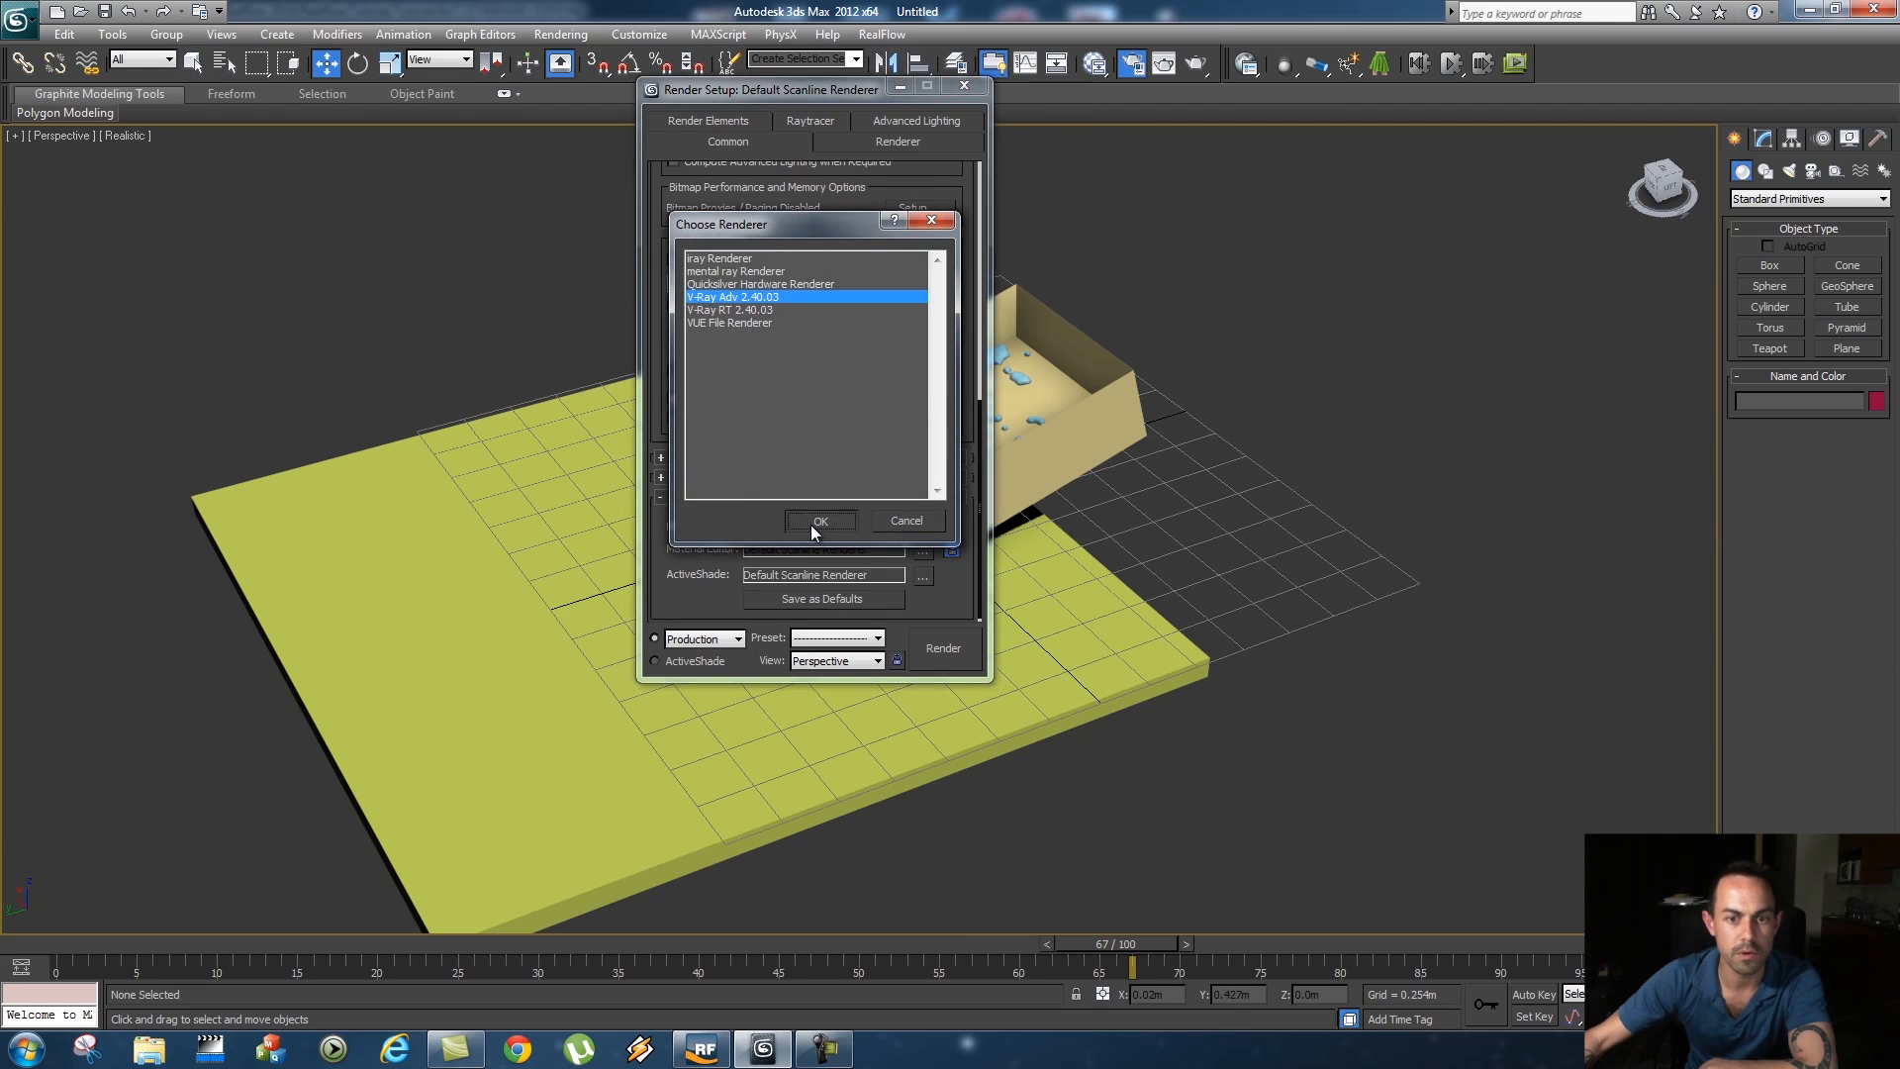
{"action": "left_click", "coordinate": [819, 520]}
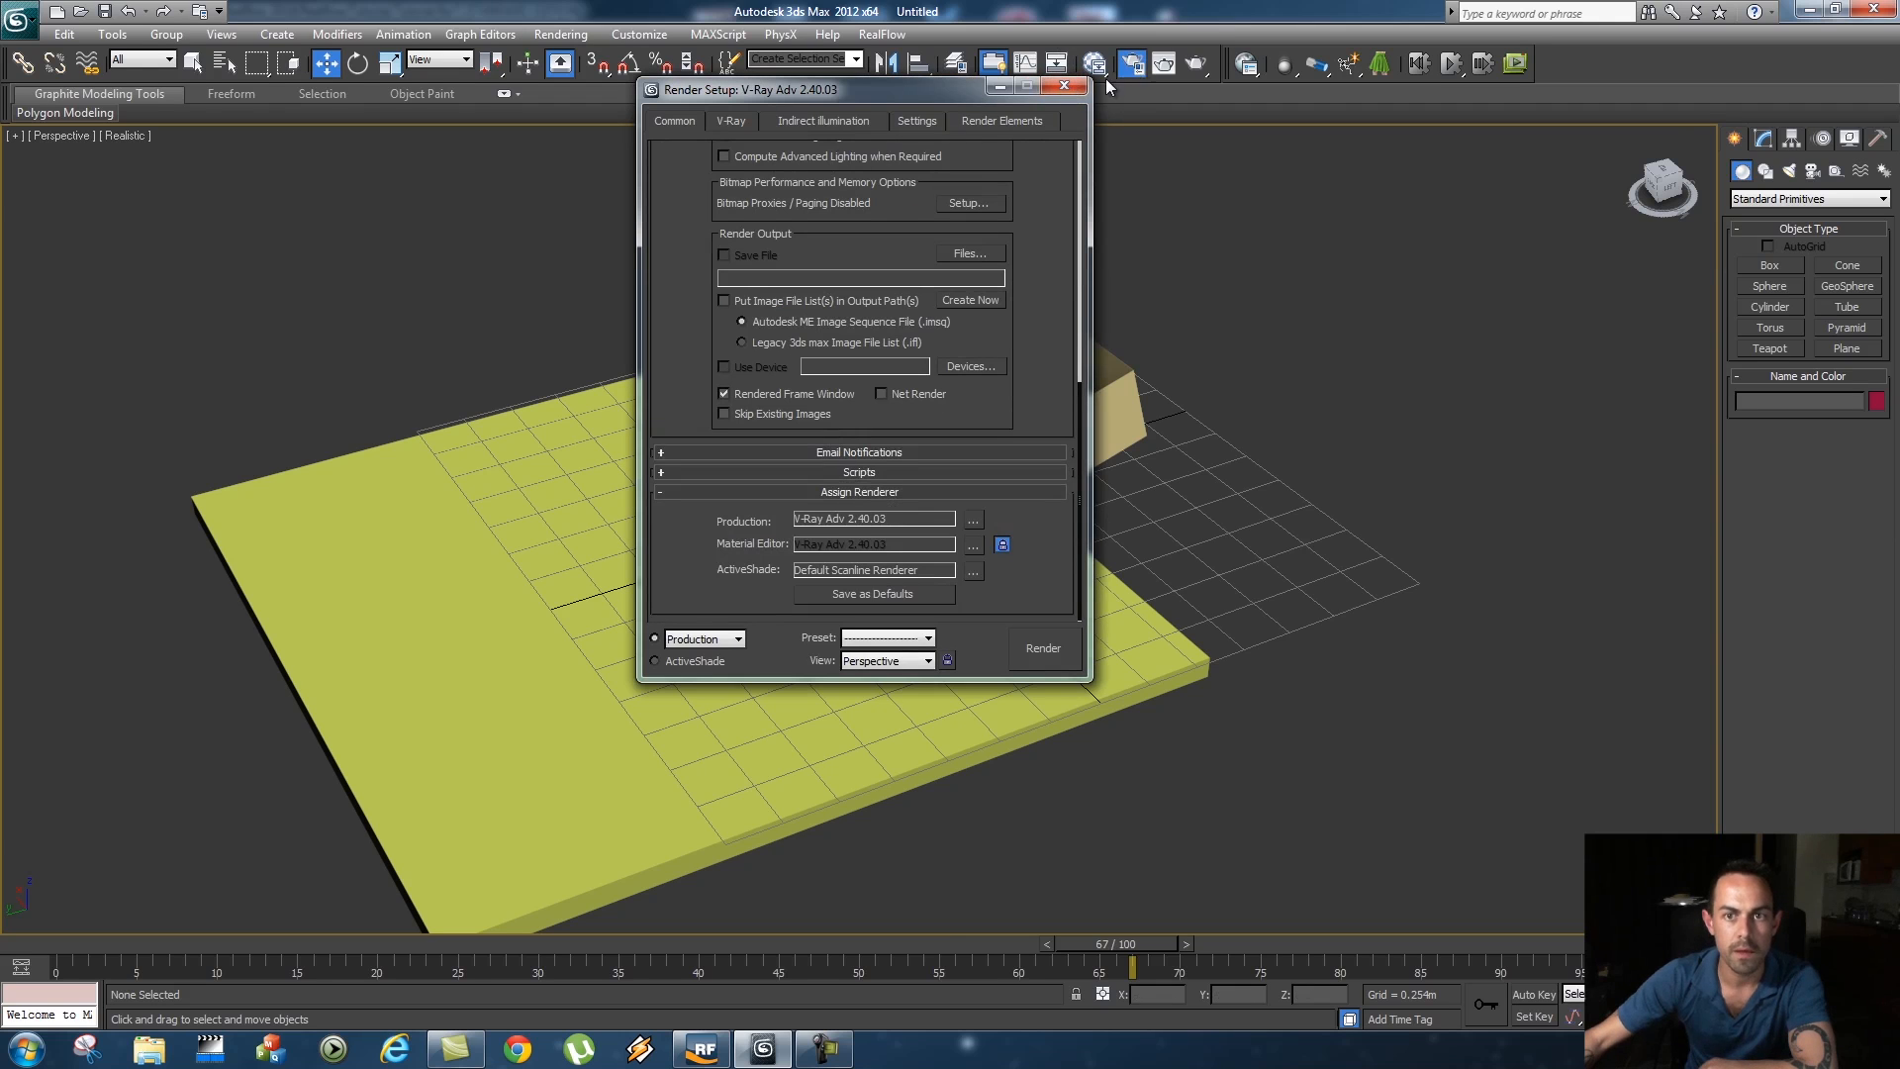
{"action": "left_click", "coordinate": [1063, 87]}
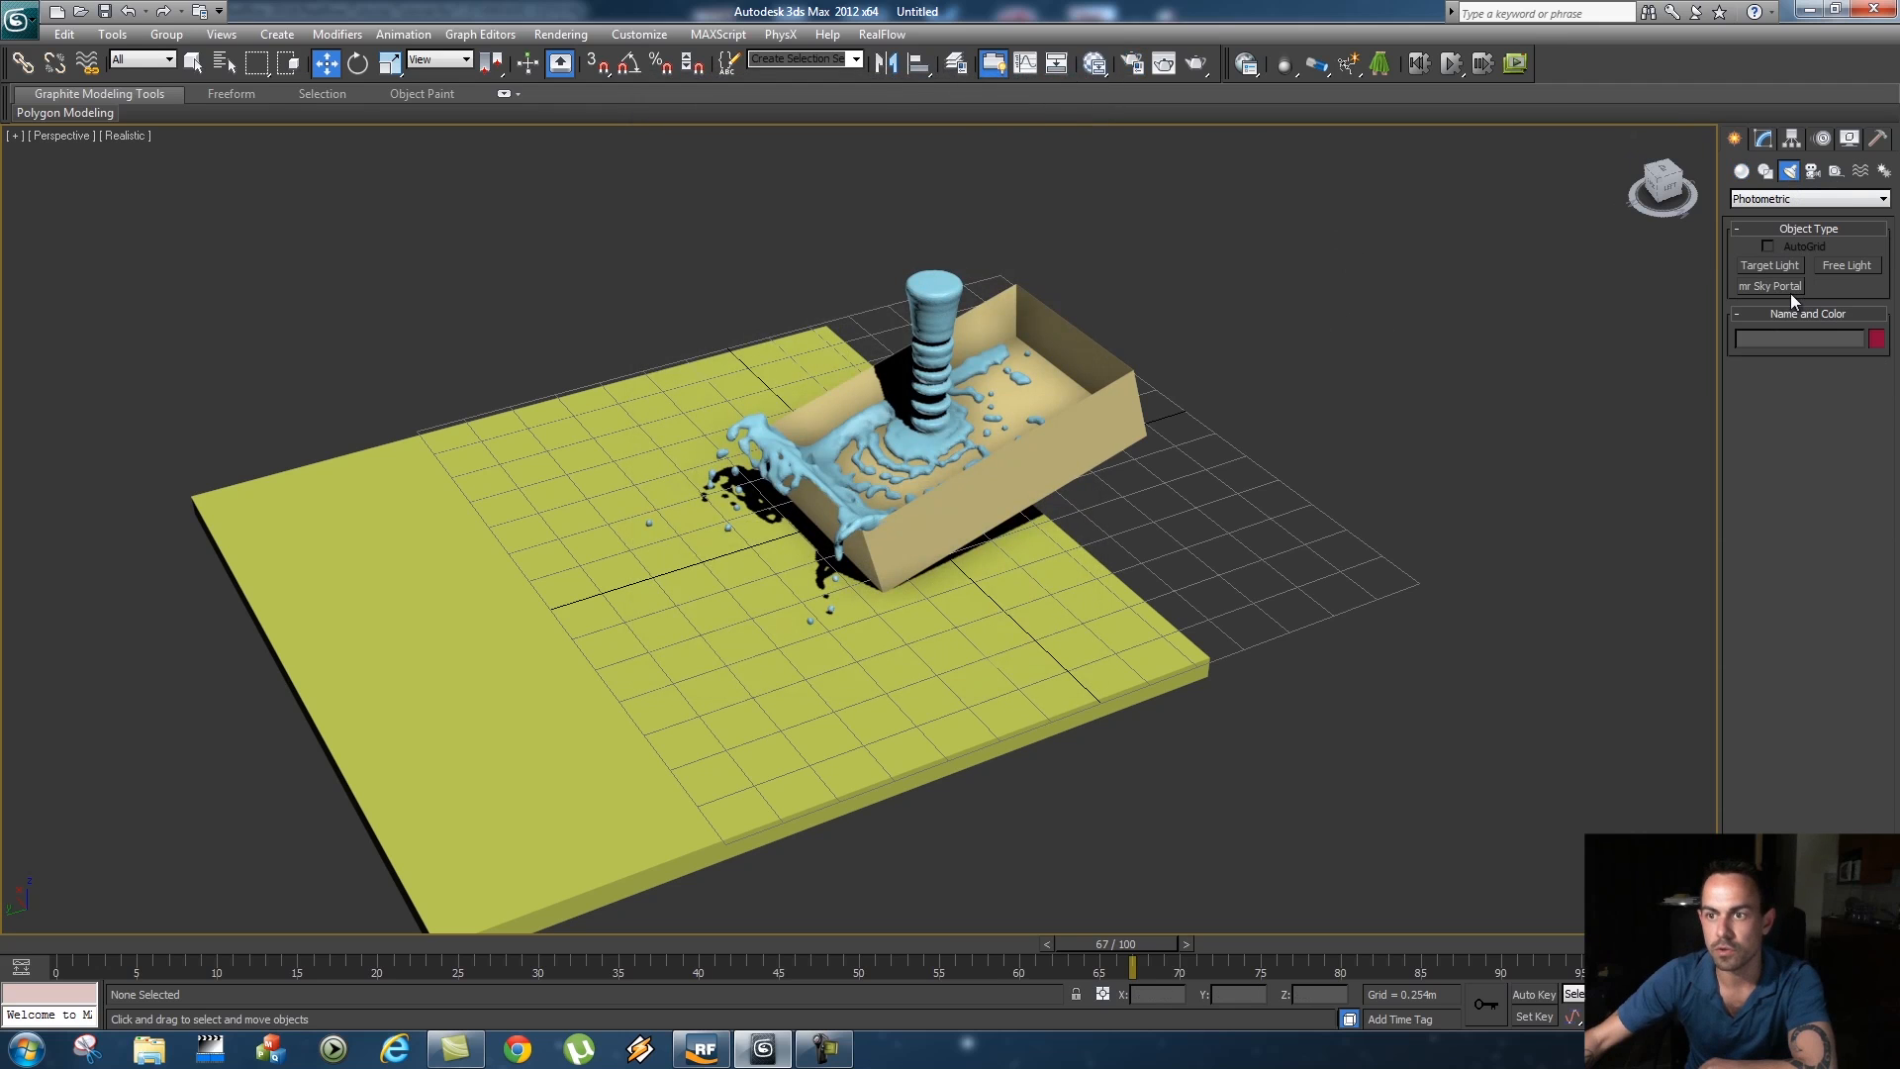
Switch the Create > Lights category dropdown to VRay light types
{"action": "left_click", "coordinate": [1807, 198]}
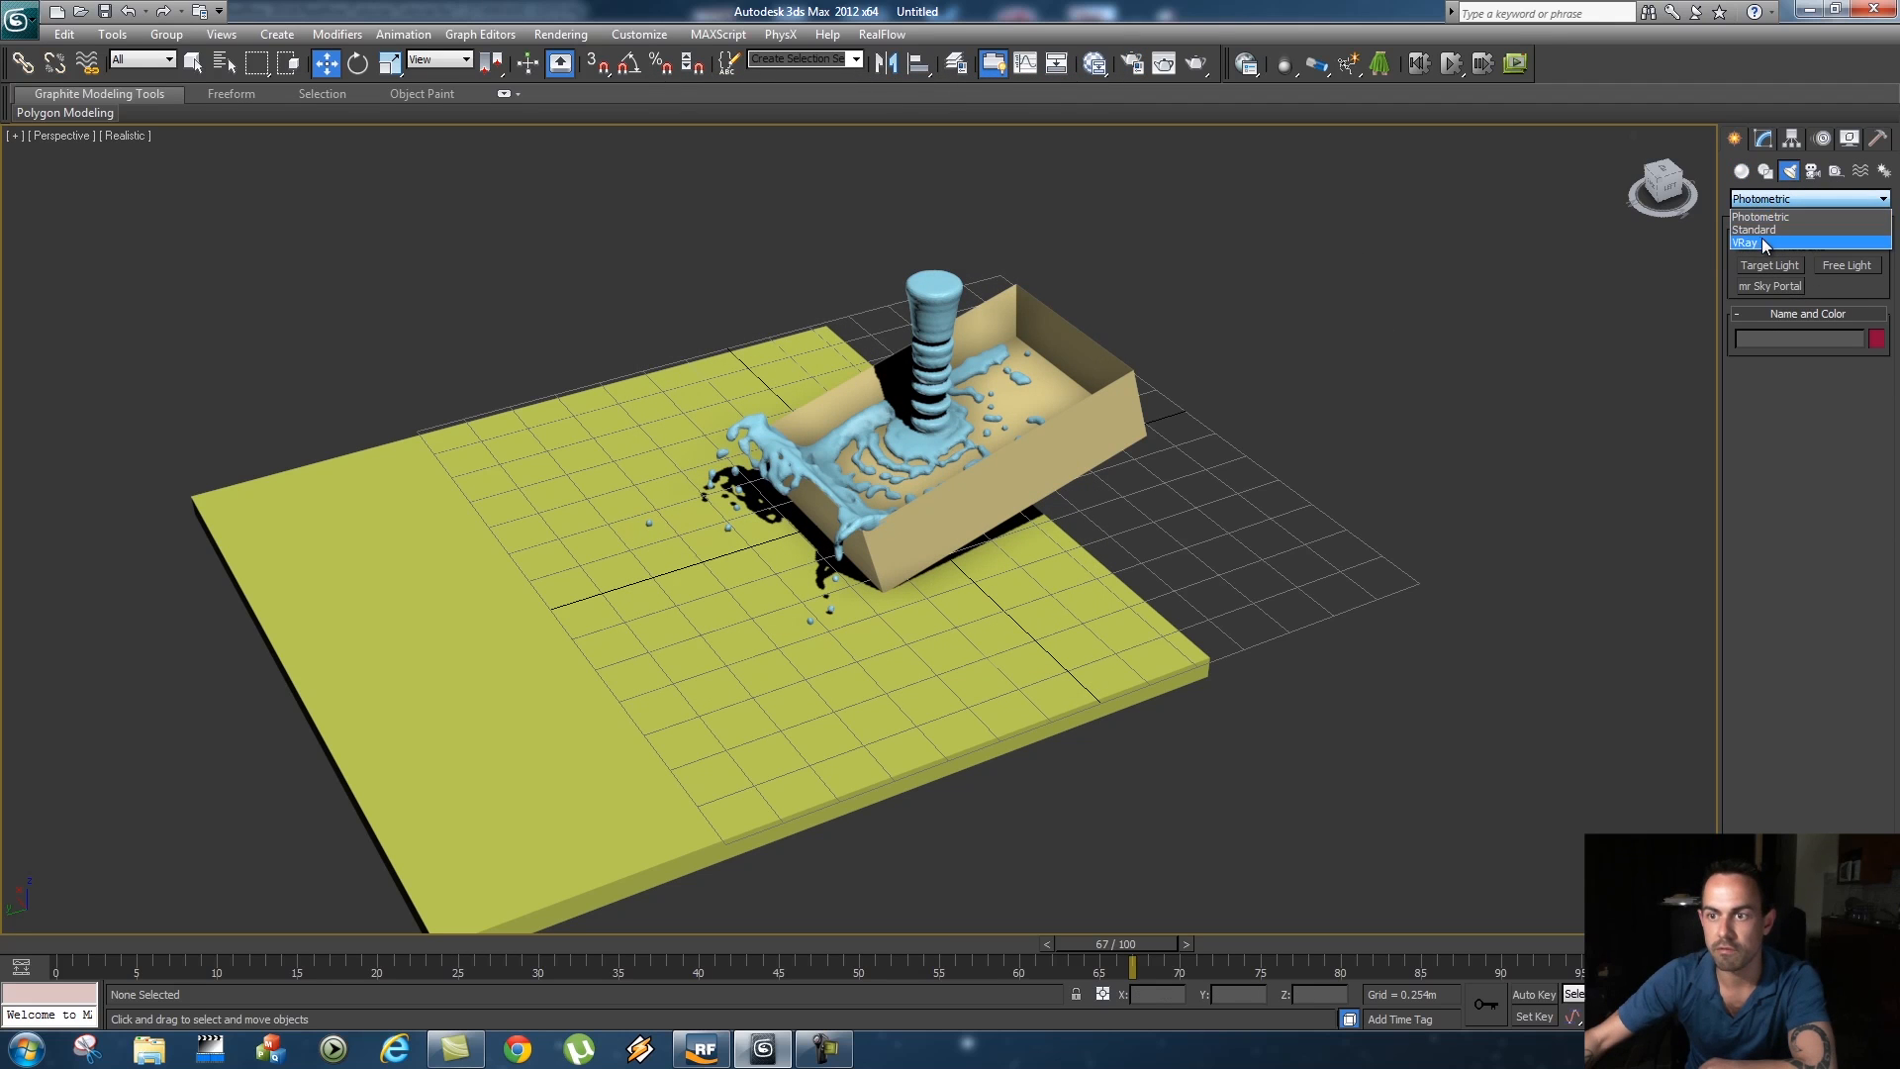
{"action": "left_click", "coordinate": [1751, 242]}
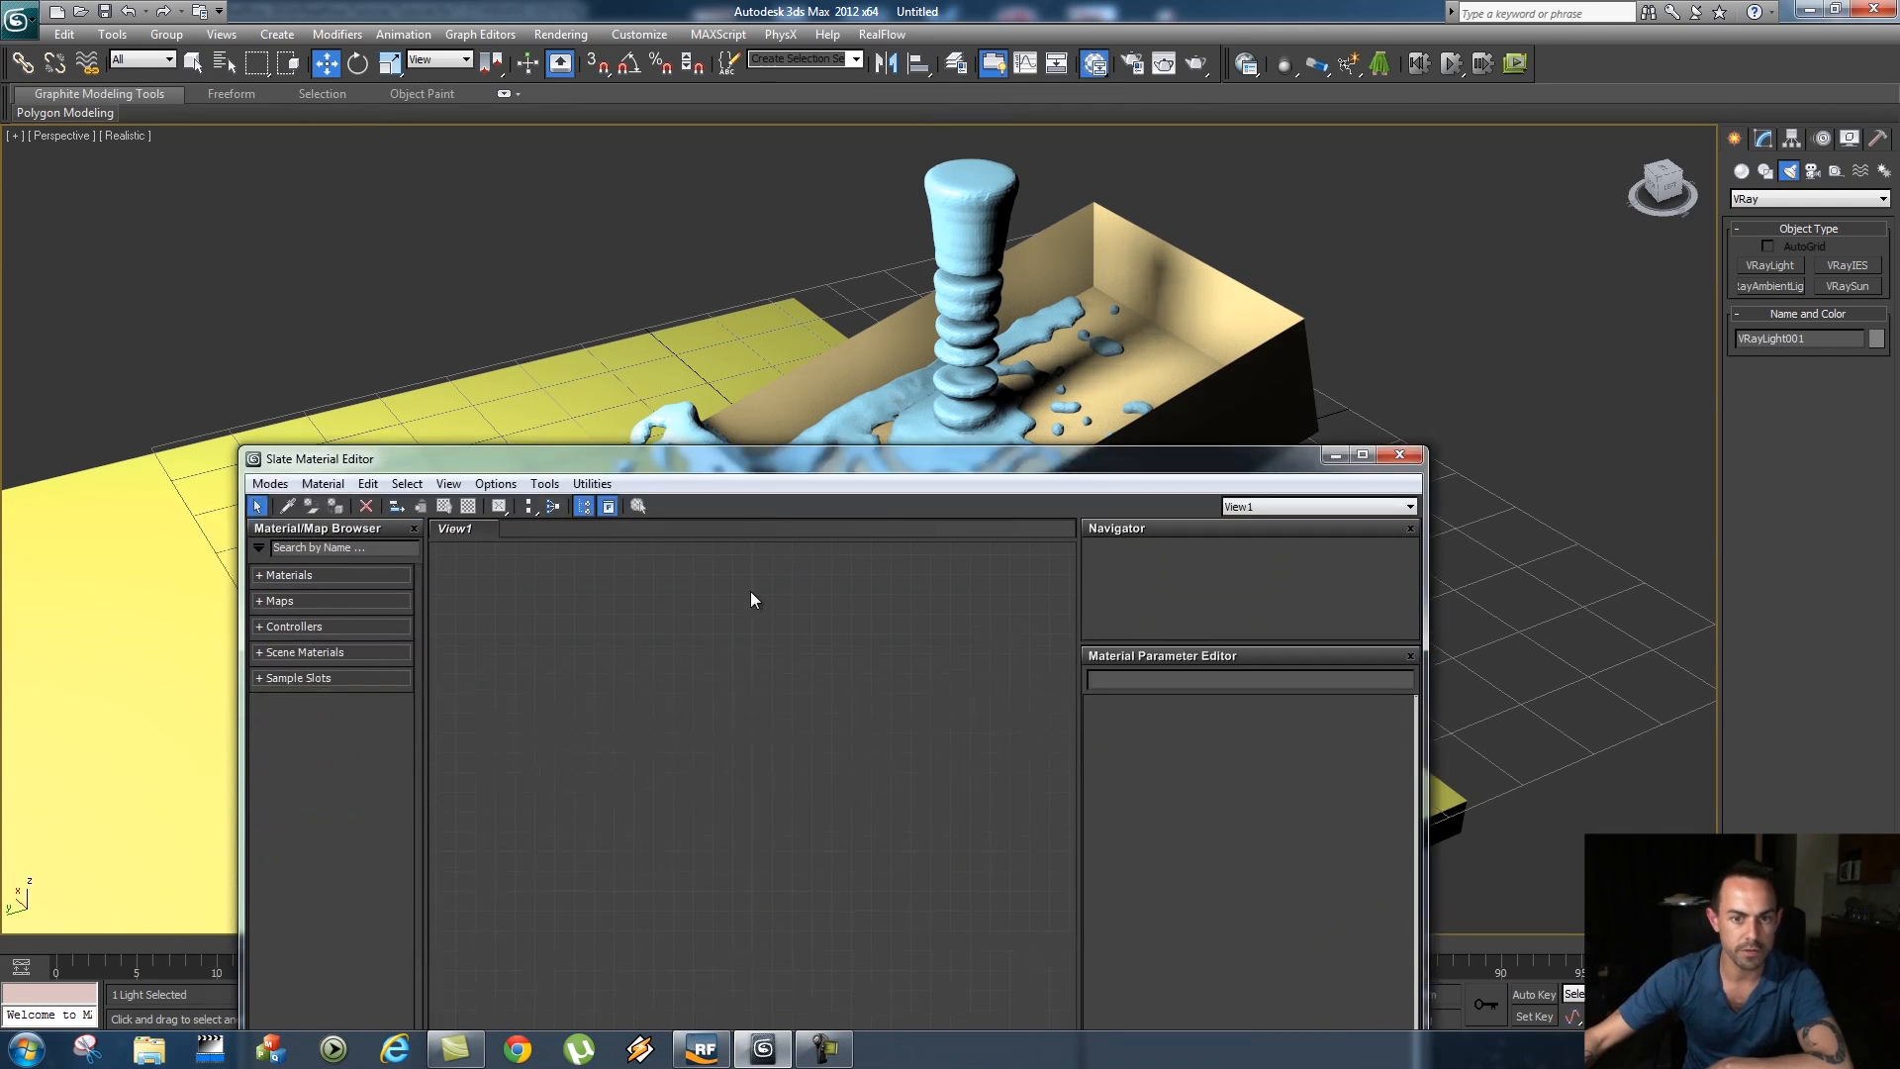
Create a VRayMtl water material with black diffuse and white reflection and refraction
{"action": "right_click", "coordinate": [752, 598]}
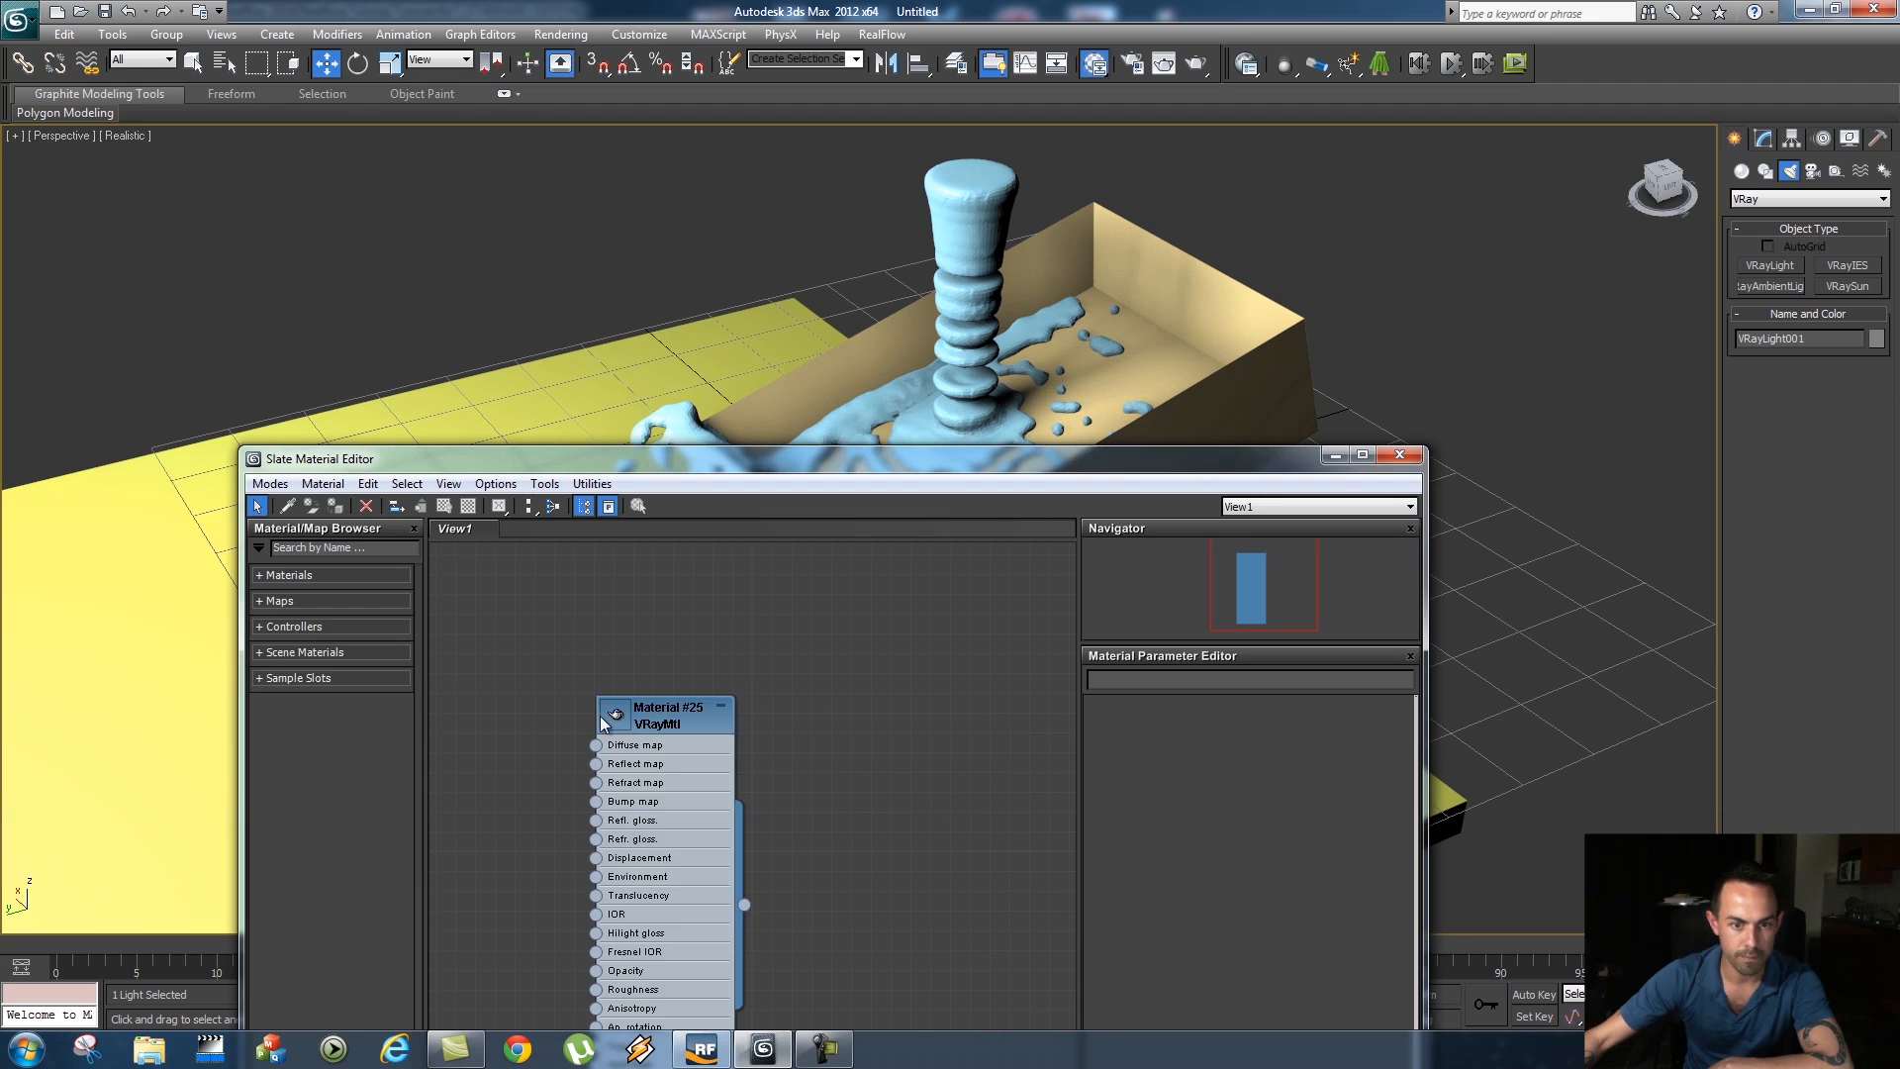
{"action": "left_click", "coordinate": [722, 708]}
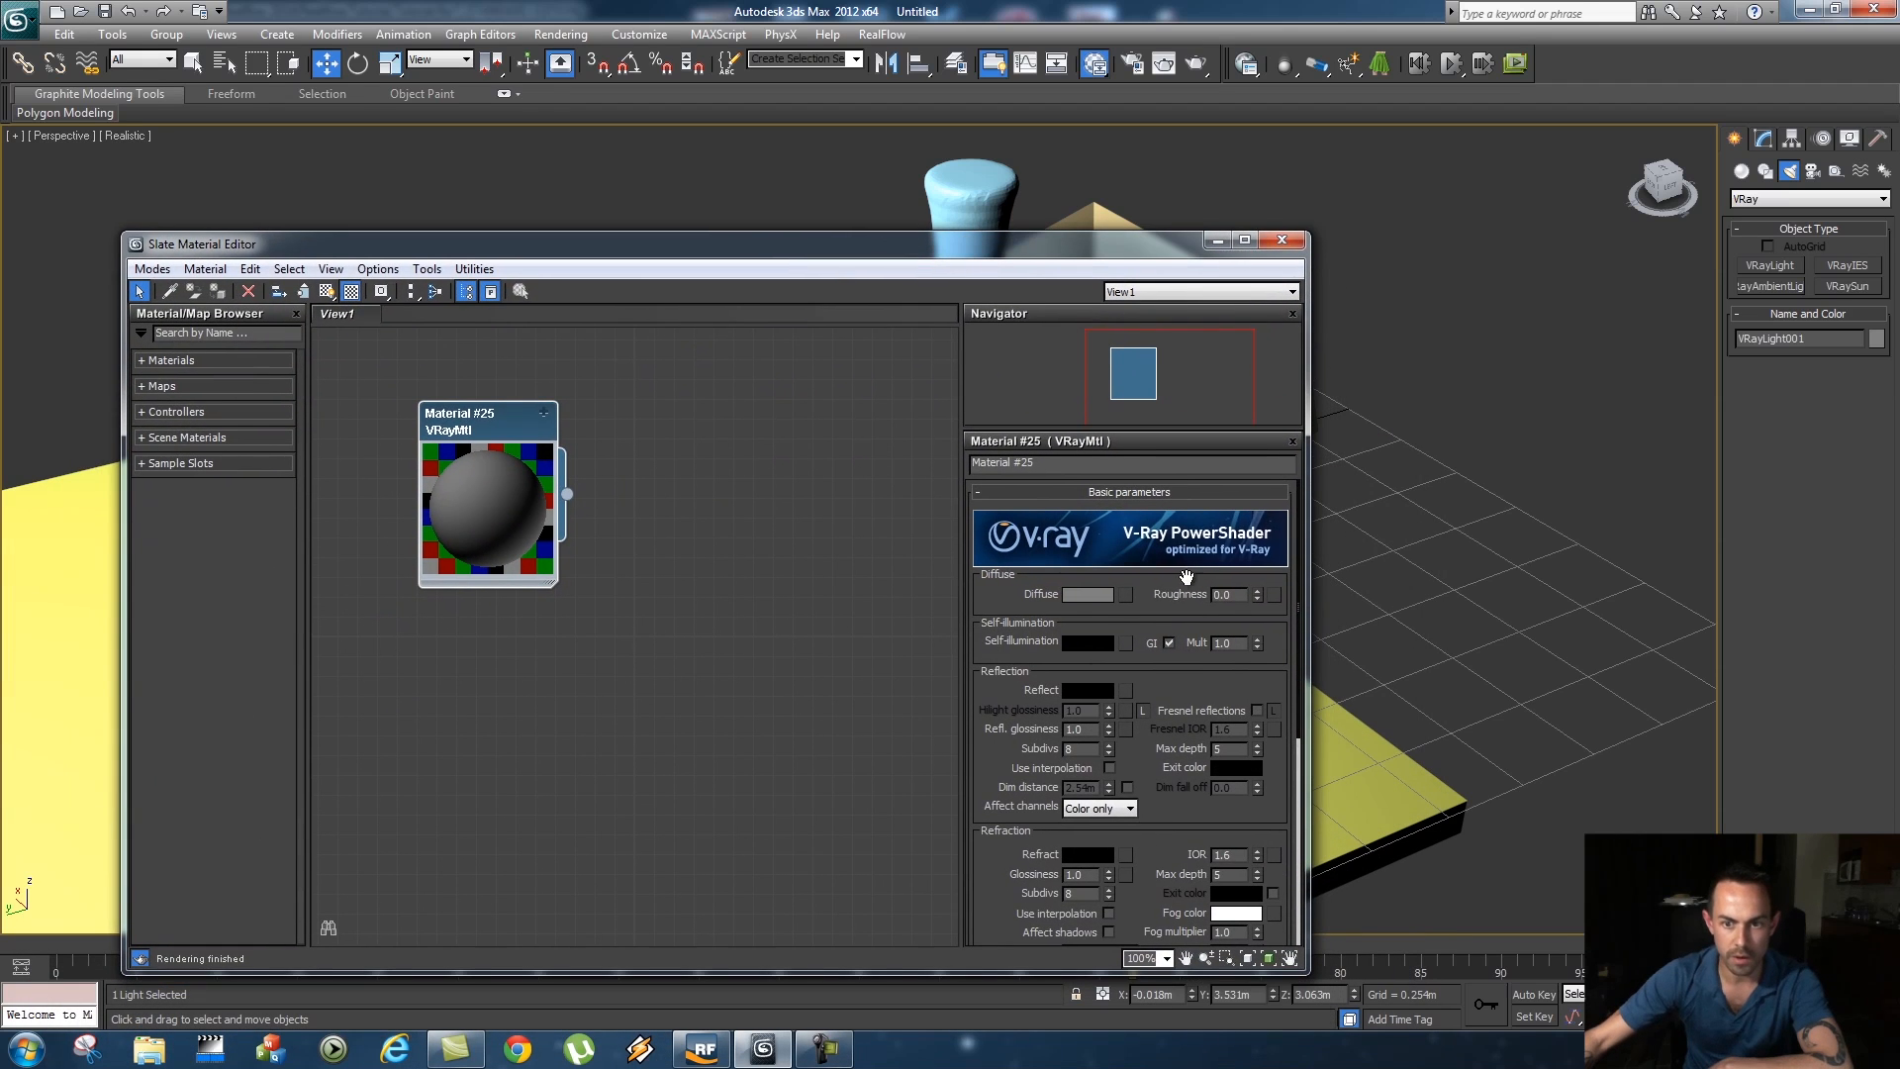
{"action": "left_click", "coordinate": [1088, 594]}
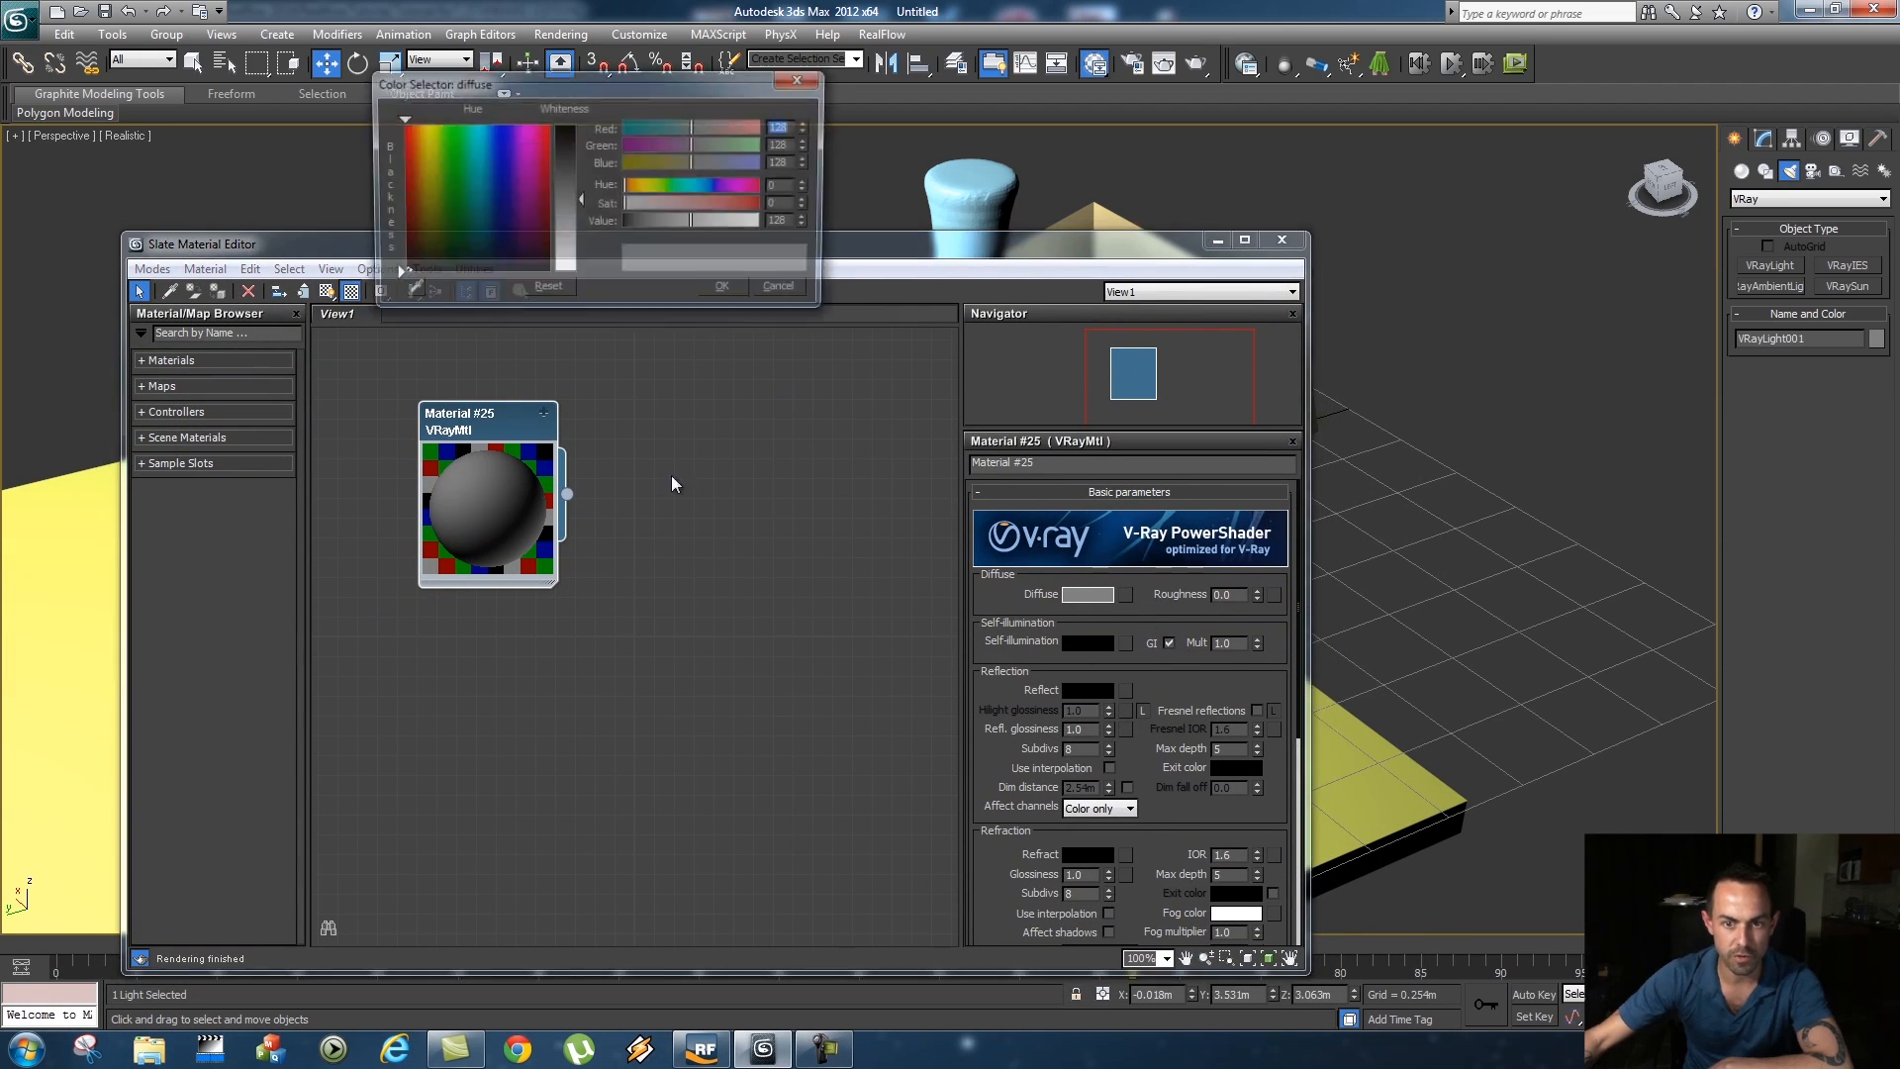
{"action": "left_click", "coordinate": [722, 285]}
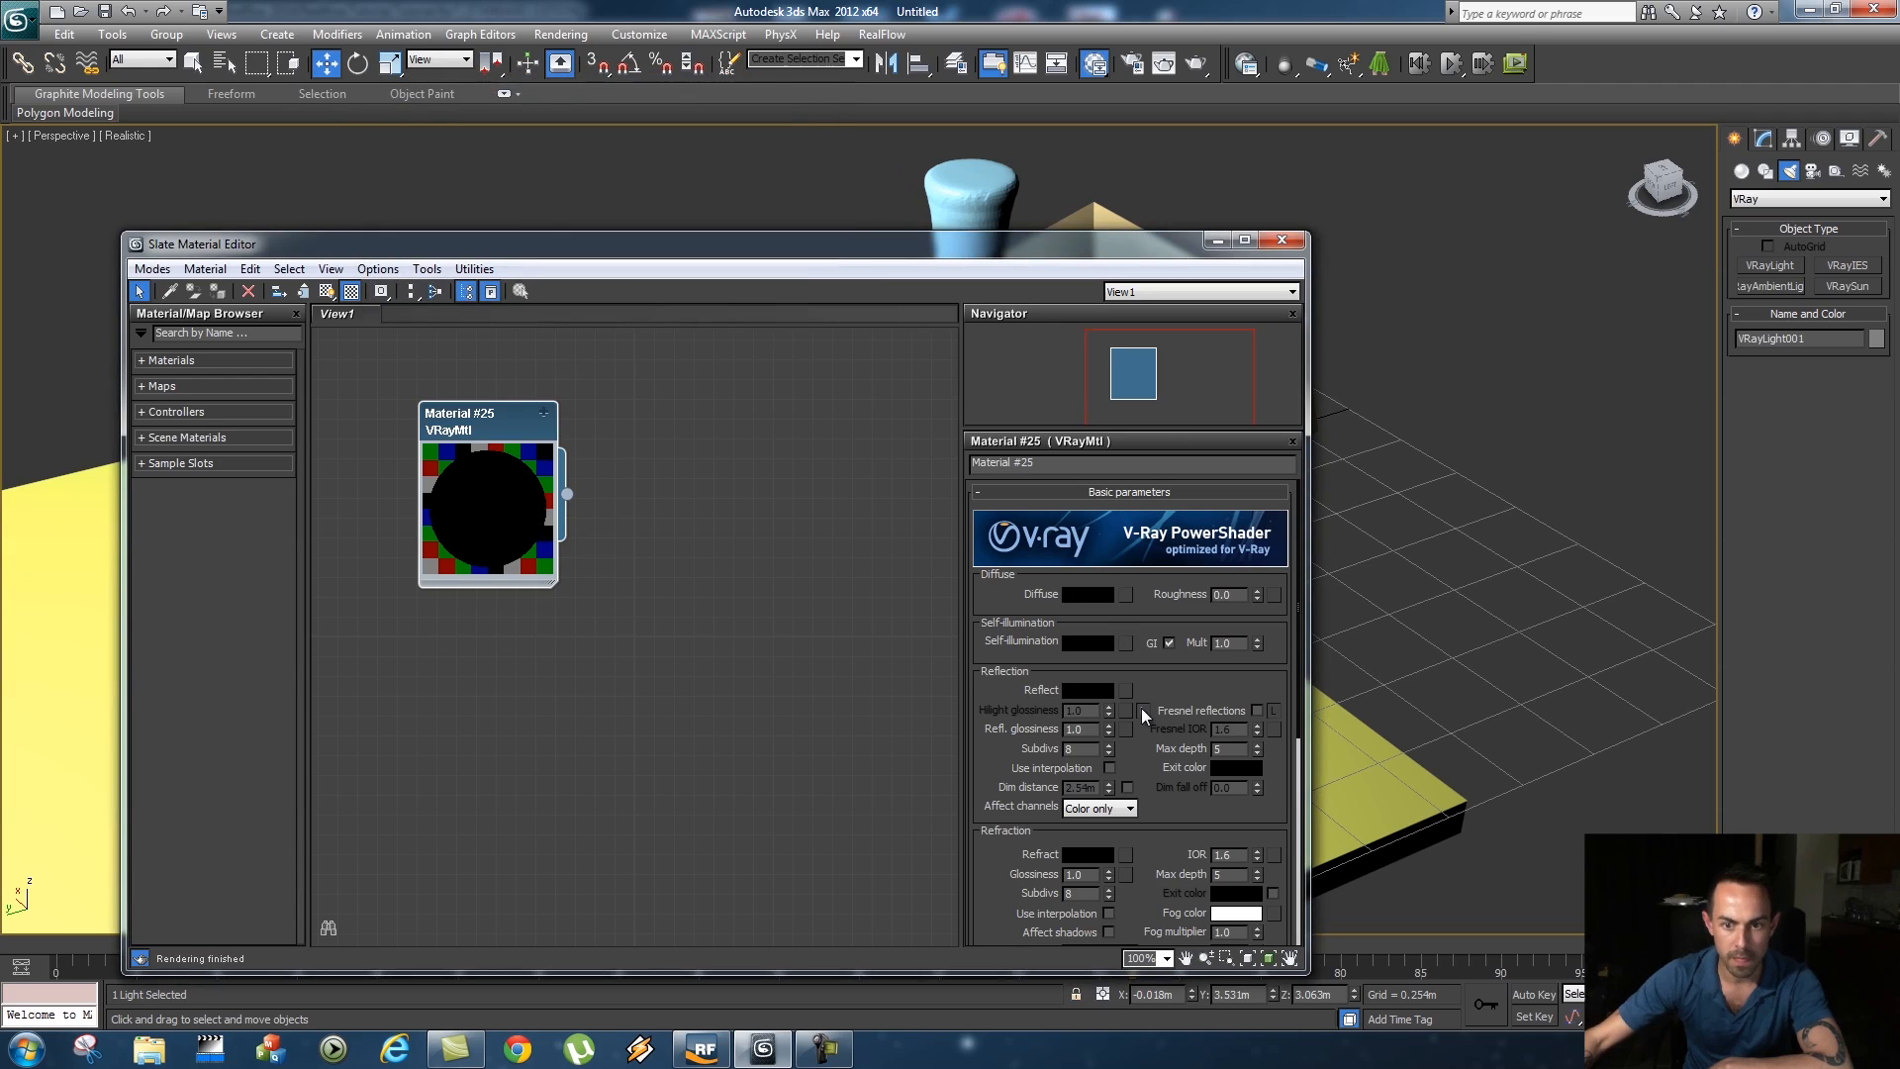
{"action": "left_click", "coordinate": [1088, 689]}
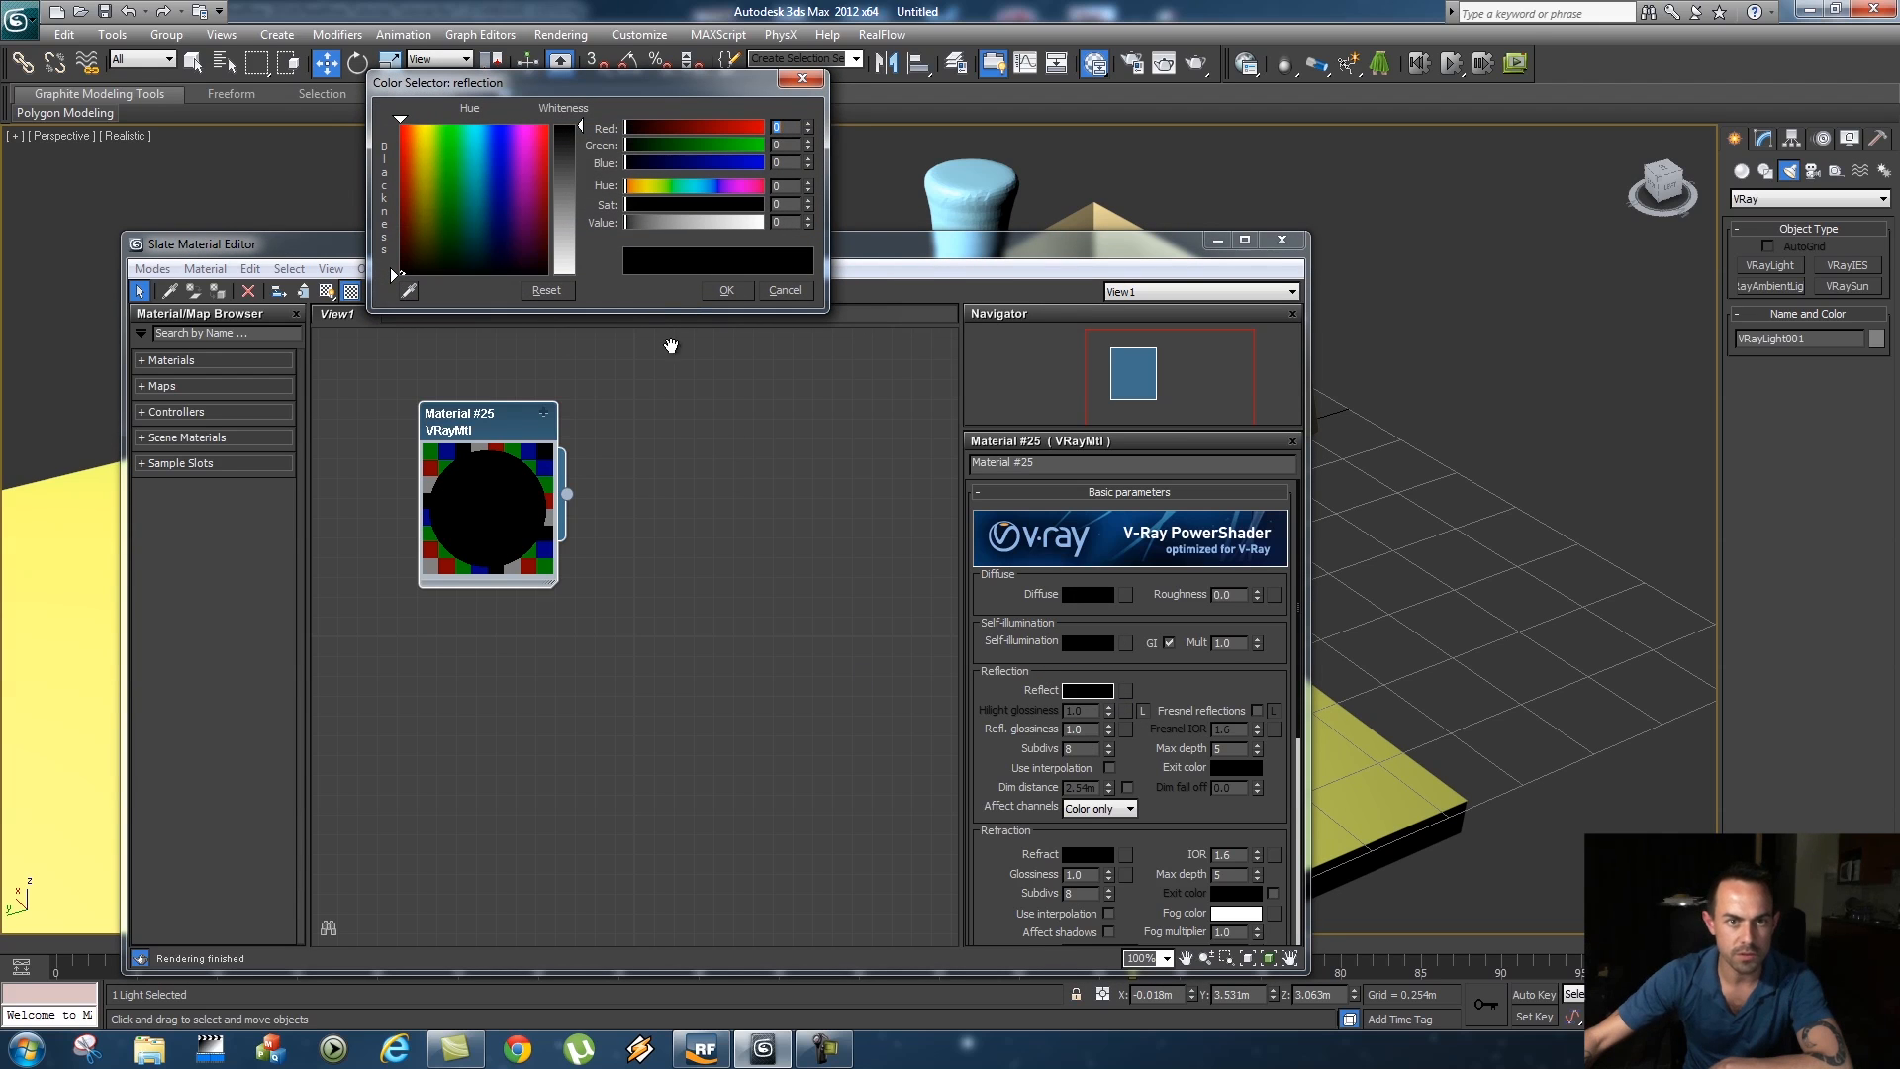
{"action": "mouse_move", "coordinate": [574, 158]}
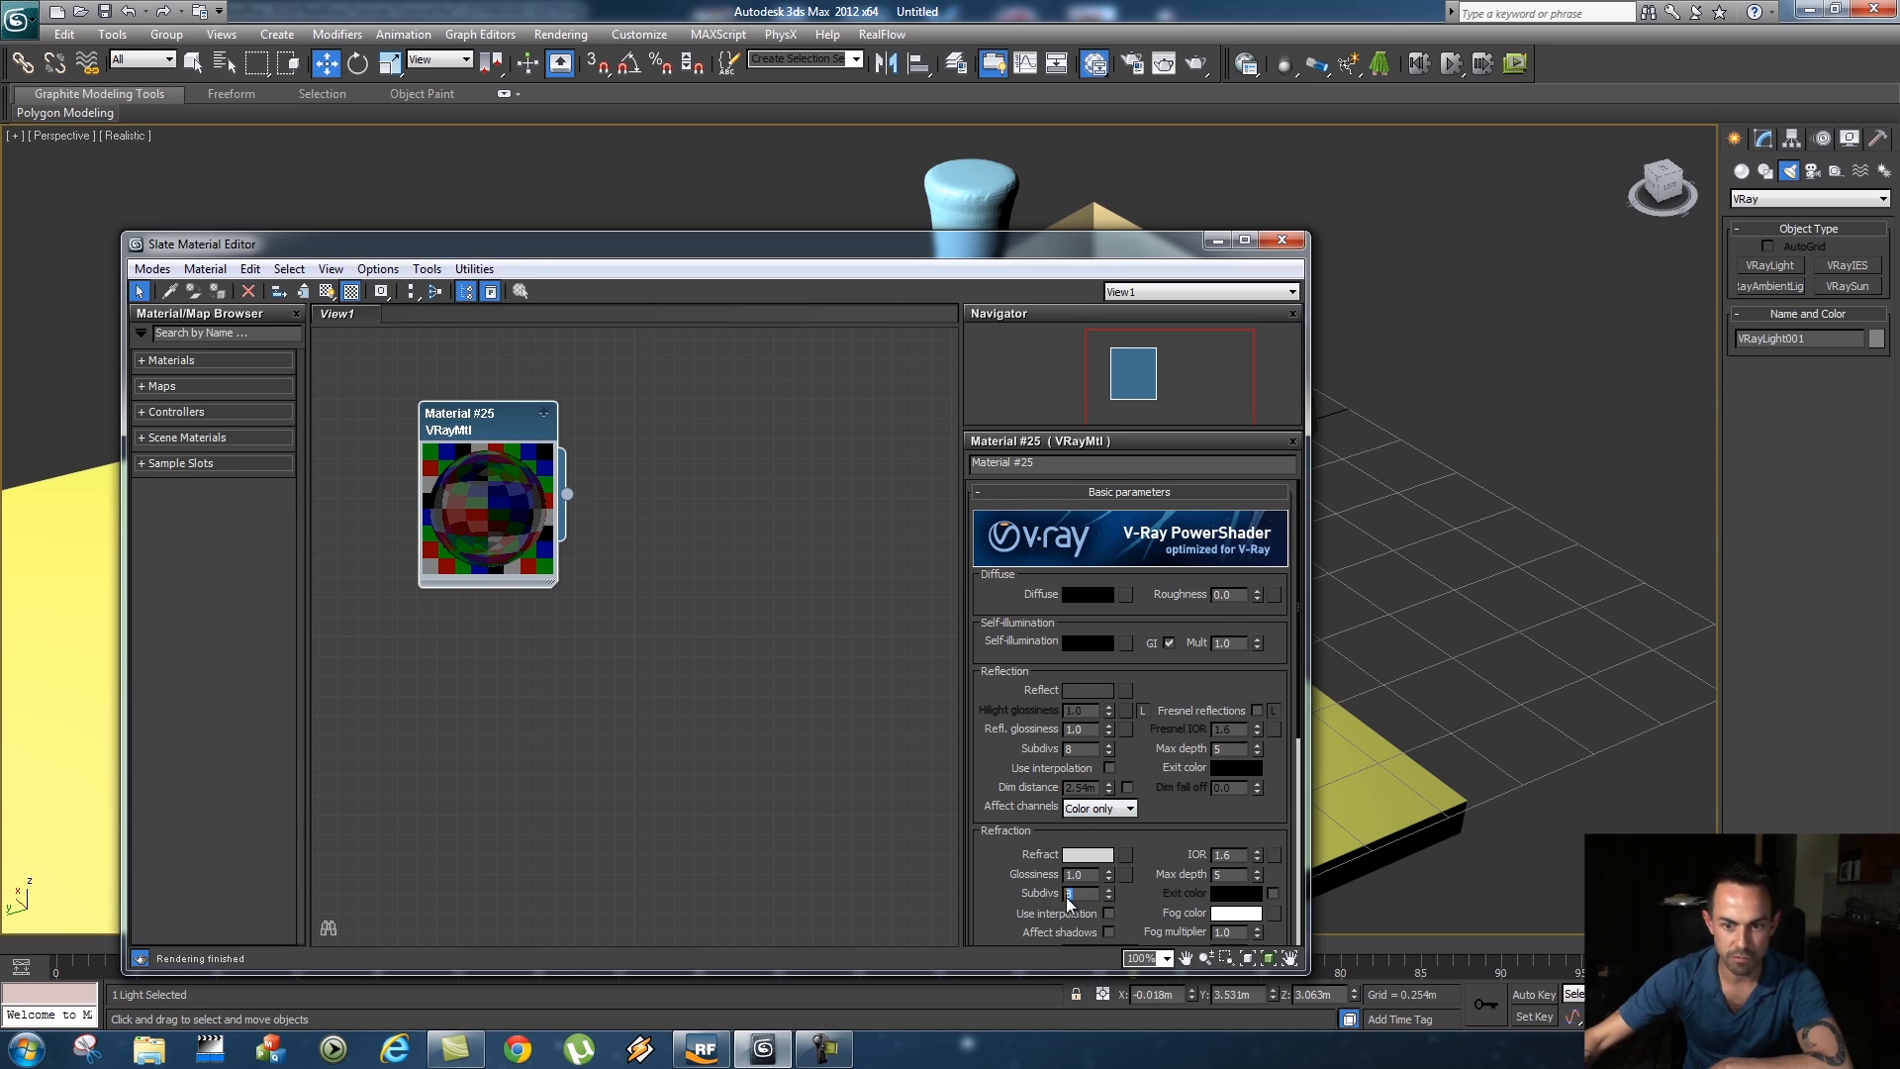
{"action": "left_click", "coordinate": [1104, 889]}
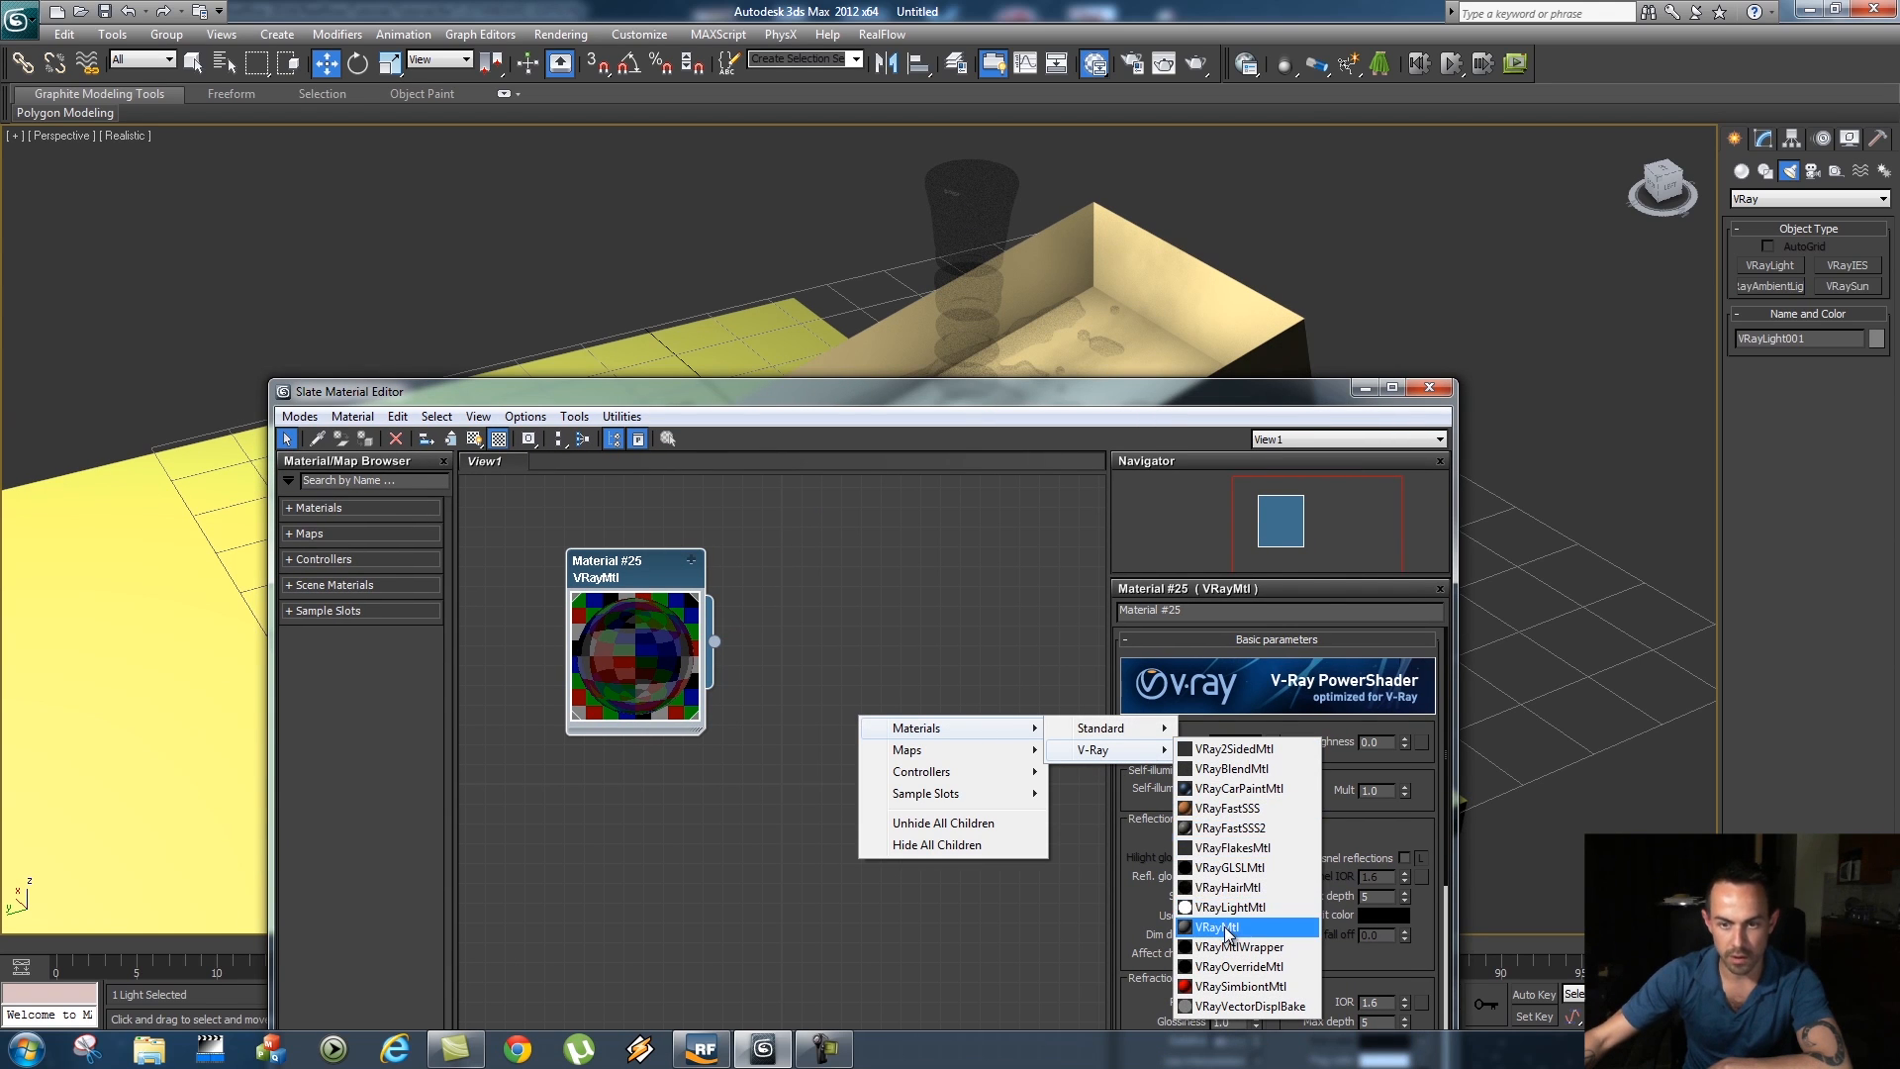
Create a second VRayMtl with a strong green diffuse and apply it to the box
{"action": "left_click", "coordinate": [1215, 926]}
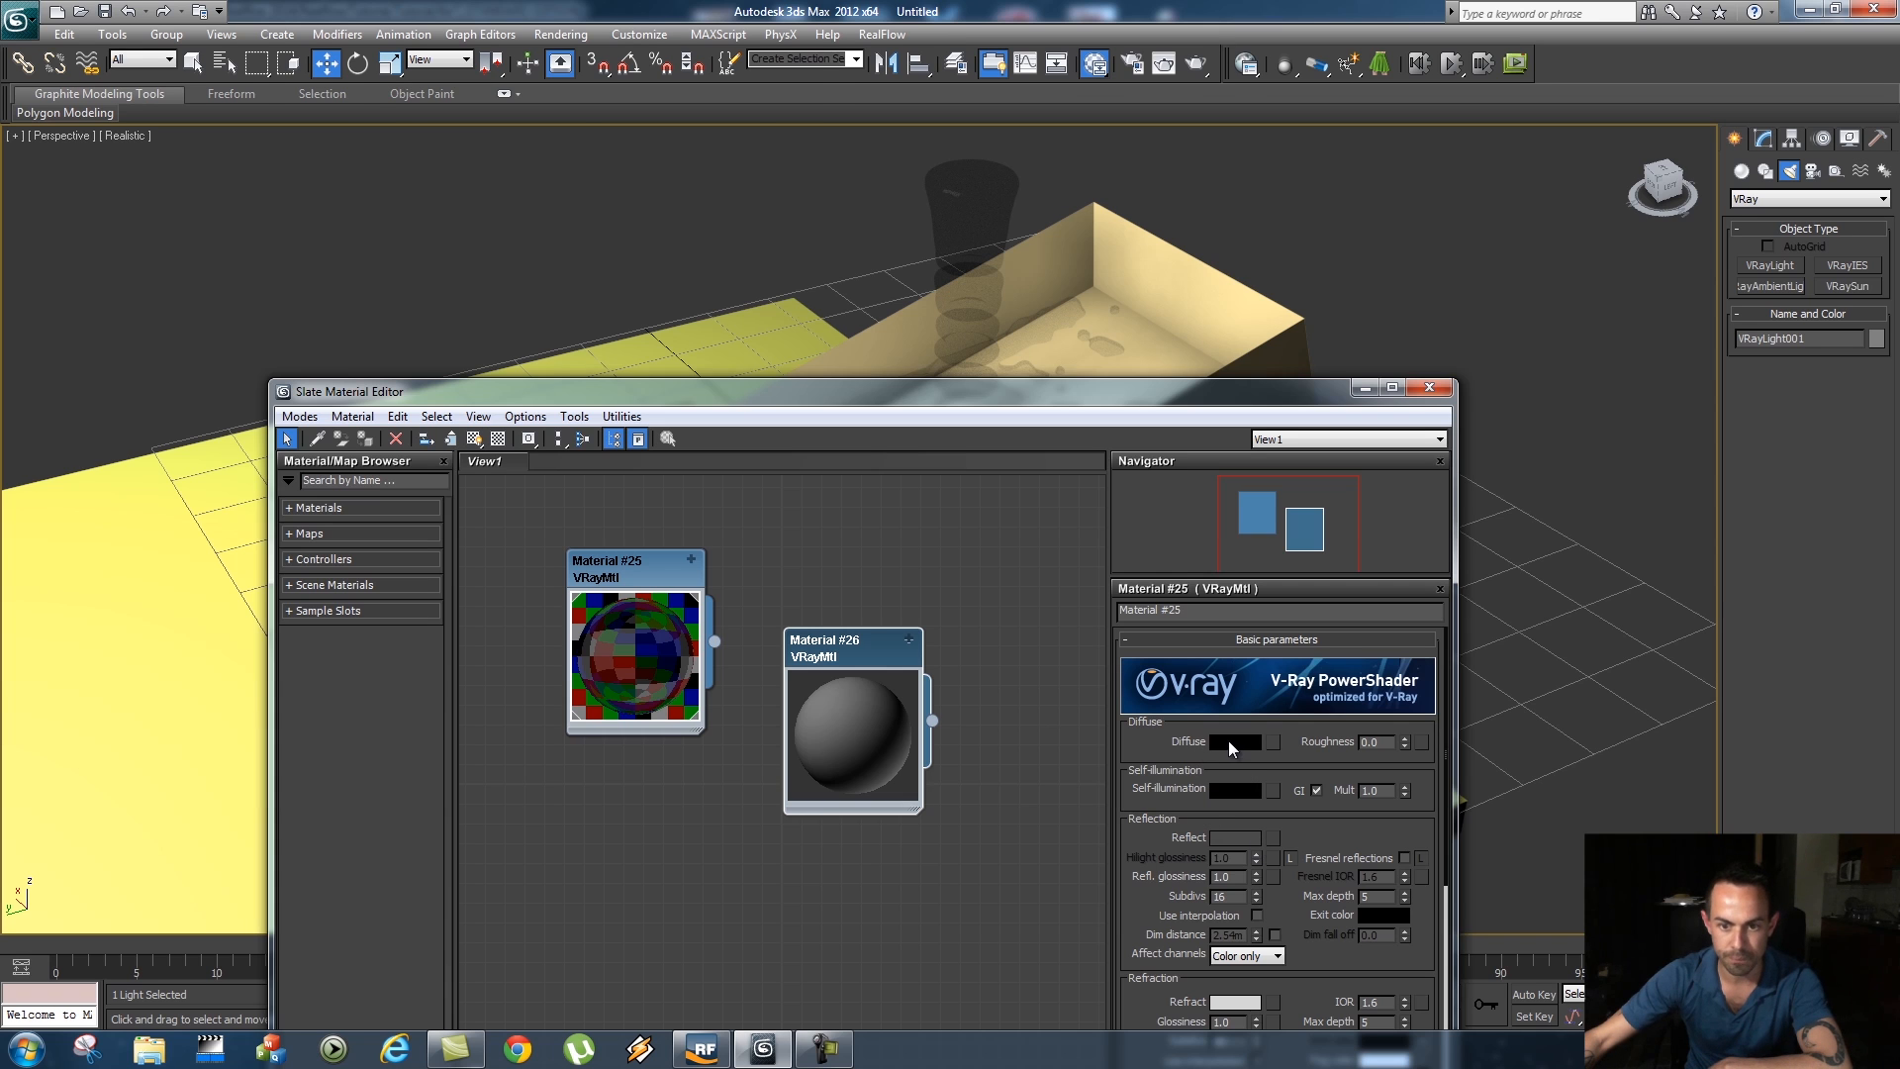
{"action": "left_click", "coordinate": [1243, 740]}
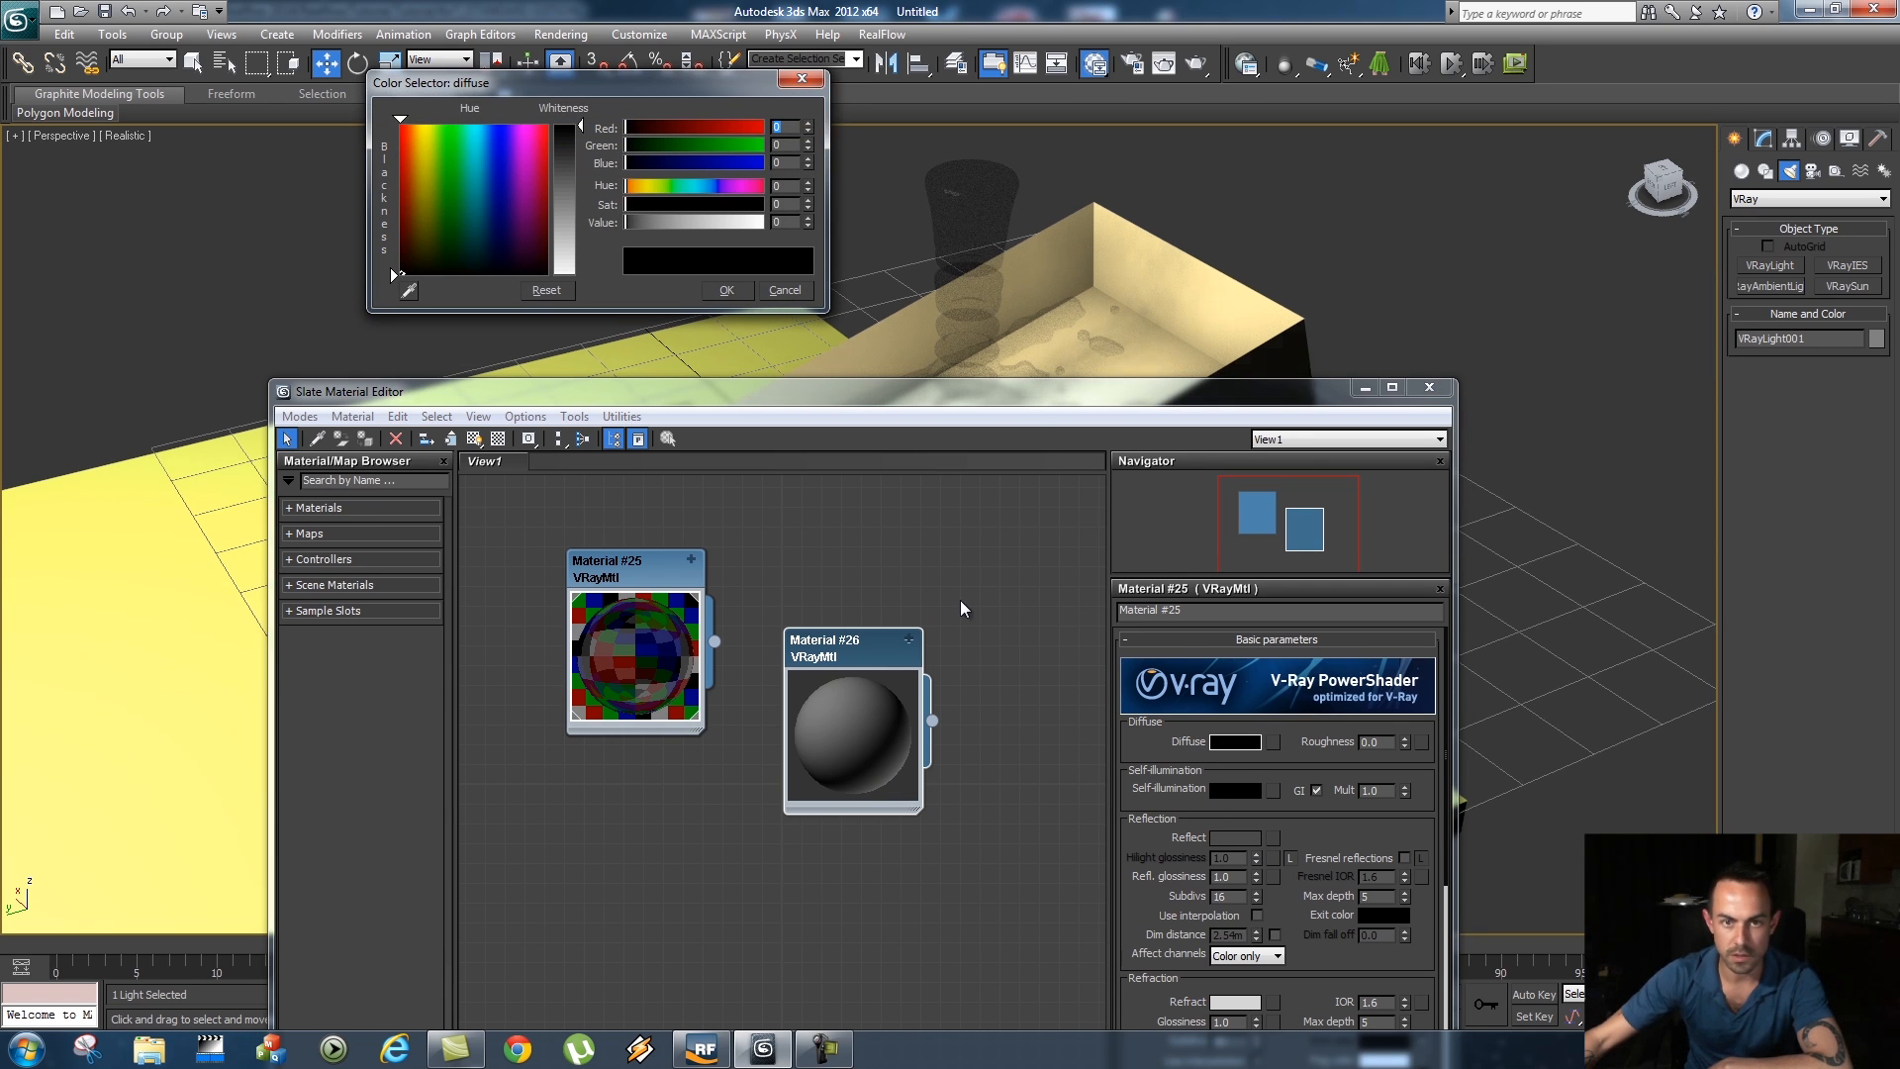
{"action": "left_click", "coordinate": [784, 289]}
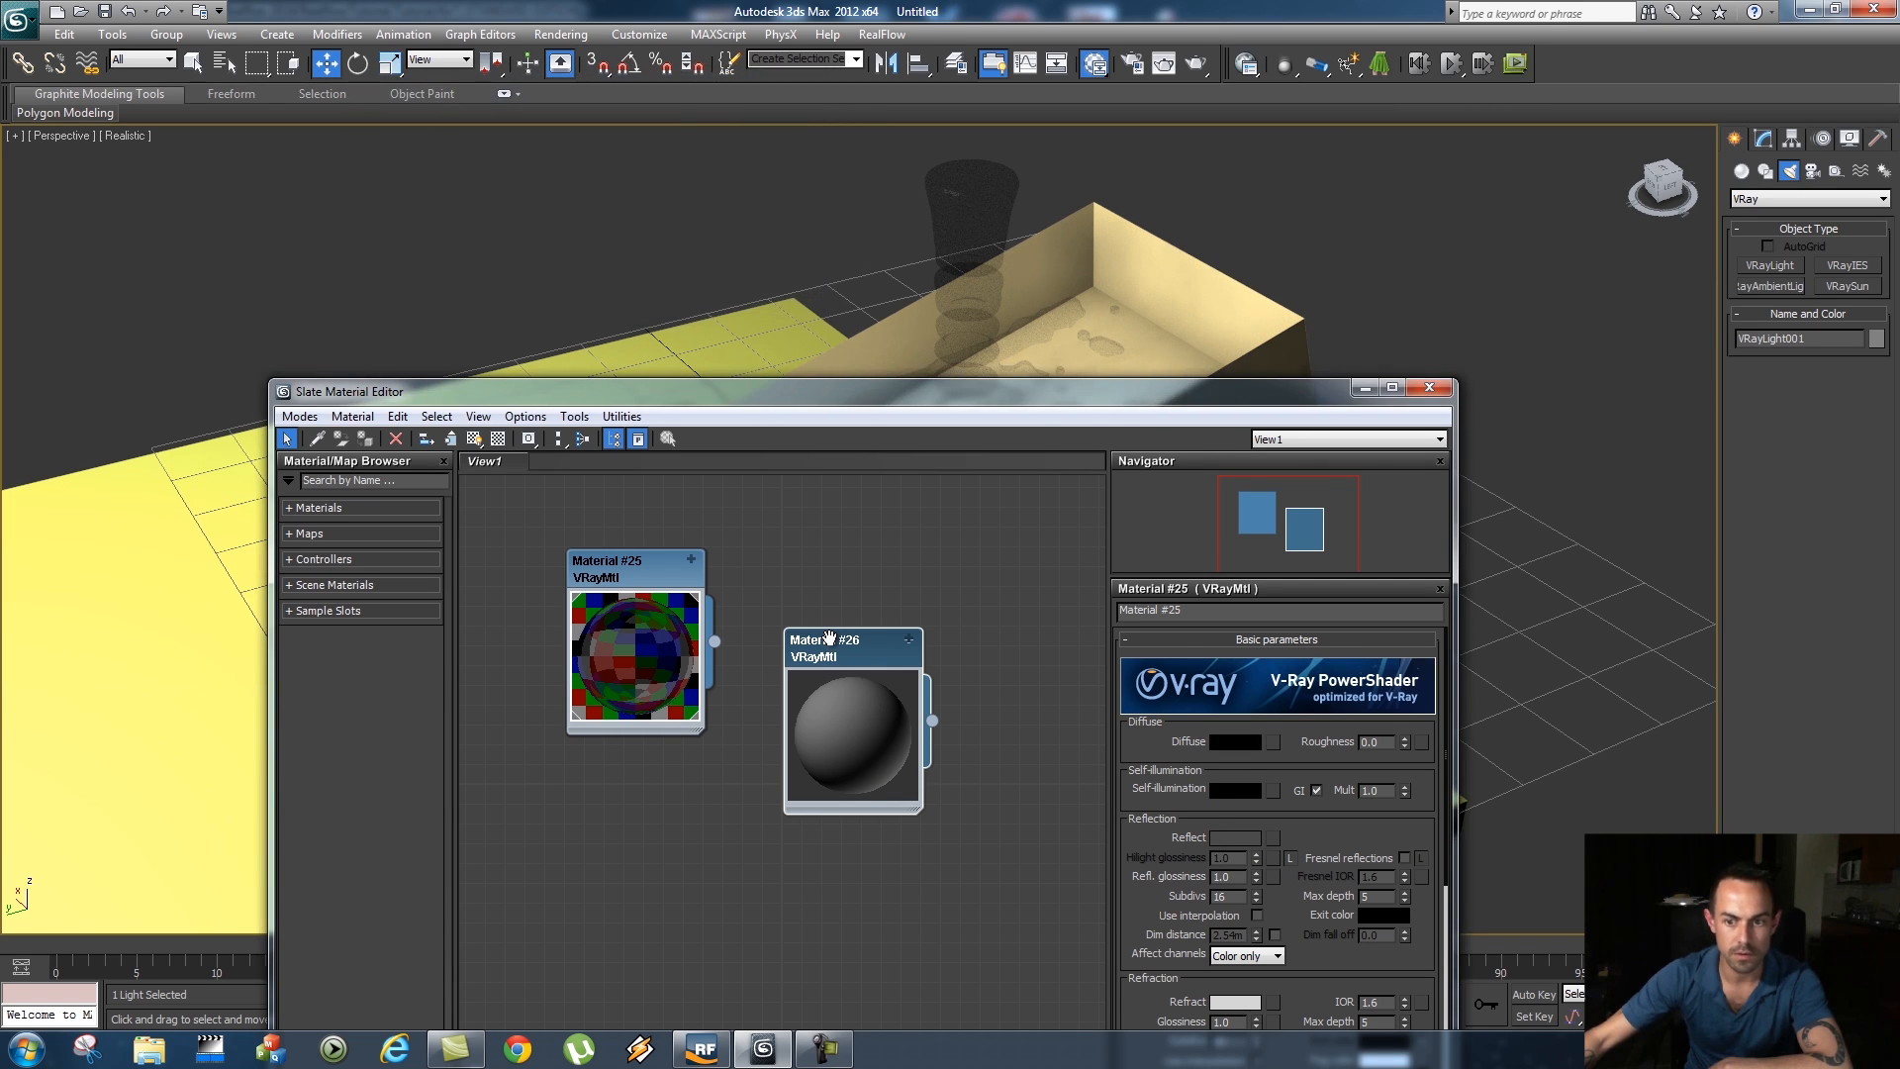
{"action": "left_click", "coordinate": [1242, 740]}
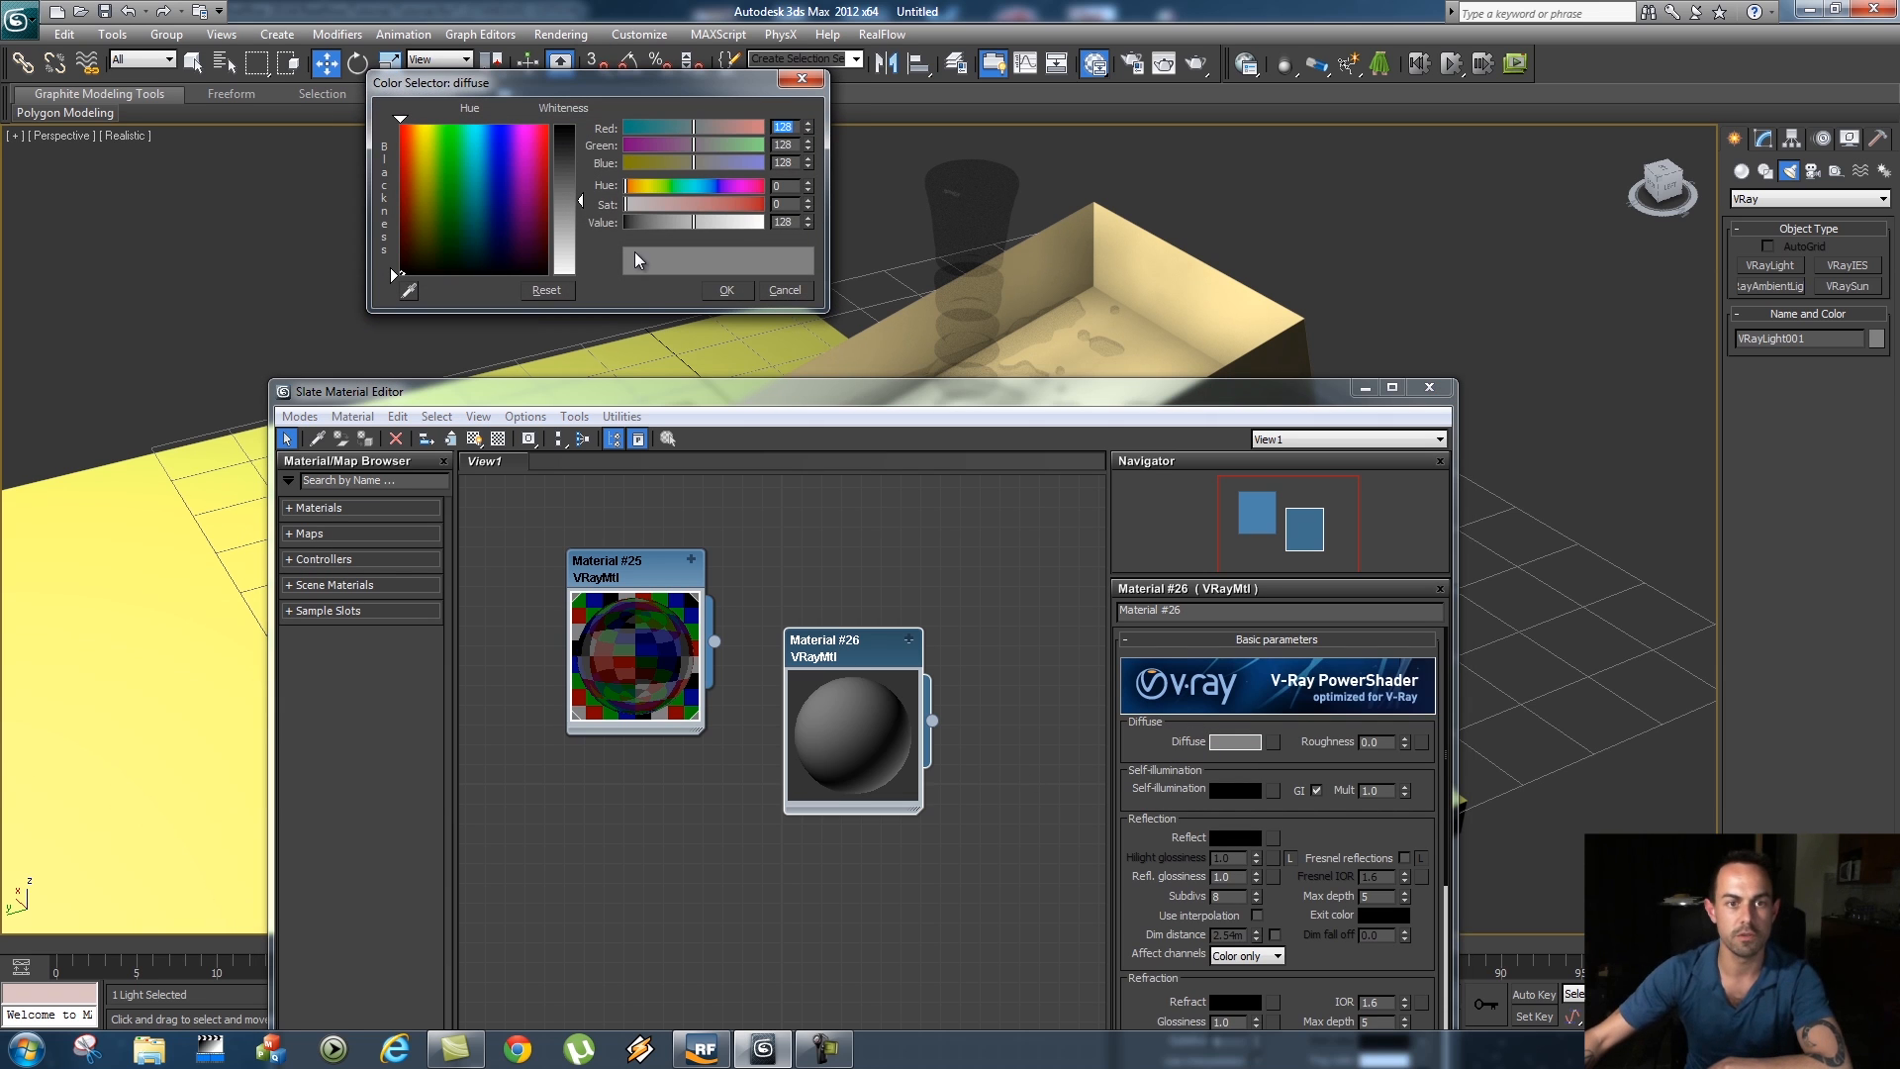
{"action": "left_click", "coordinate": [449, 204]}
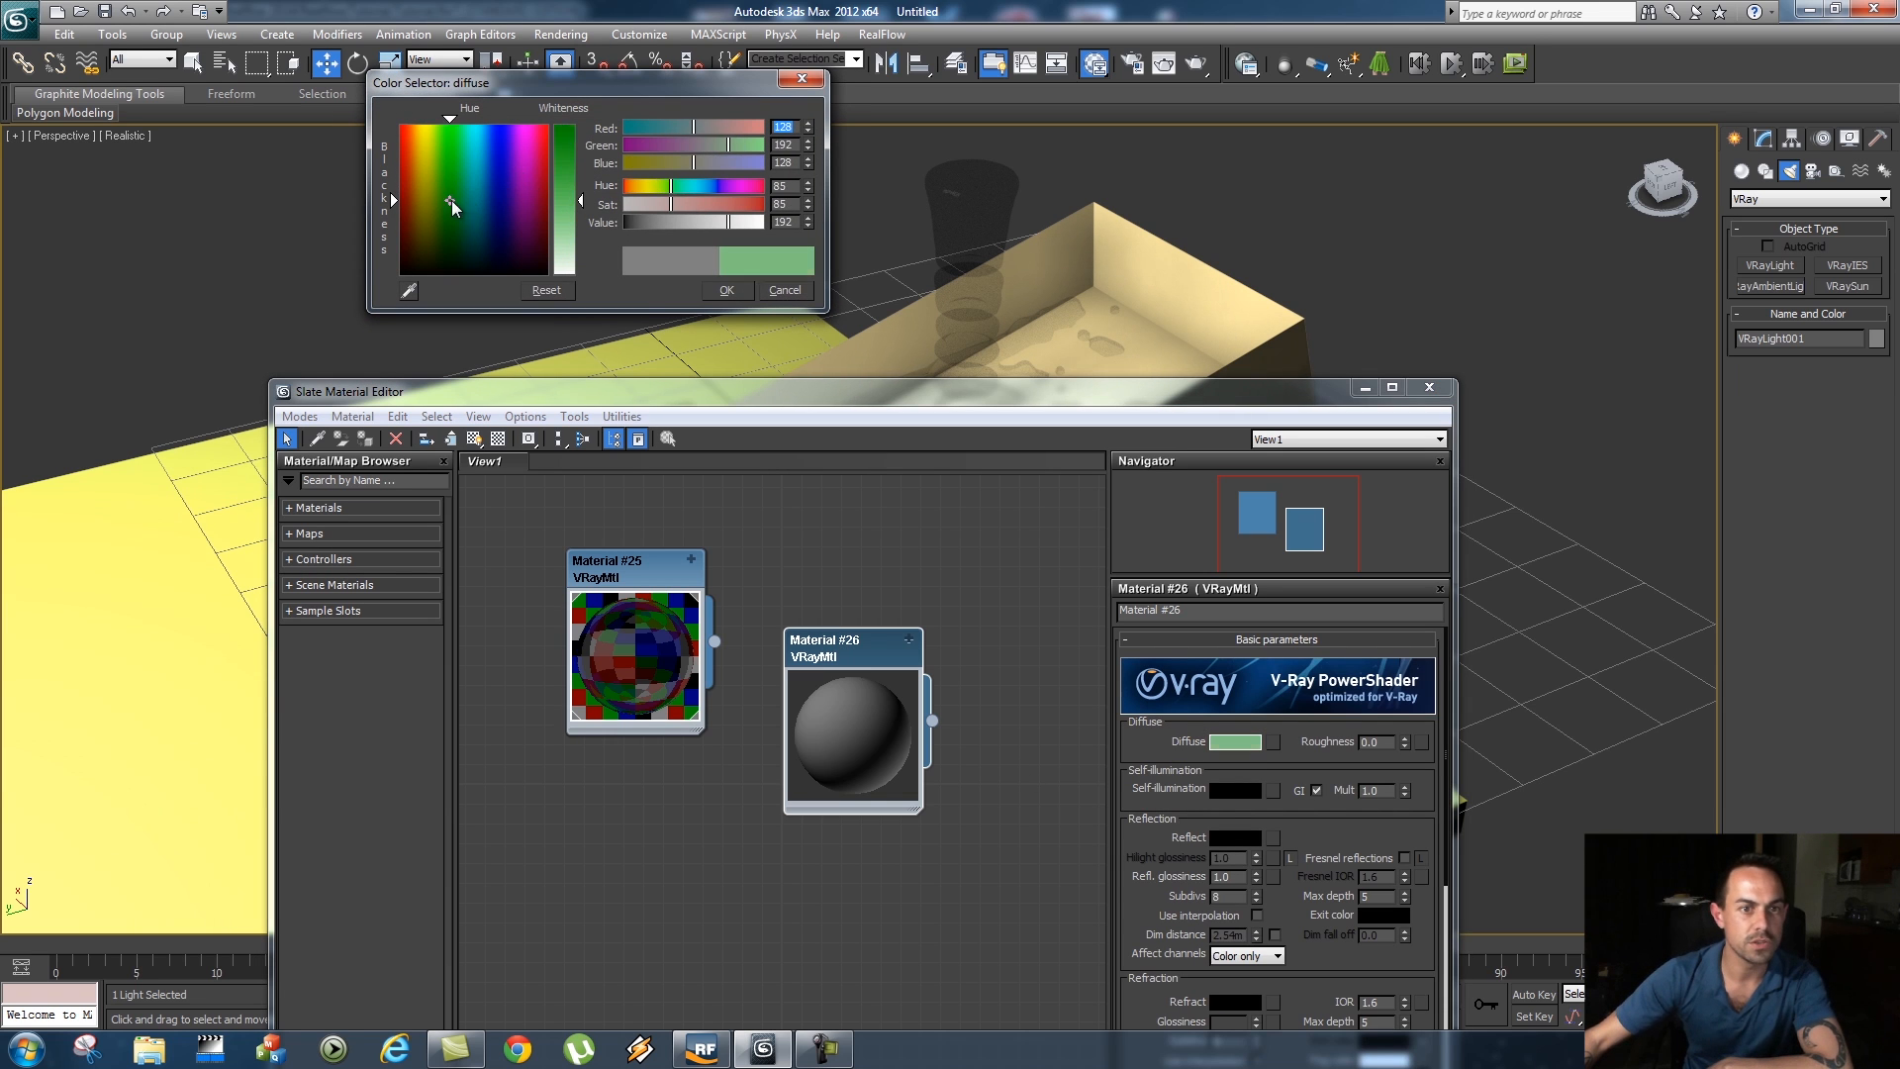
{"action": "left_click_drag", "start_coordinate": [452, 202], "coordinate": [451, 230]}
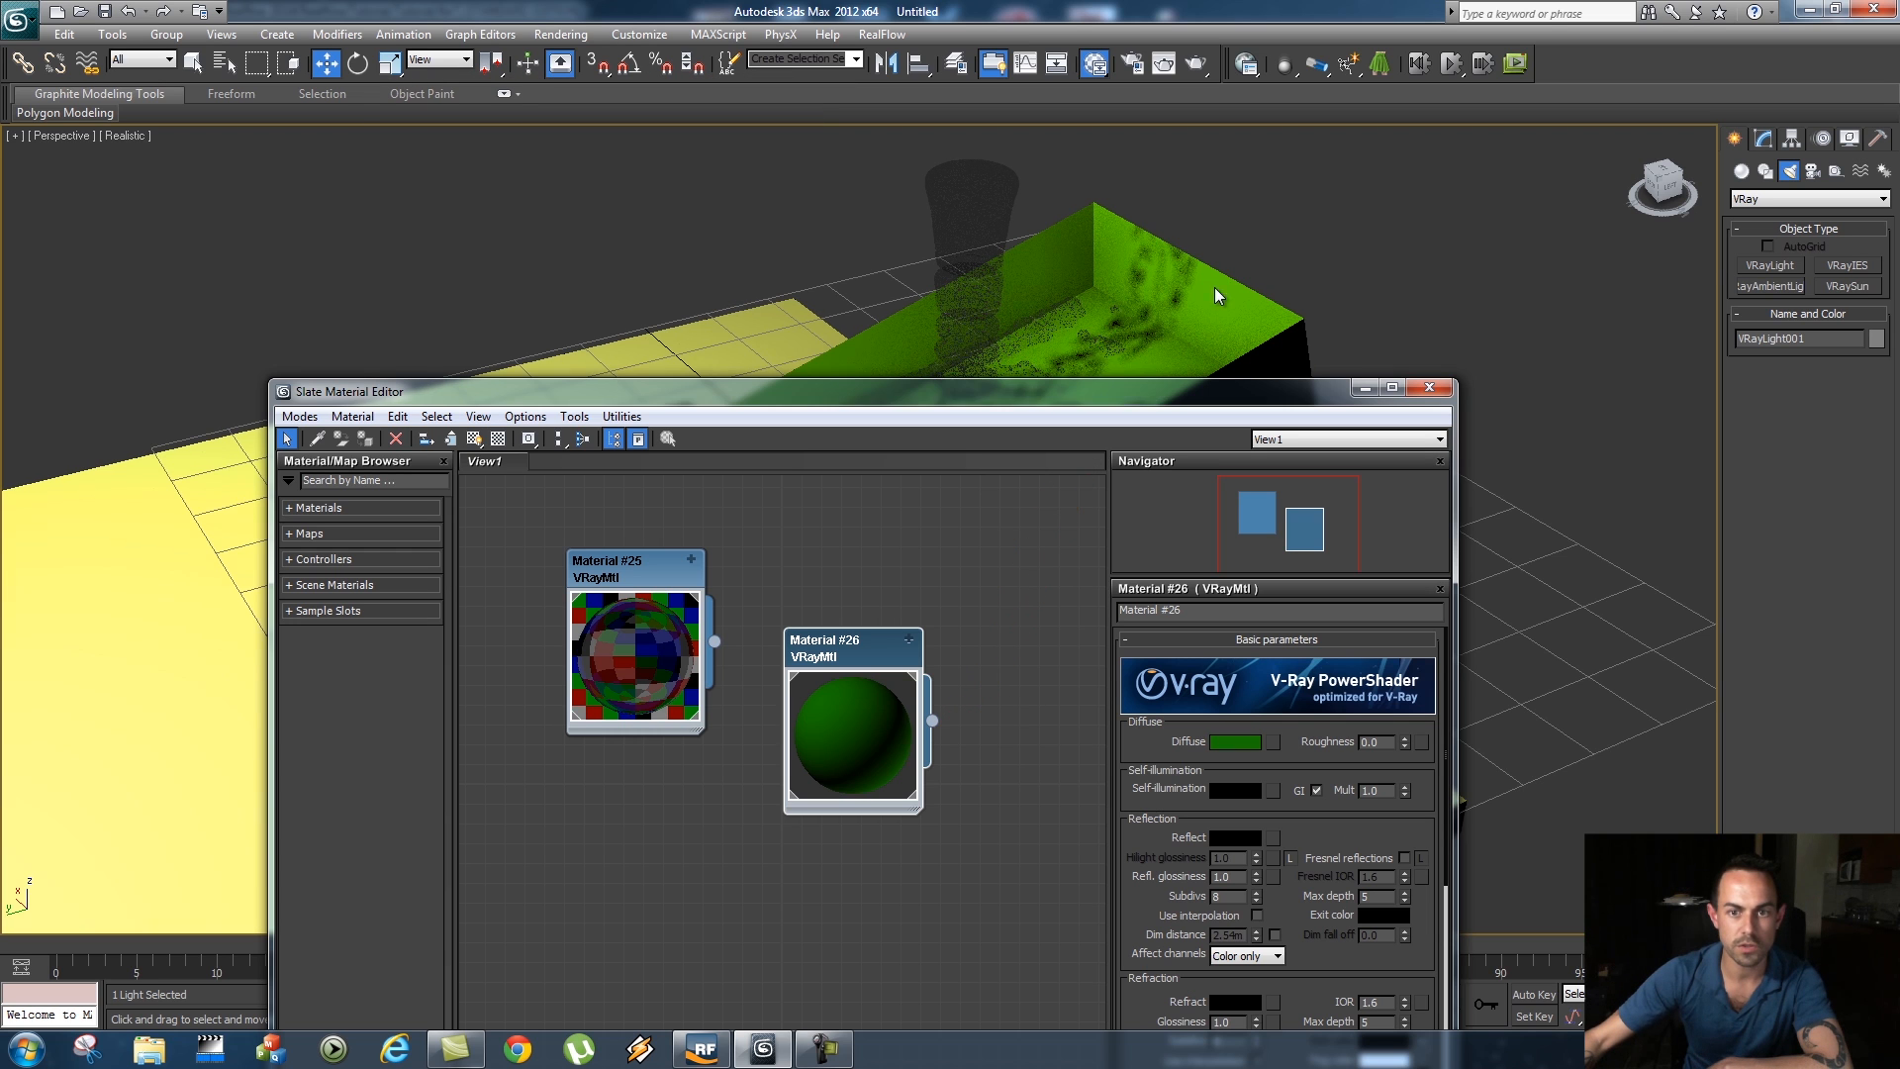
{"action": "left_click_drag", "start_coordinate": [849, 390], "coordinate": [966, 485]}
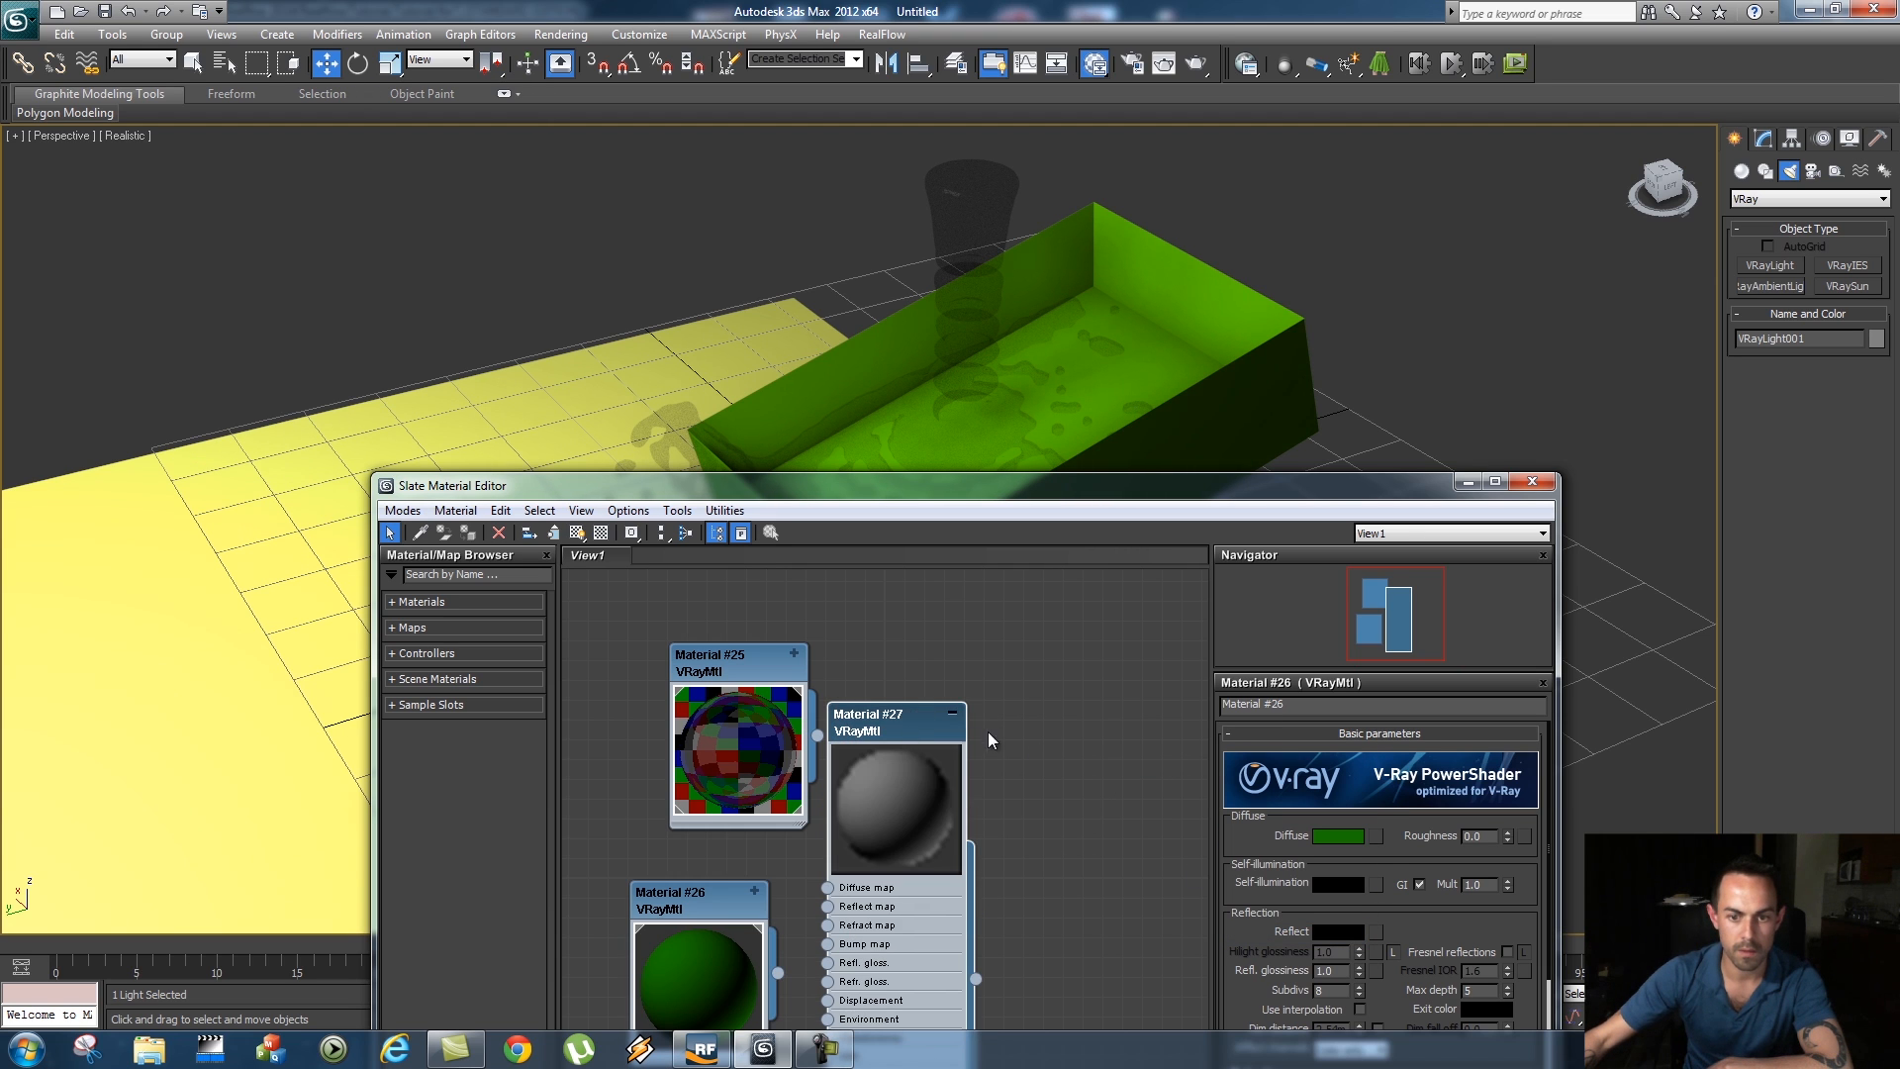
Give the third VRayMtl a blue diffuse and apply it to the floor plane
{"action": "left_click", "coordinate": [896, 793]}
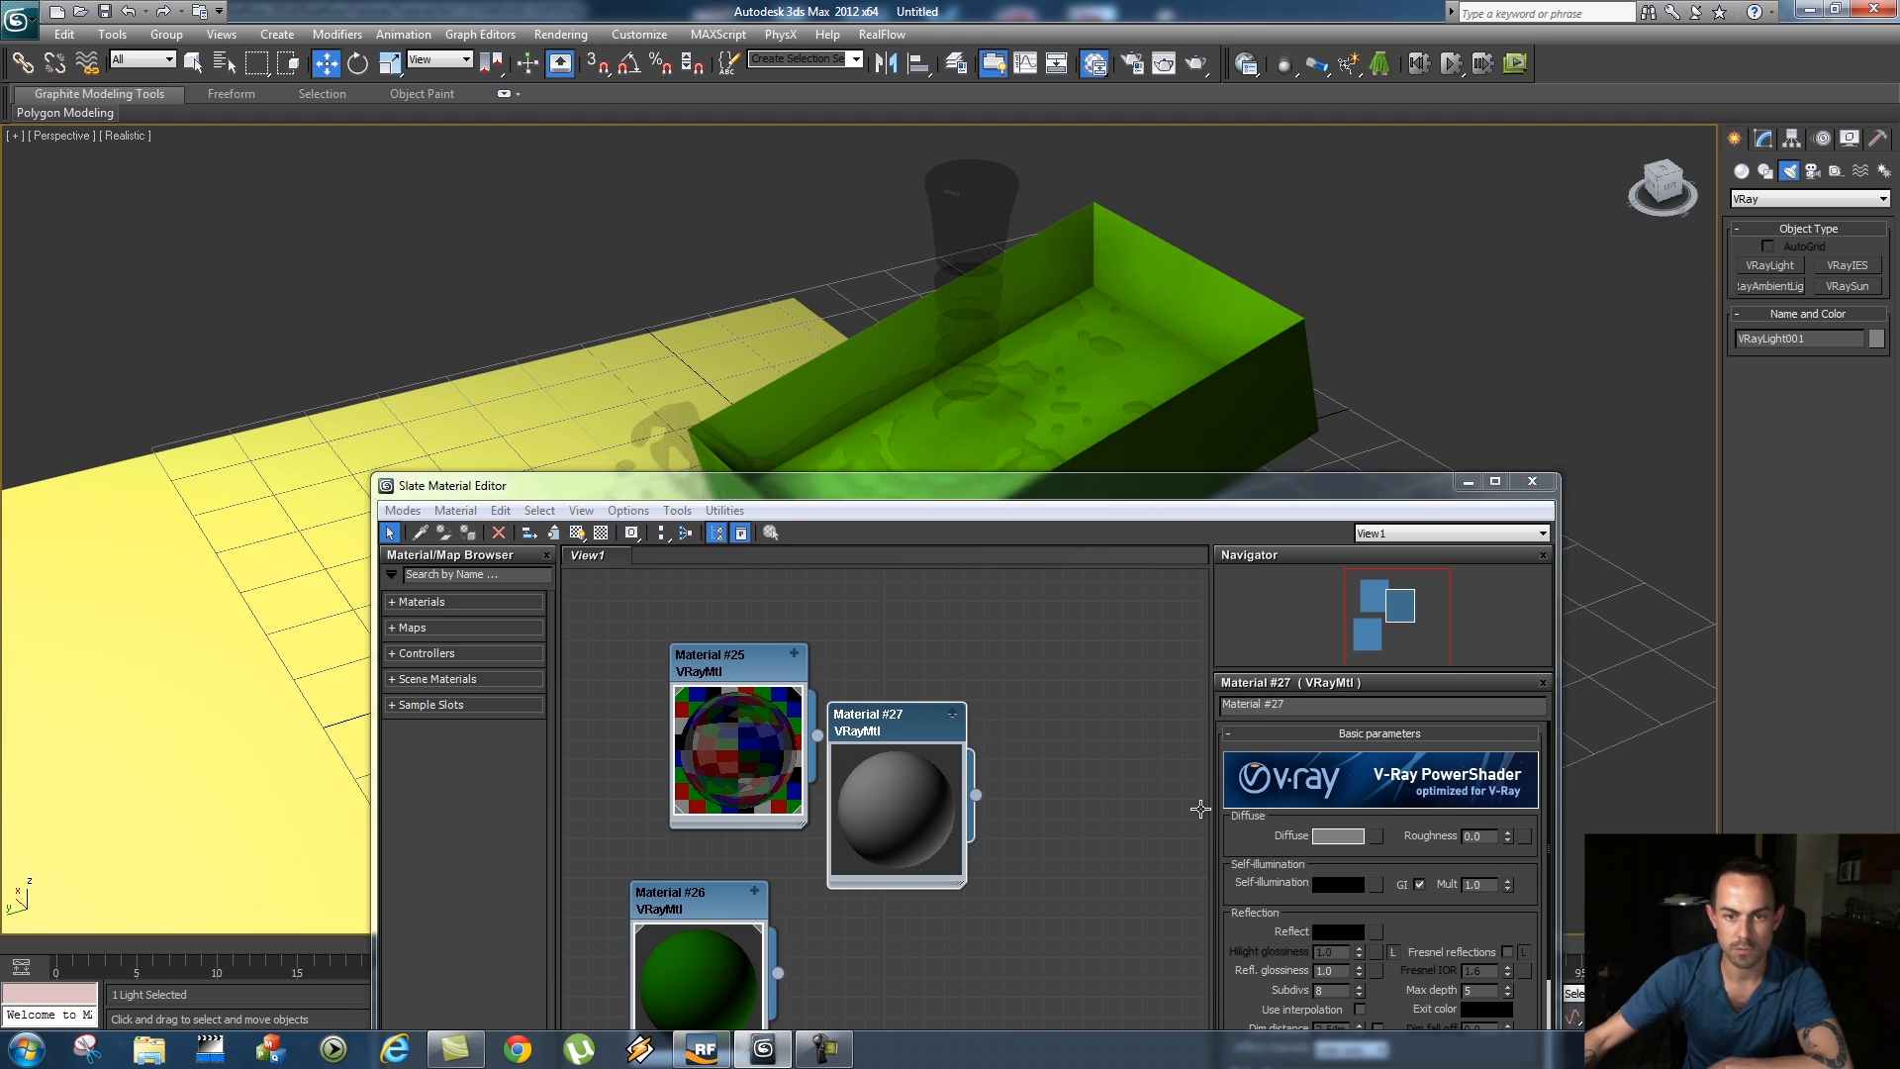
{"action": "left_click", "coordinate": [1340, 835]}
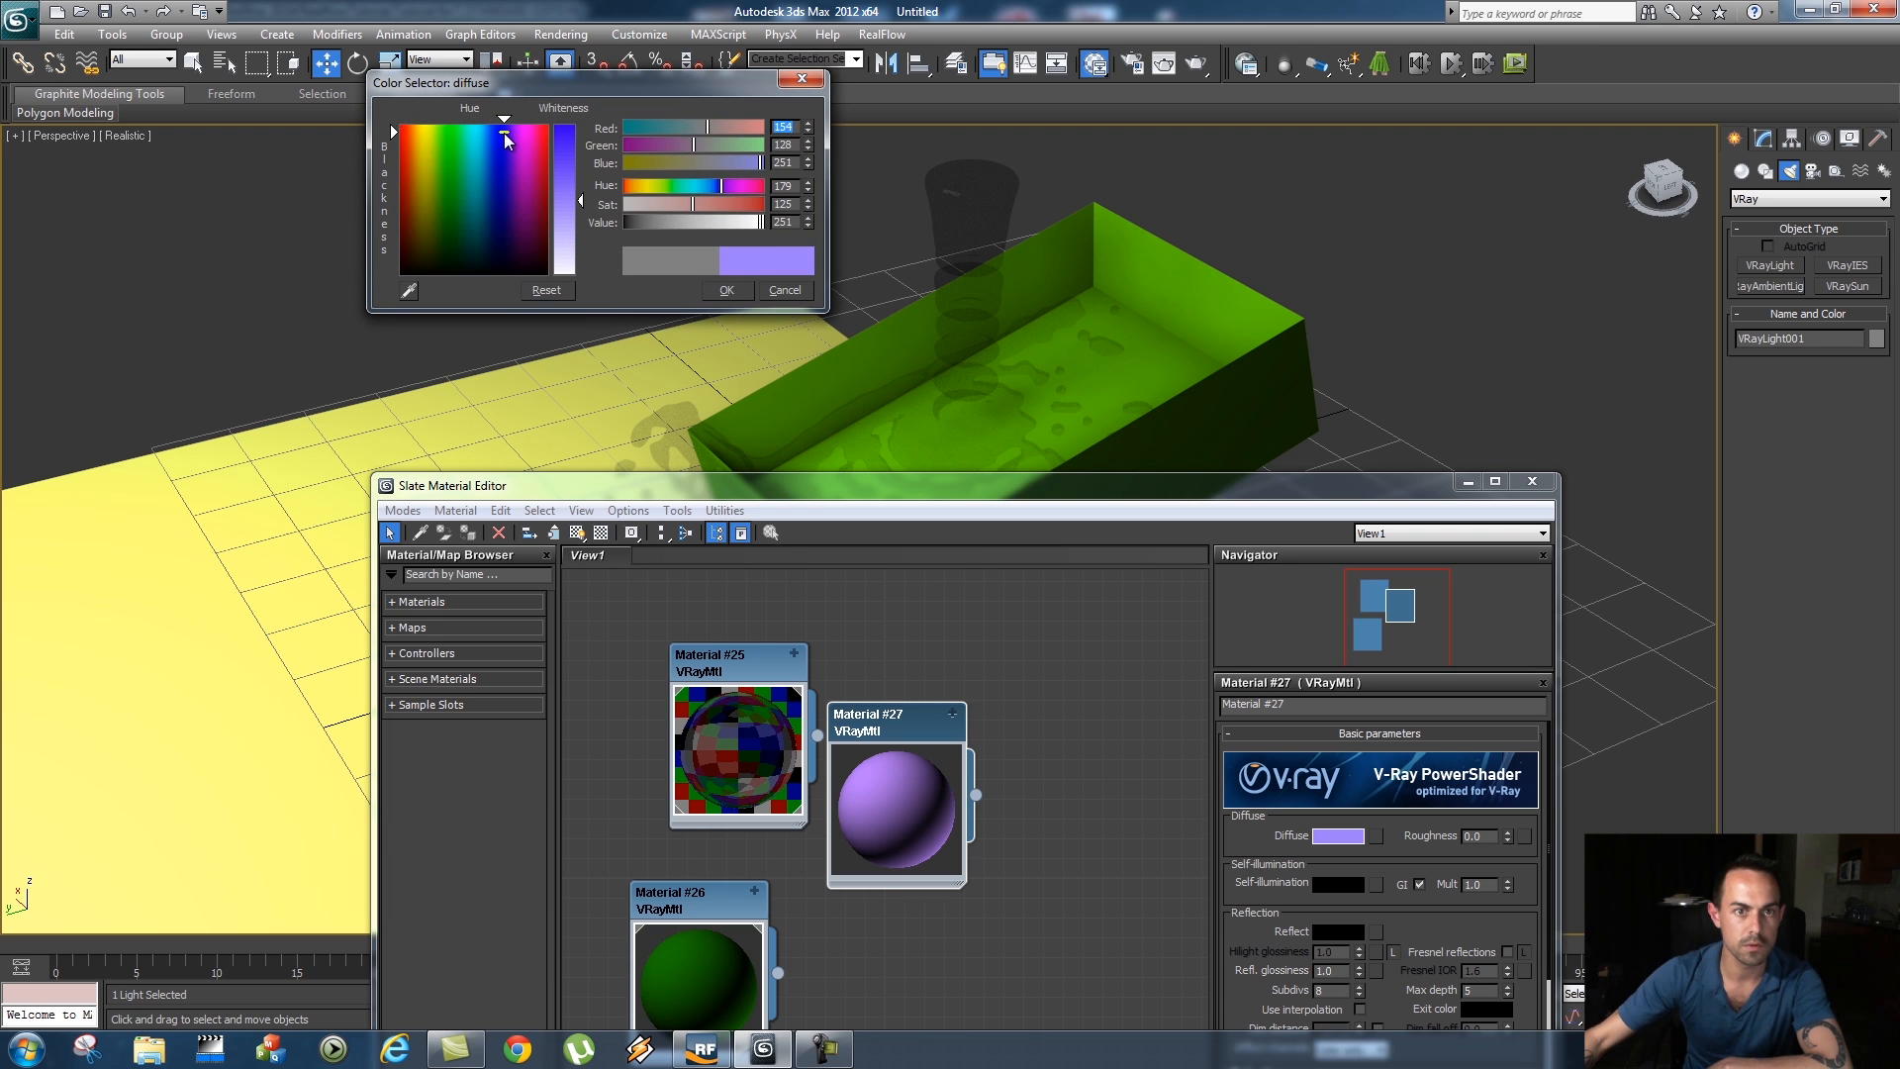
{"action": "left_click", "coordinate": [726, 289]}
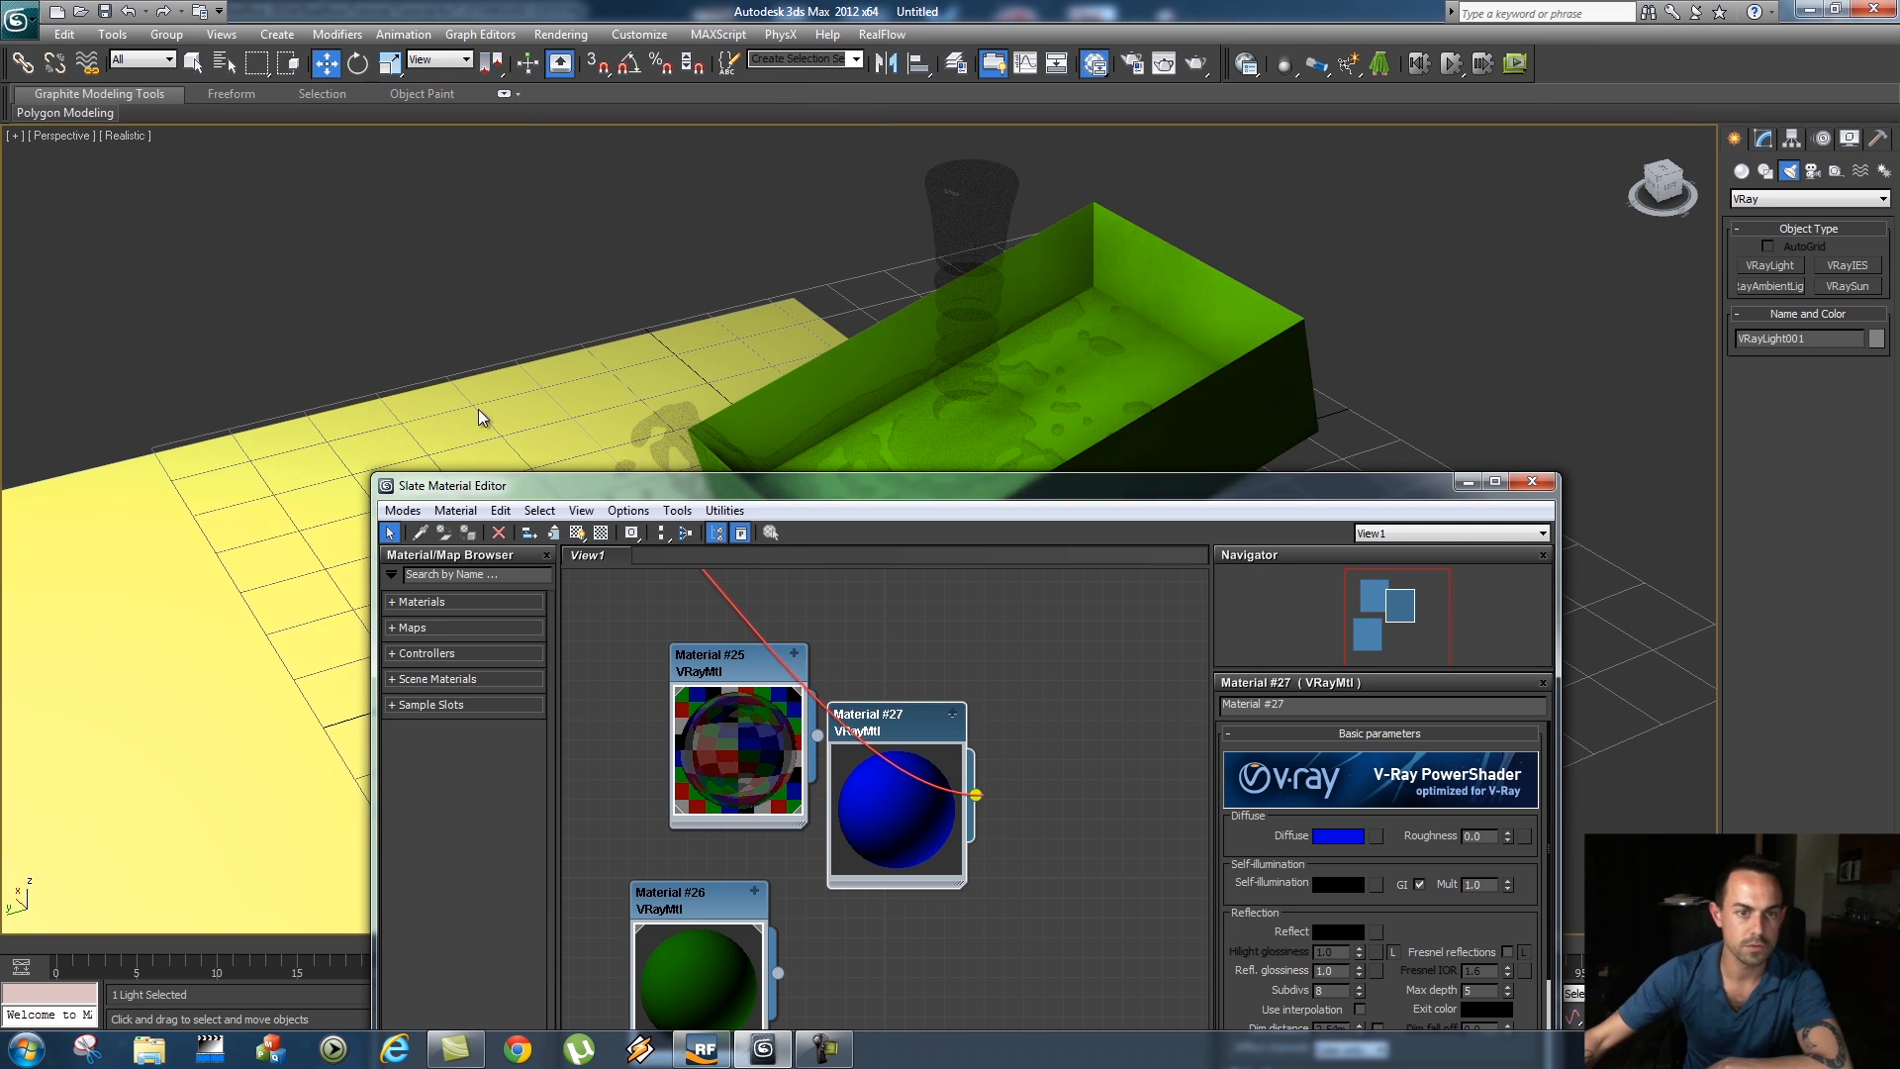
{"action": "left_click", "coordinate": [1531, 480]}
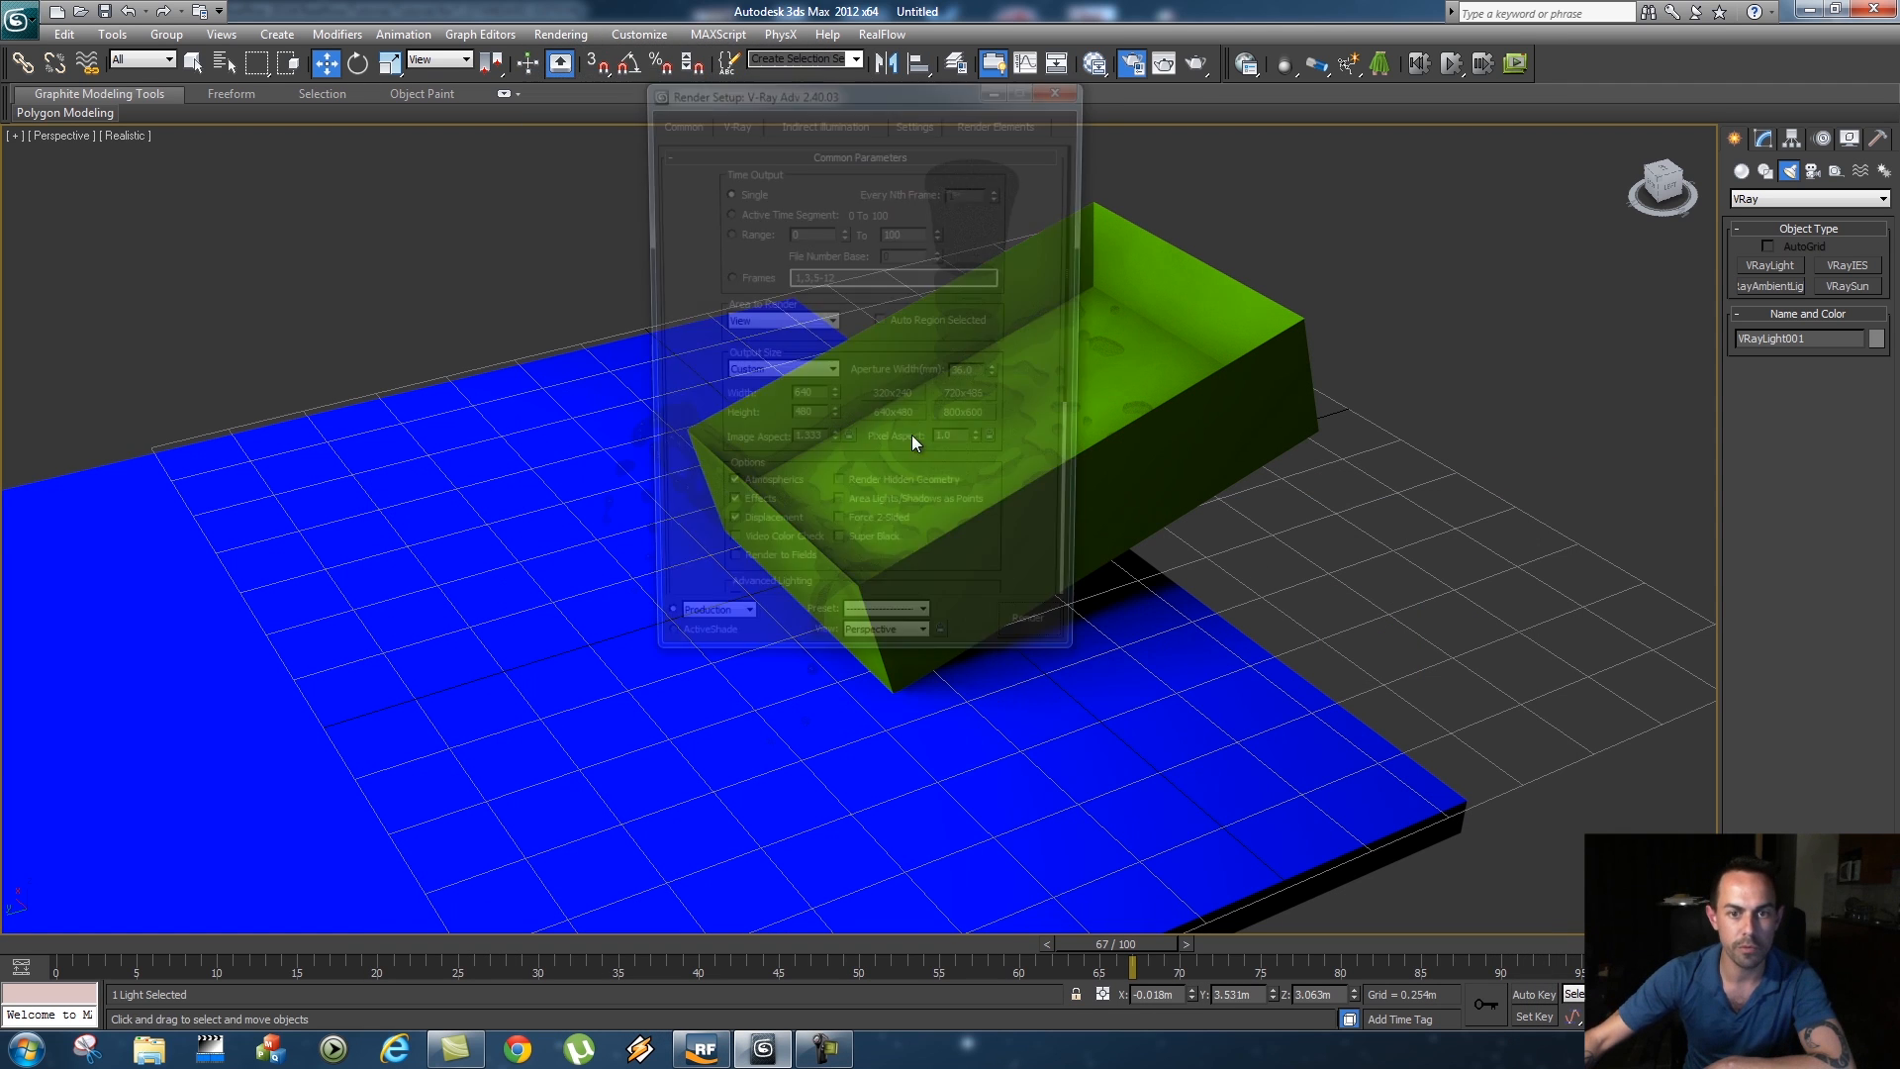
Set the output size to HDTV 1280x720 and turn on indirect illumination (GI)
{"action": "left_click", "coordinate": [776, 374]}
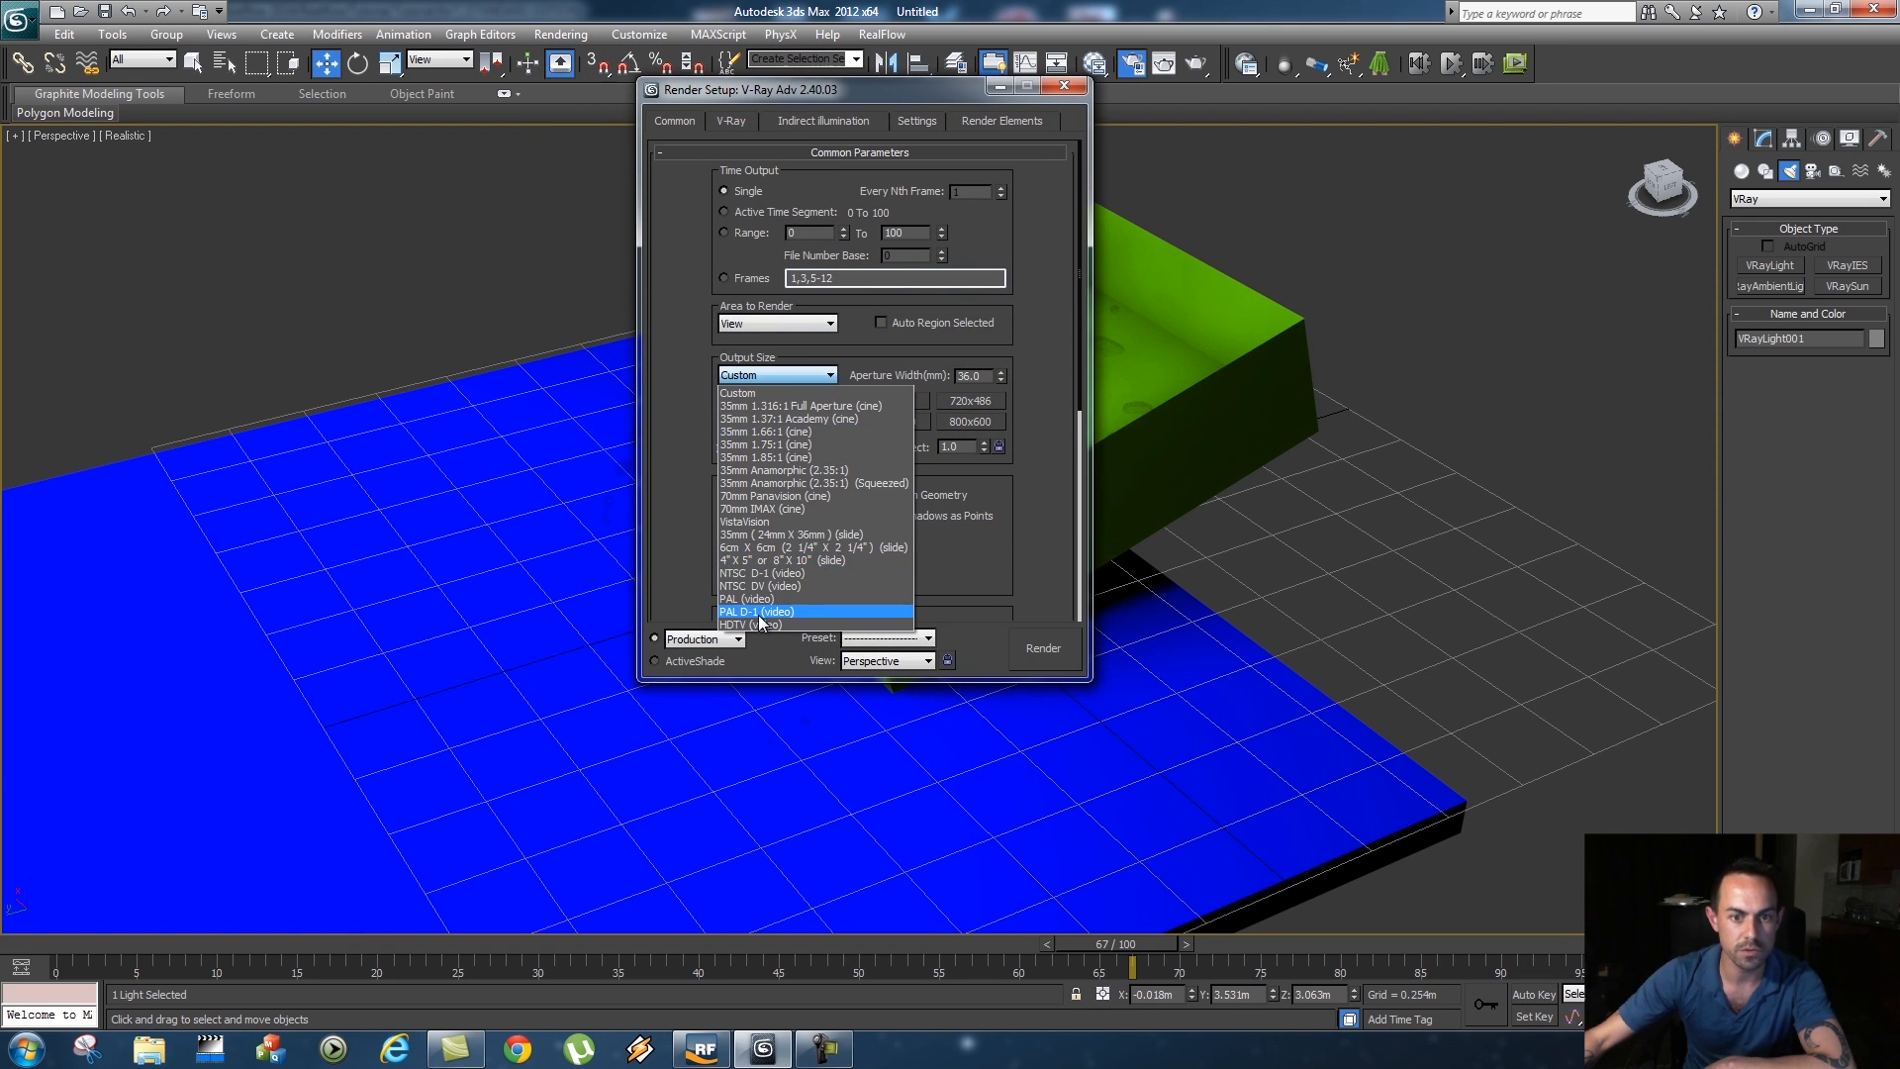
{"action": "left_click", "coordinate": [748, 624]}
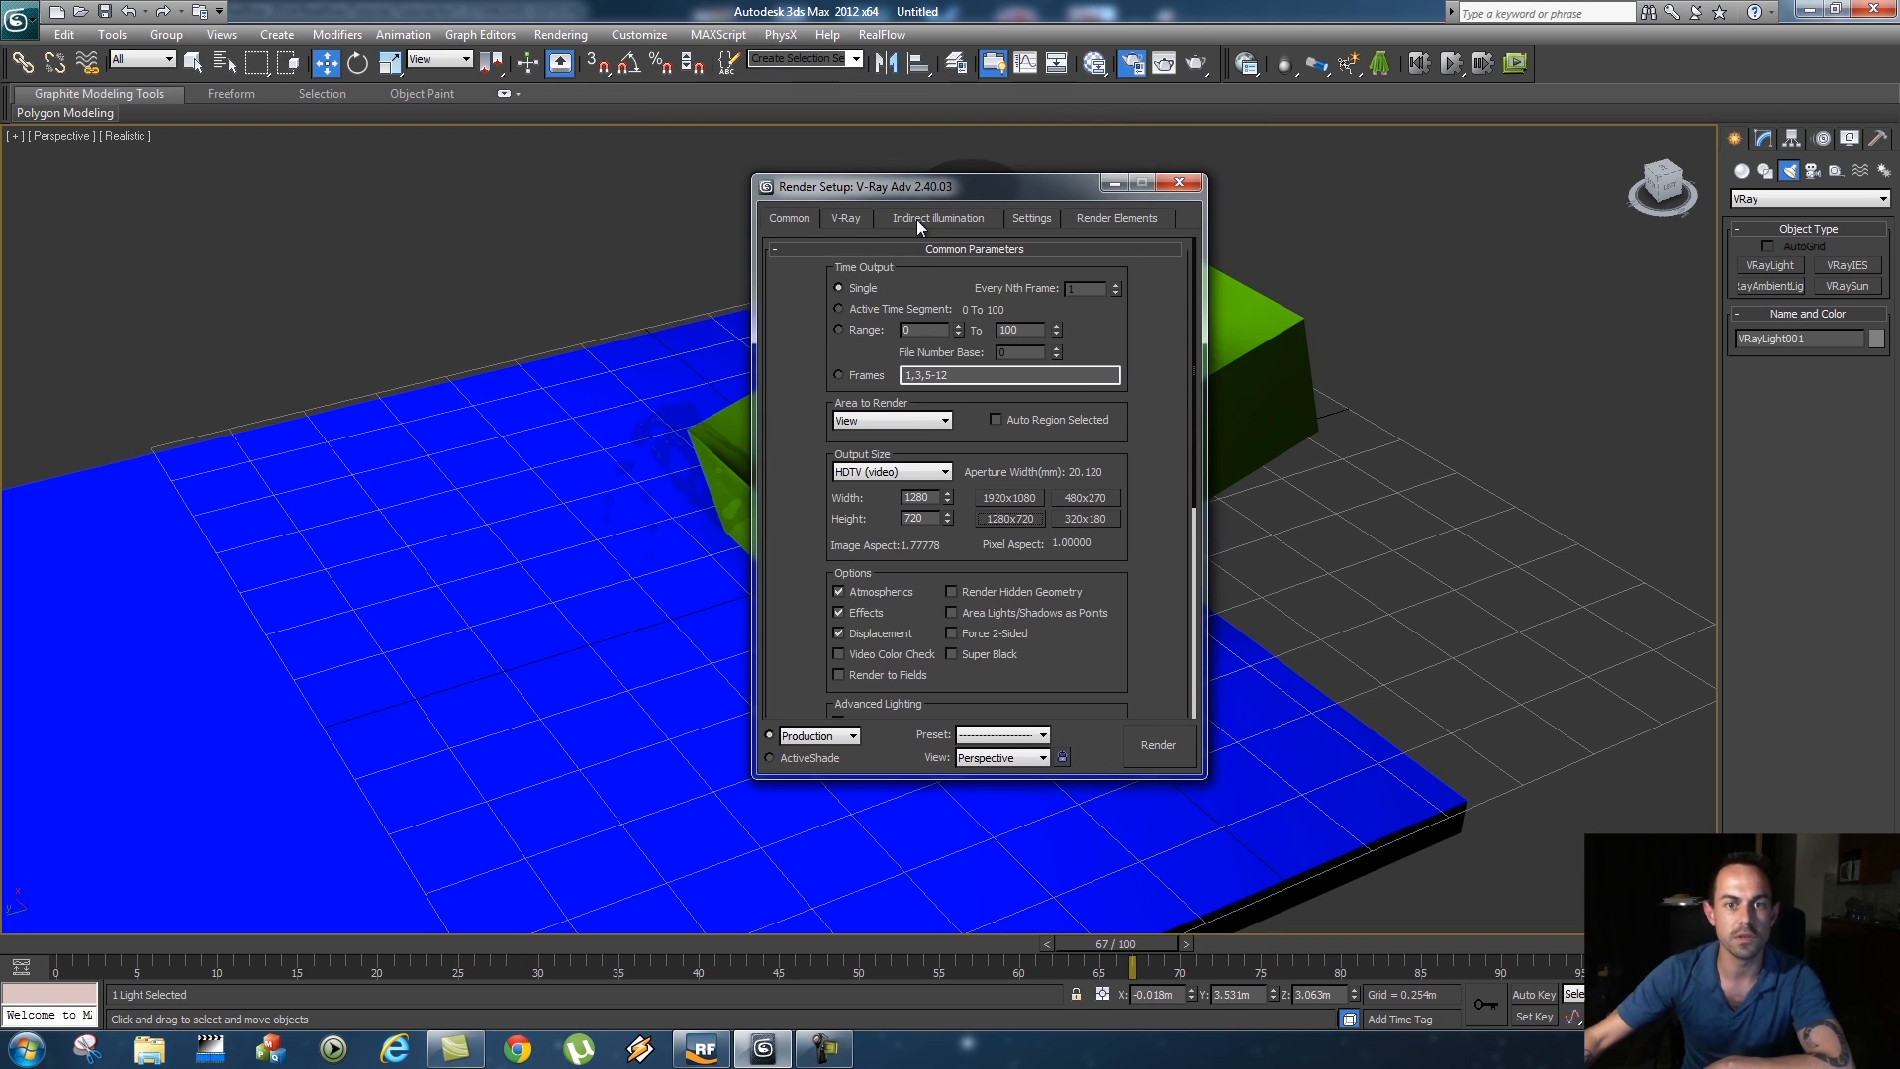
{"action": "left_click", "coordinate": [938, 218]}
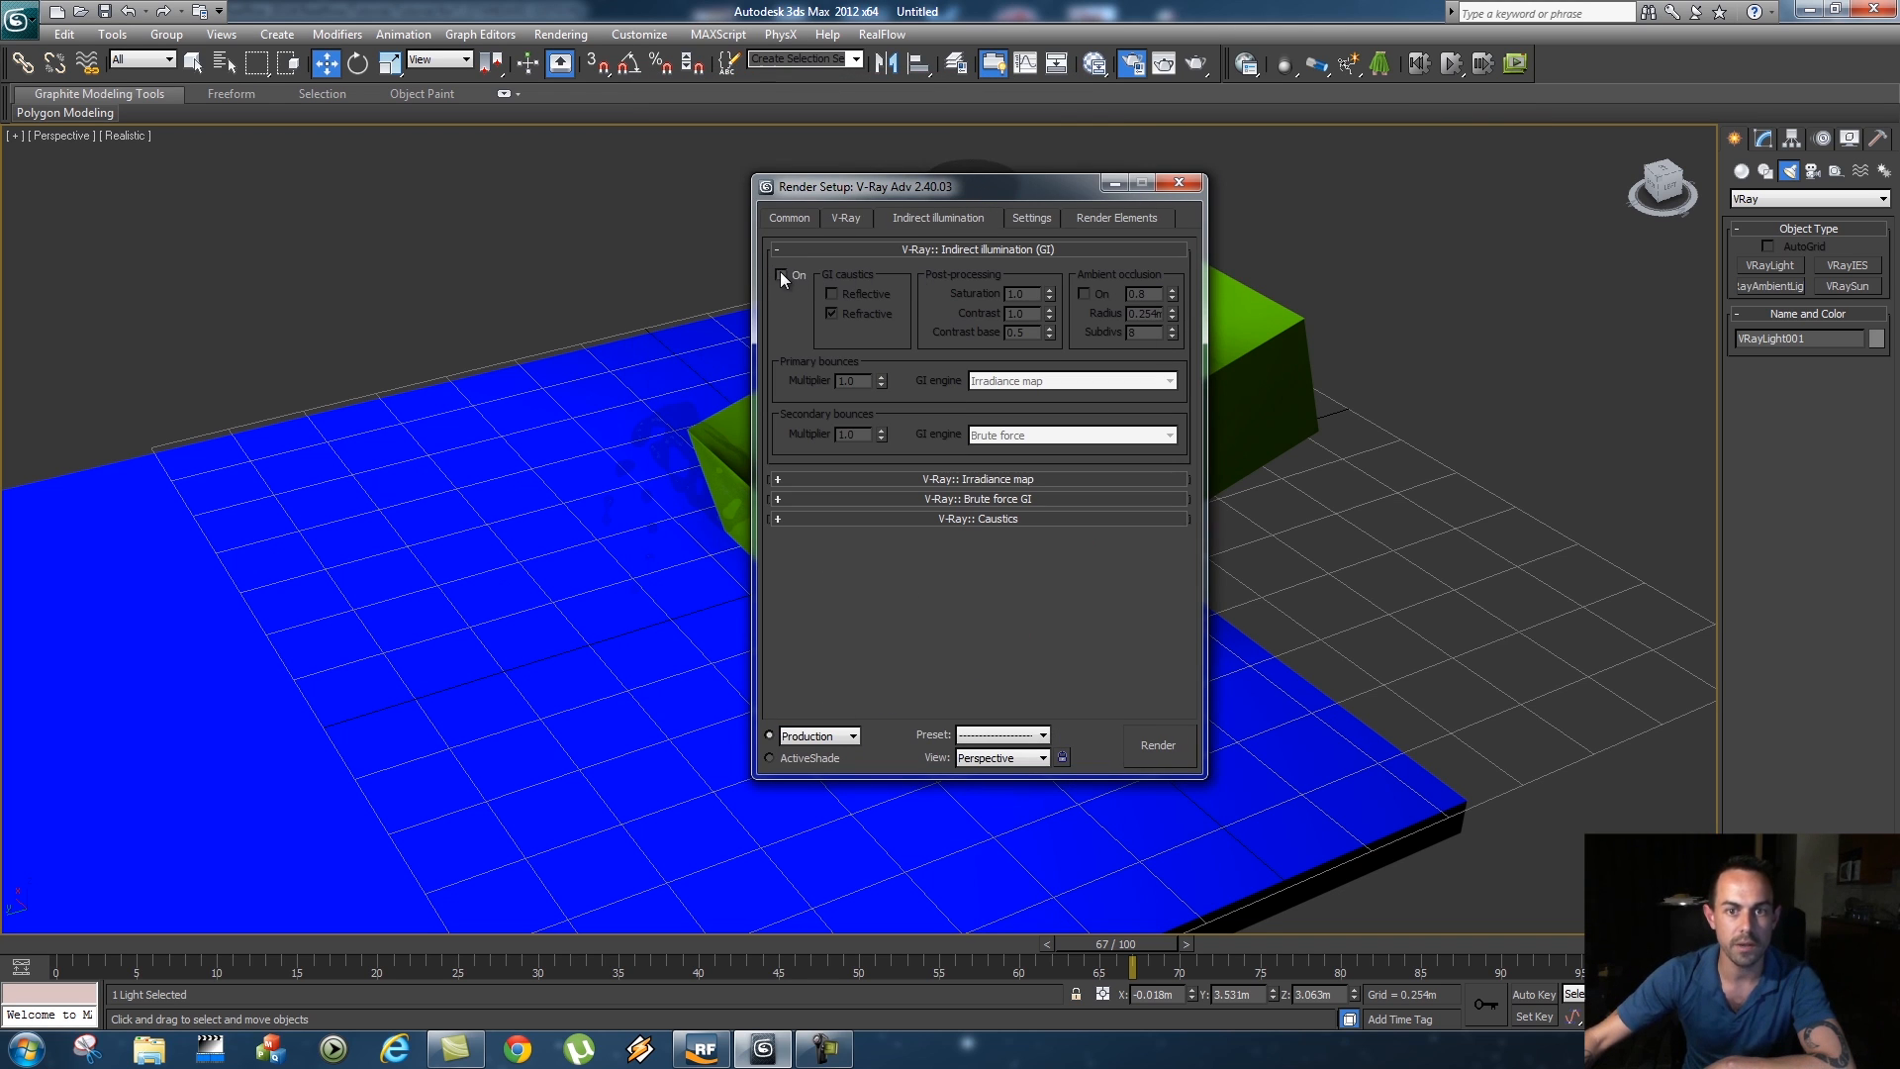
{"action": "left_click", "coordinate": [781, 275]}
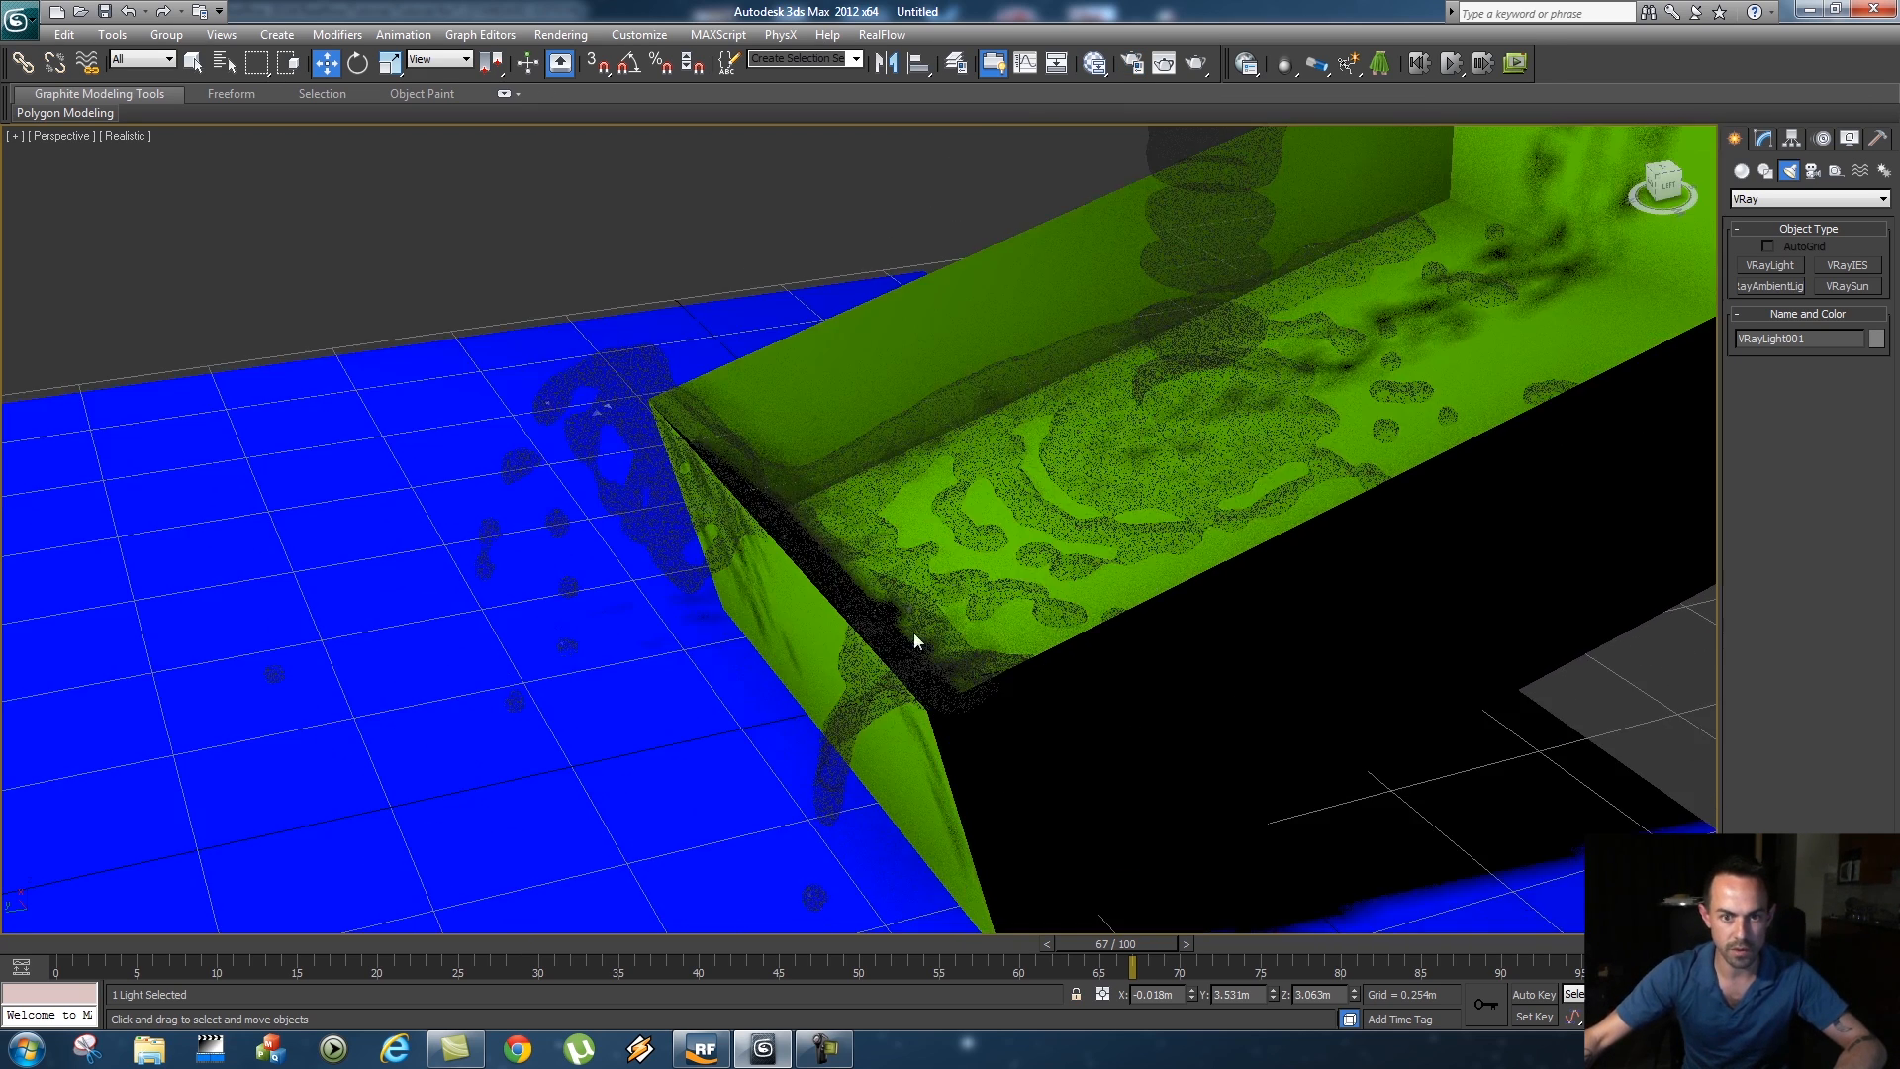
Render the current frame via Rendering > Render
{"action": "left_click", "coordinate": [560, 34]}
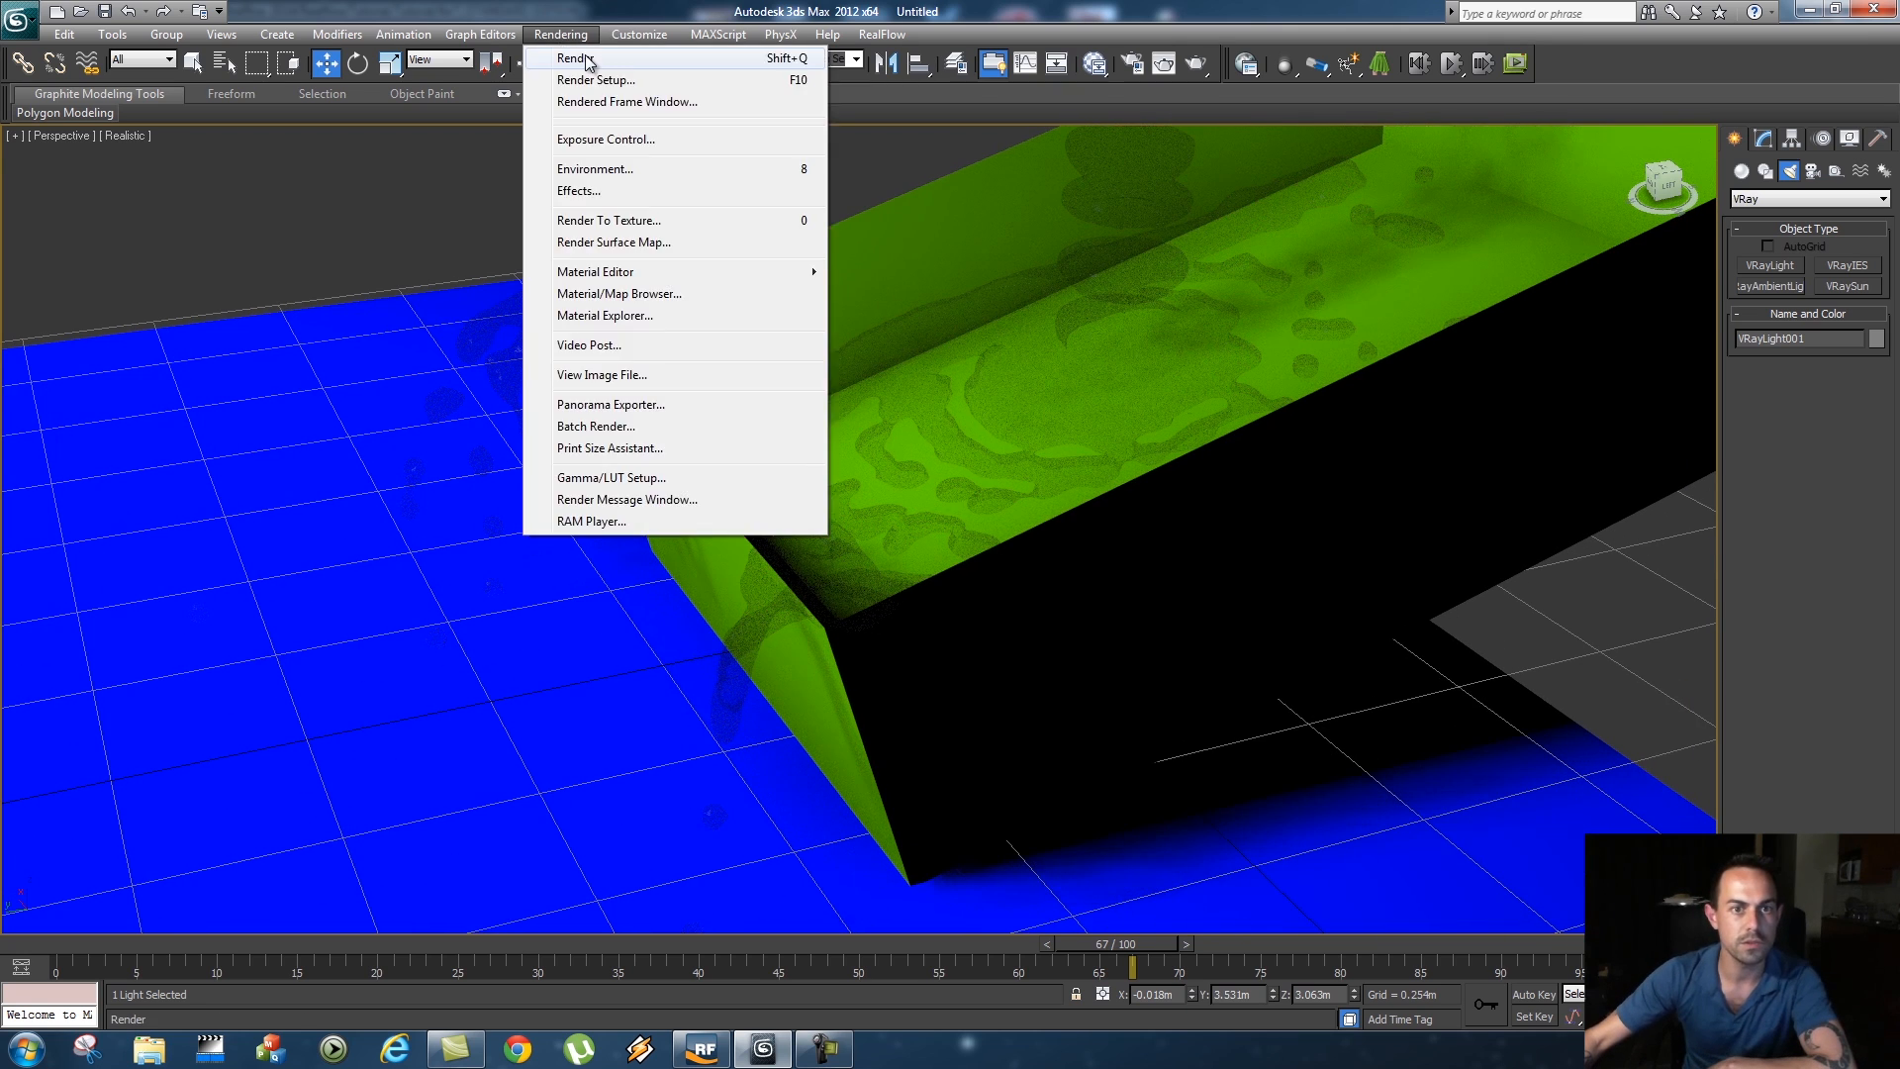
{"action": "left_click", "coordinate": [570, 57]}
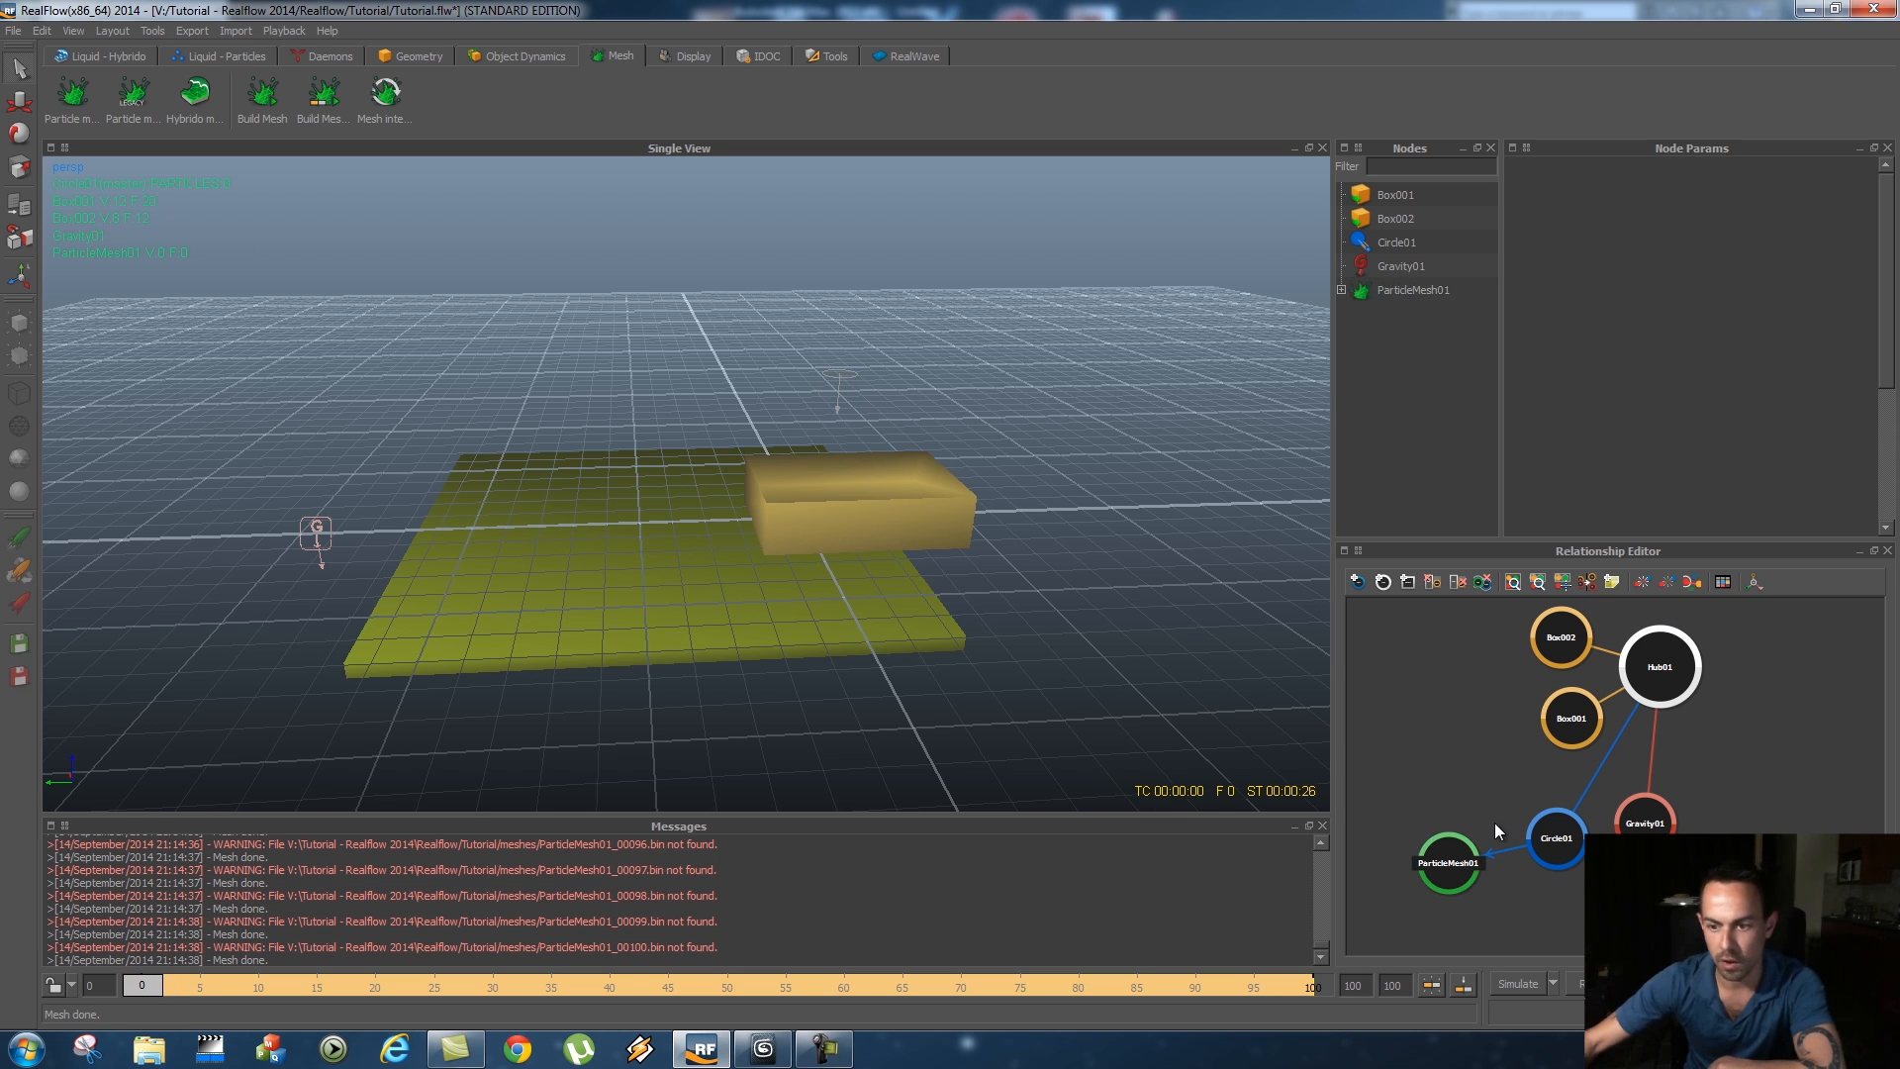
Select Circle01, rewind to frame 0, and highlight its Particles Resolution value for editing
{"action": "left_click", "coordinate": [1556, 845]}
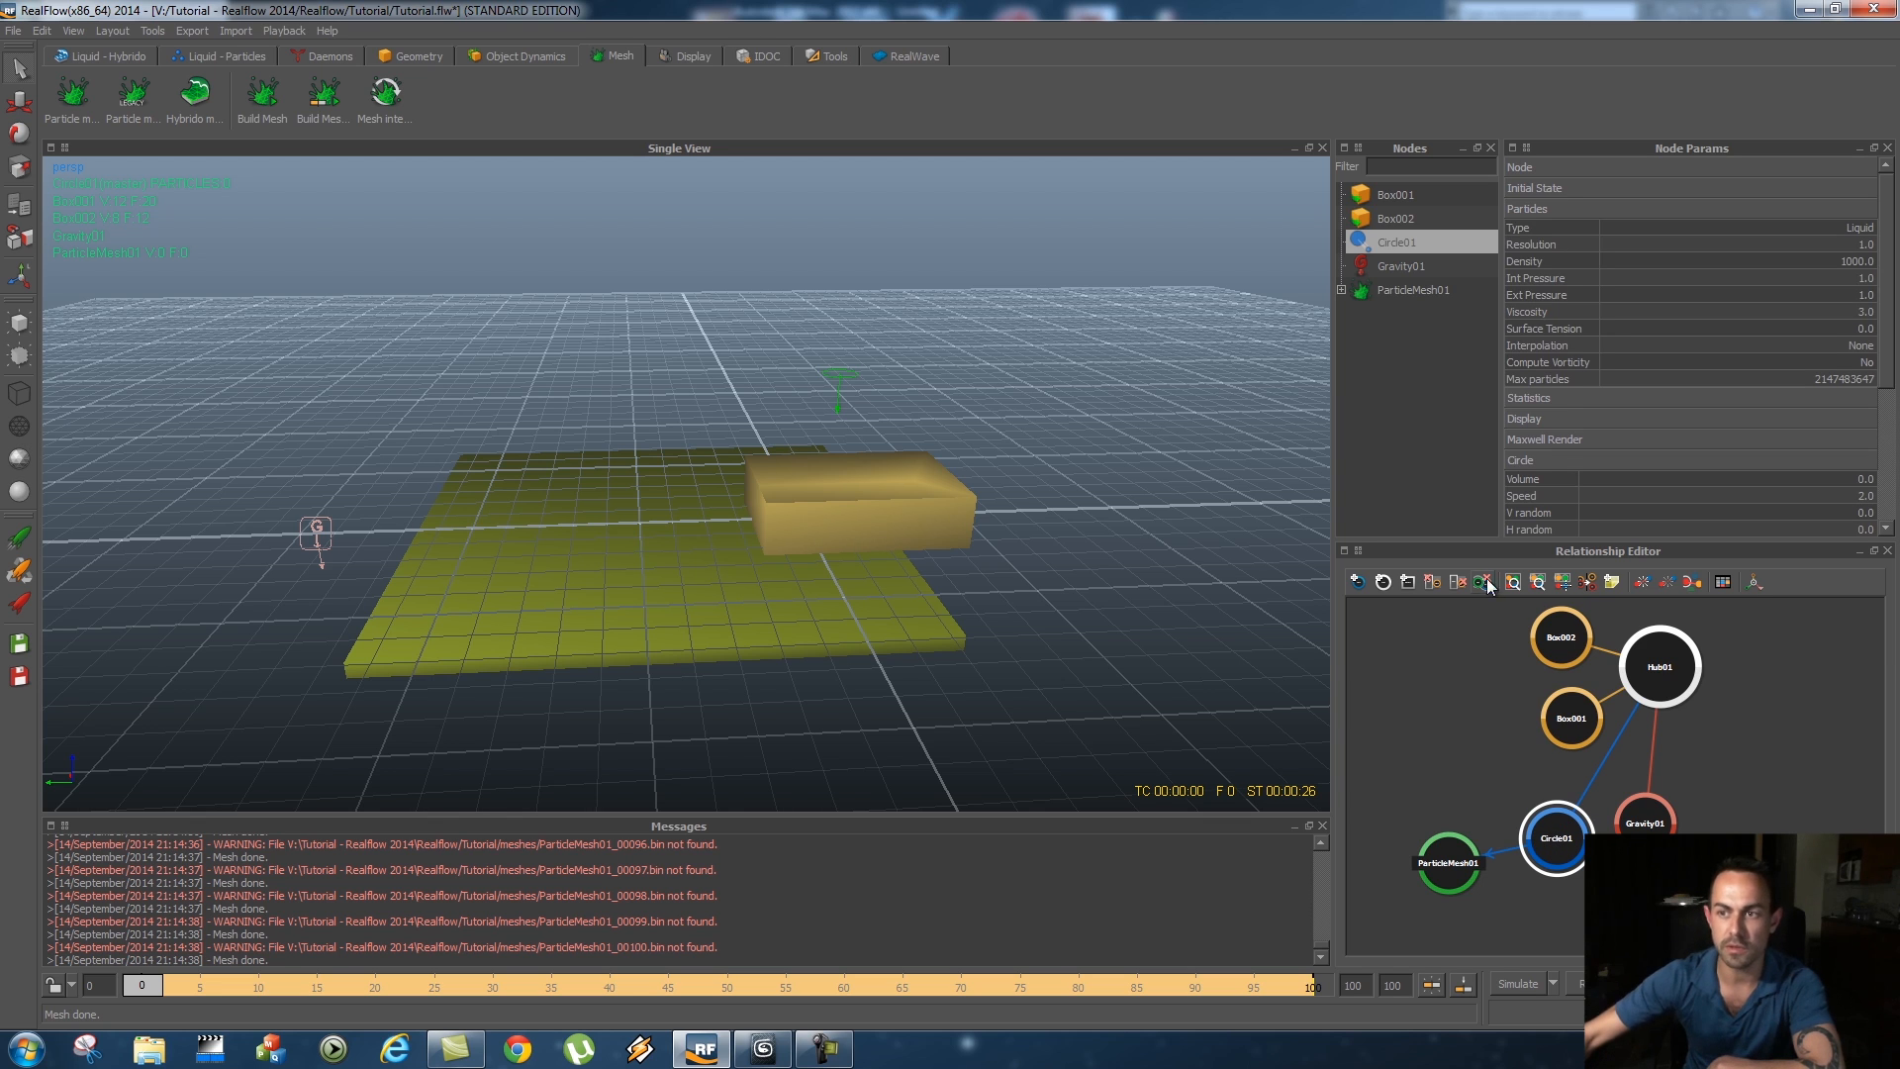
{"action": "mouse_move", "coordinate": [1599, 257]}
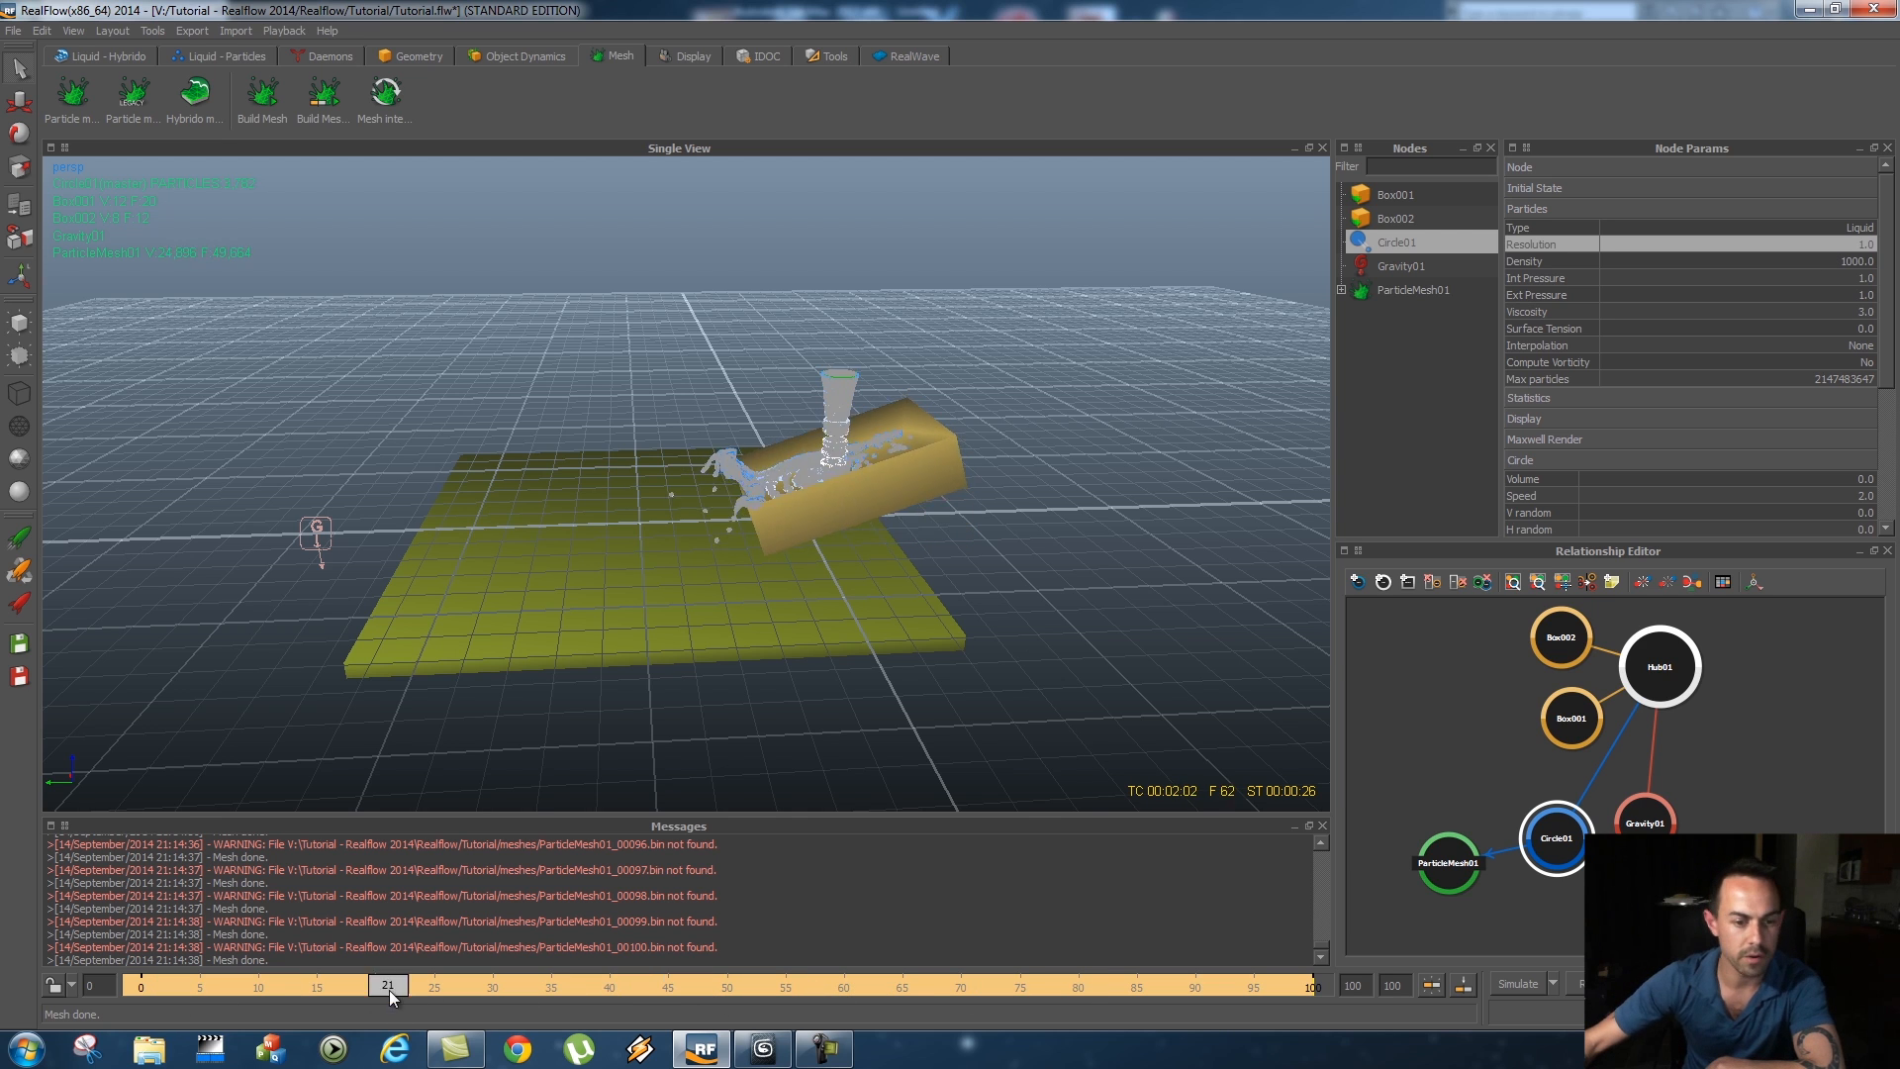
{"action": "left_click", "coordinate": [142, 983]}
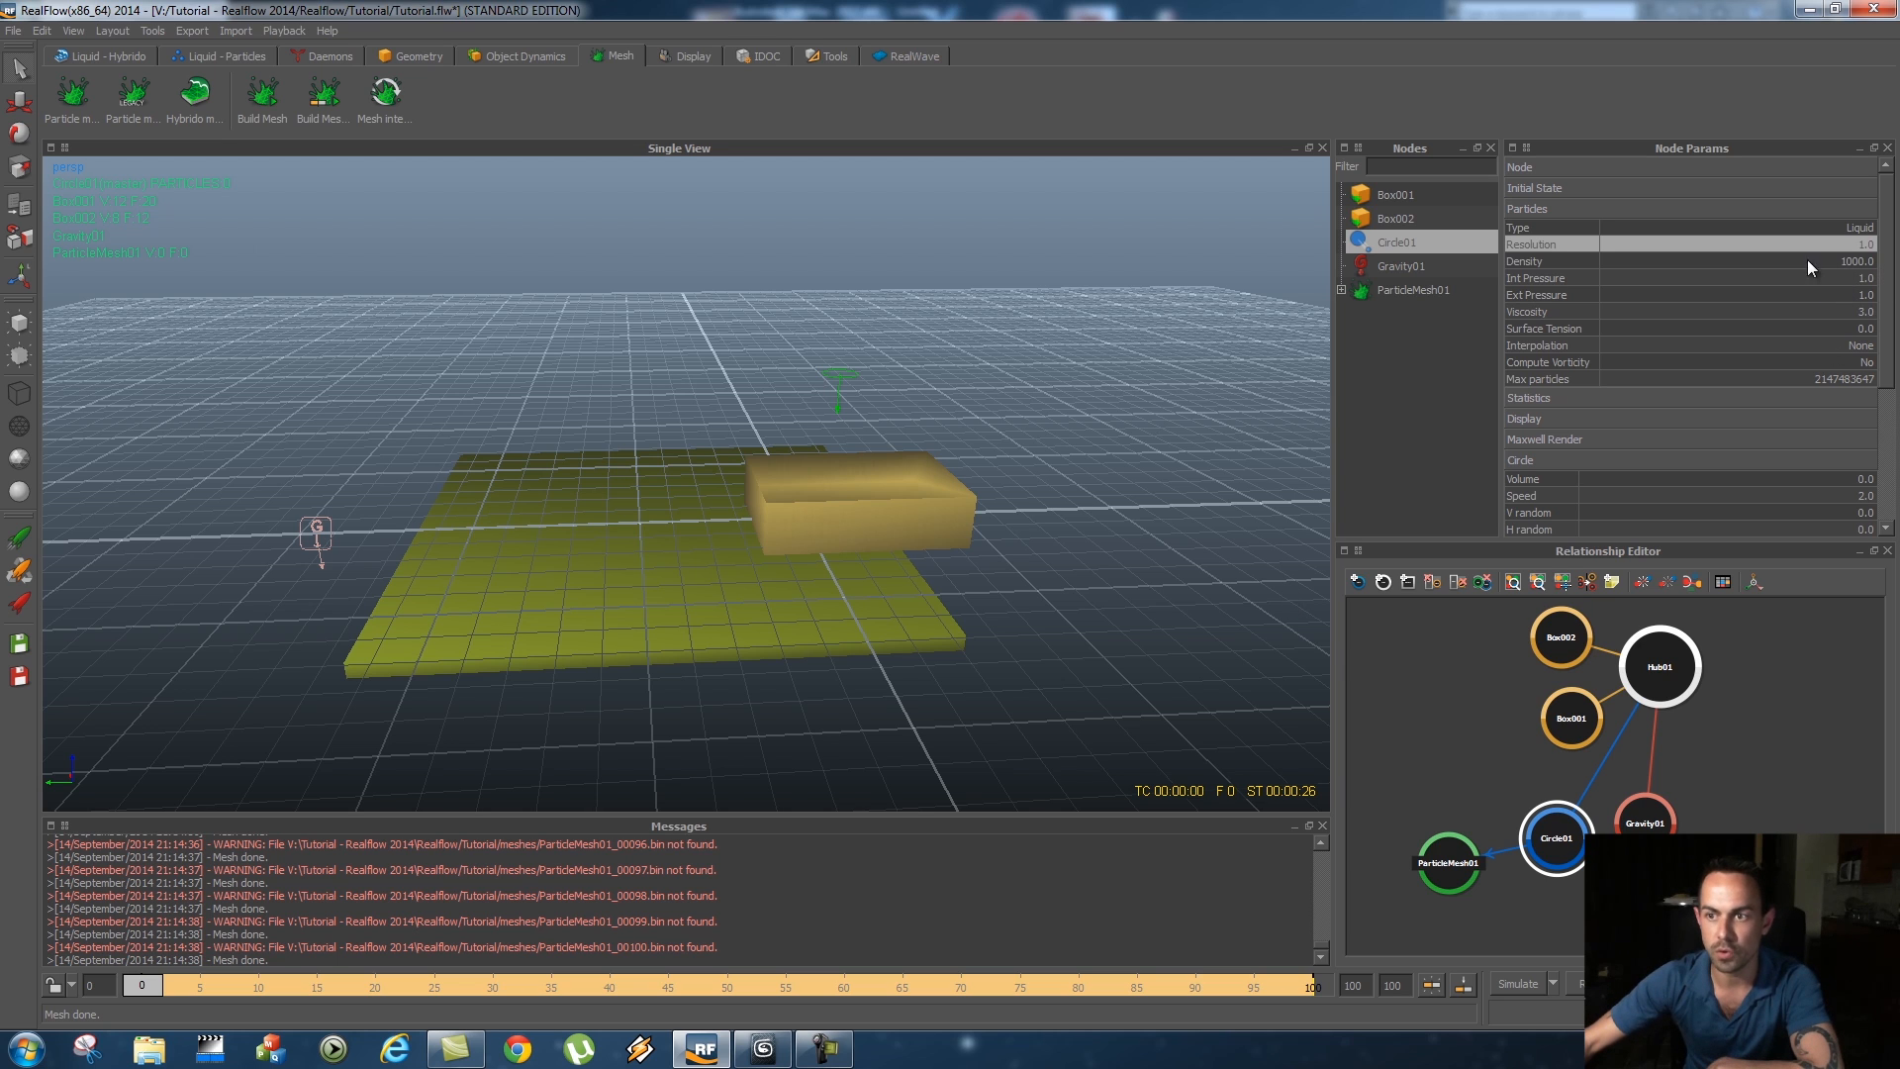
{"action": "left_click", "coordinate": [1758, 243]}
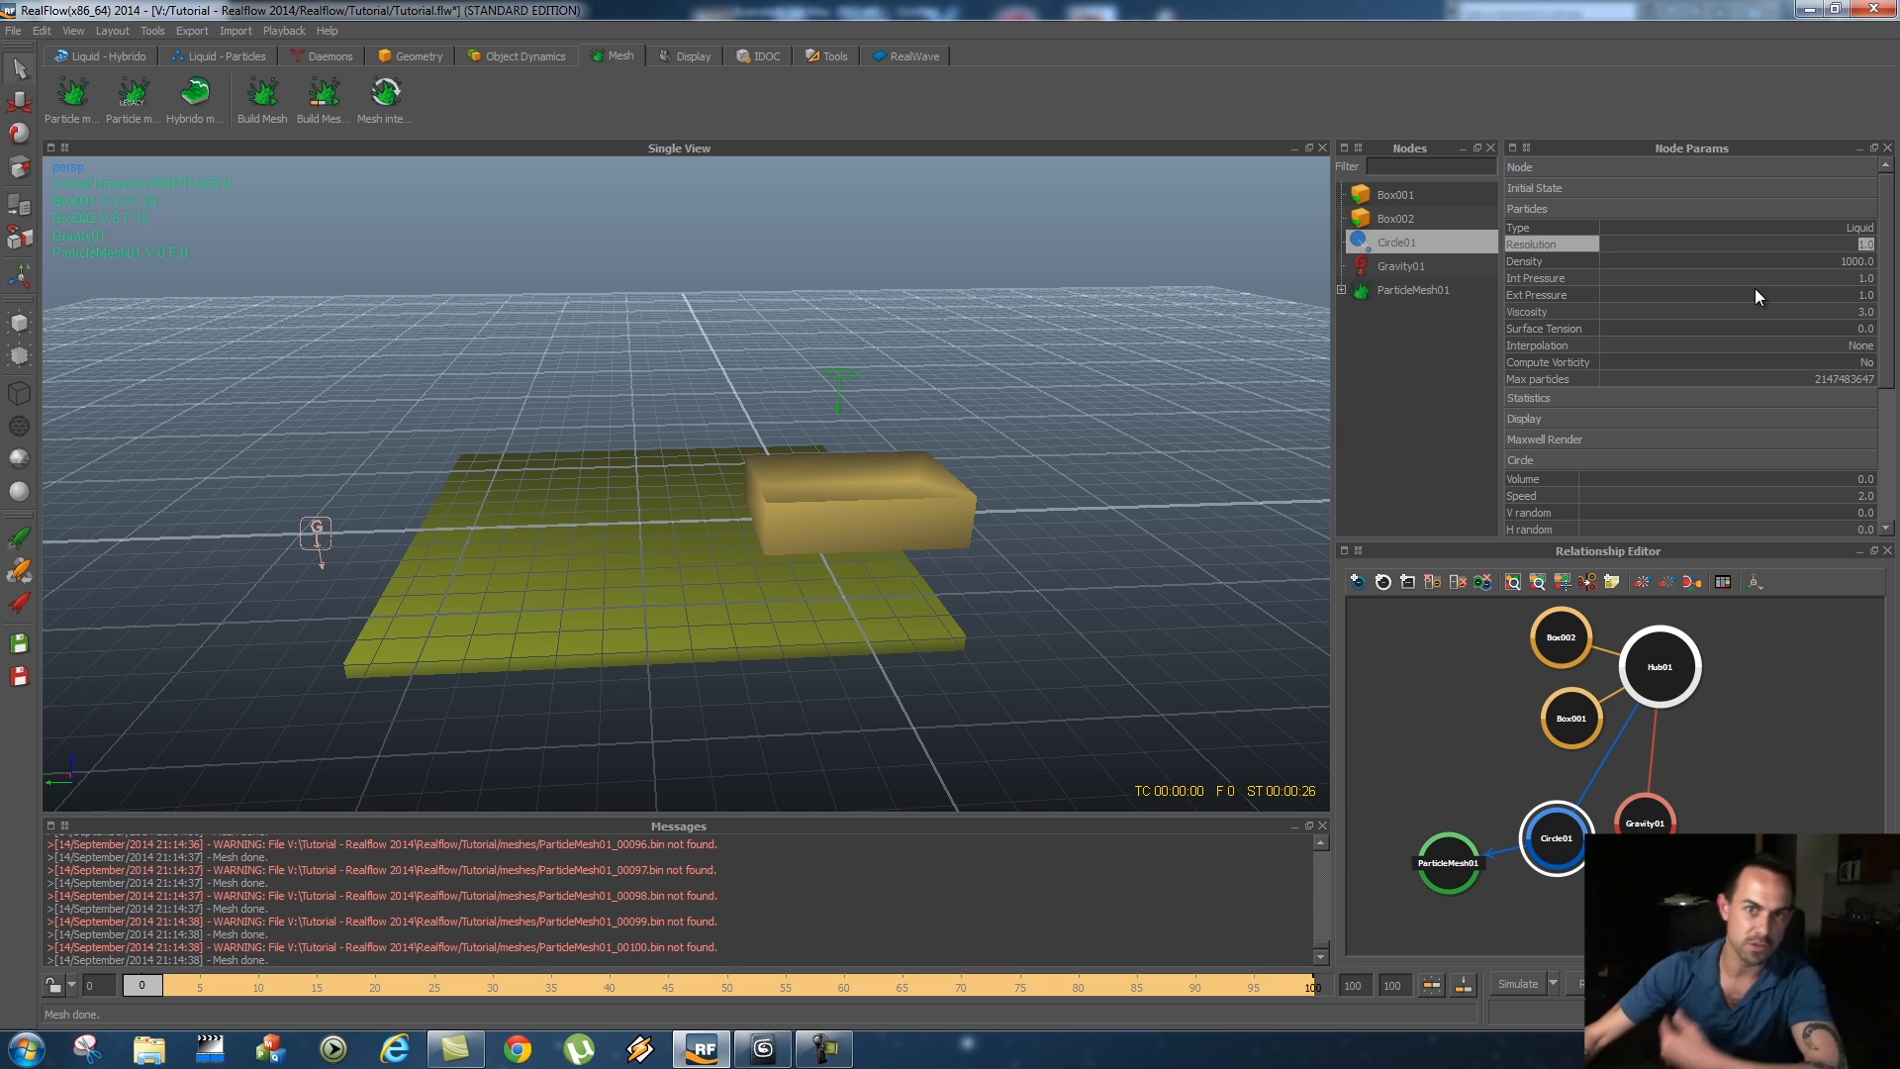
{"action": "mouse_move", "coordinate": [1334, 797]}
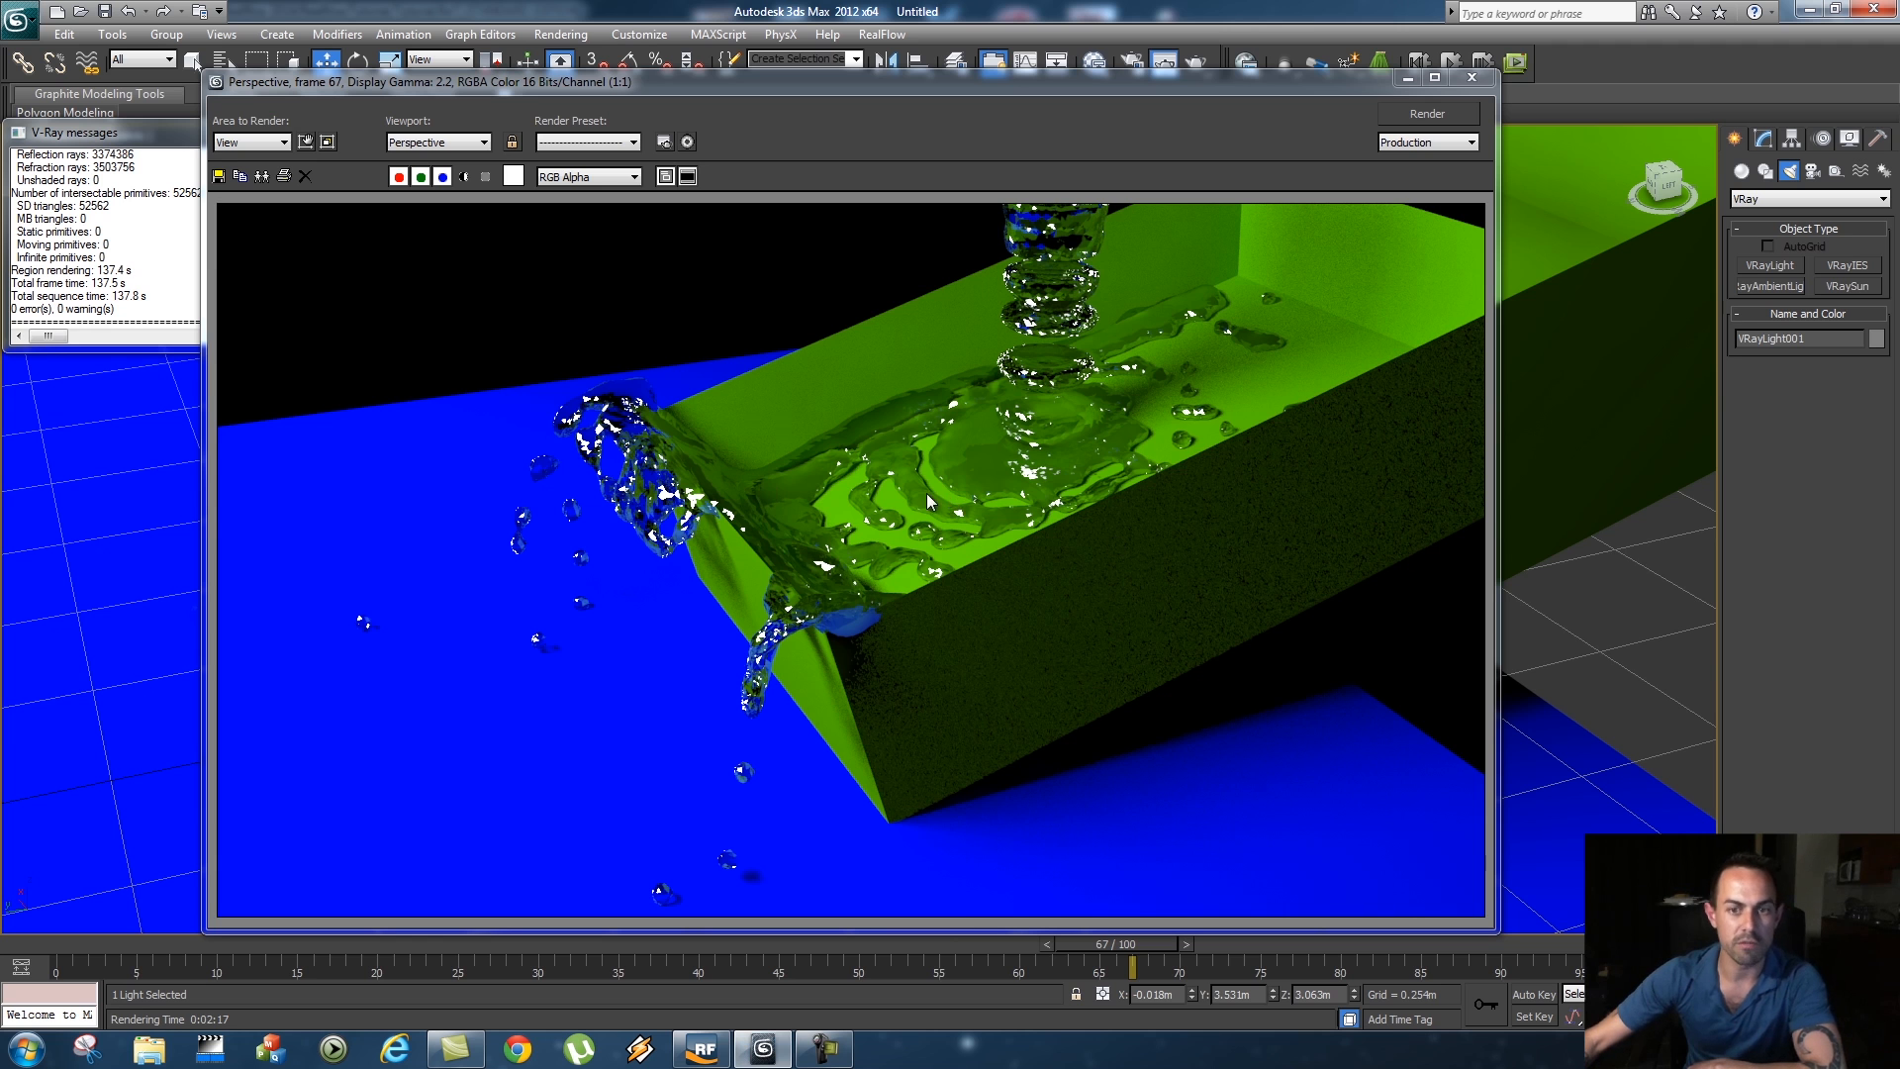
{"action": "mouse_move", "coordinate": [1142, 97]}
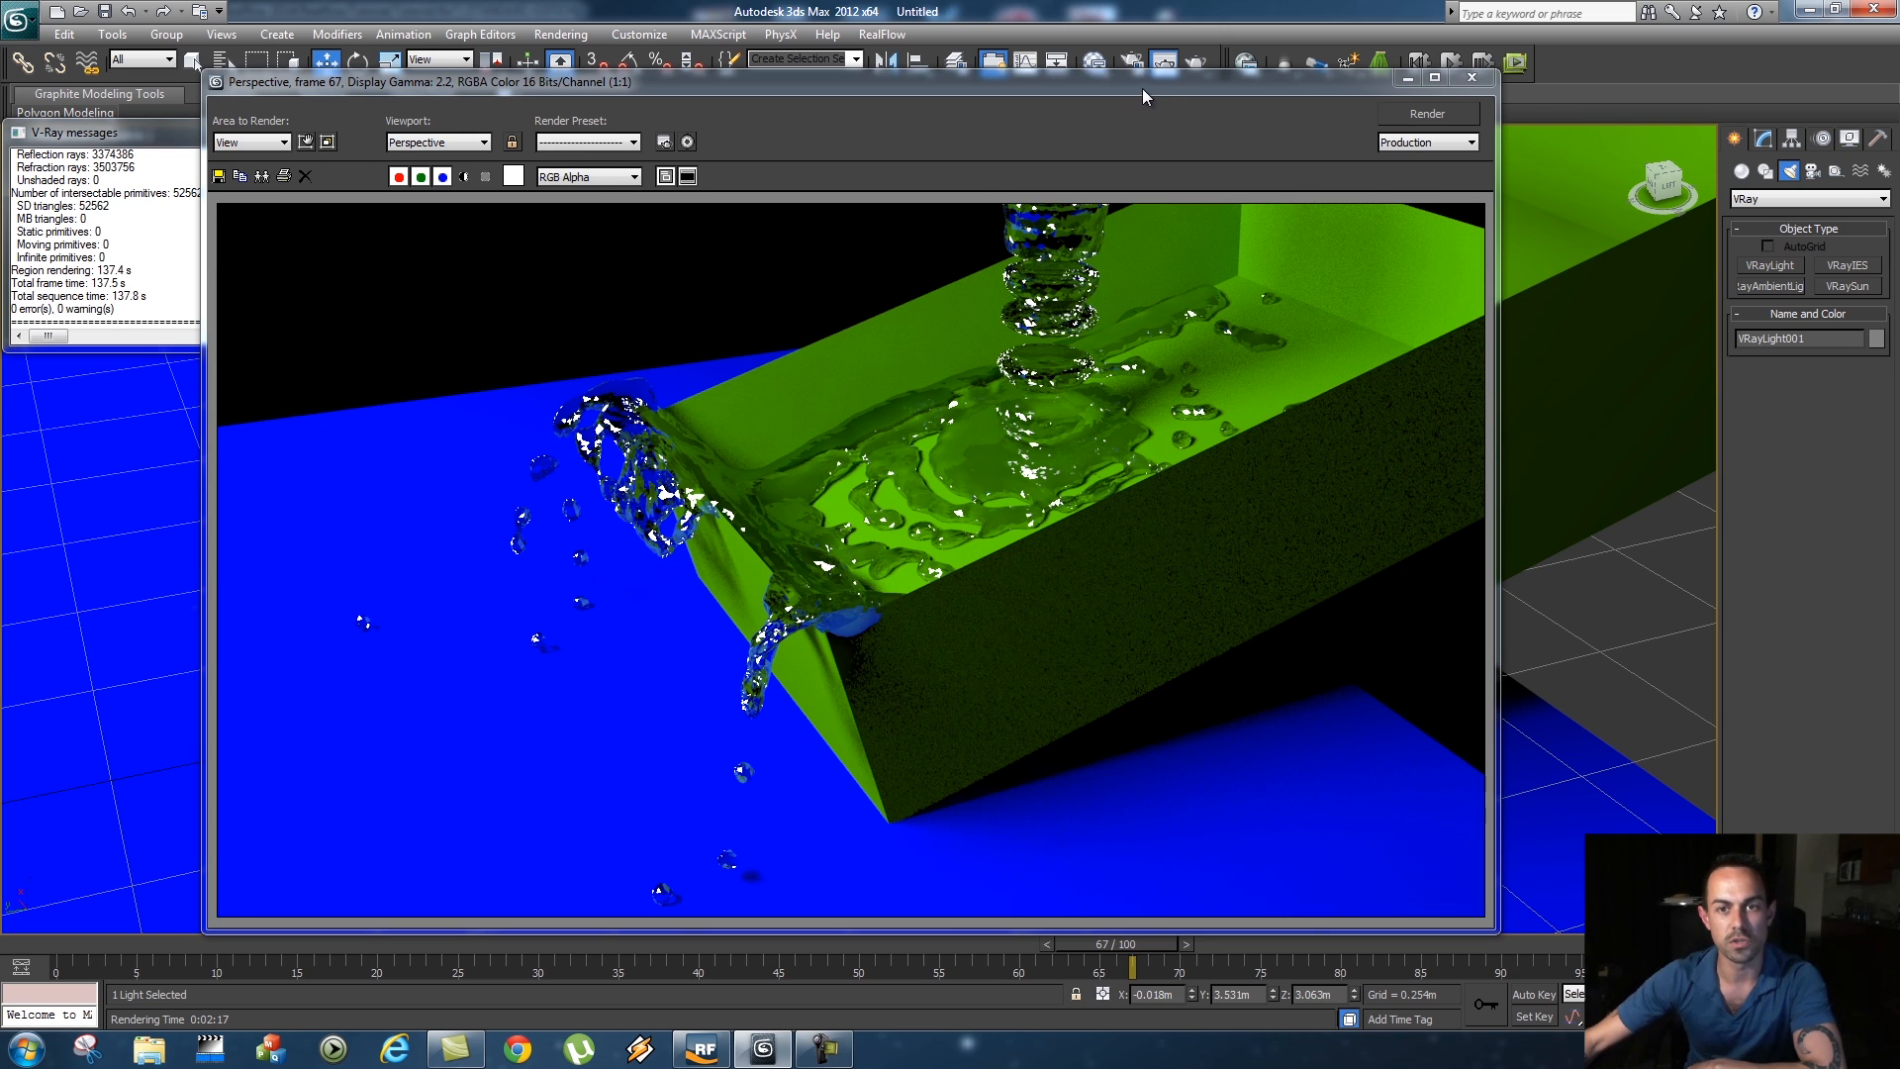